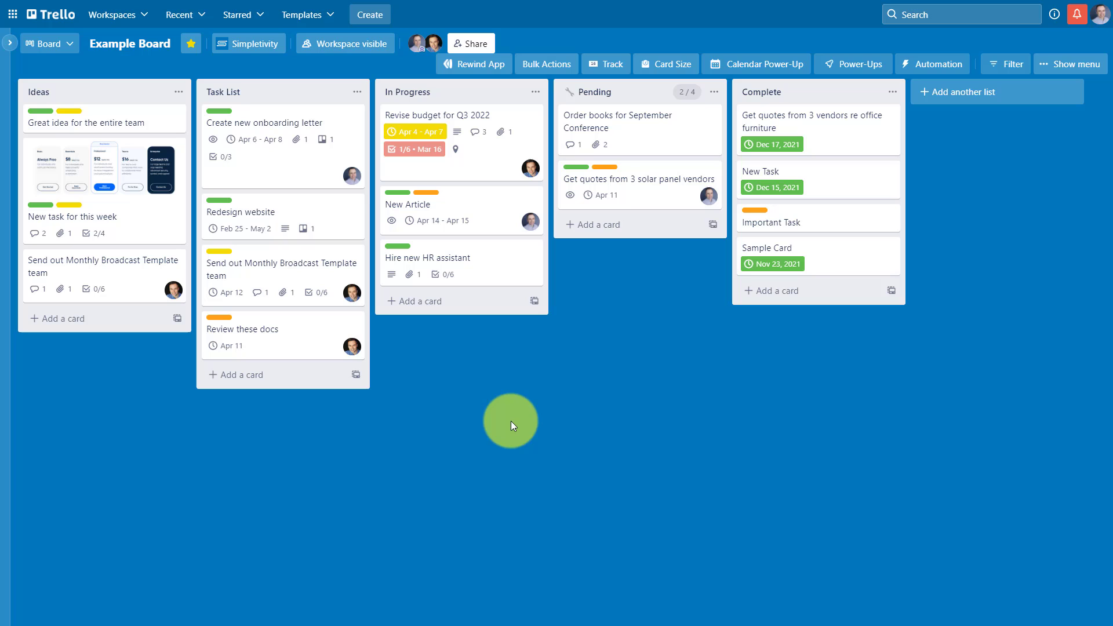
mouse_move(515, 440)
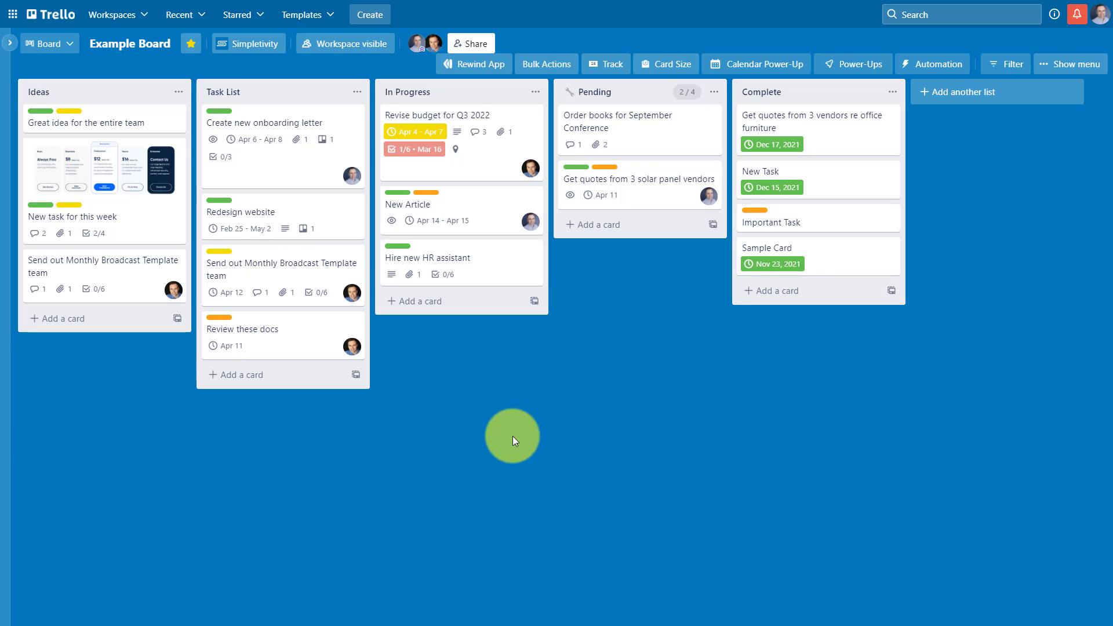
mouse_move(911, 359)
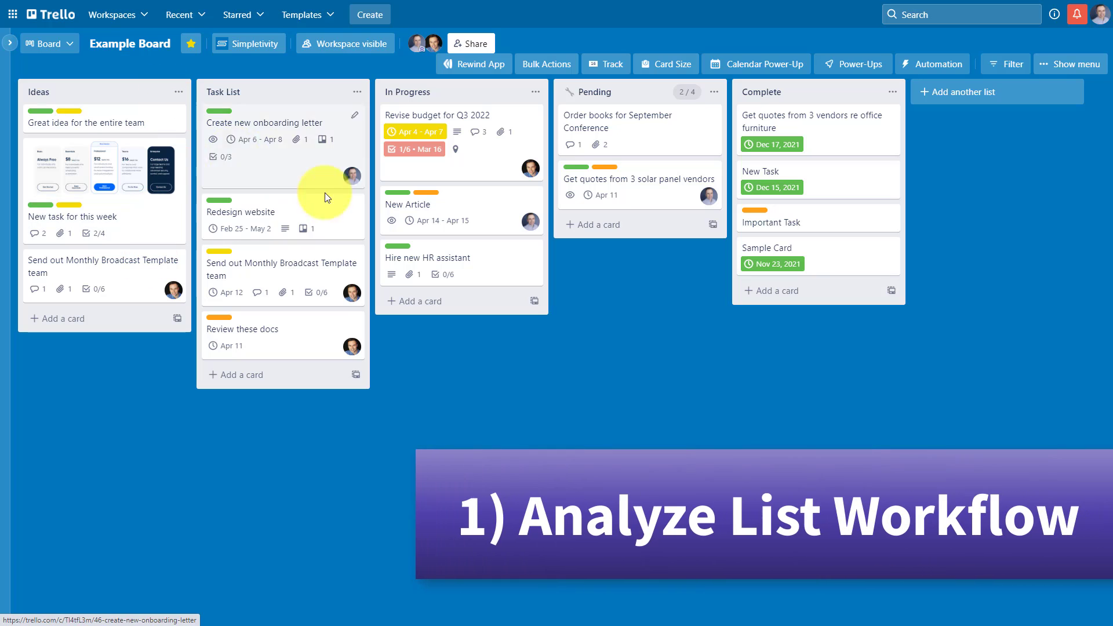
mouse_move(458, 416)
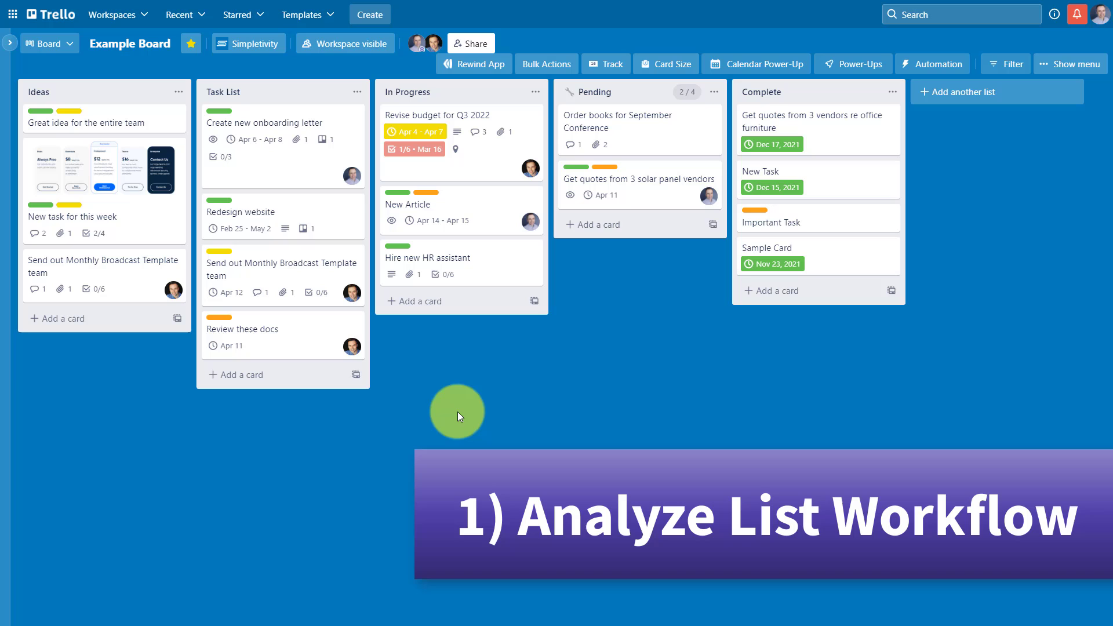
mouse_move(483, 429)
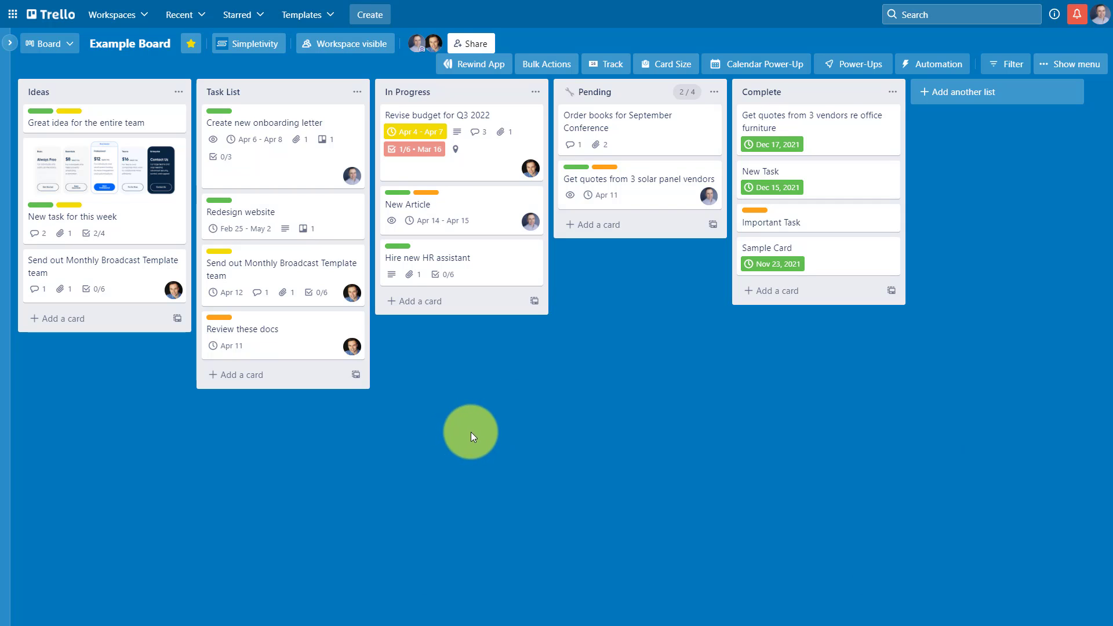
mouse_move(247, 245)
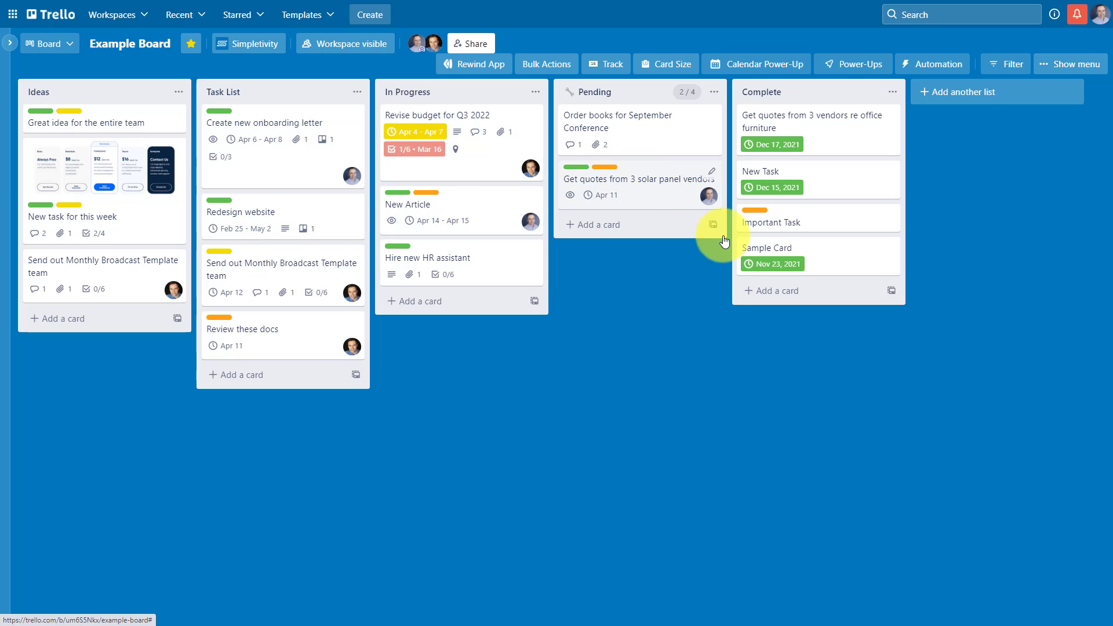
mouse_move(639, 353)
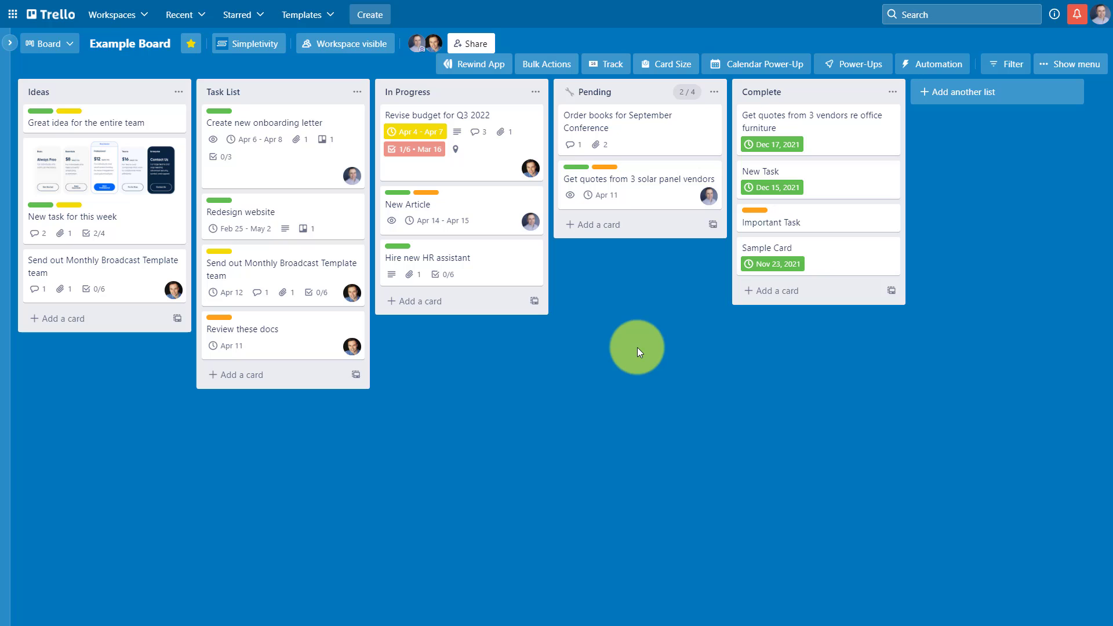
mouse_move(497, 355)
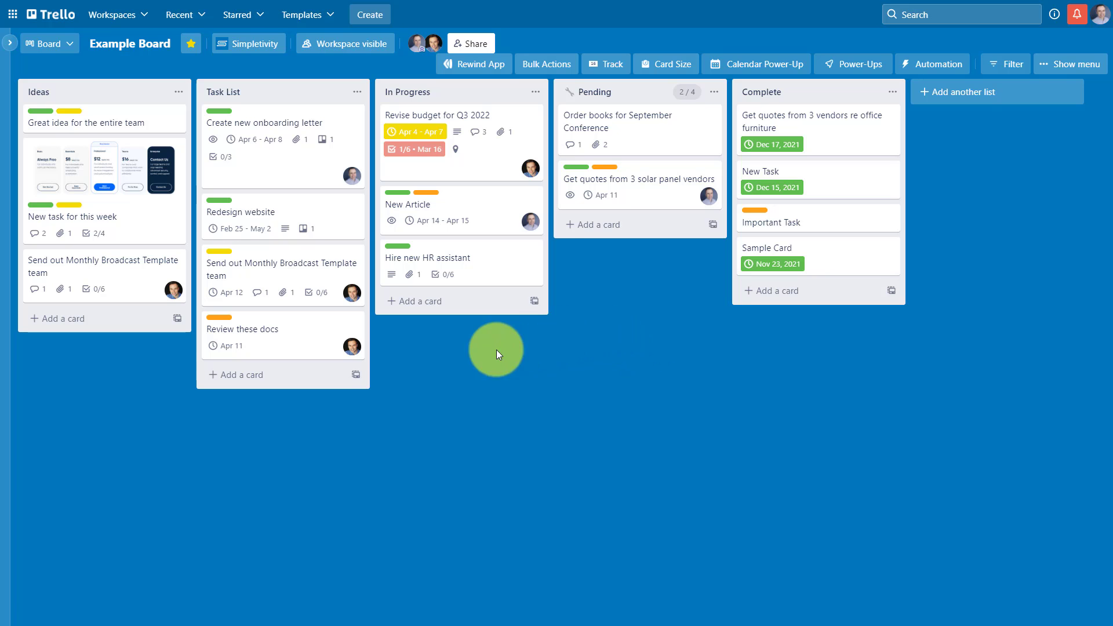
mouse_move(424, 332)
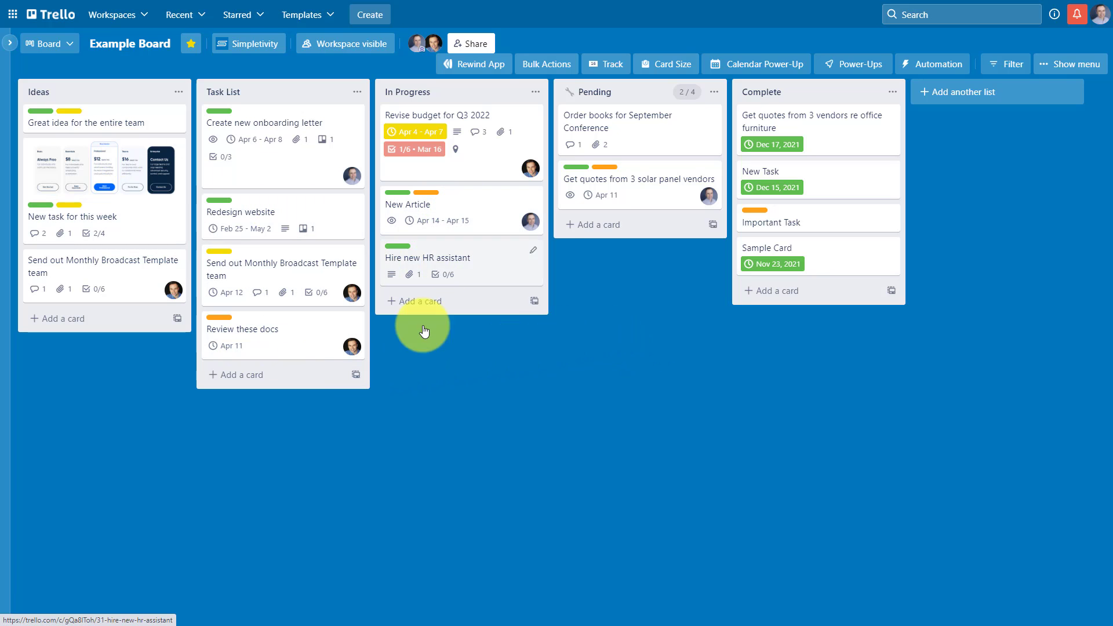
mouse_move(556, 267)
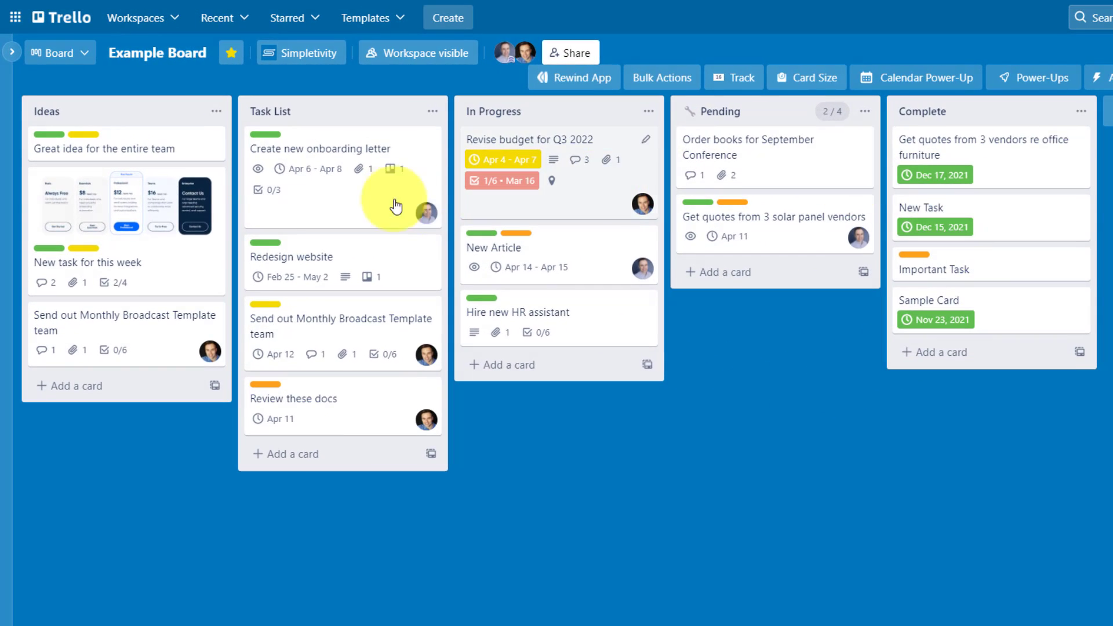
mouse_move(795, 364)
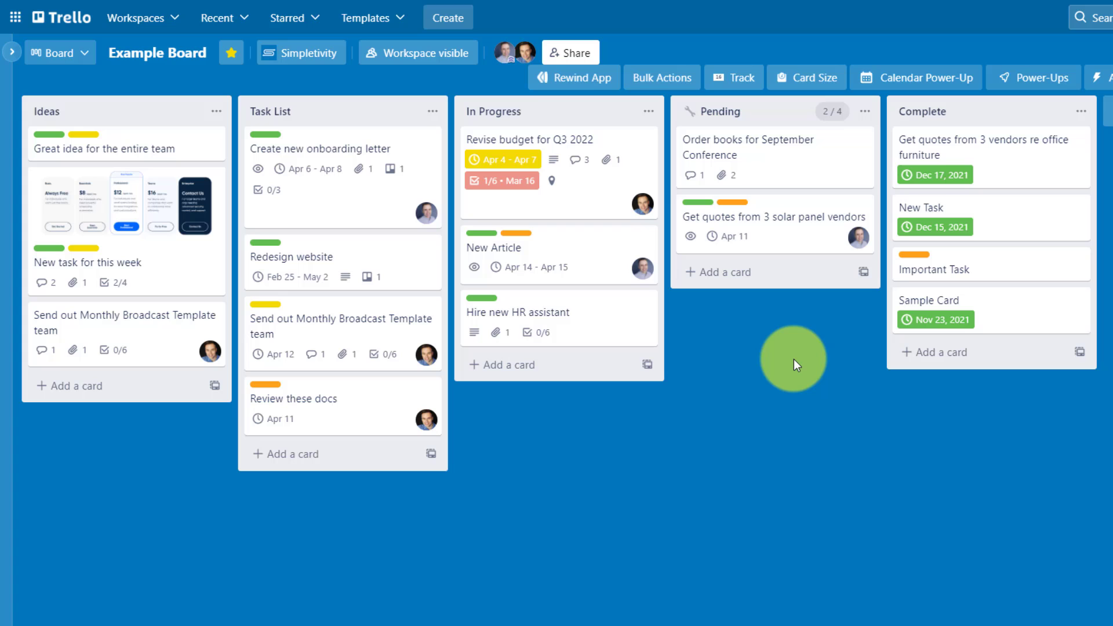
mouse_move(550, 413)
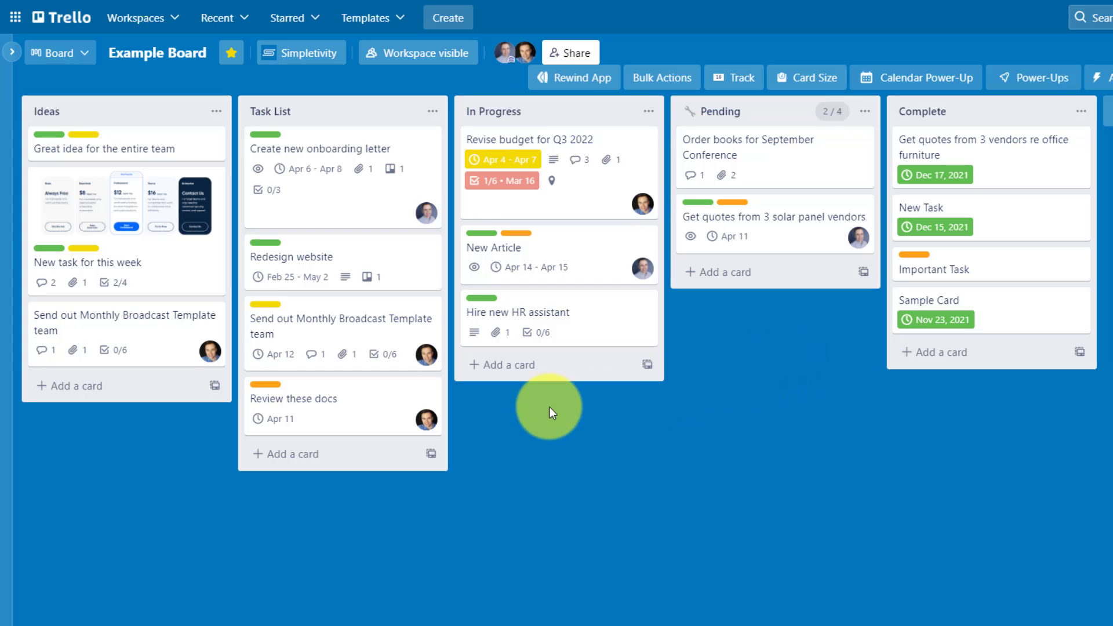
mouse_move(103, 134)
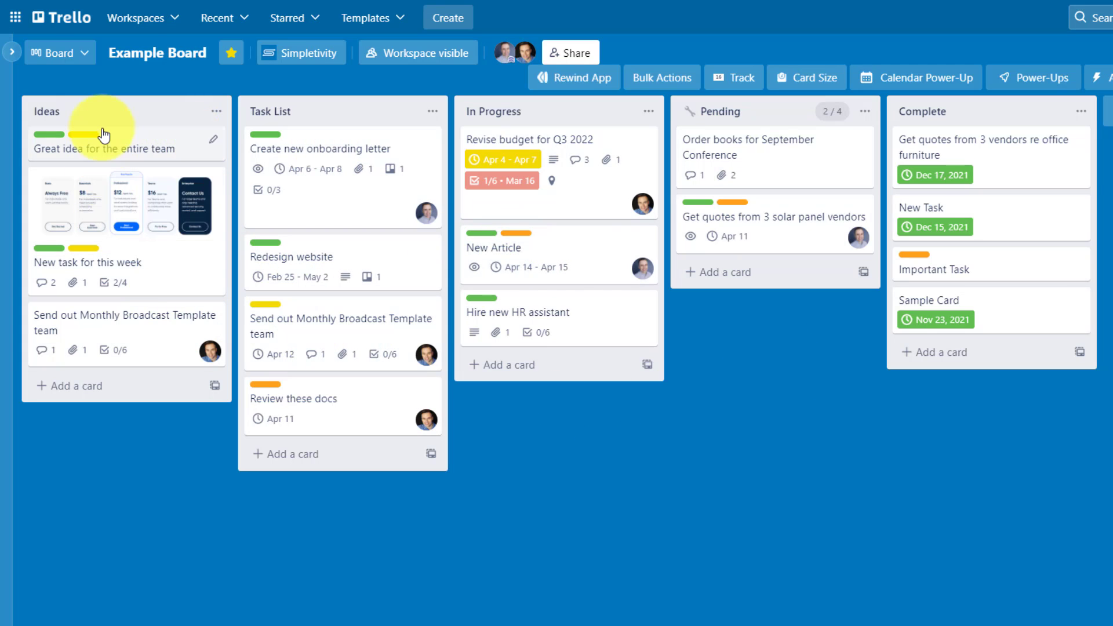
mouse_move(547, 205)
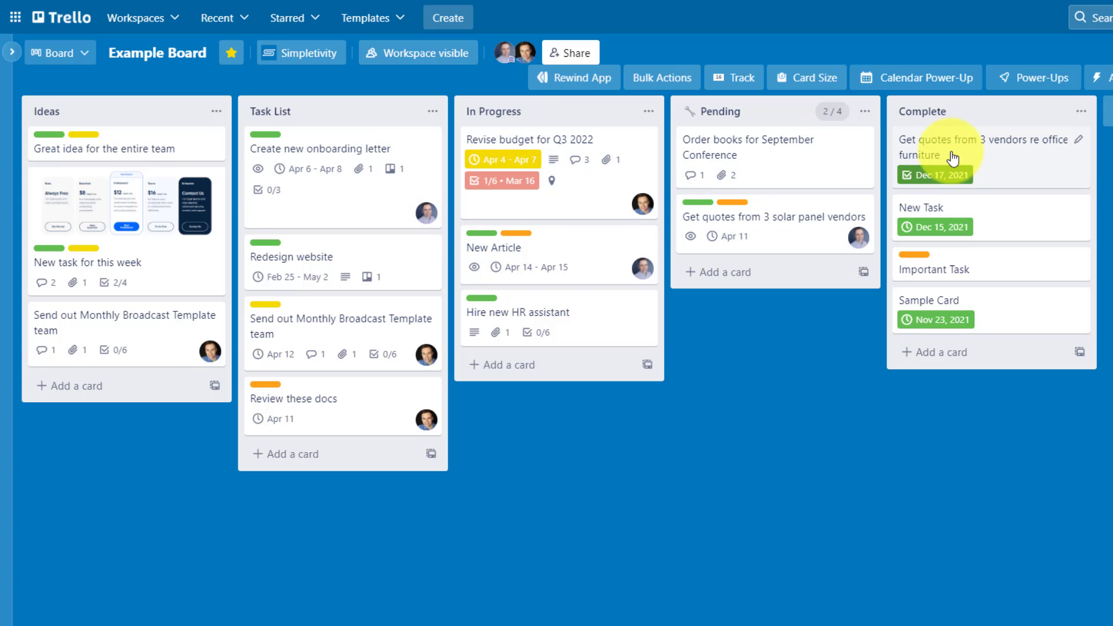
mouse_move(239, 336)
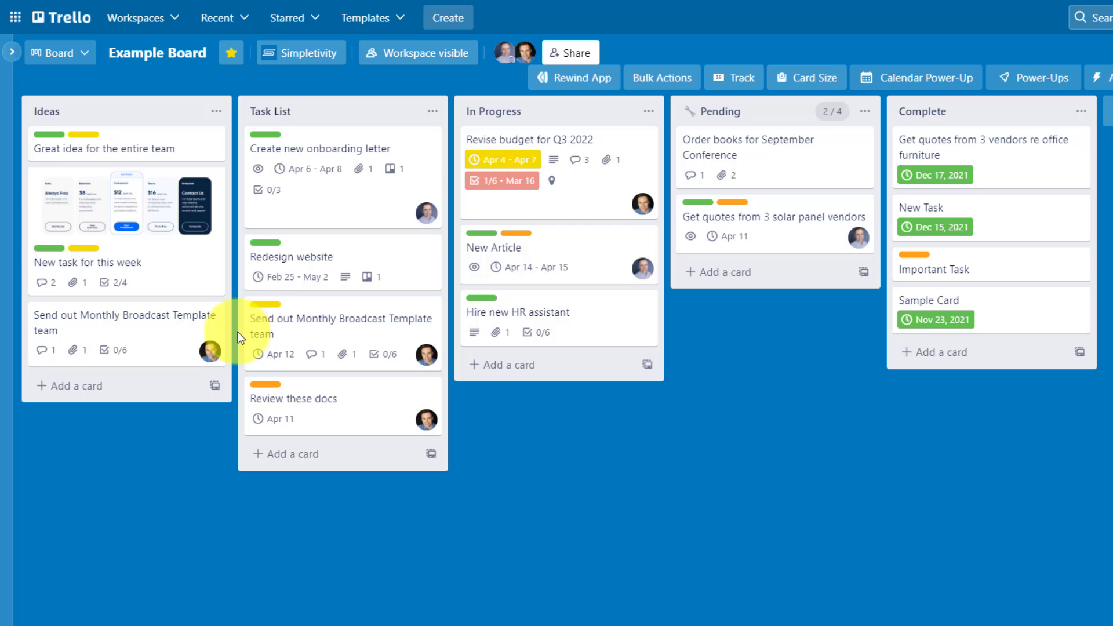
mouse_move(156, 194)
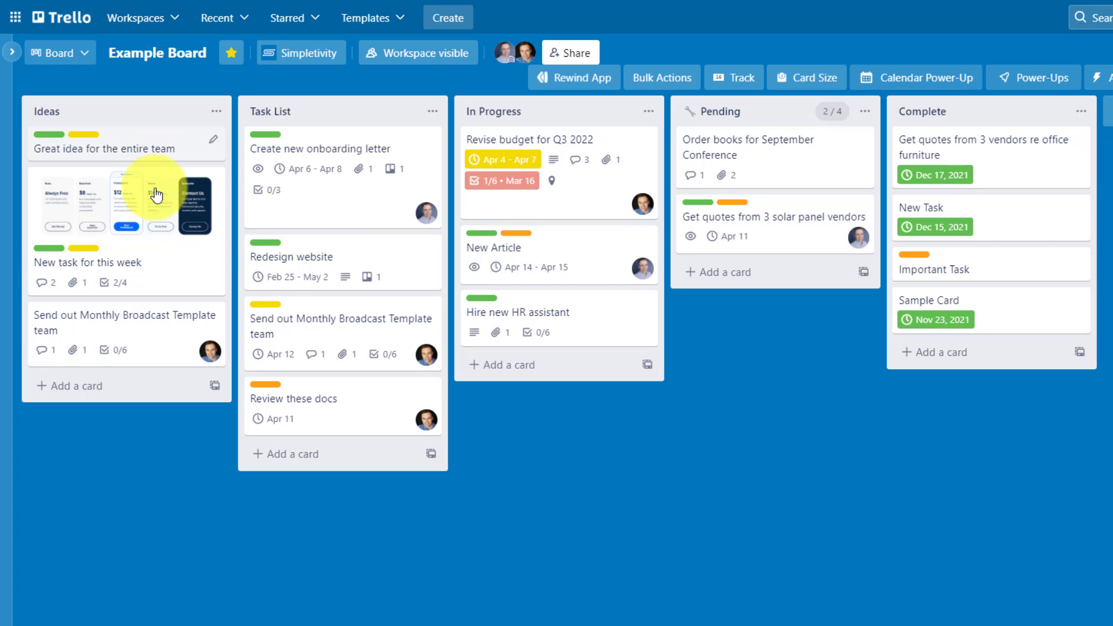
mouse_move(710, 236)
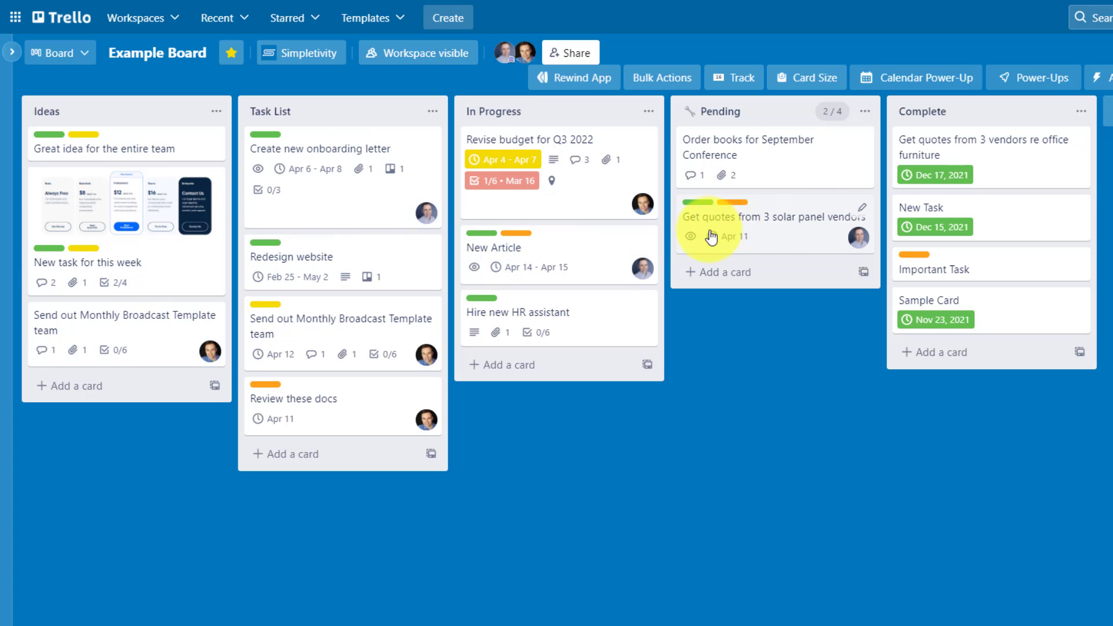
mouse_move(816, 413)
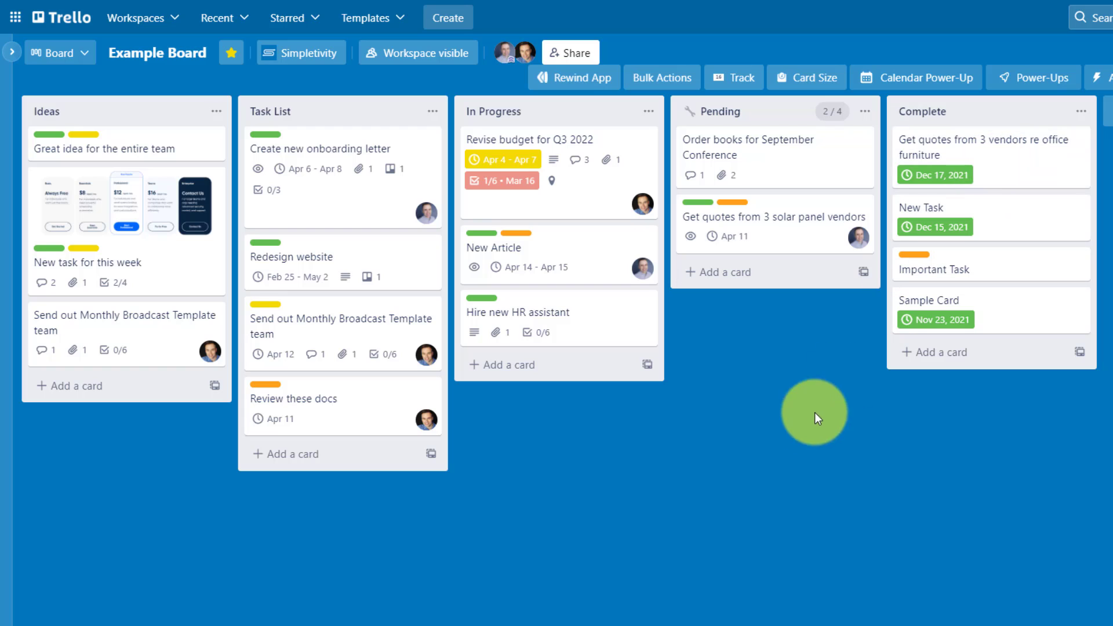
mouse_move(772, 435)
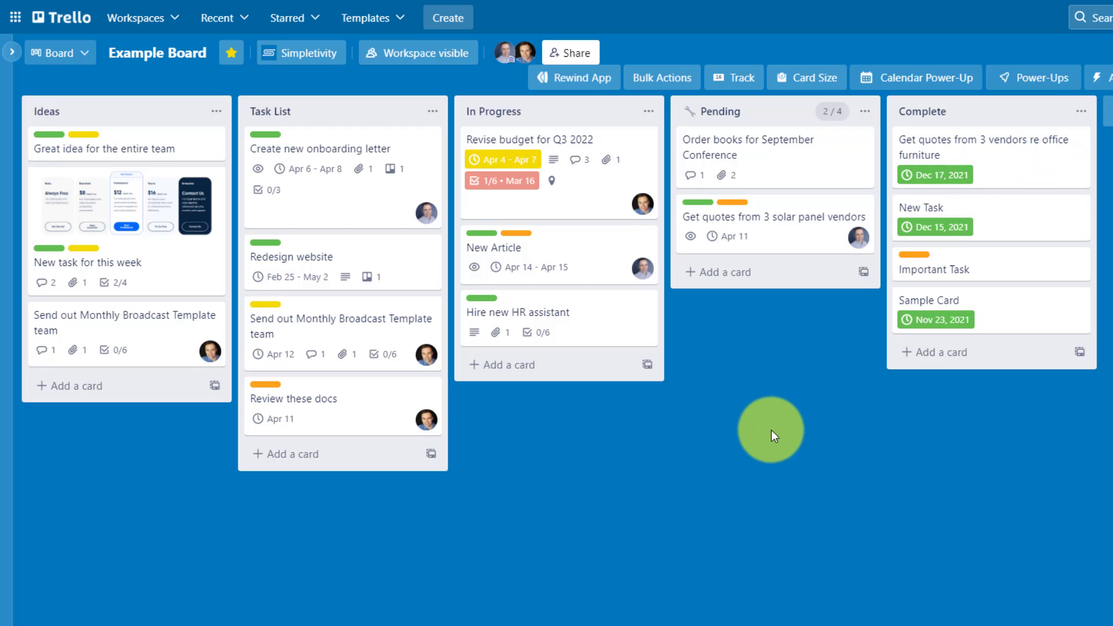
mouse_move(557, 413)
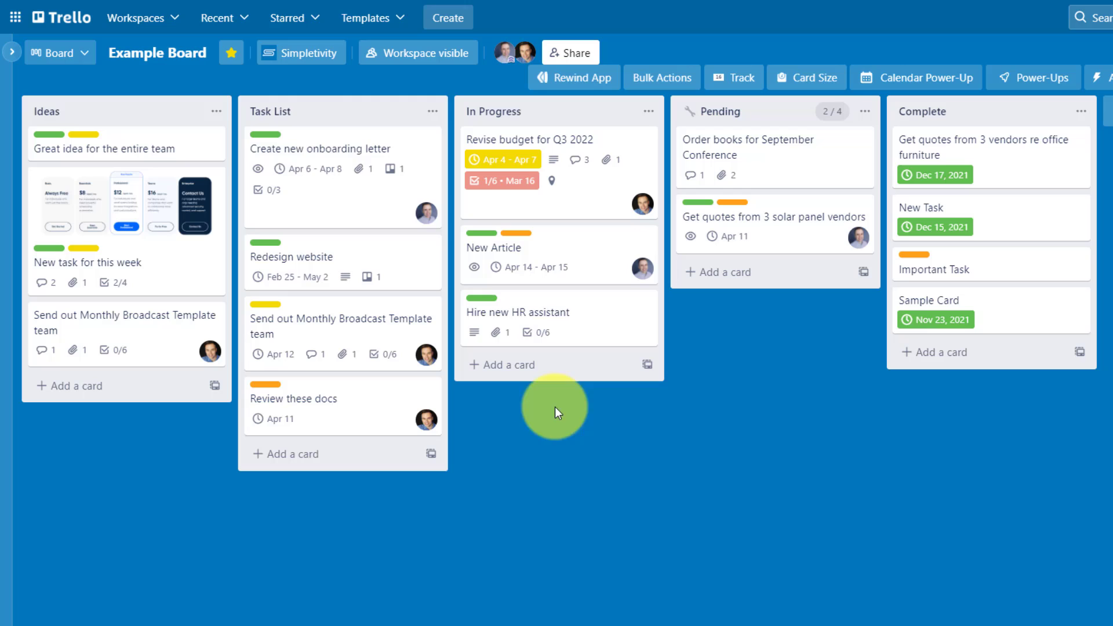
mouse_move(770, 358)
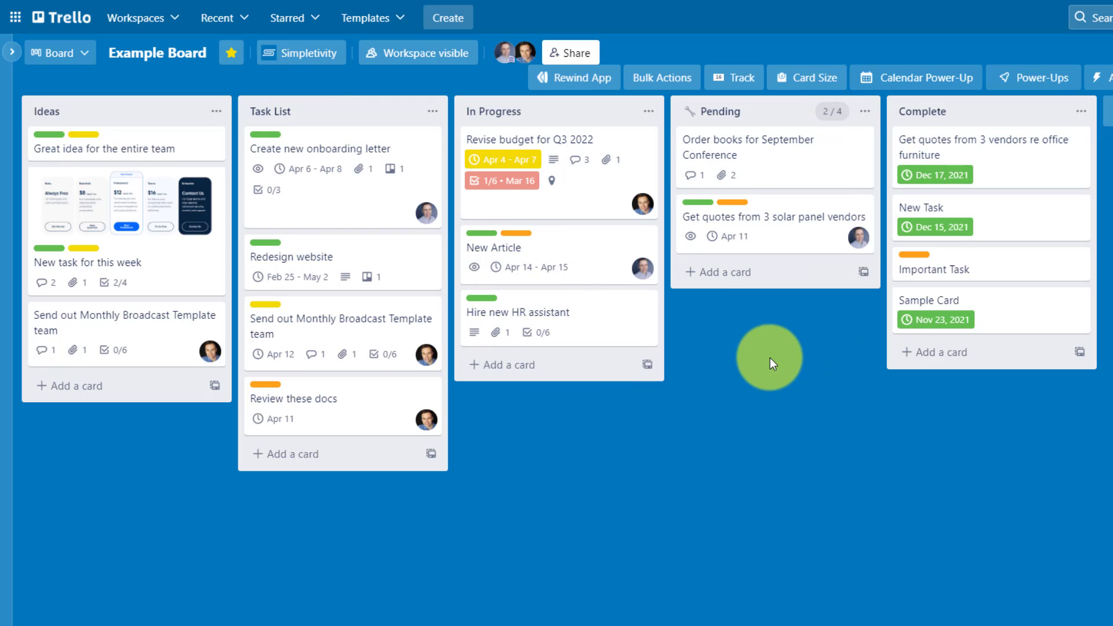
mouse_move(799, 367)
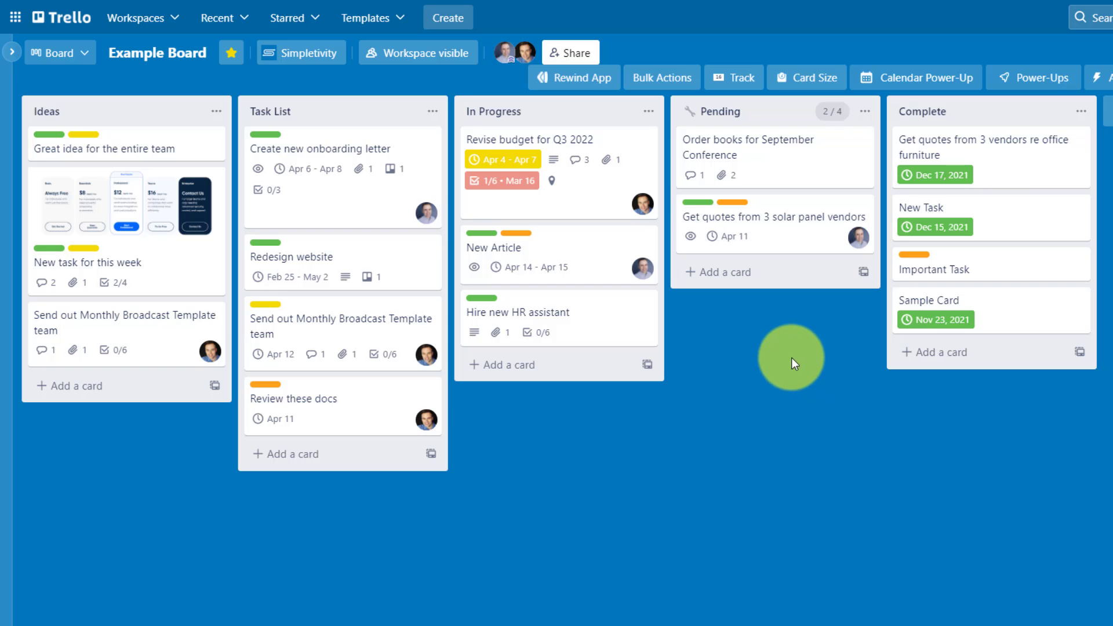
mouse_move(744, 126)
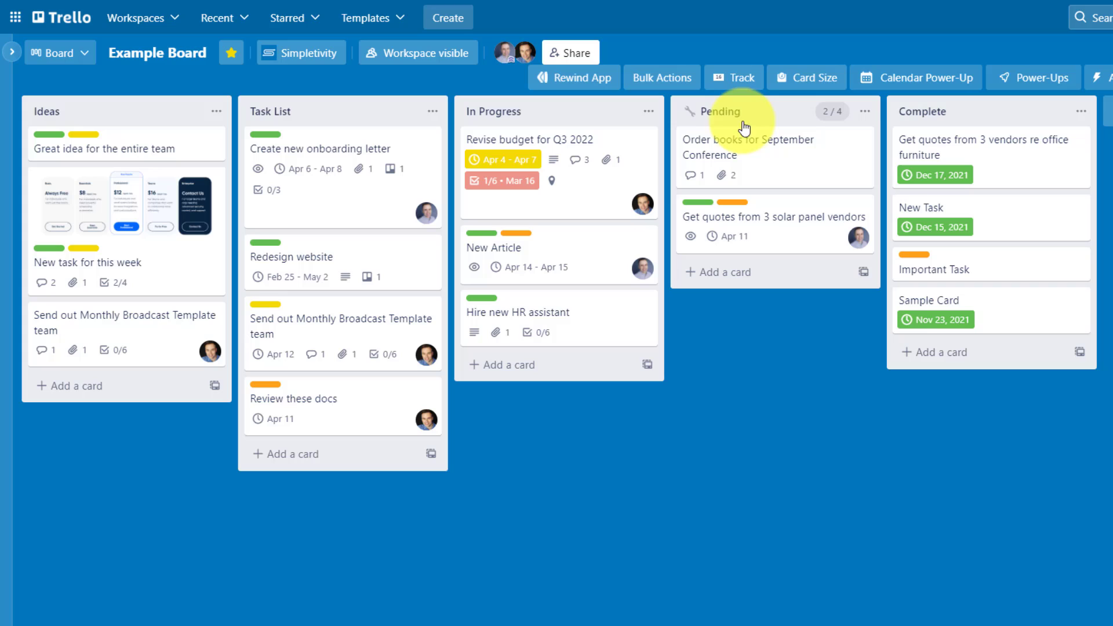
mouse_move(718, 131)
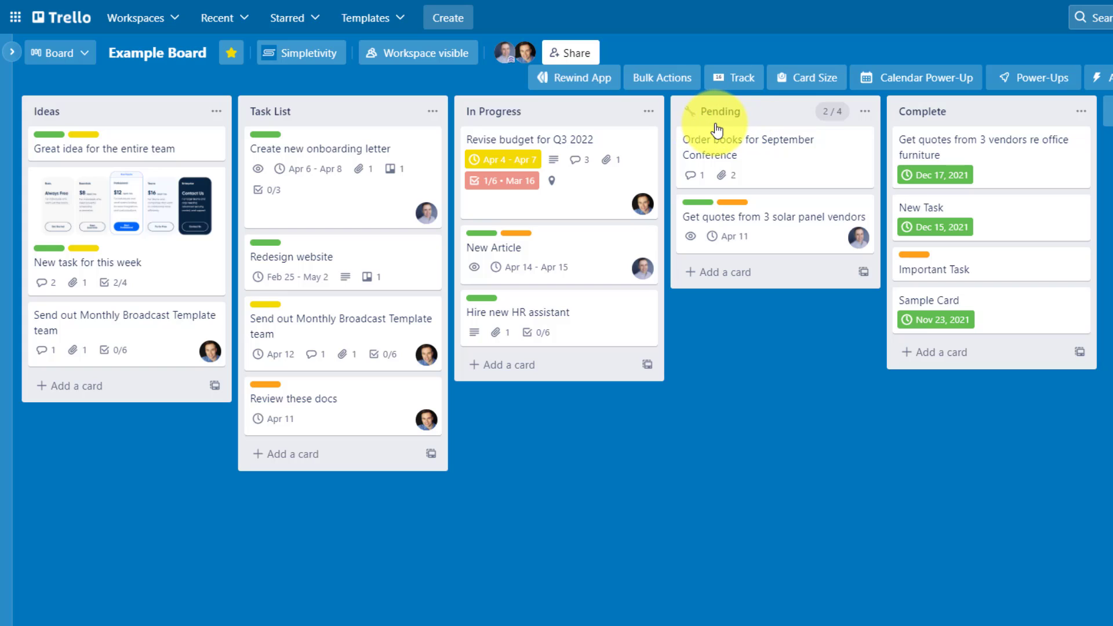
mouse_move(745, 126)
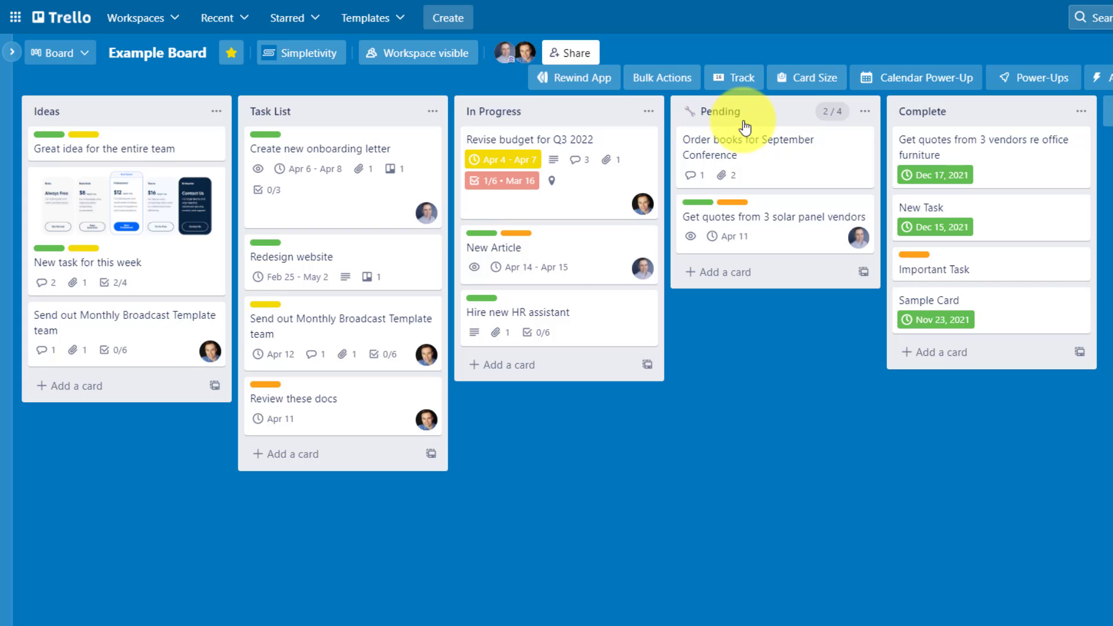
mouse_move(741, 131)
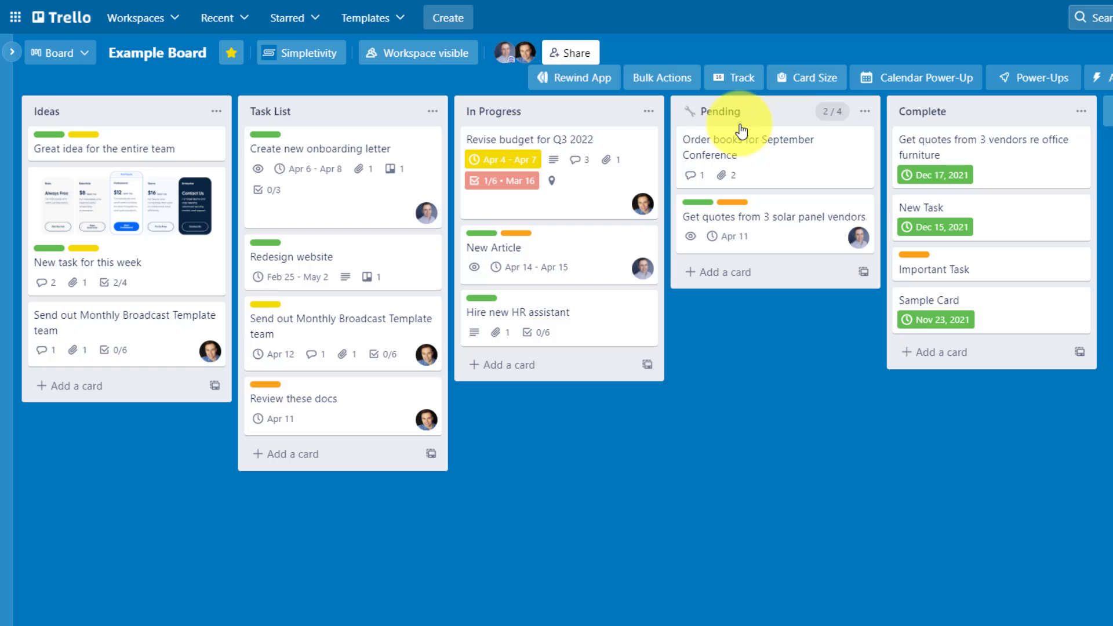
mouse_move(768, 340)
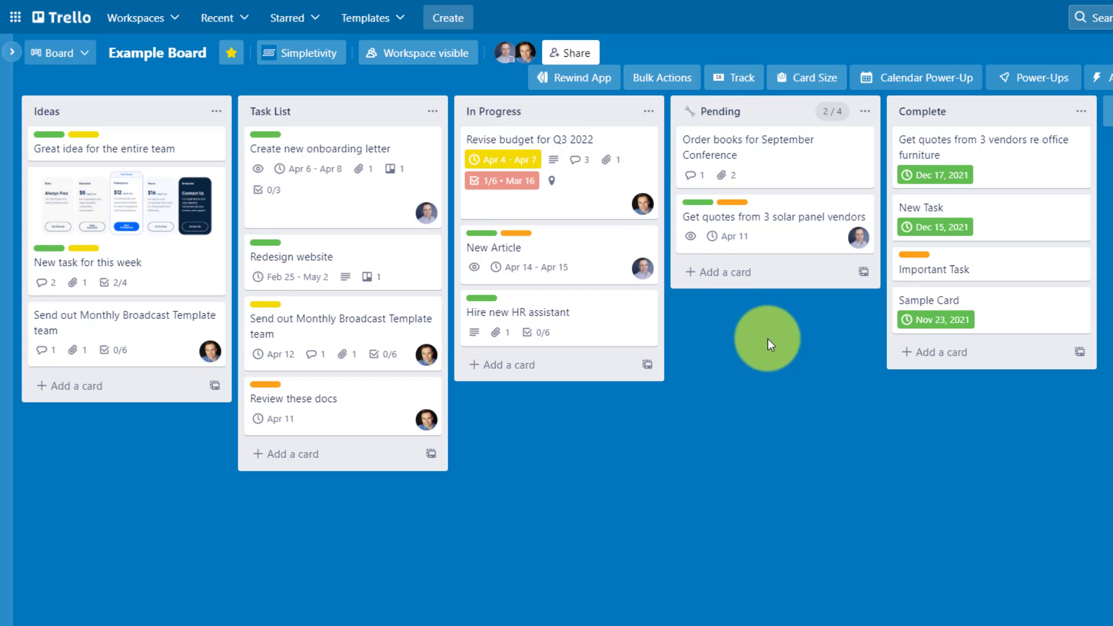
mouse_move(828, 156)
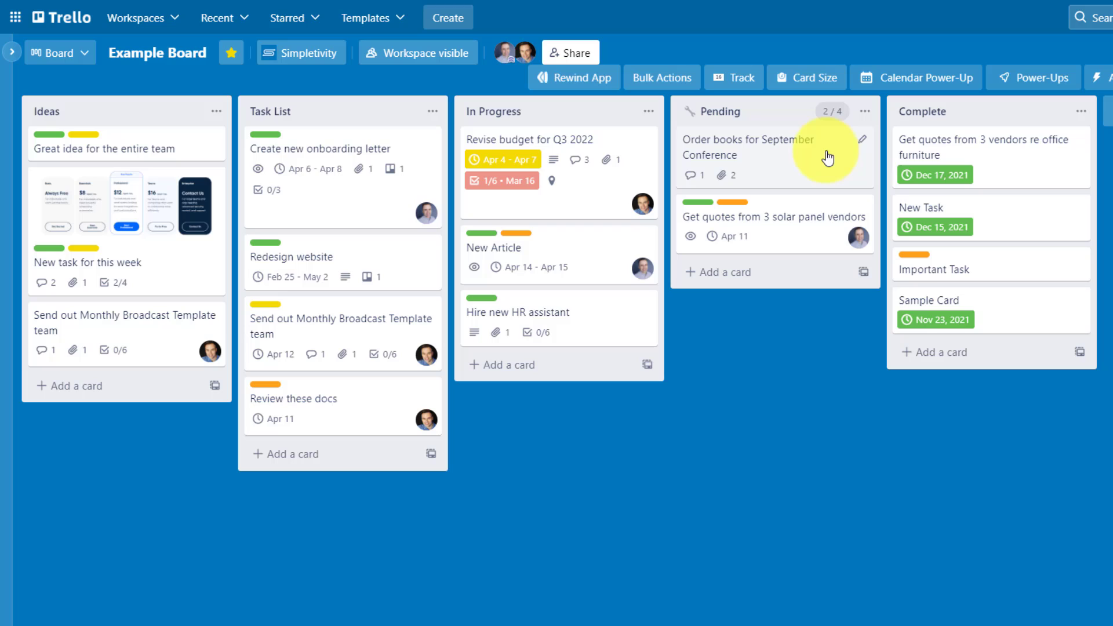
mouse_move(767, 371)
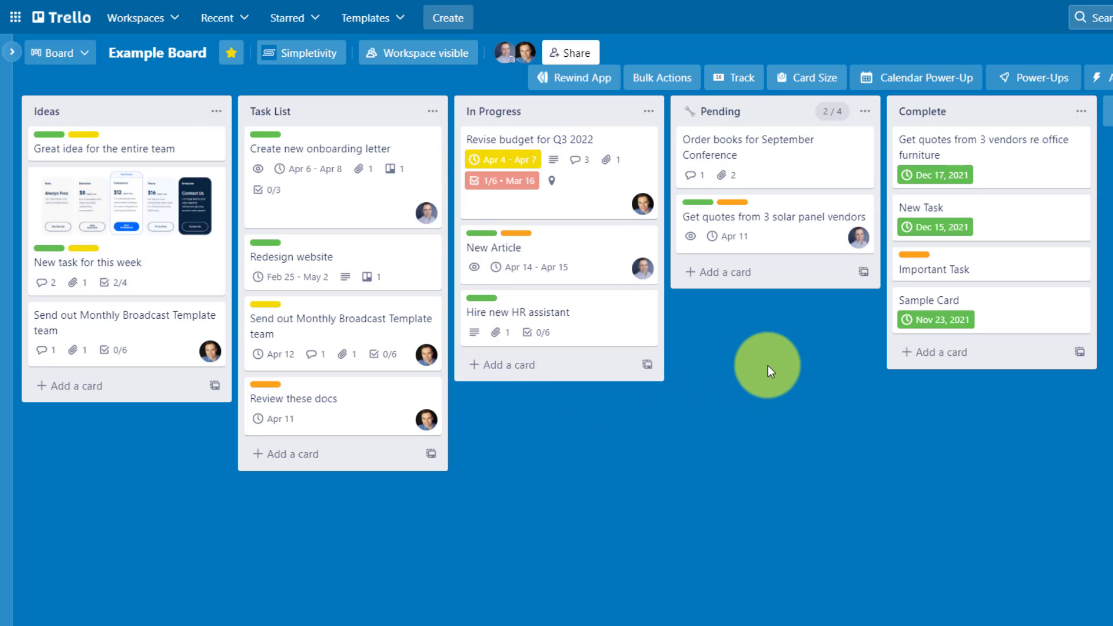
mouse_move(785, 165)
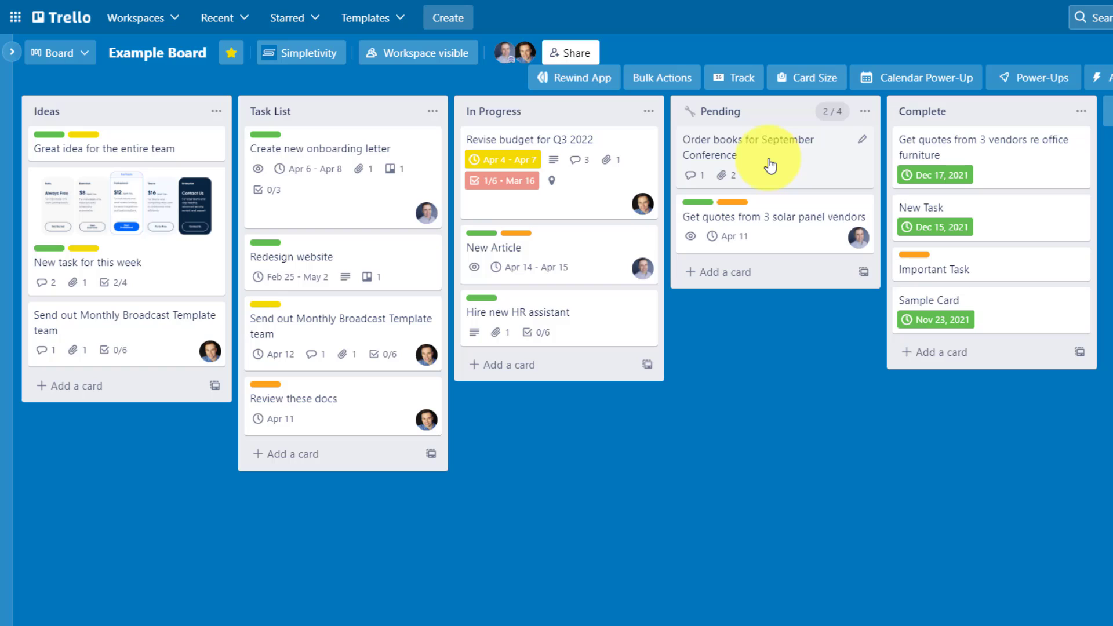
mouse_move(717, 298)
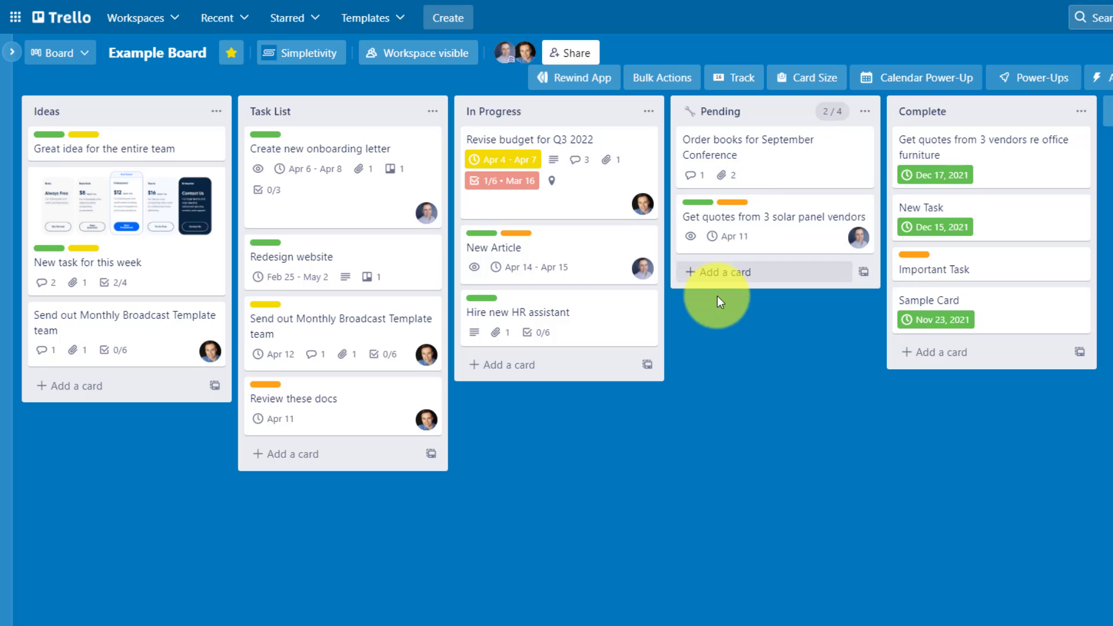
mouse_move(768, 164)
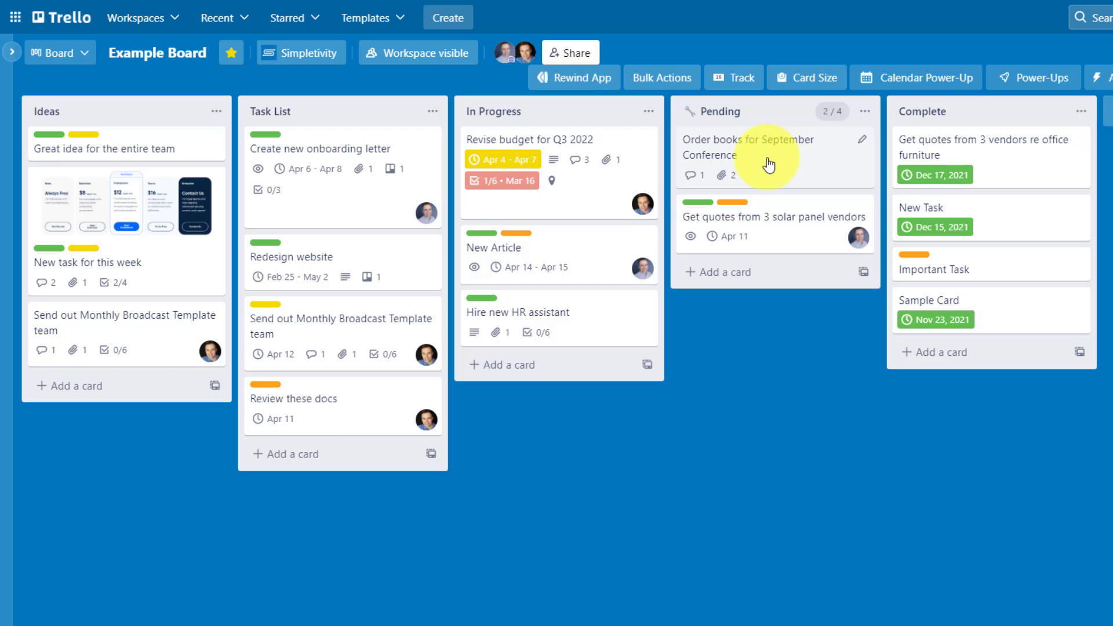
mouse_move(812, 164)
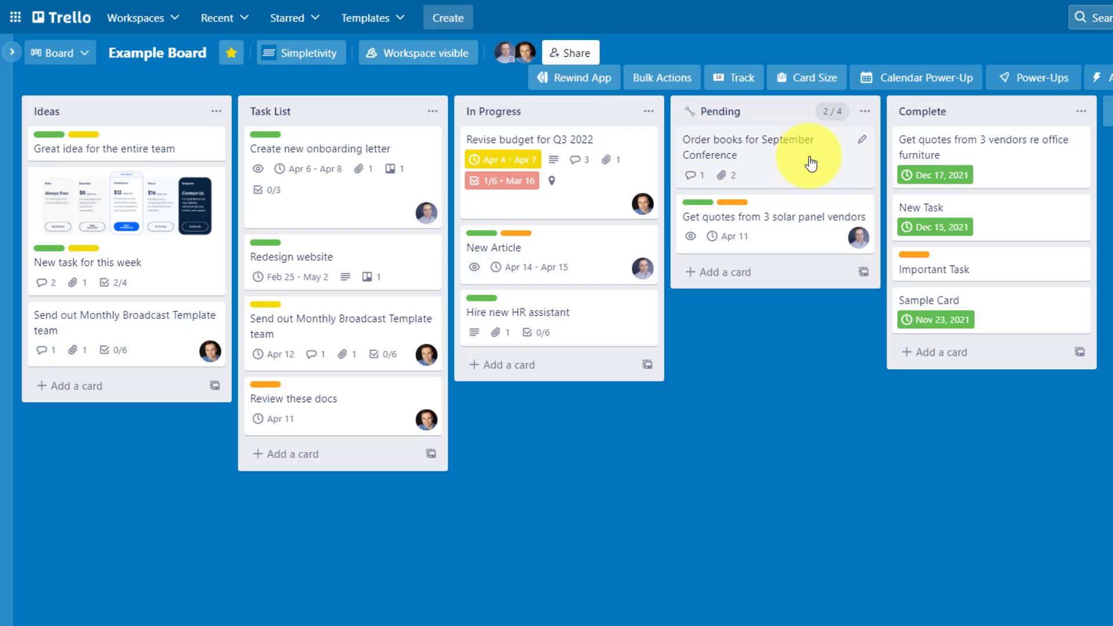
mouse_move(782, 236)
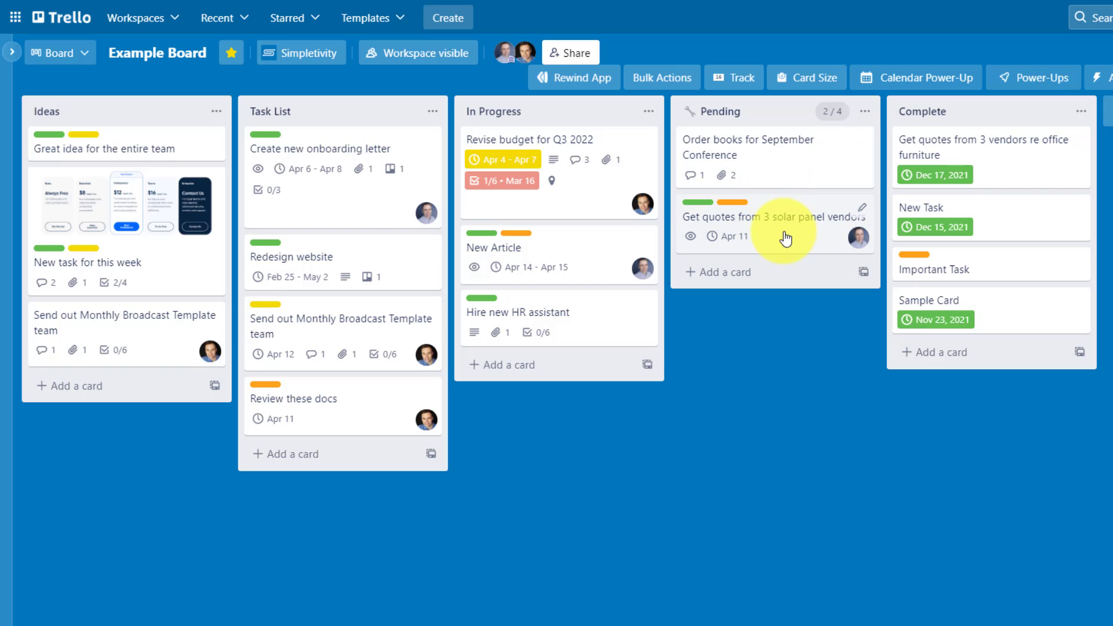
mouse_move(561, 294)
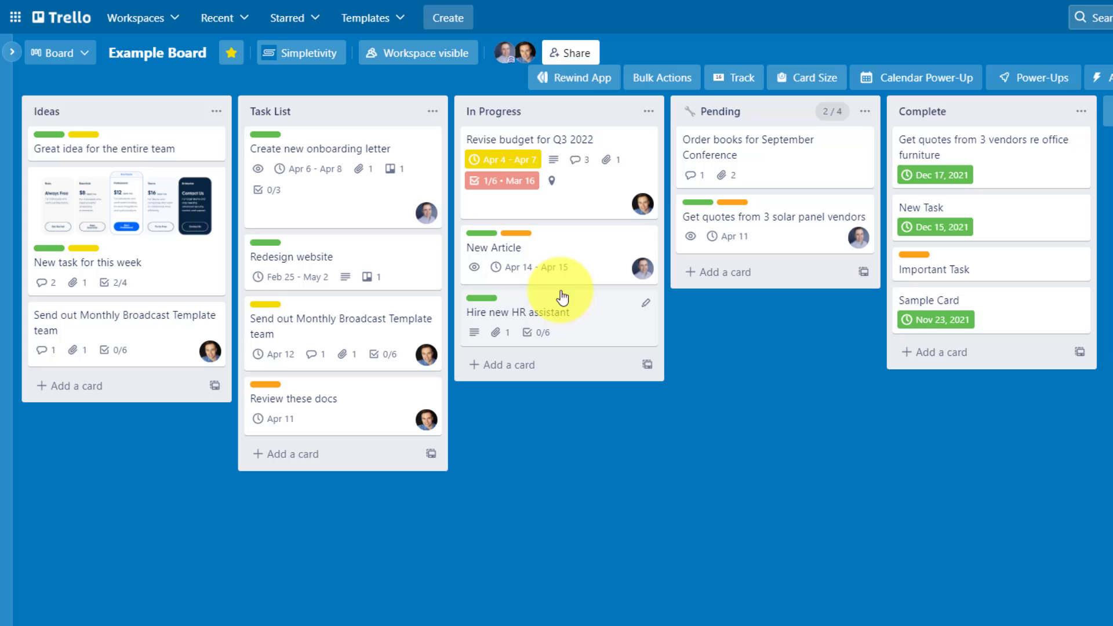
mouse_move(536, 179)
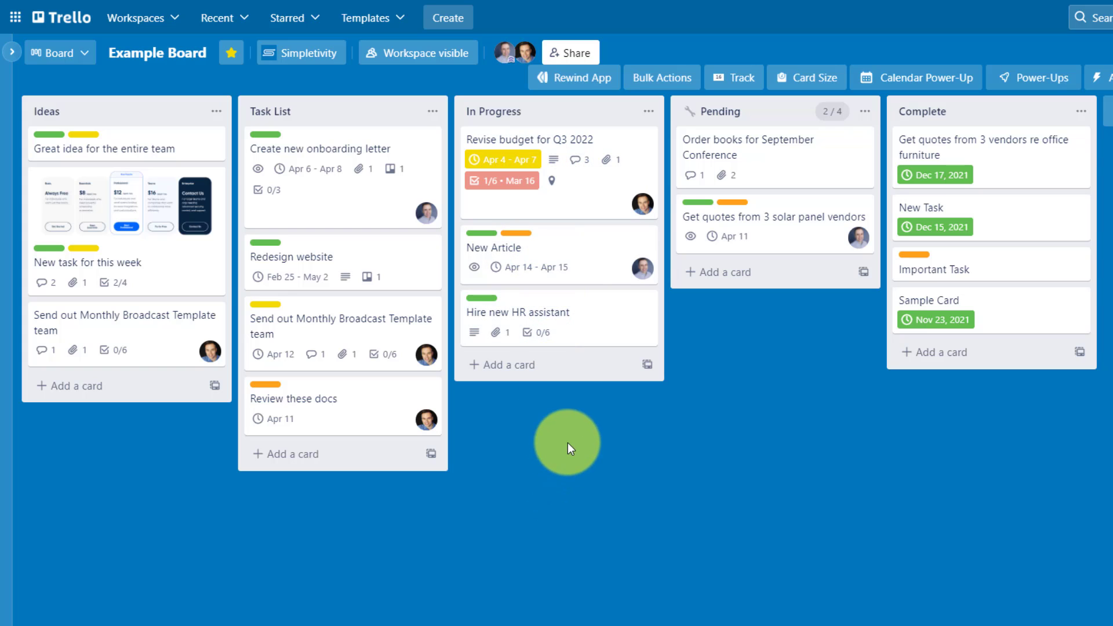
mouse_move(574, 221)
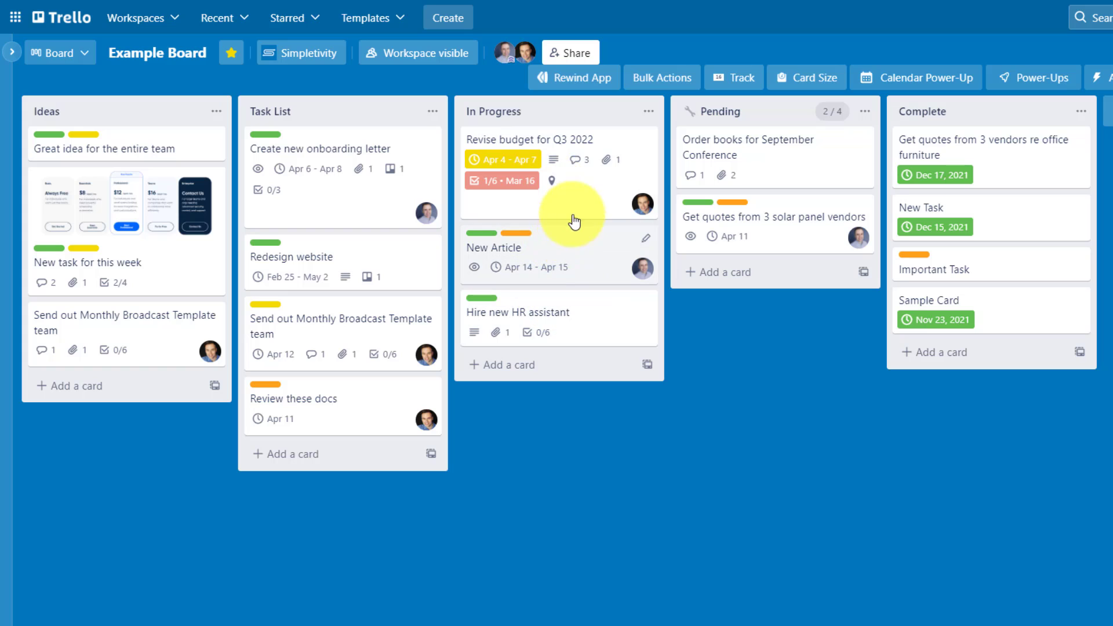
mouse_move(753, 195)
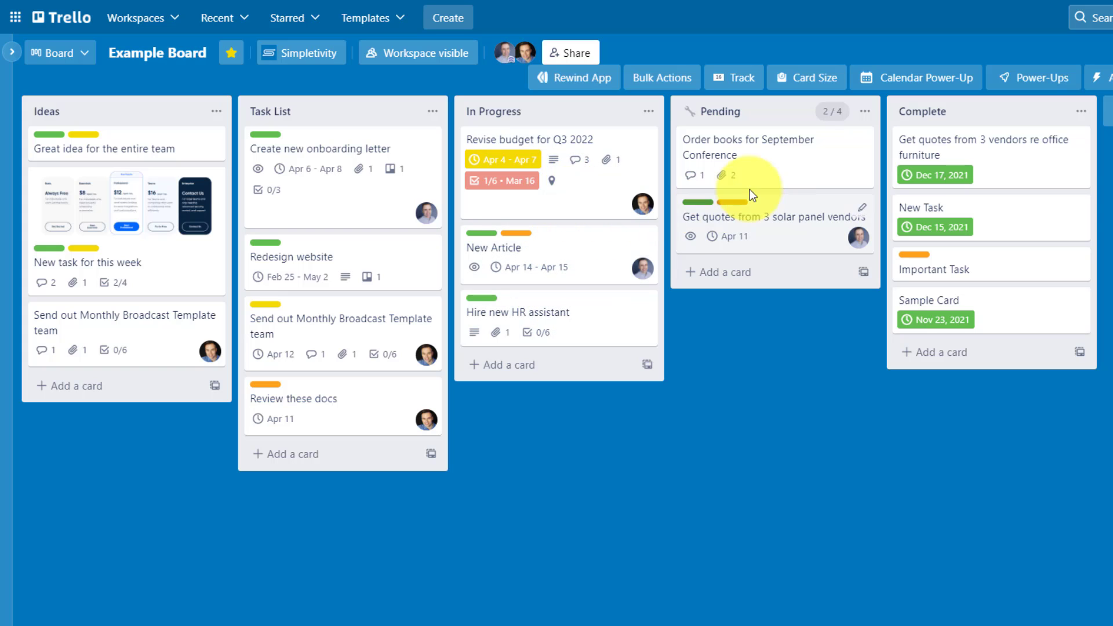
mouse_move(756, 154)
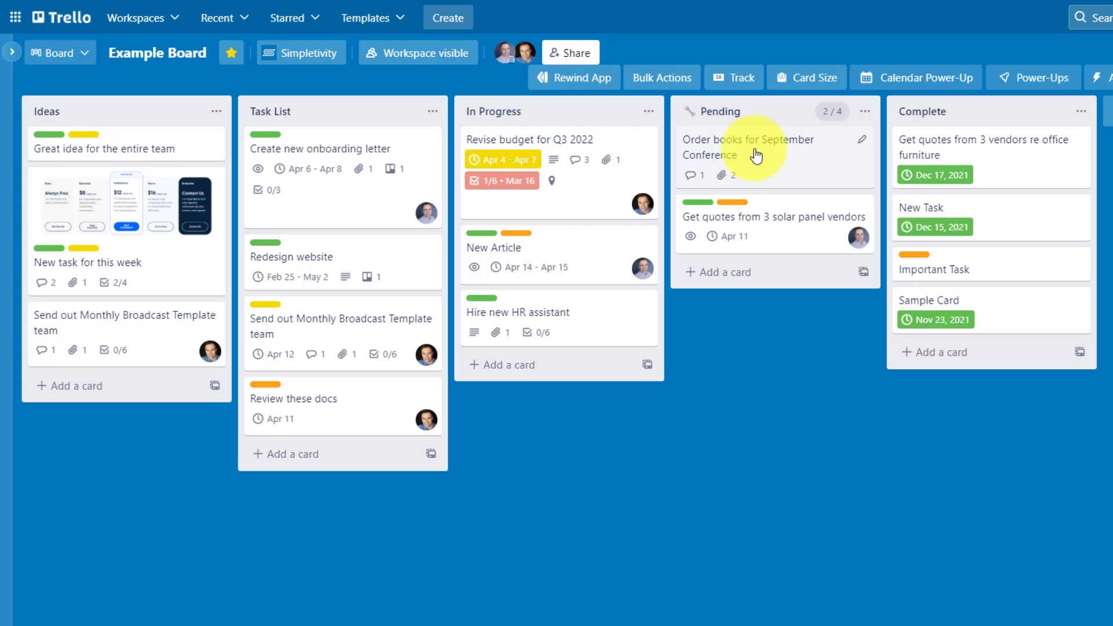
mouse_move(751, 188)
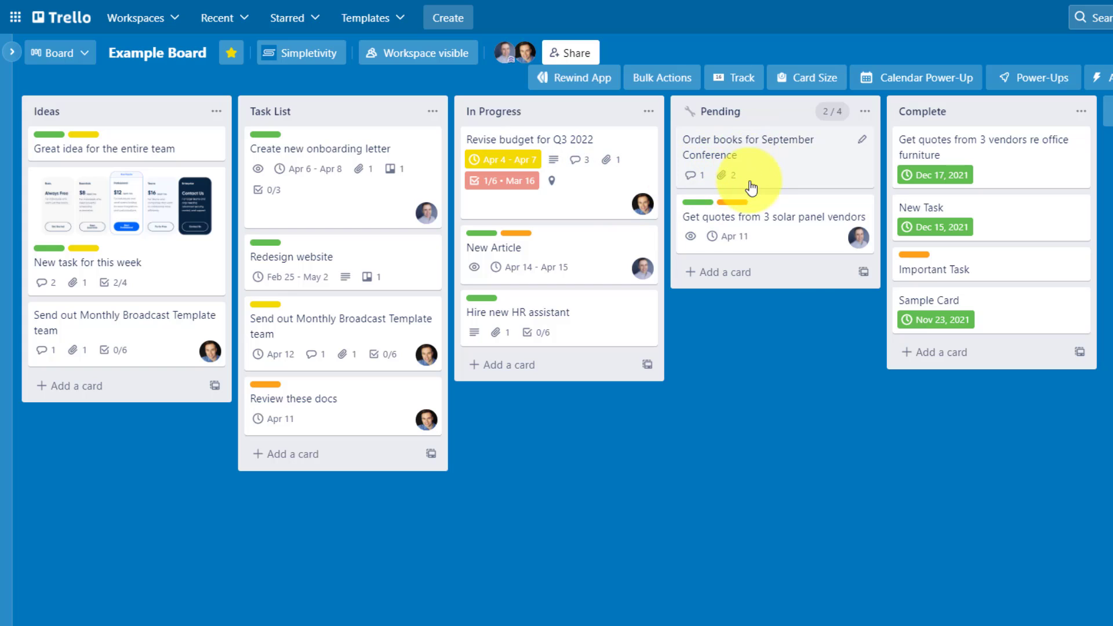
mouse_move(766, 234)
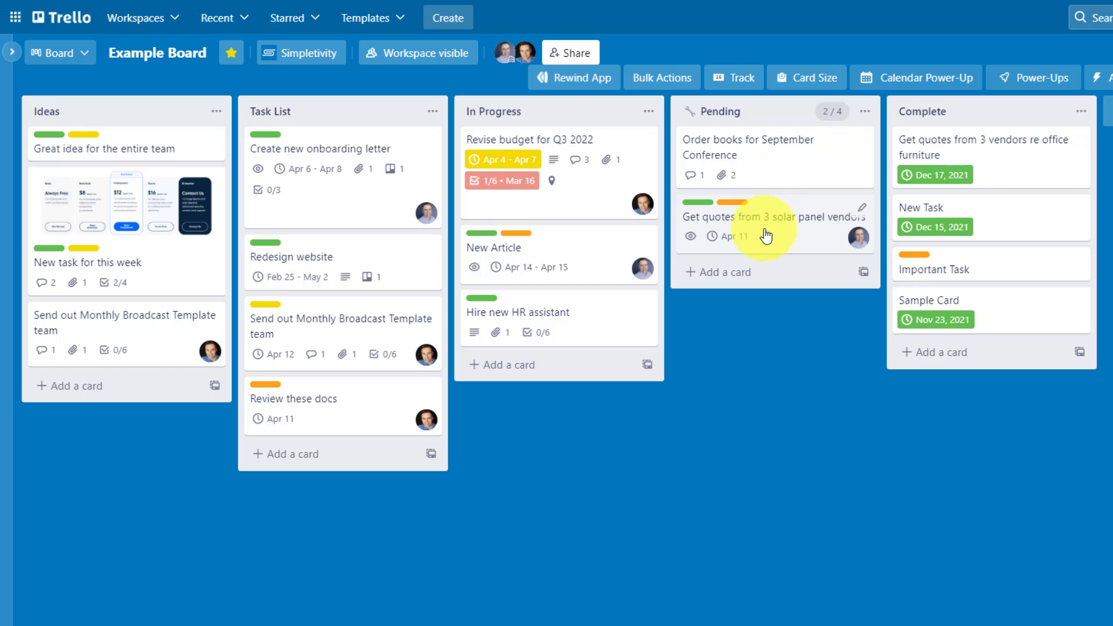
mouse_move(774, 244)
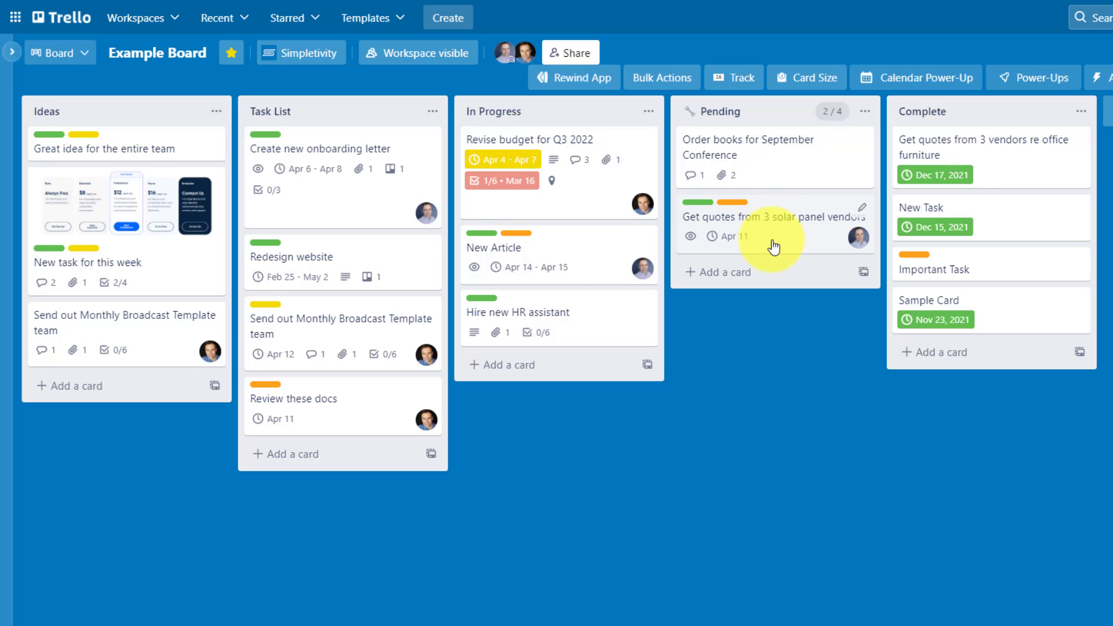
mouse_move(327, 528)
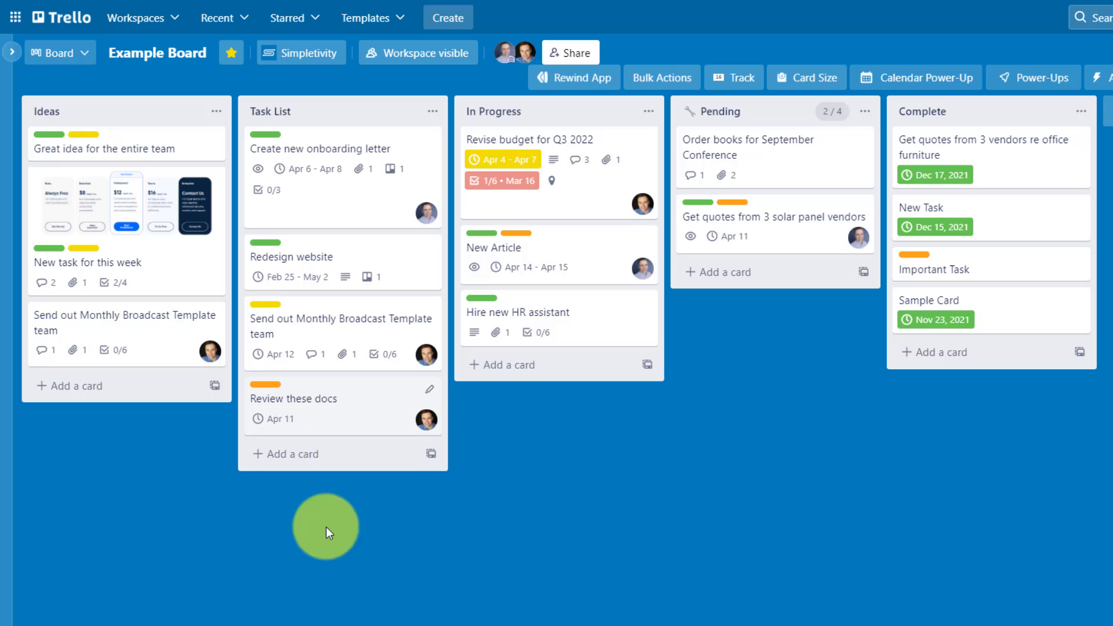
mouse_move(387, 554)
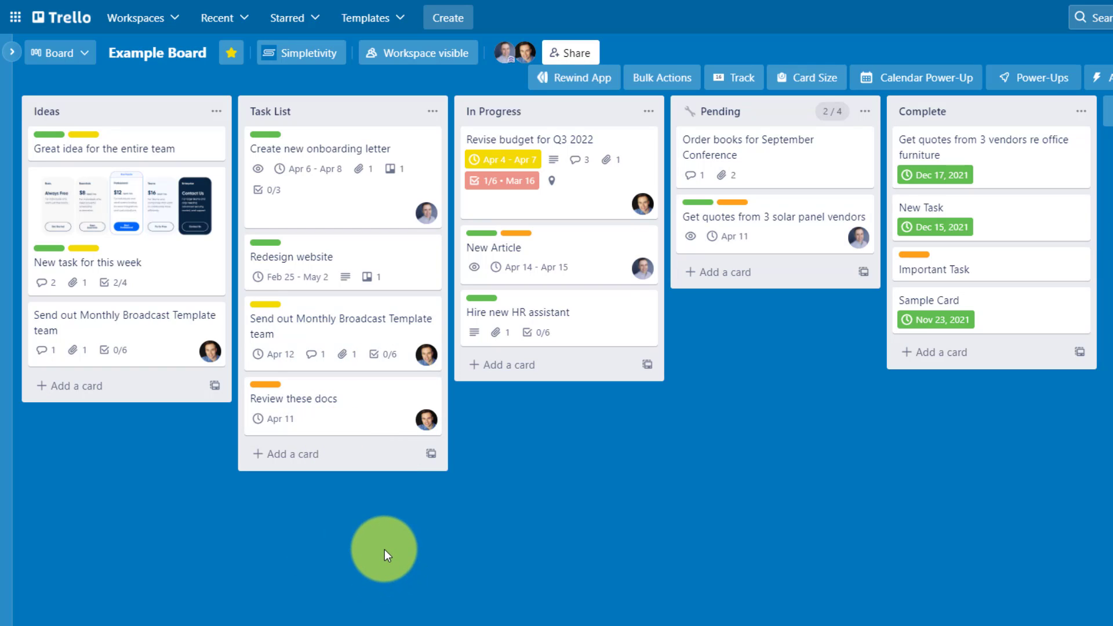
mouse_move(496, 321)
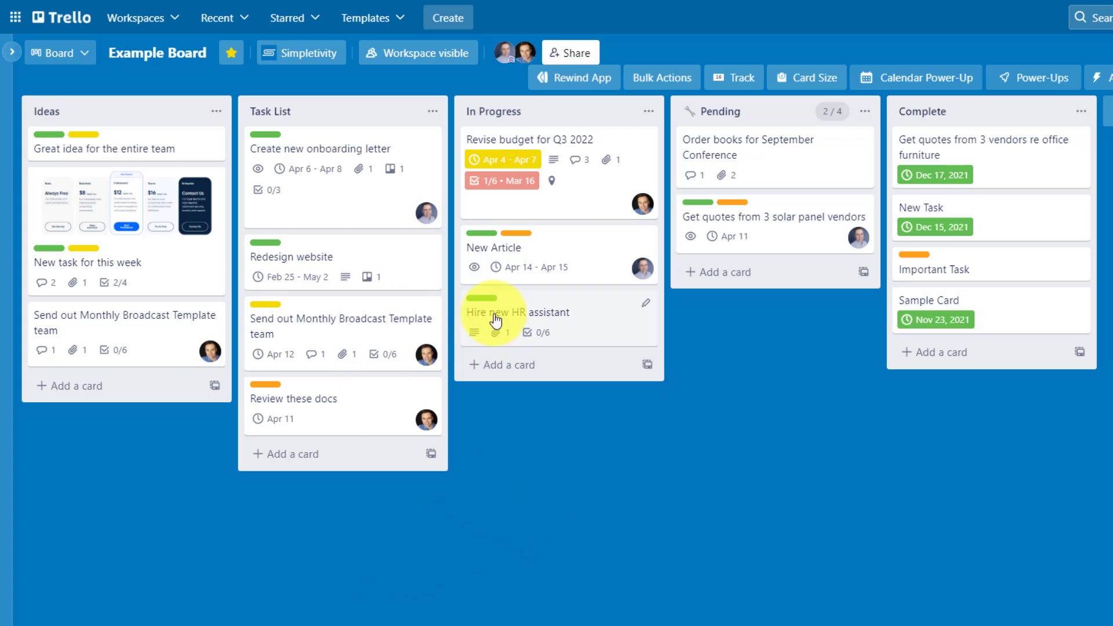
mouse_move(598, 228)
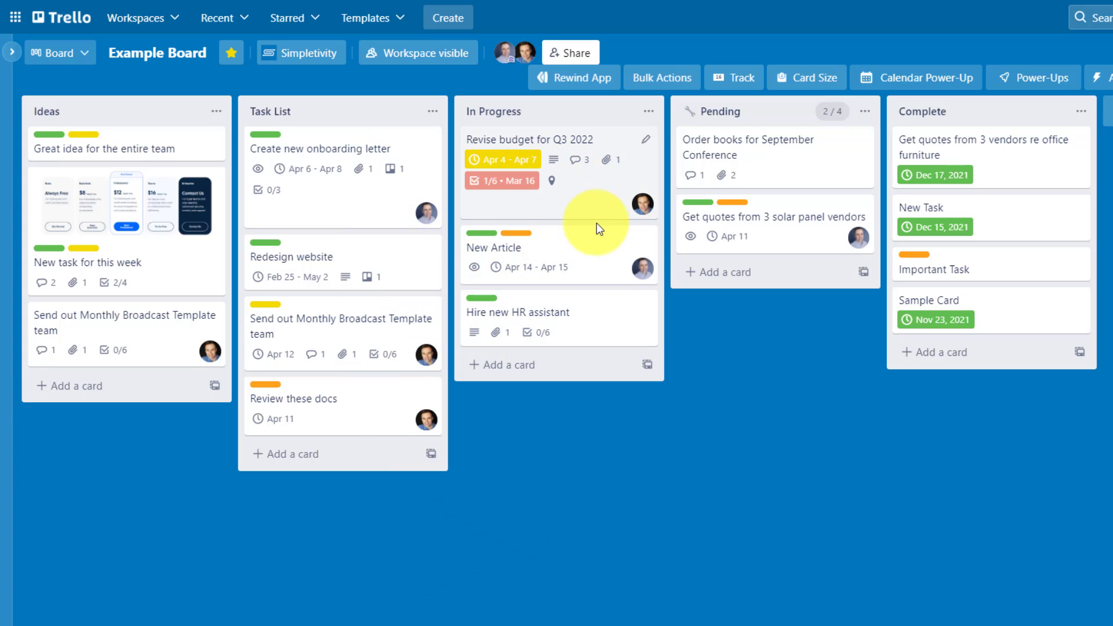
mouse_move(686, 466)
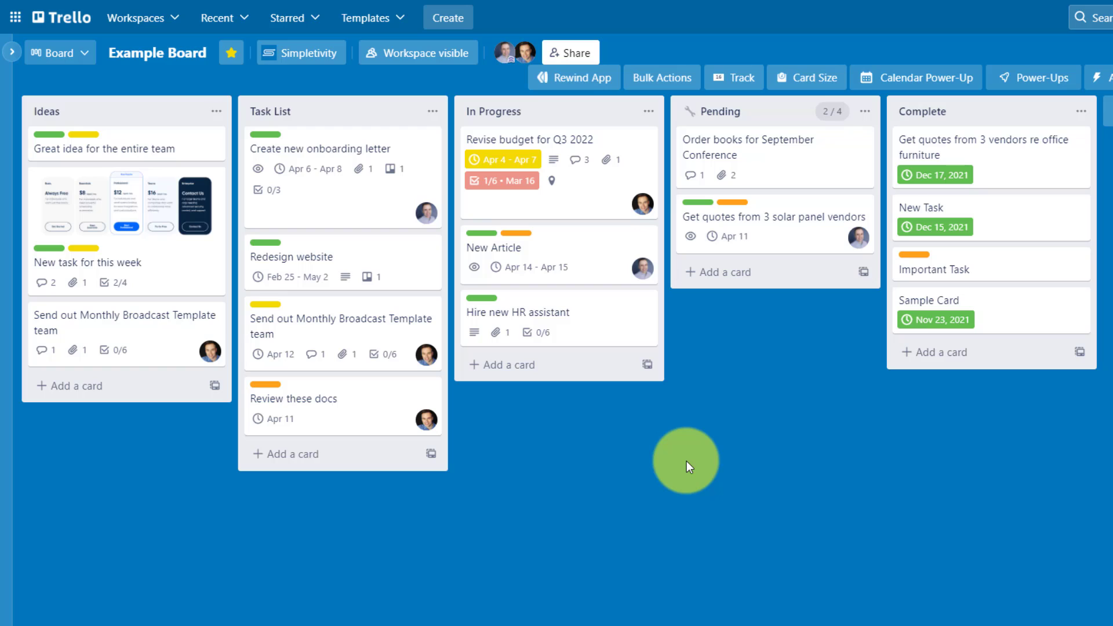
mouse_move(740, 316)
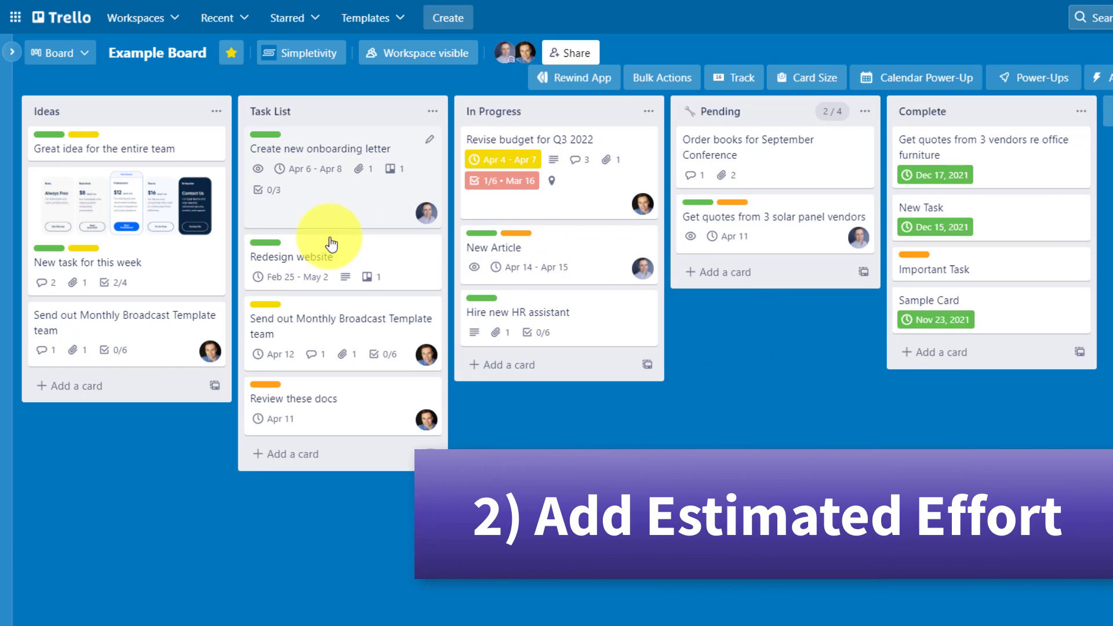
mouse_move(550, 270)
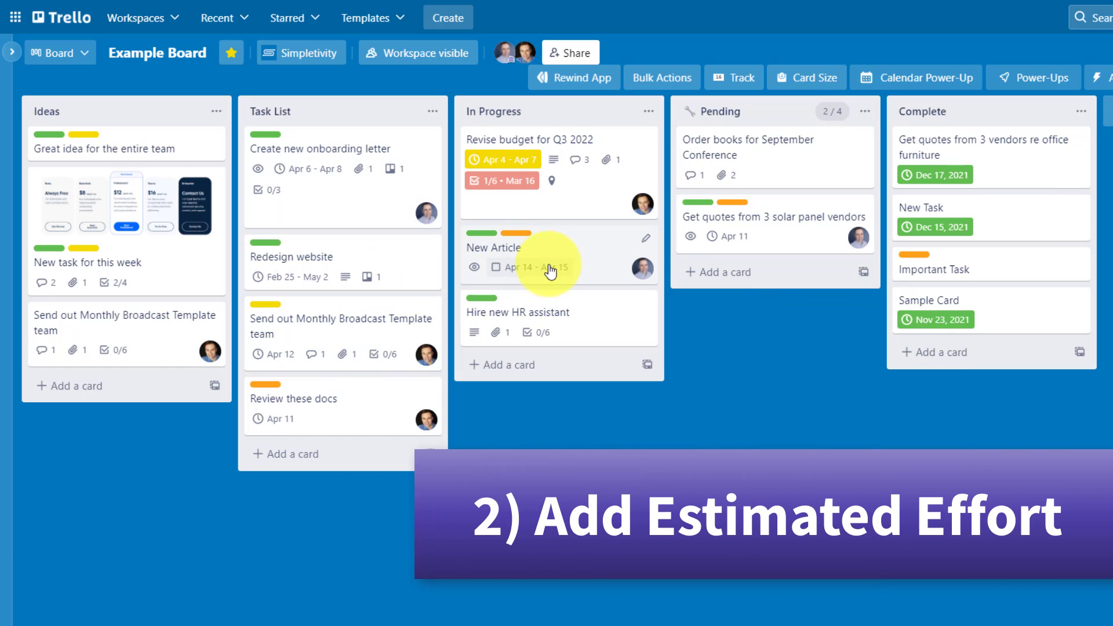
- Look at the New Article card and the Card Size power-up options on the board
left_click(495, 249)
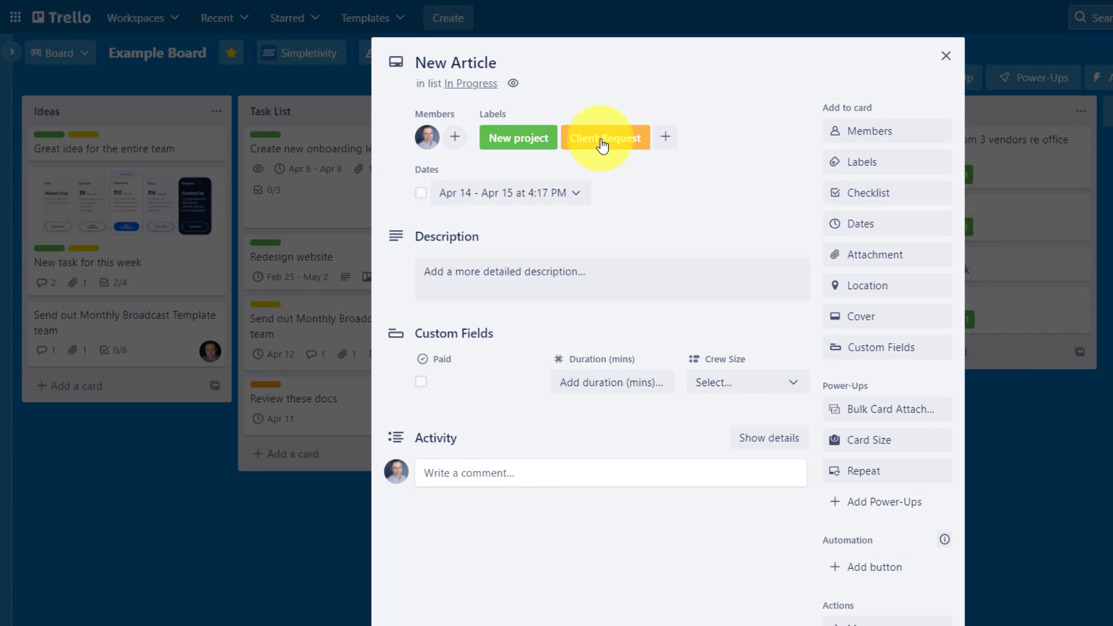
mouse_move(692, 193)
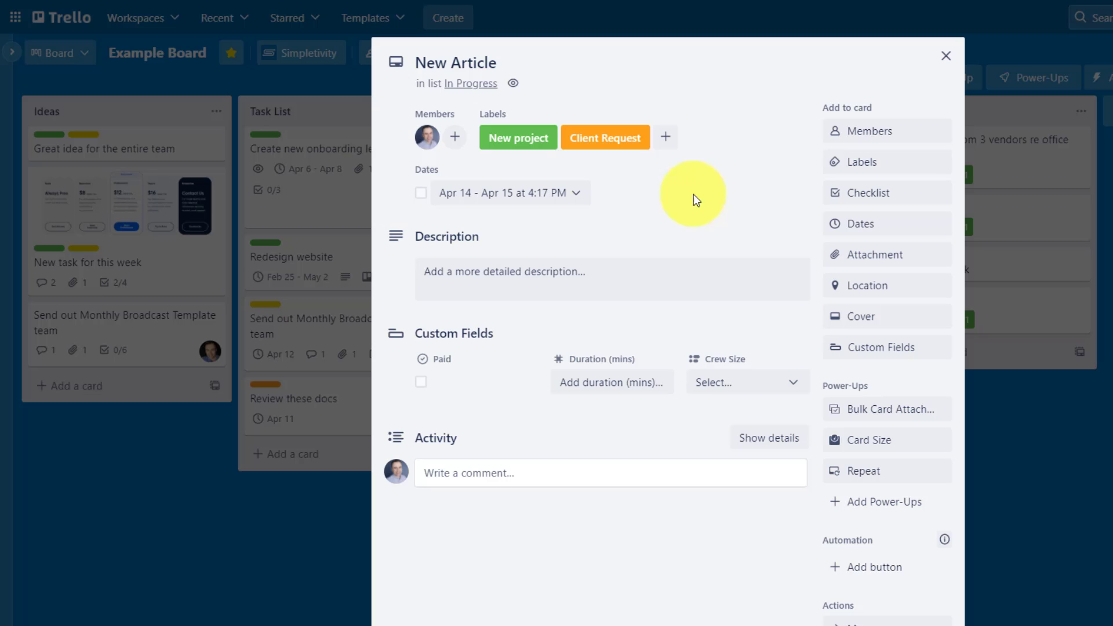
mouse_move(704, 201)
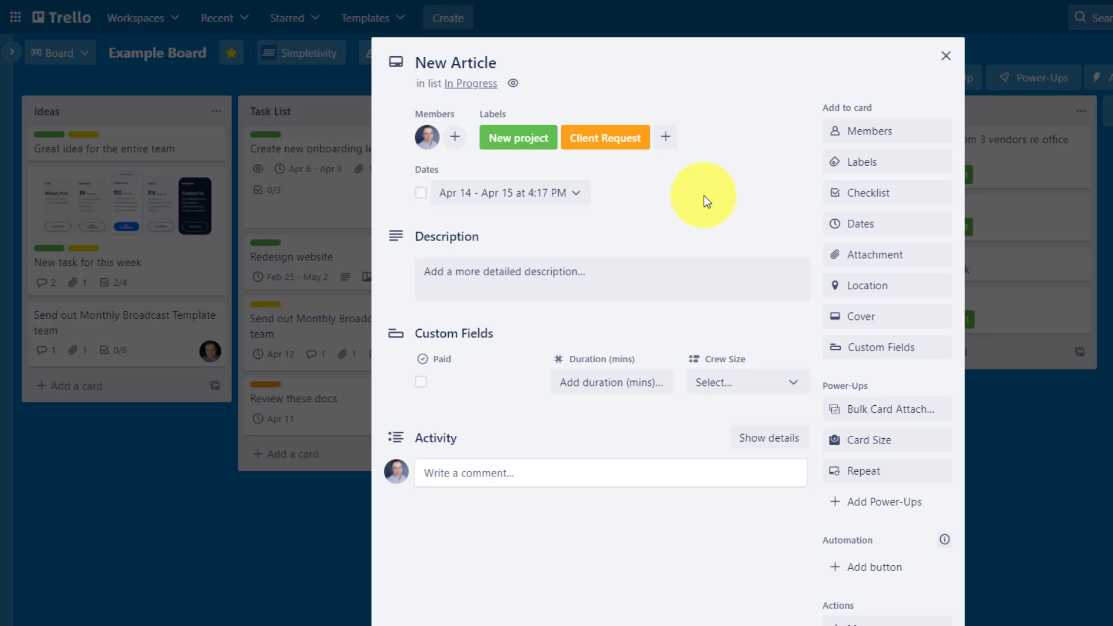
mouse_move(946, 55)
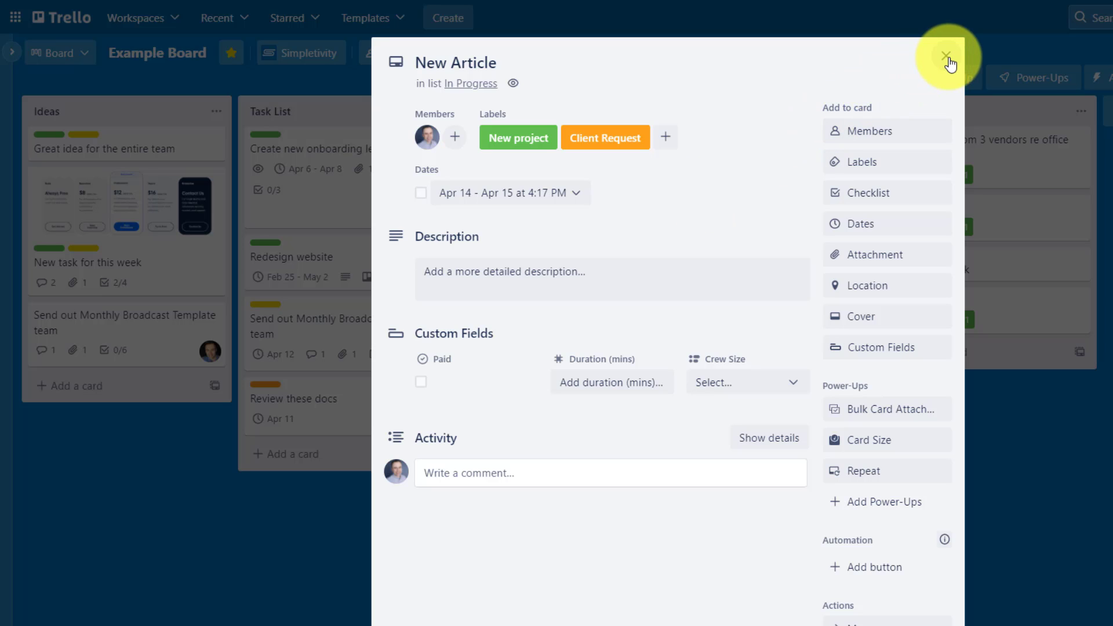
left_click(945, 55)
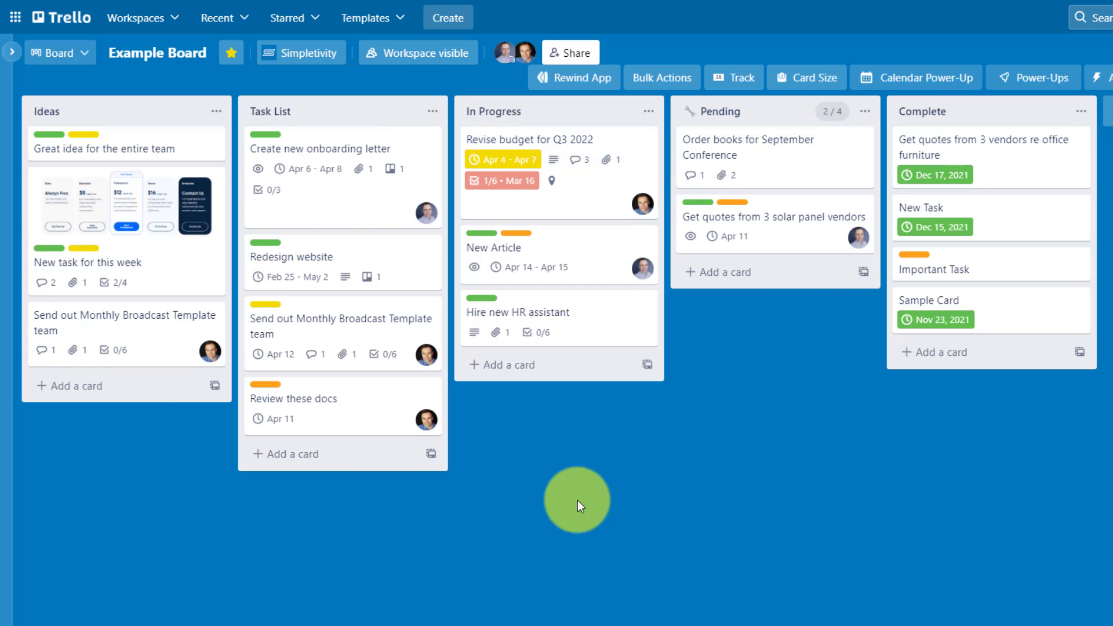
mouse_move(741, 451)
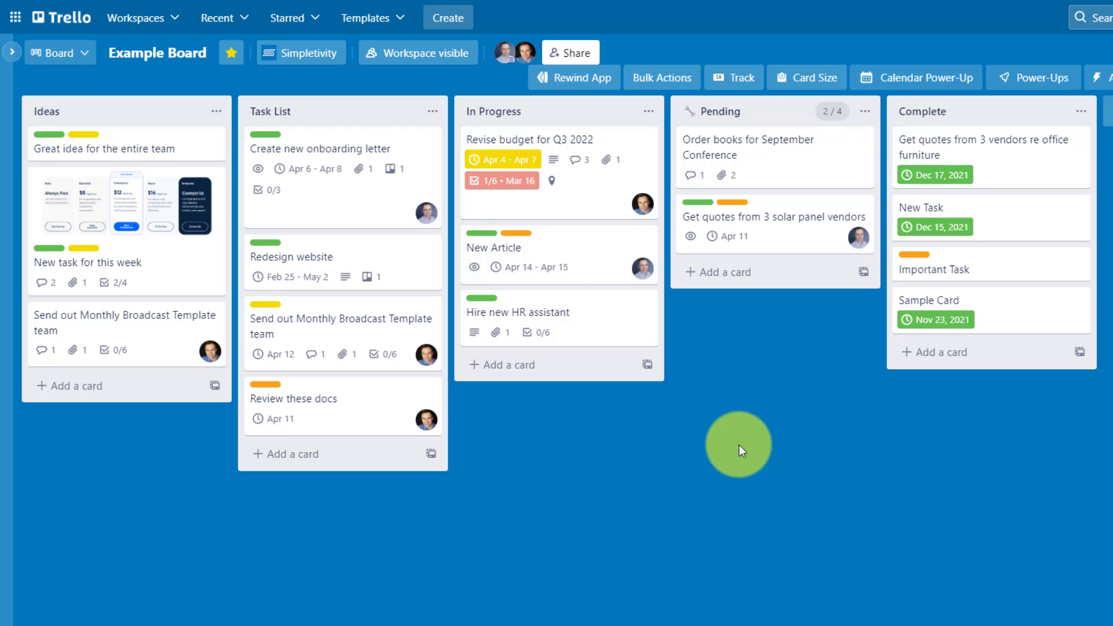
mouse_move(739, 441)
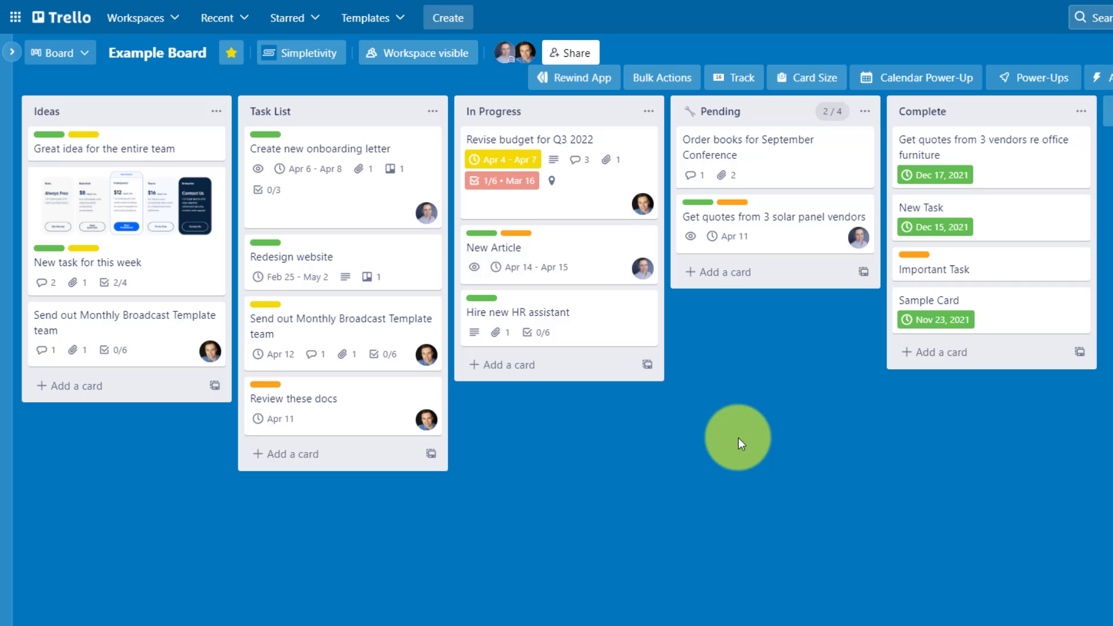
mouse_move(792, 419)
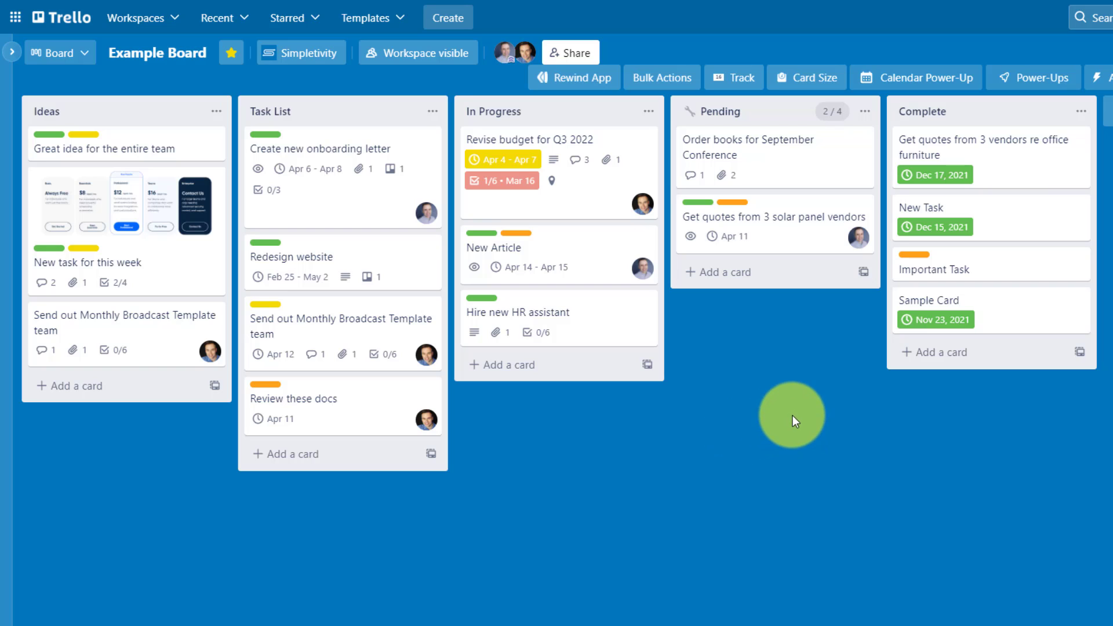
mouse_move(807, 78)
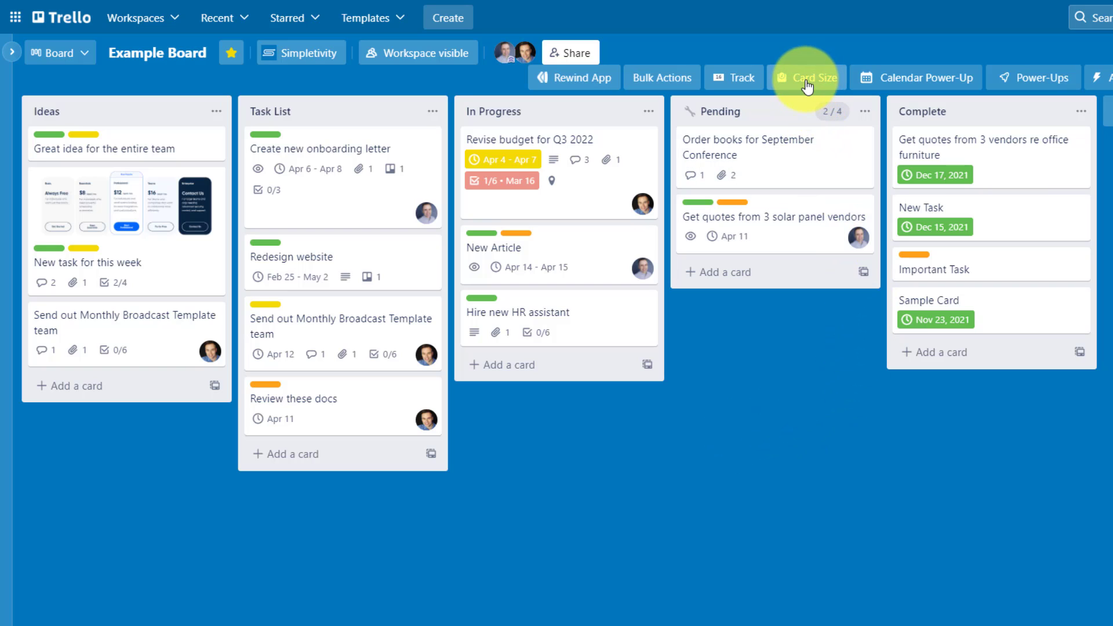
left_click(807, 78)
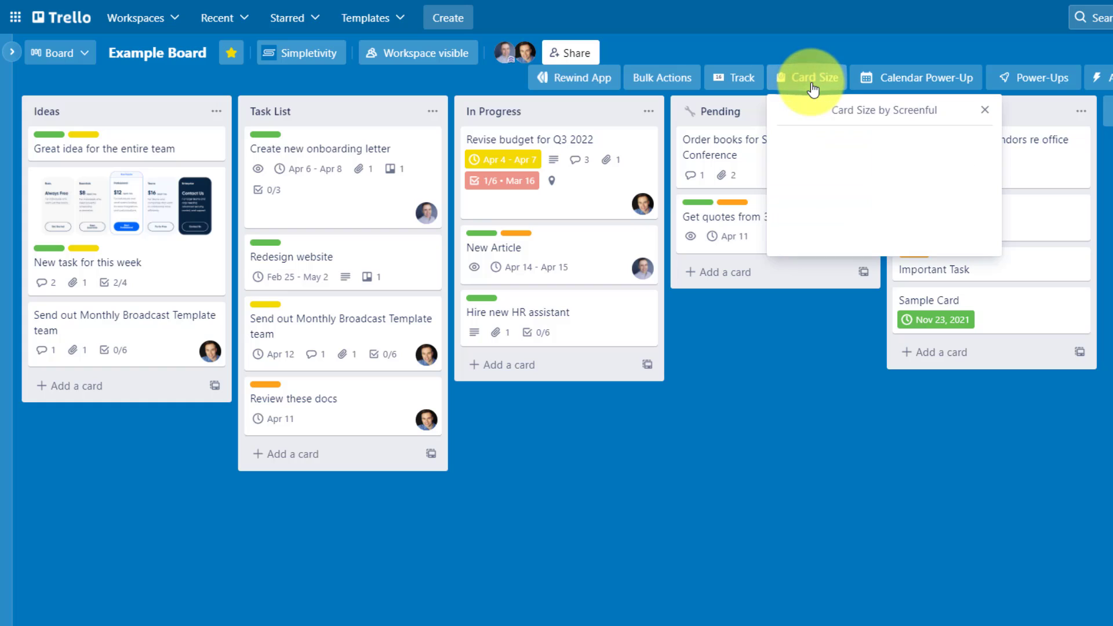
left_click(807, 78)
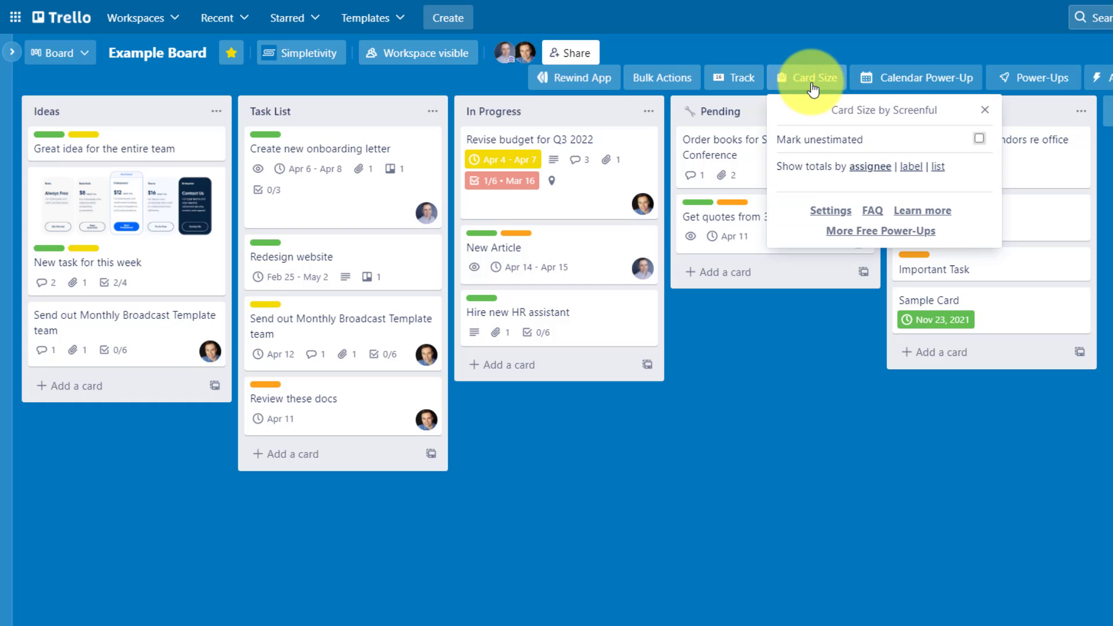
mouse_move(913, 124)
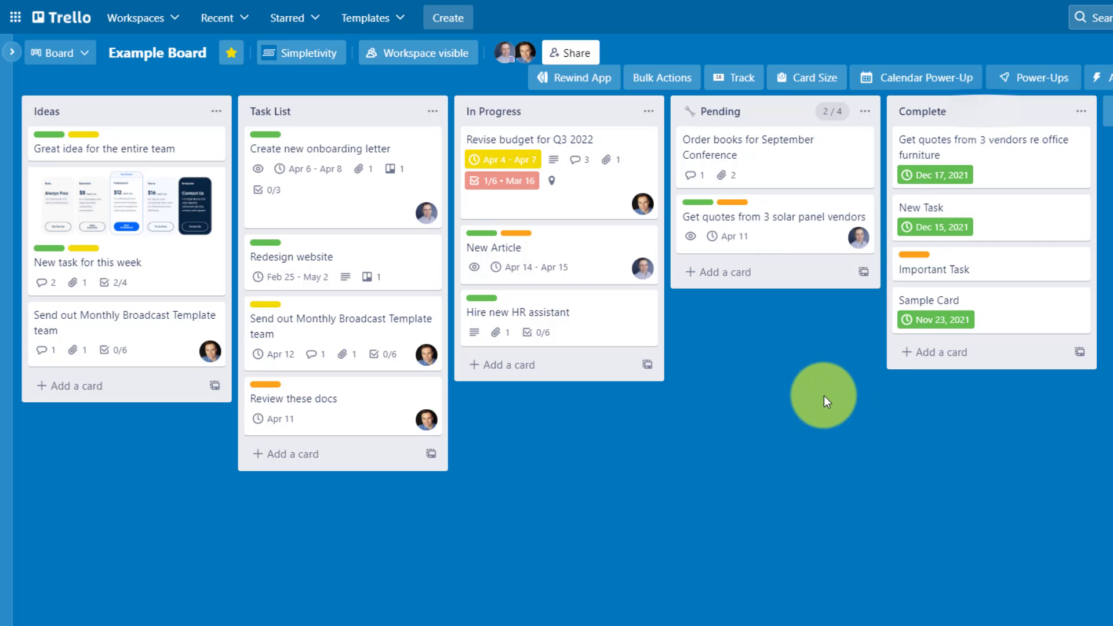
mouse_move(625, 327)
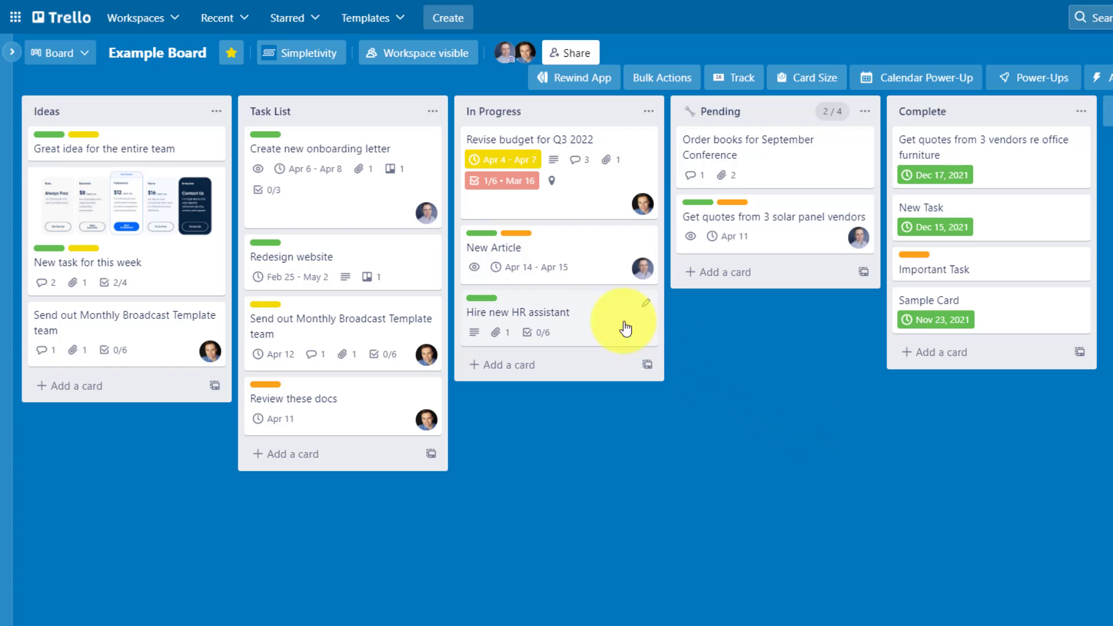
- Give the New Article card a size estimate of 6 and return to the board
left_click(495, 248)
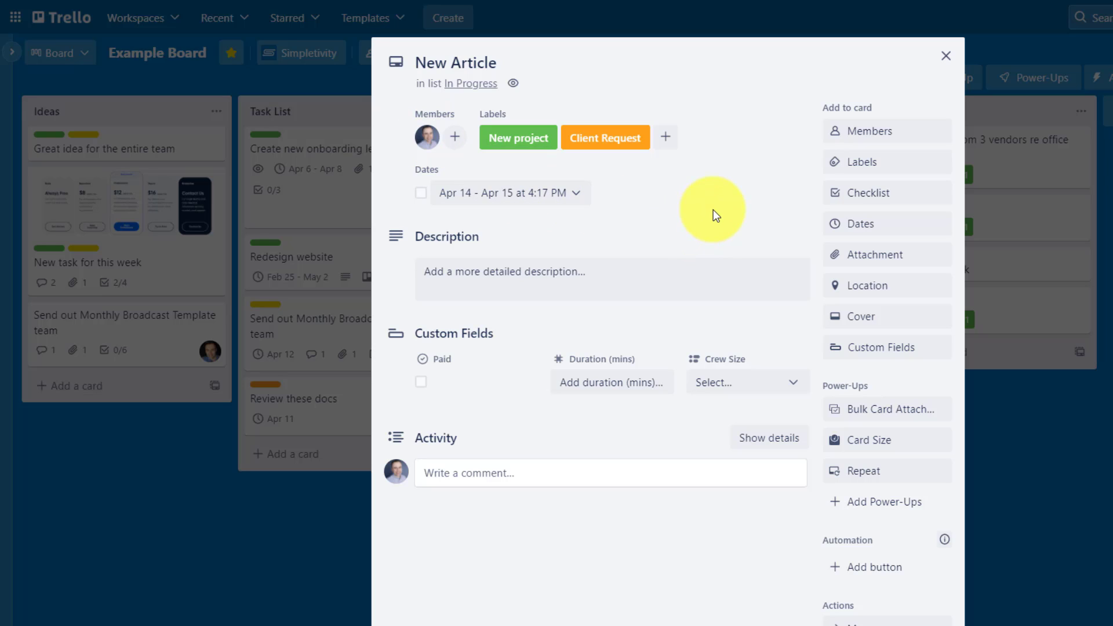
mouse_move(886, 394)
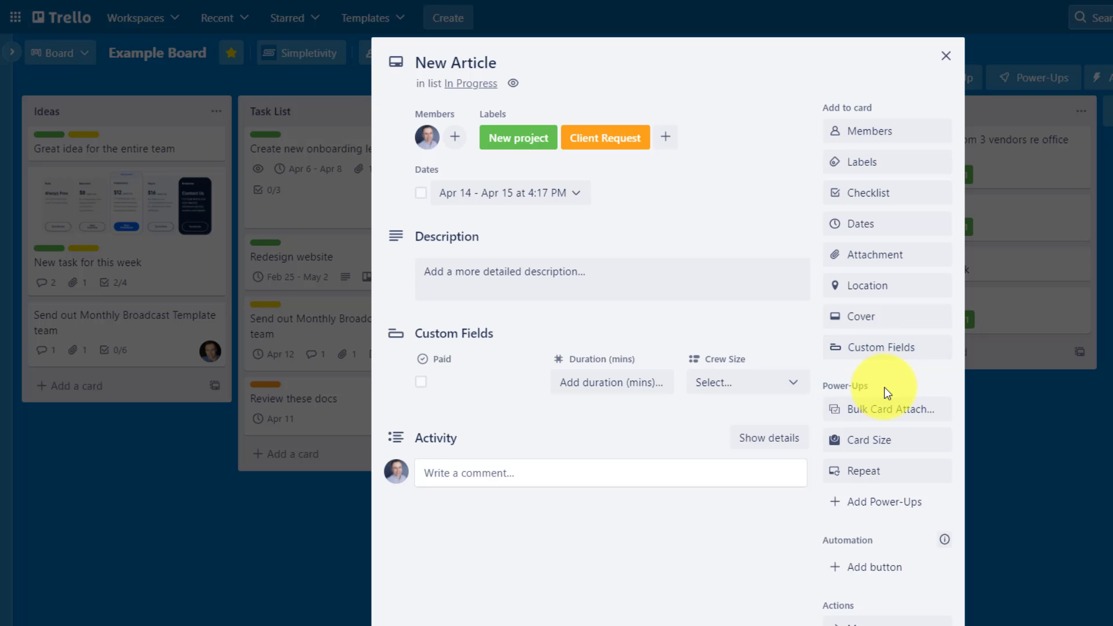
mouse_move(900, 440)
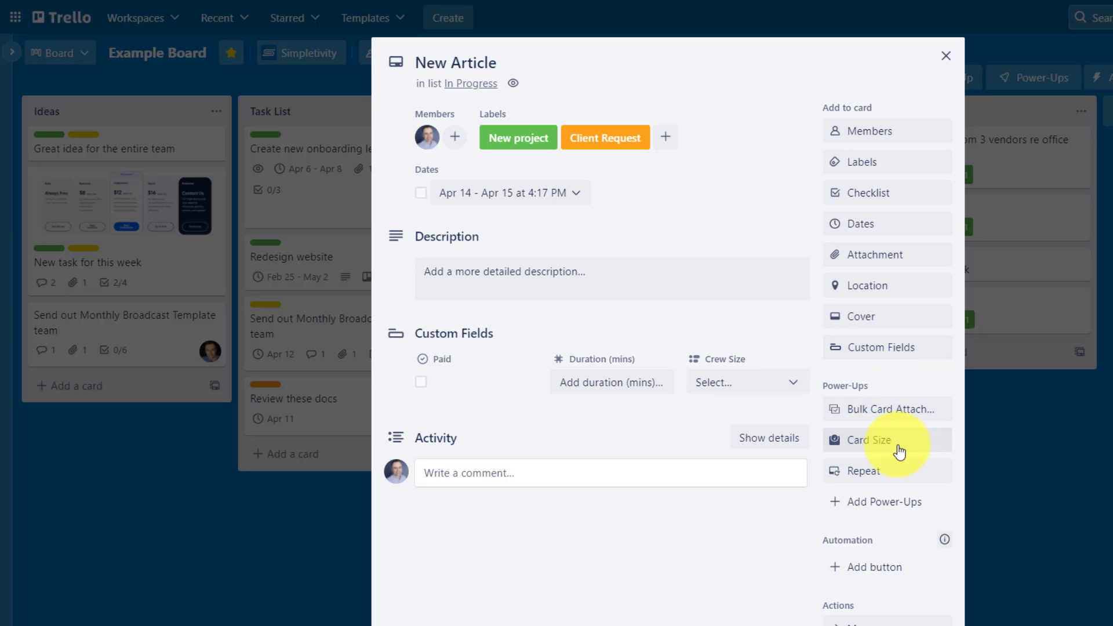
left_click(872, 441)
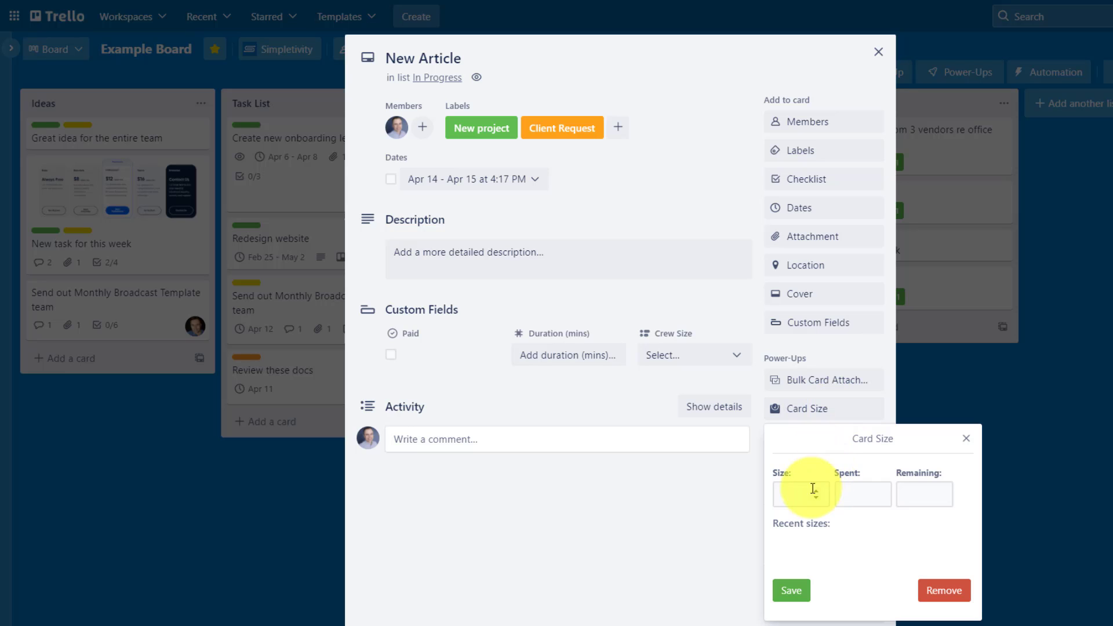
mouse_move(944, 499)
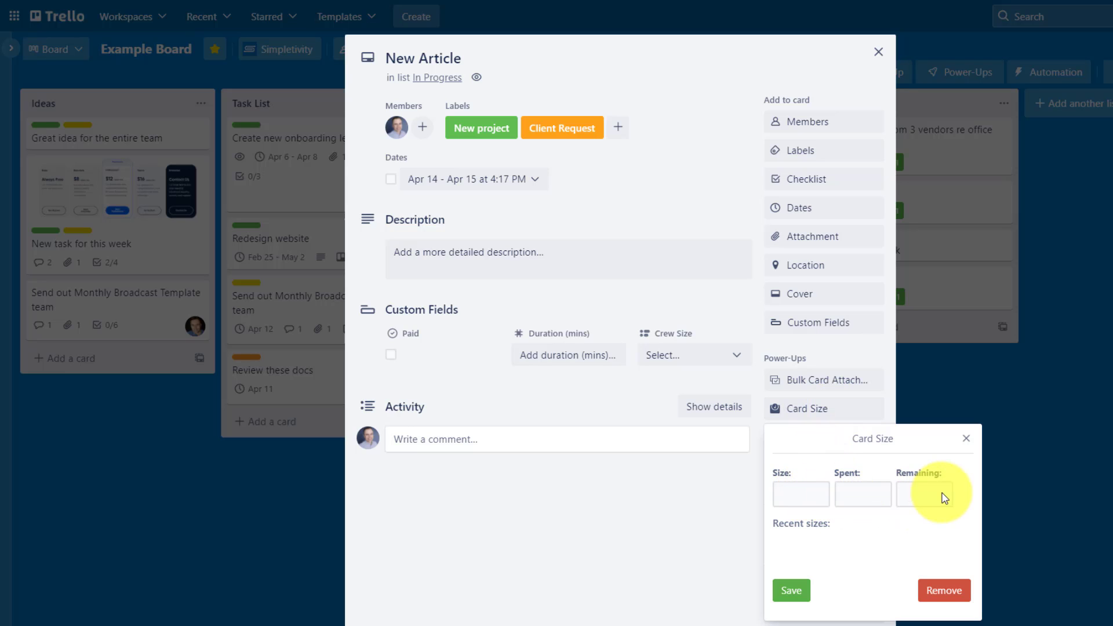
left_click(795, 494)
type("6")
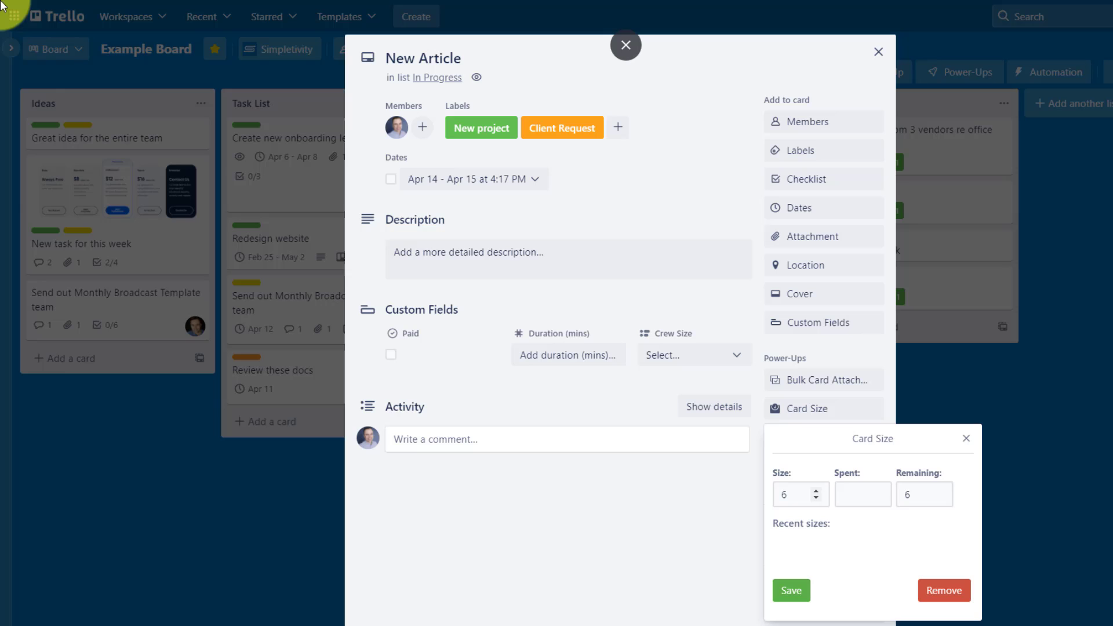
mouse_move(911, 502)
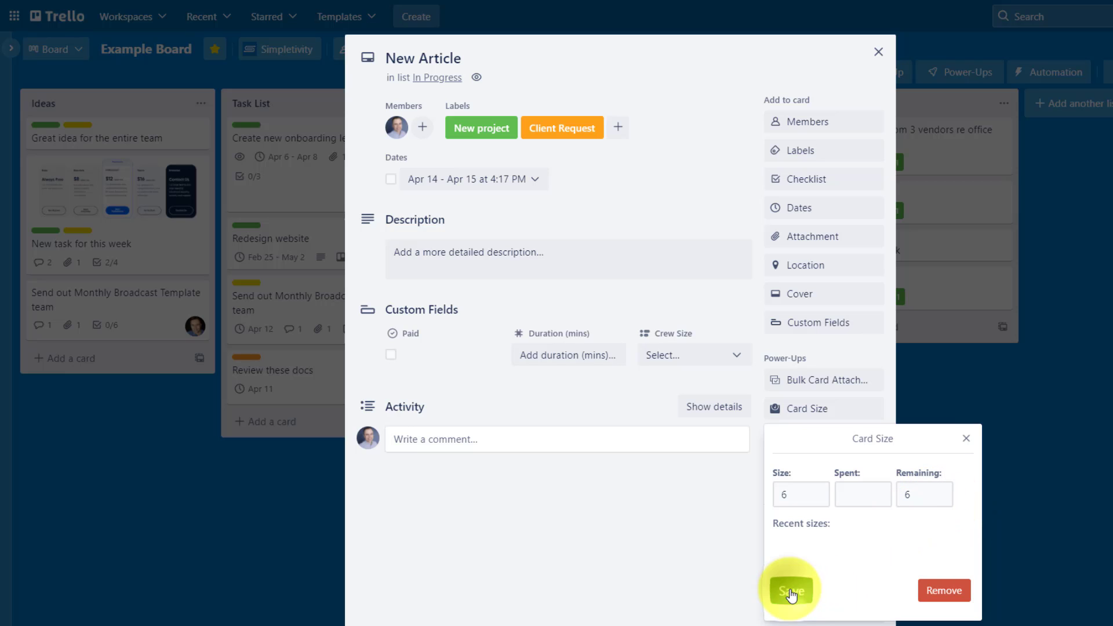
left_click(789, 590)
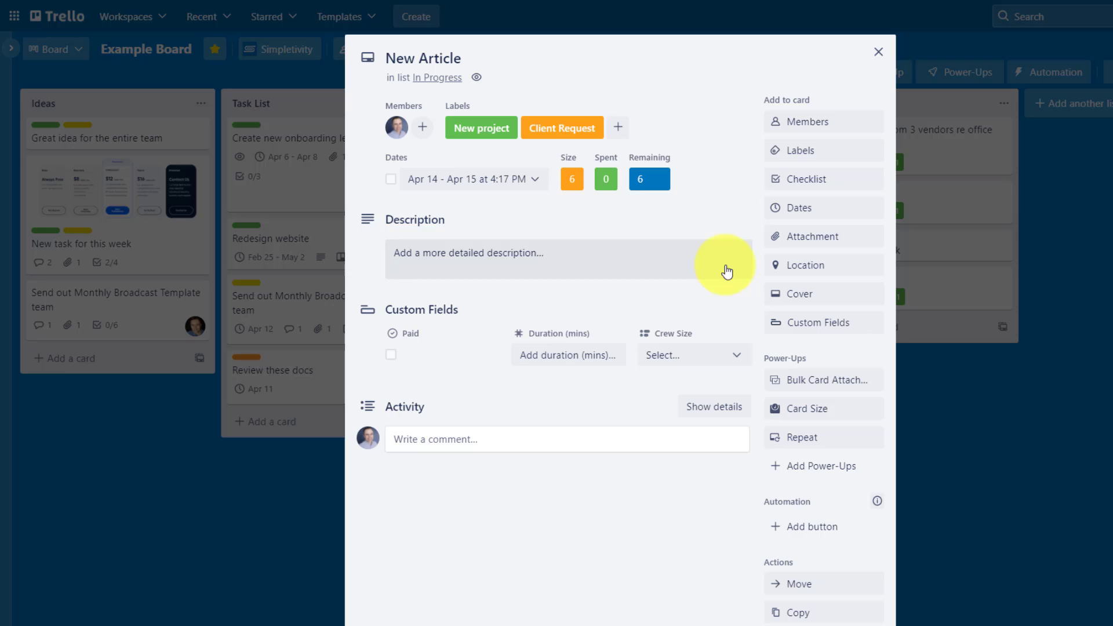
mouse_move(615, 214)
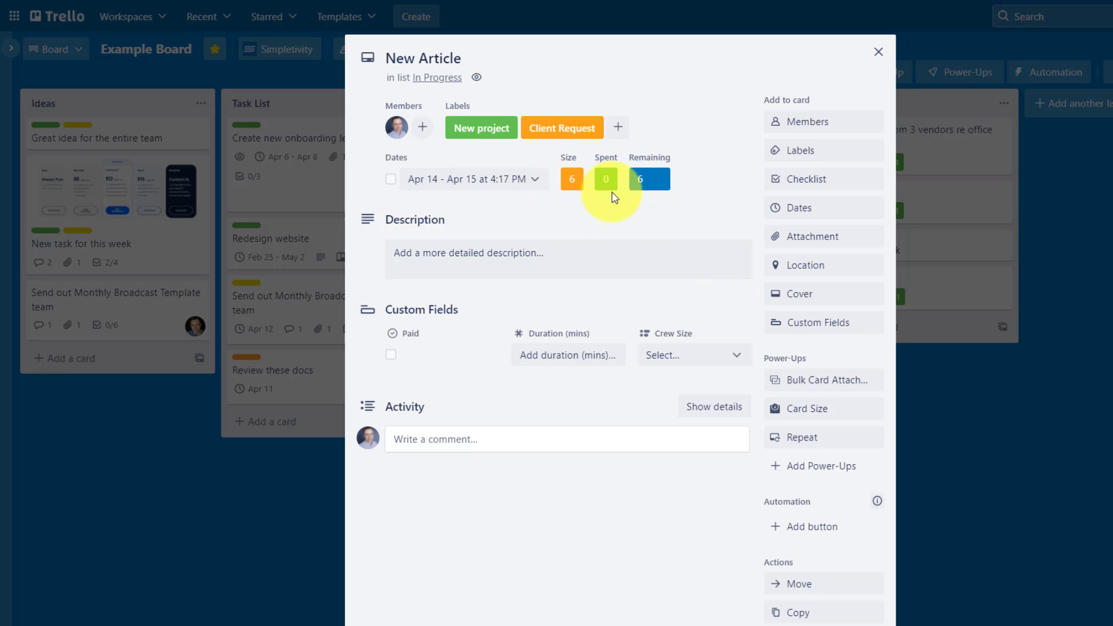
left_click(879, 52)
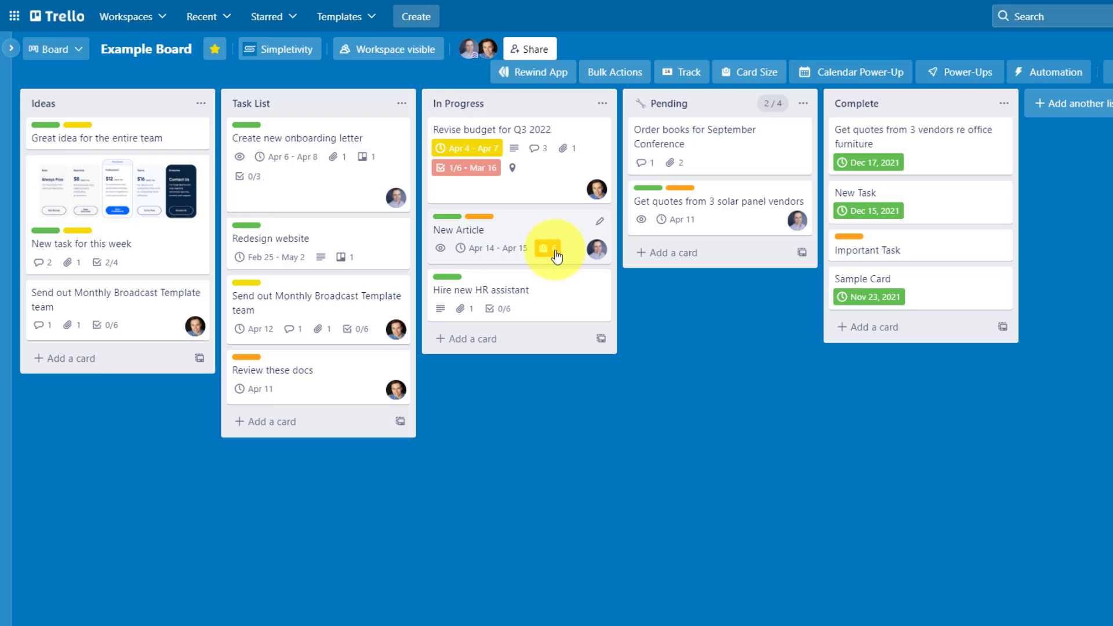
mouse_move(738, 141)
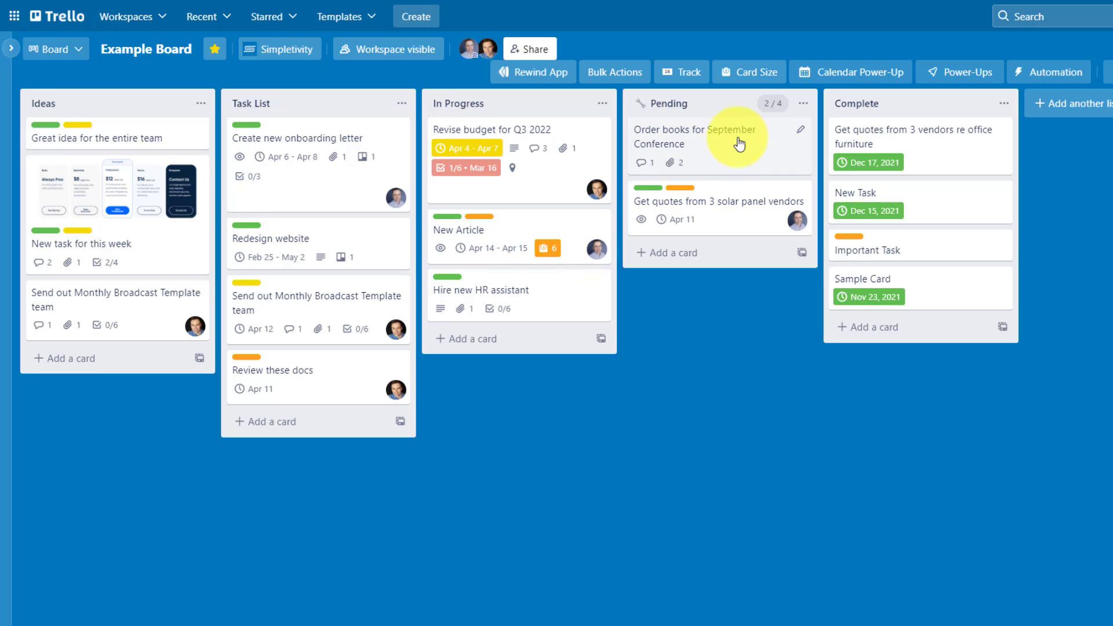
left_click(748, 72)
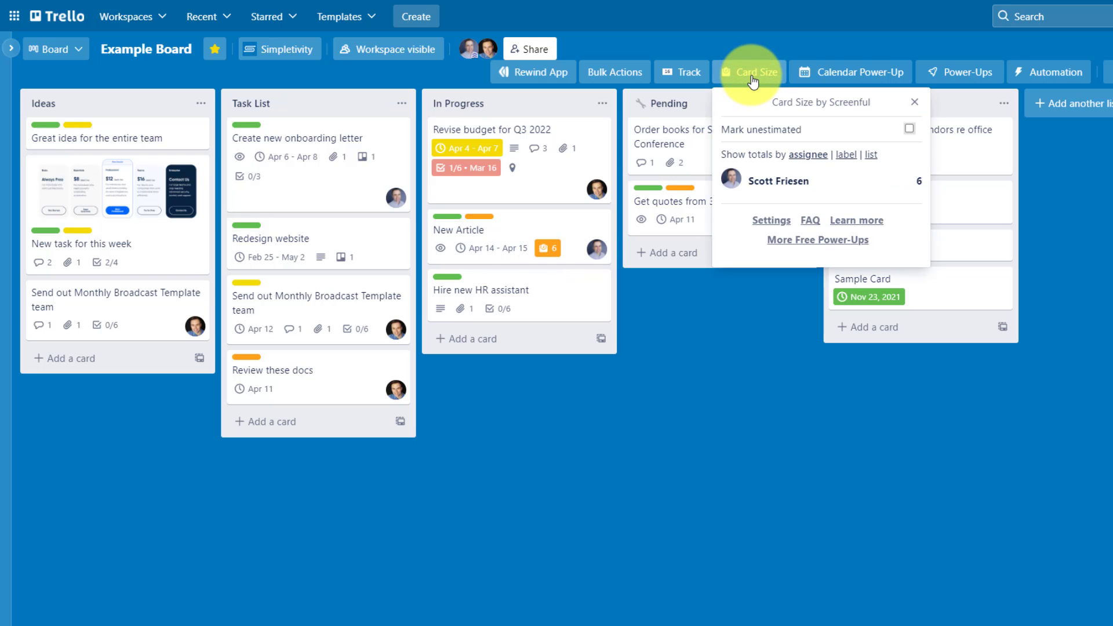
left_click(771, 220)
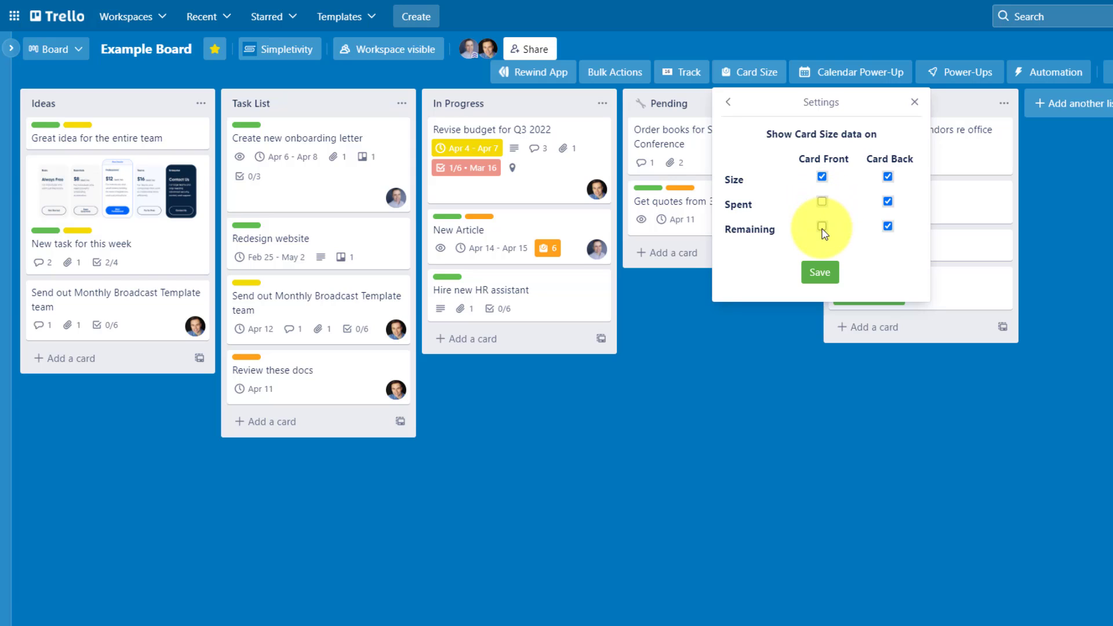
mouse_move(821, 200)
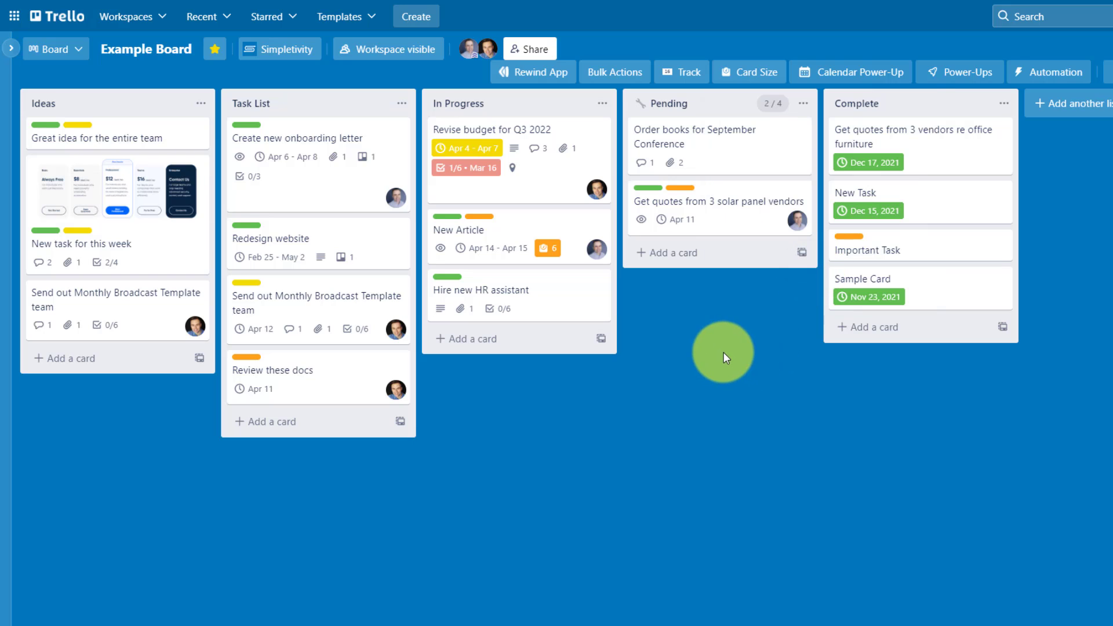
mouse_move(546, 293)
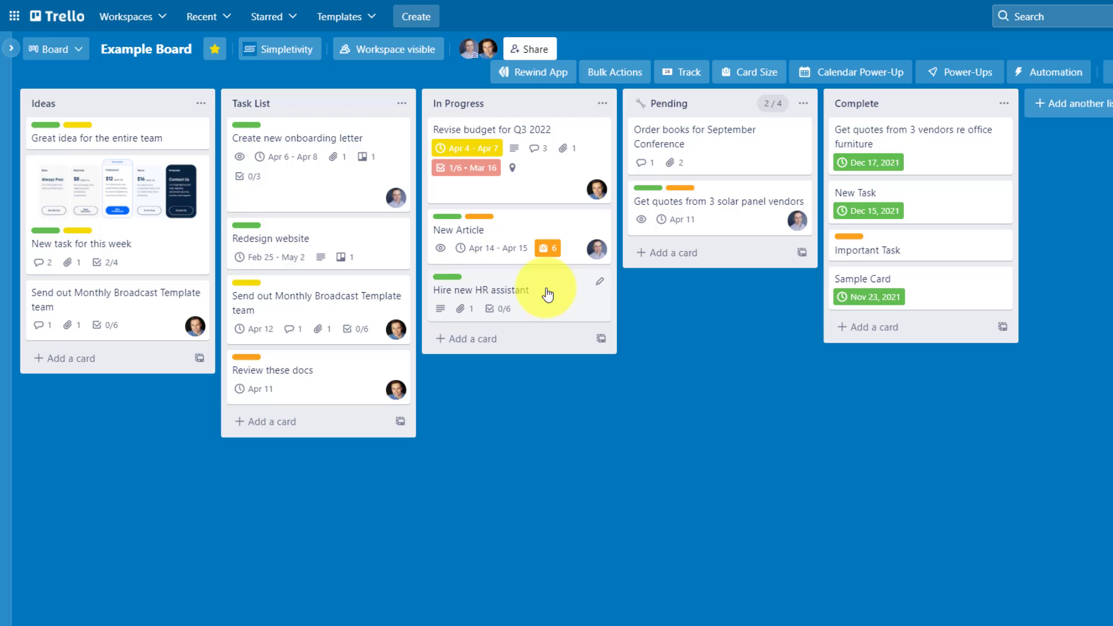
- Give the Hire new HR assistant card a size estimate of 3 and return to the board
left_click(481, 290)
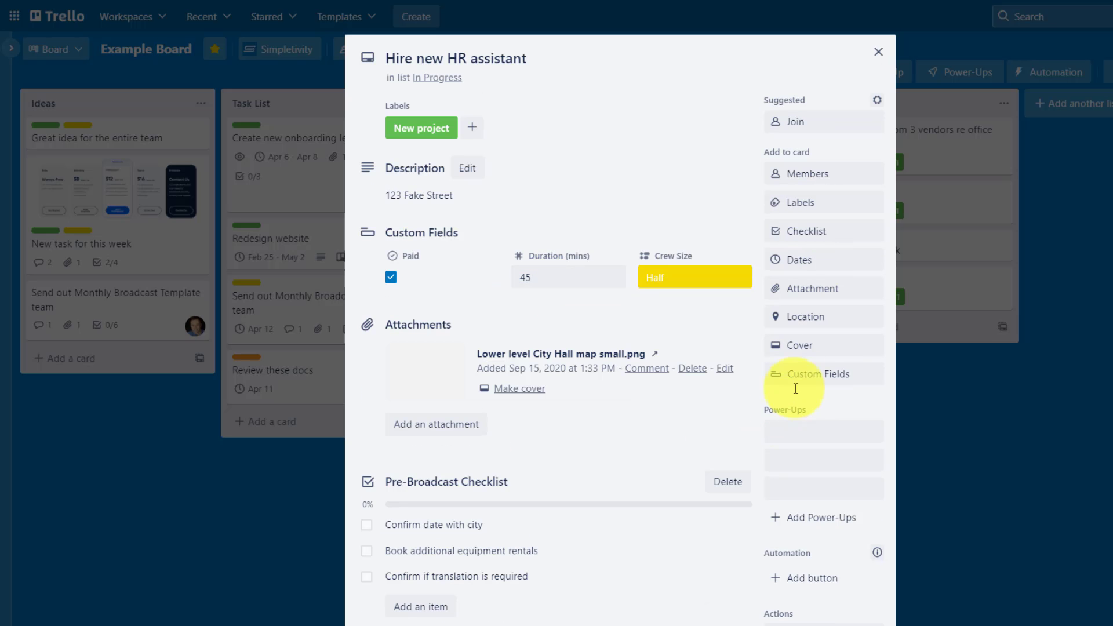
left_click(760, 434)
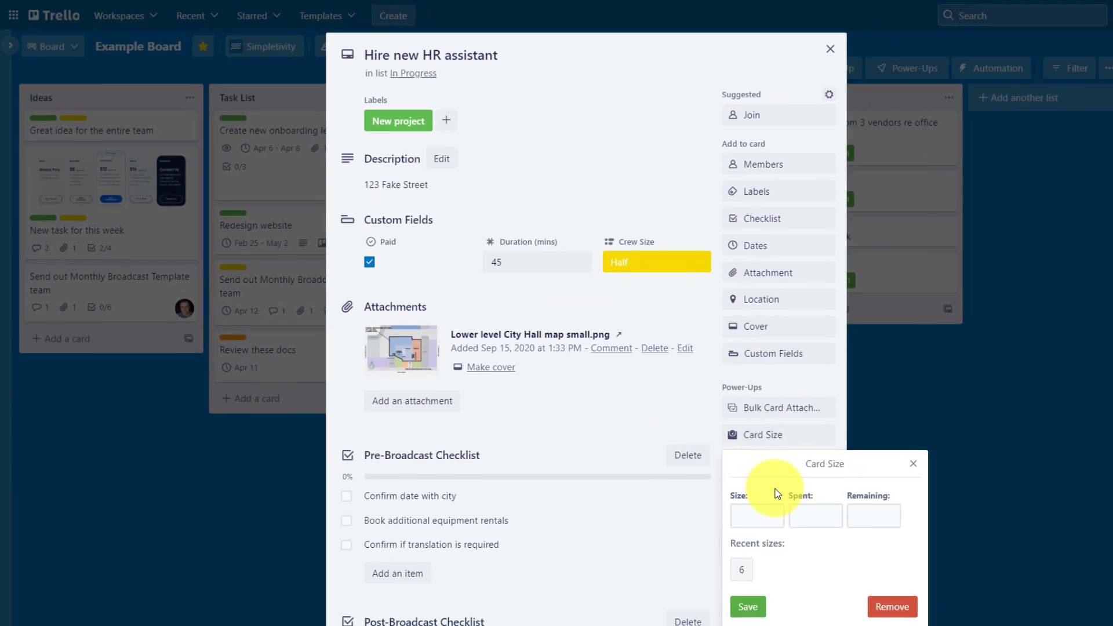
left_click(757, 512)
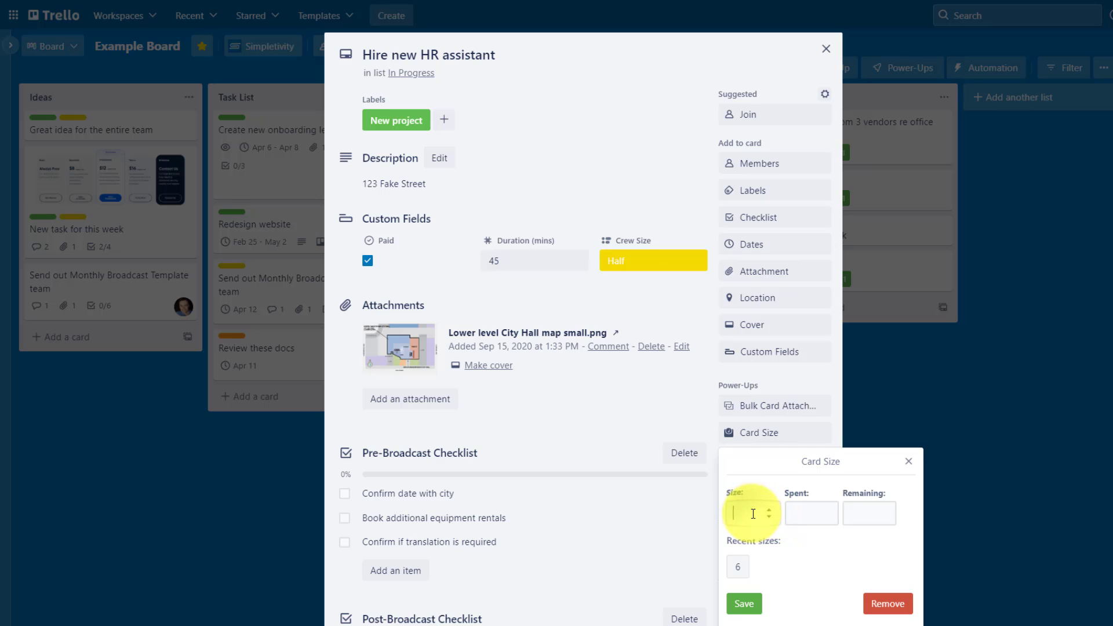
type("3")
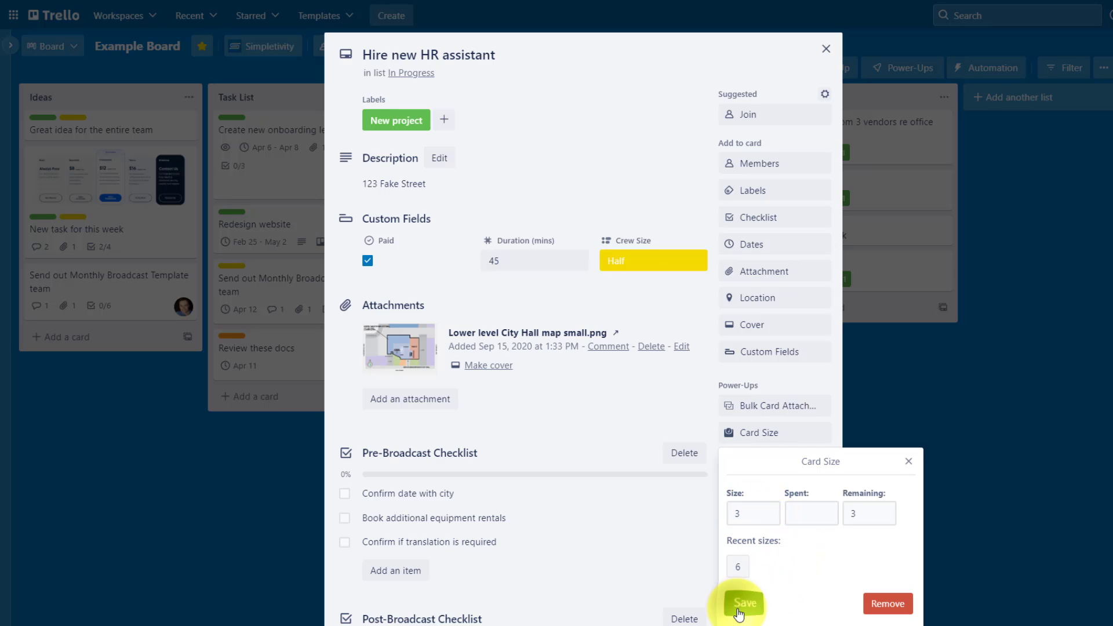
left_click(745, 603)
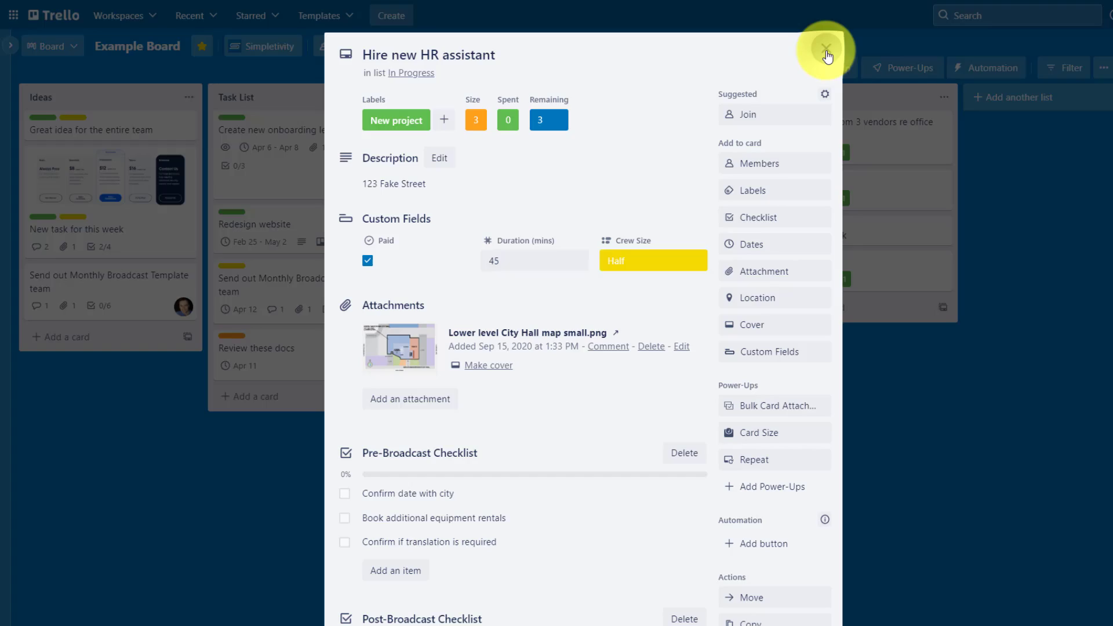
left_click(827, 55)
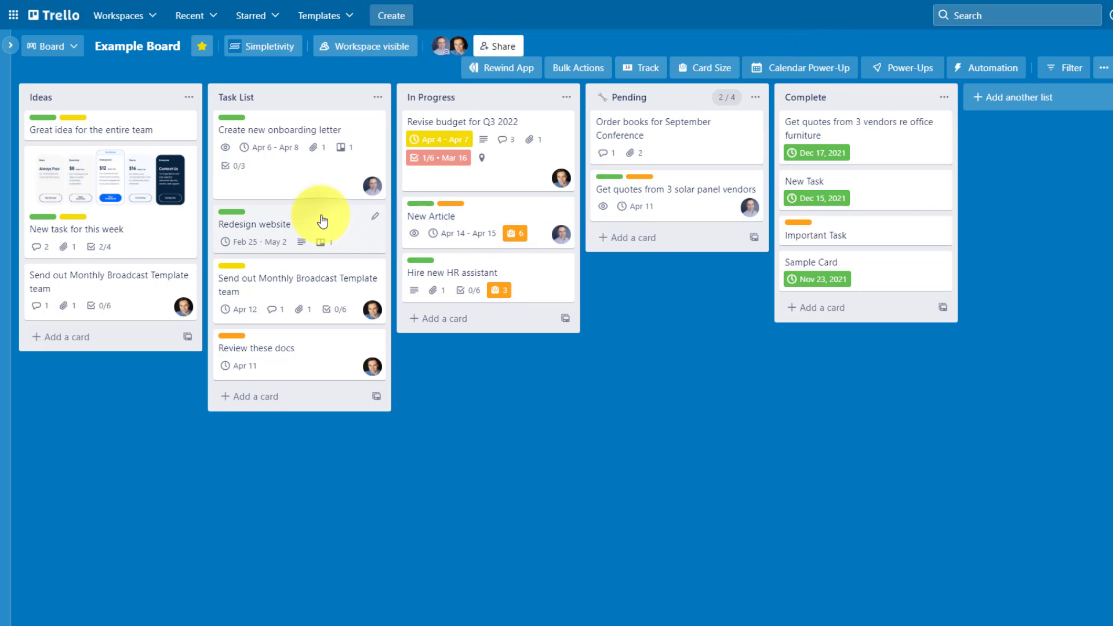
- Give the Redesign website card a size estimate of 12 and return to the board
left_click(254, 224)
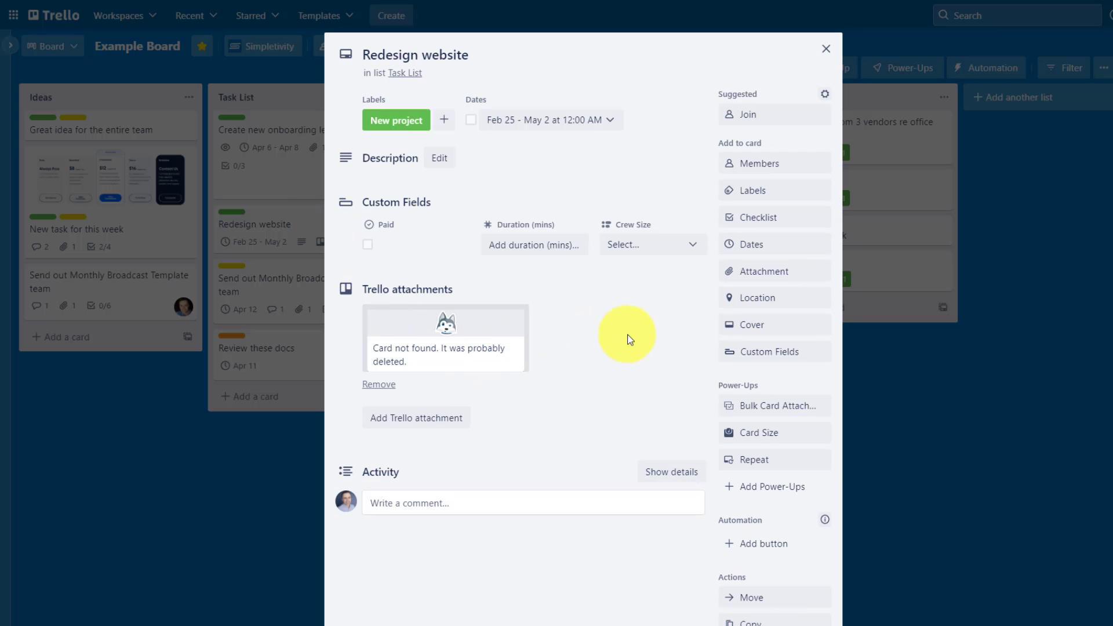
left_click(763, 433)
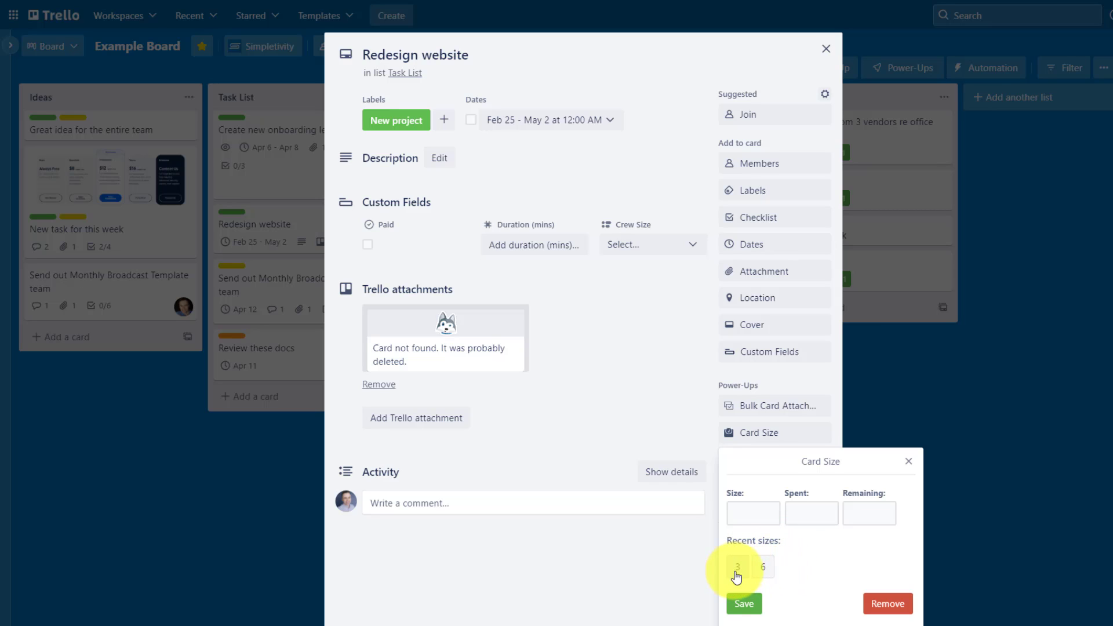
mouse_move(763, 567)
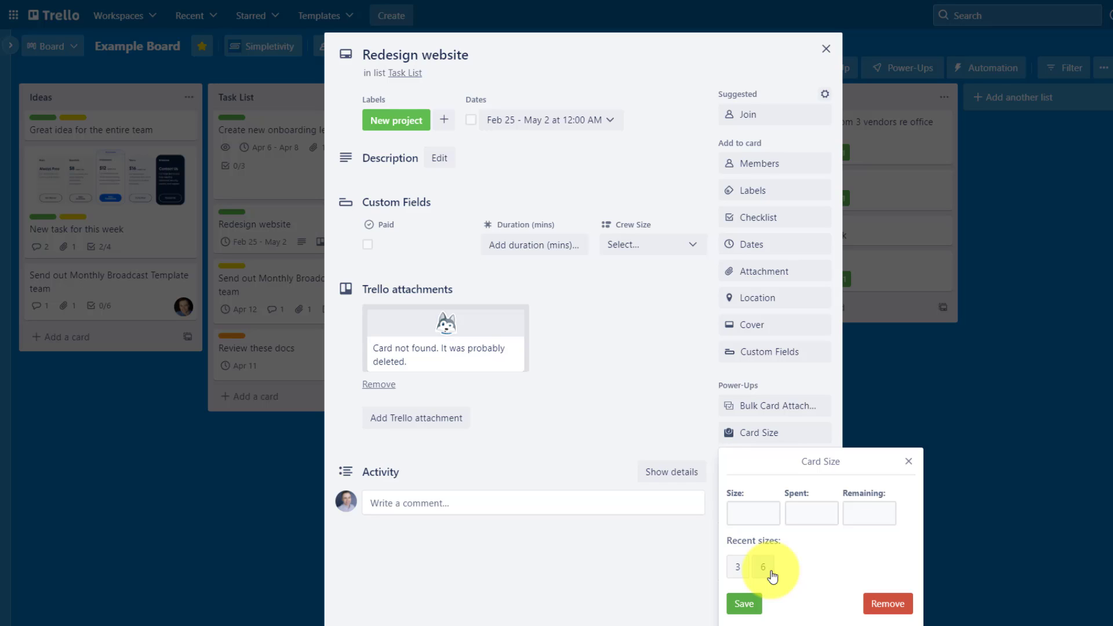
mouse_move(788, 563)
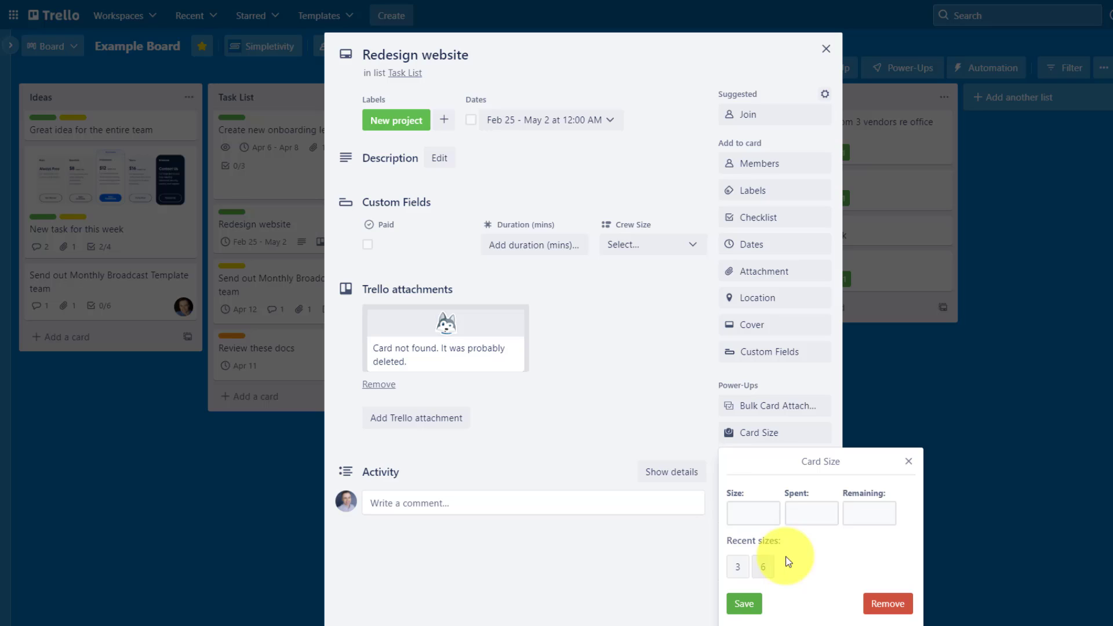
left_click(754, 513)
type("12")
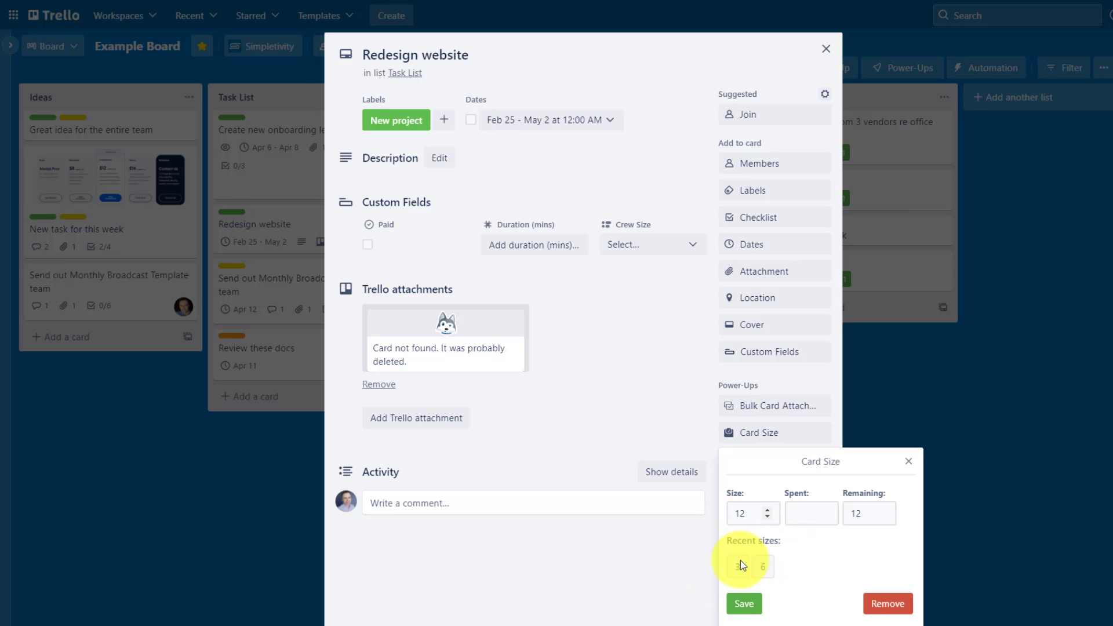
left_click(743, 603)
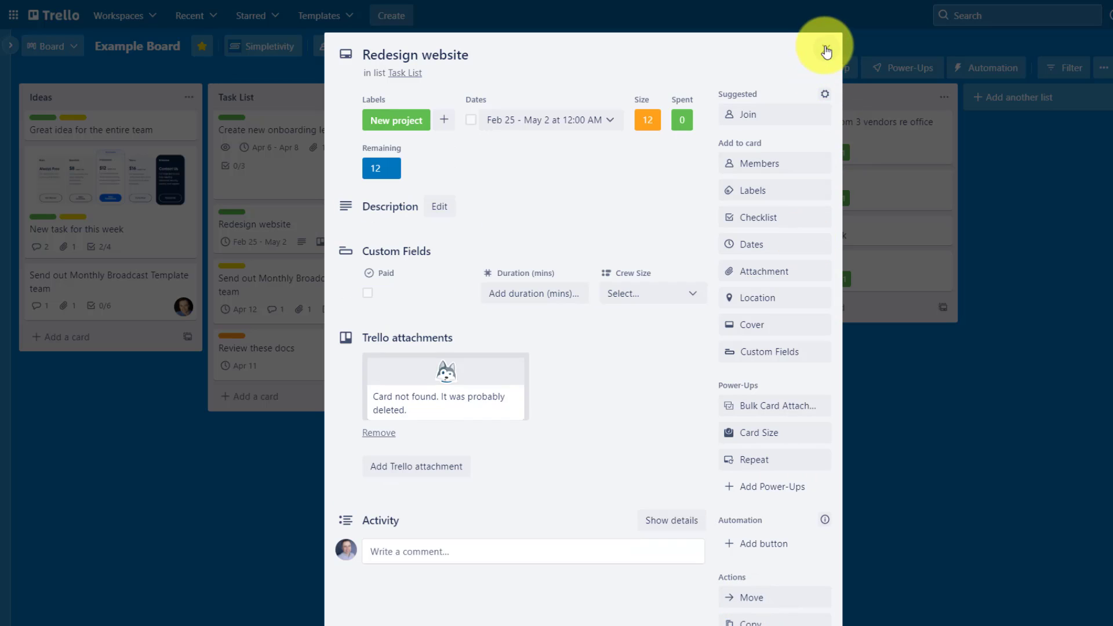
left_click(826, 53)
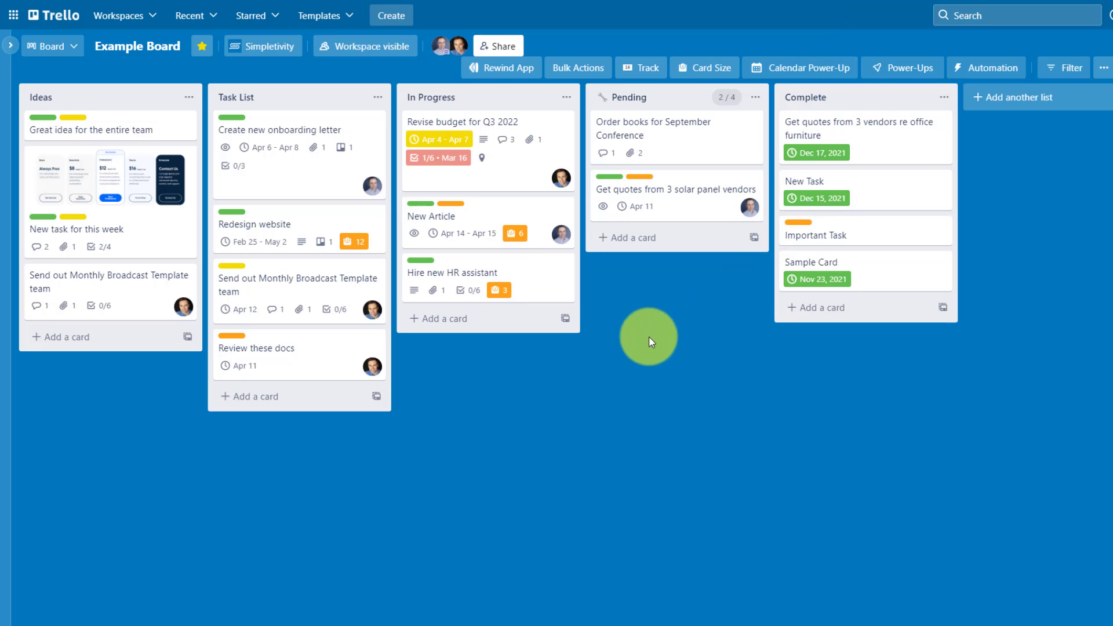
mouse_move(529, 294)
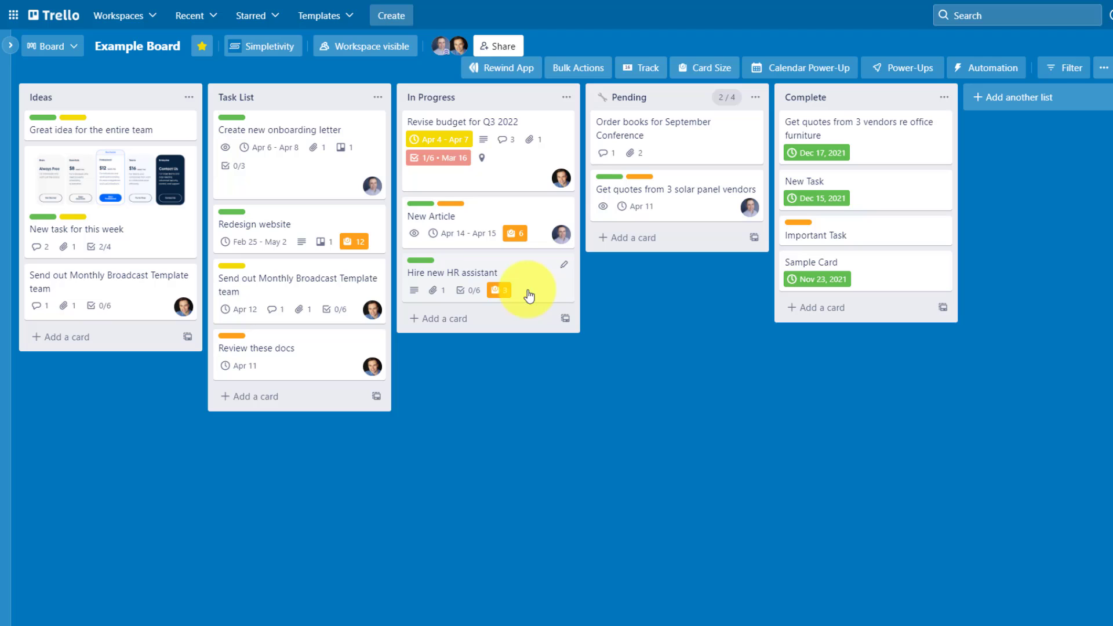
mouse_move(528, 233)
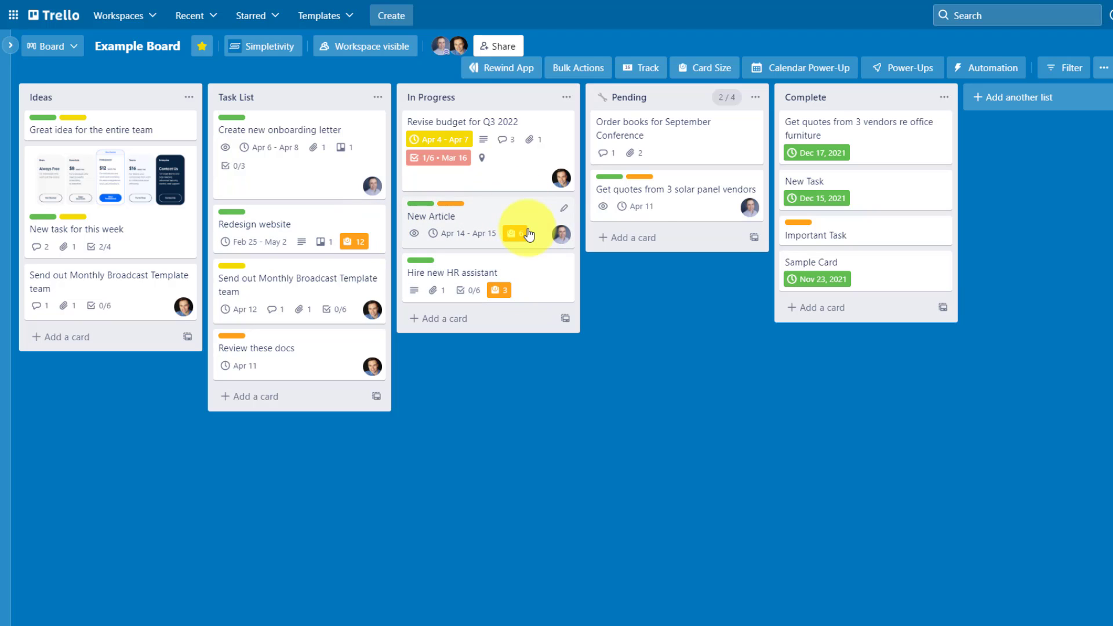
left_click(703, 67)
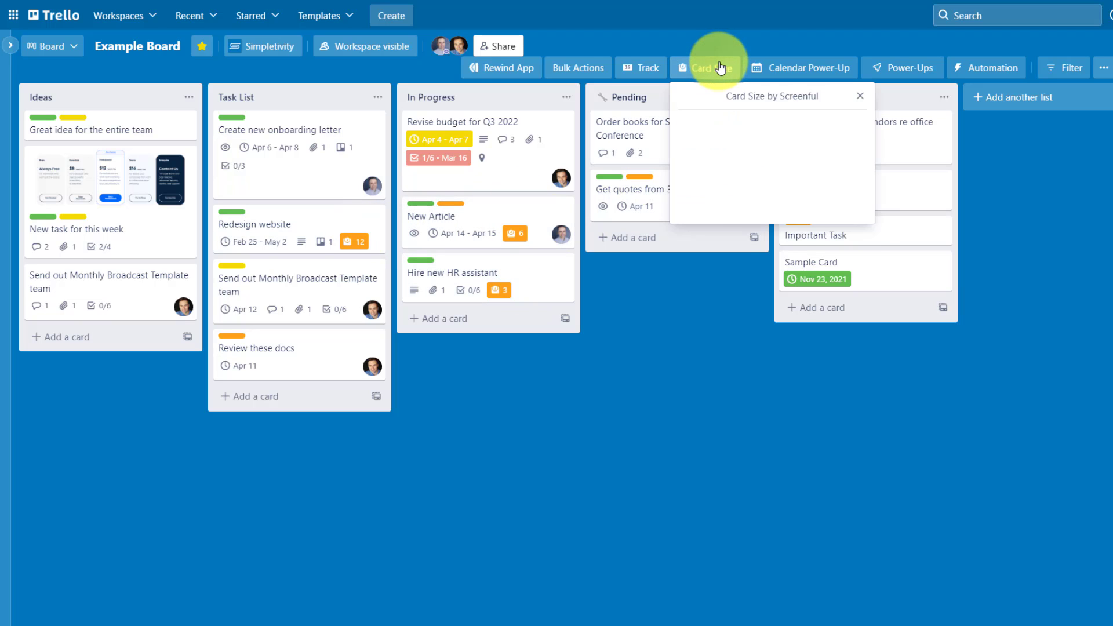
- View card size totals by label and by list (Task List 12, In Progress 9), then close them
left_click(705, 67)
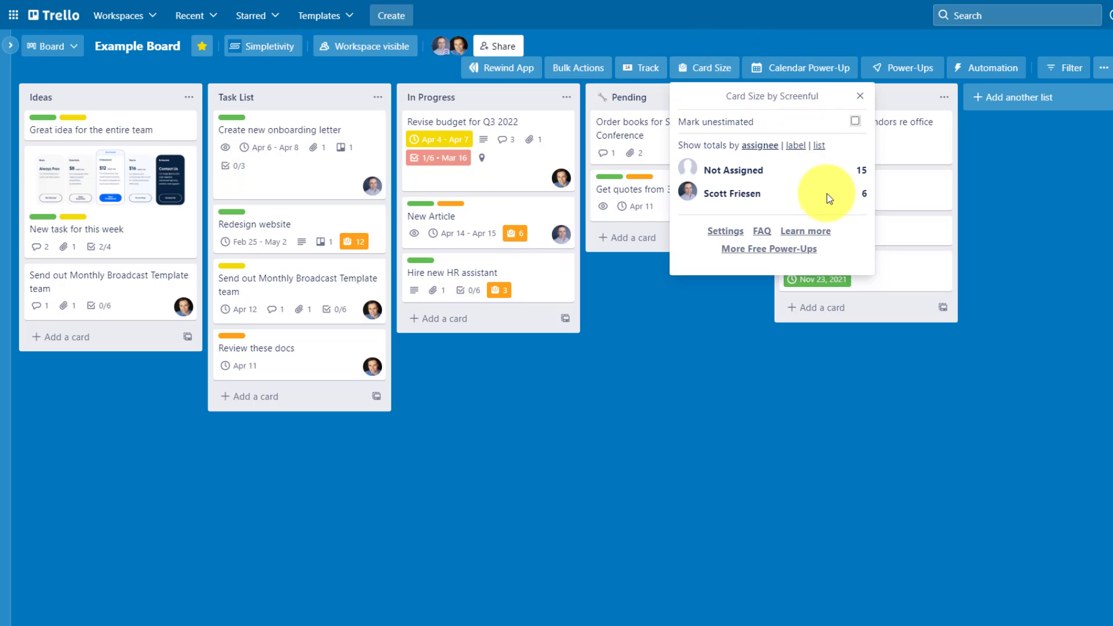
mouse_move(800, 194)
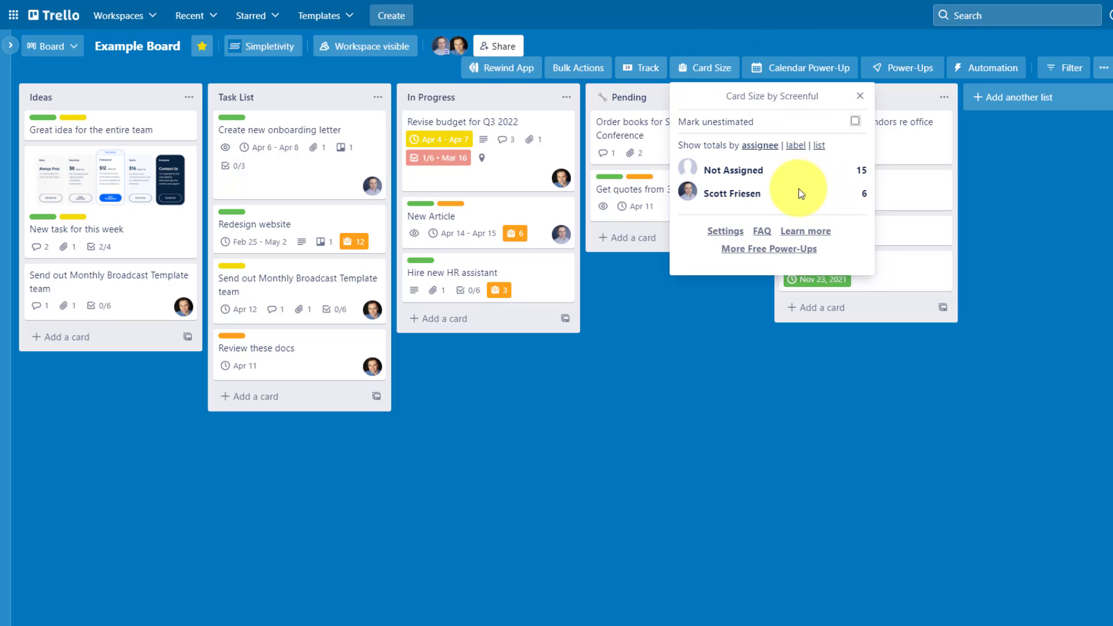
mouse_move(829, 204)
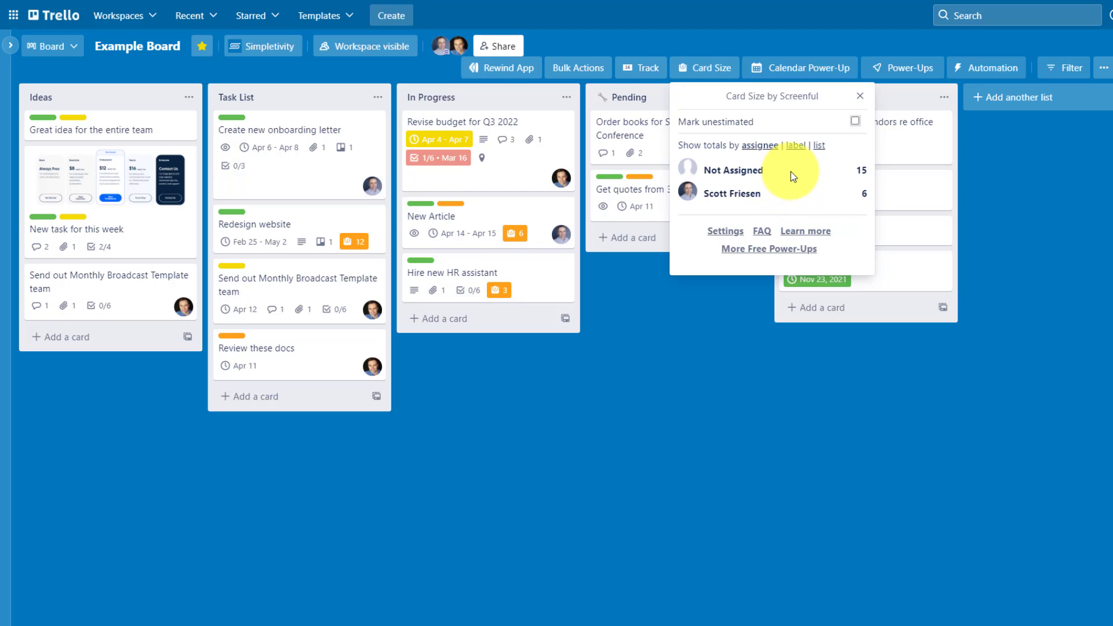
left_click(794, 146)
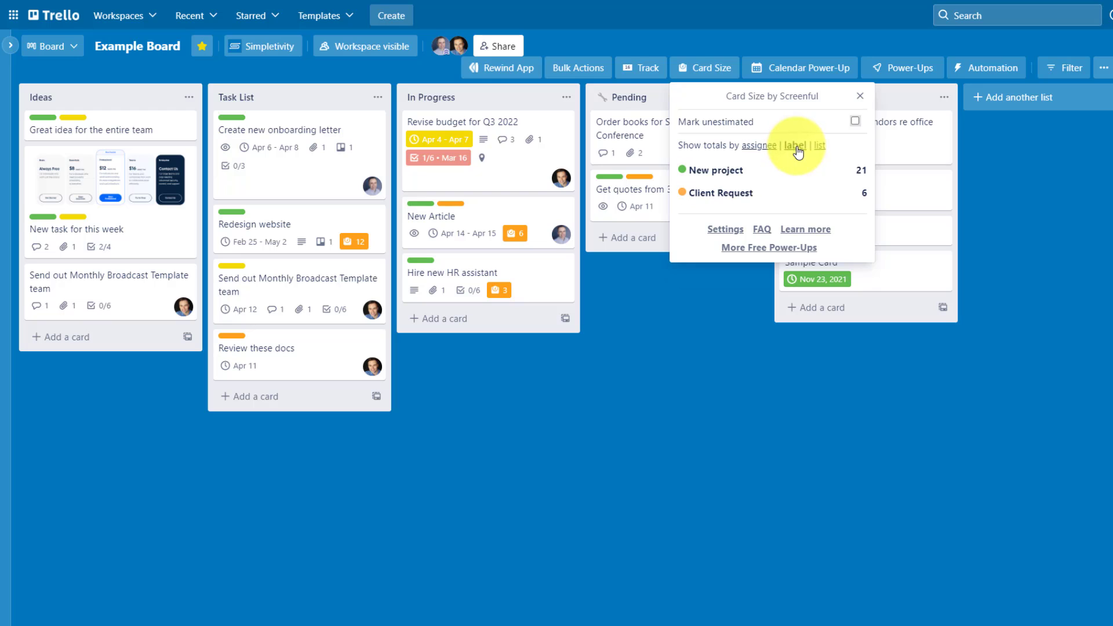
left_click(820, 146)
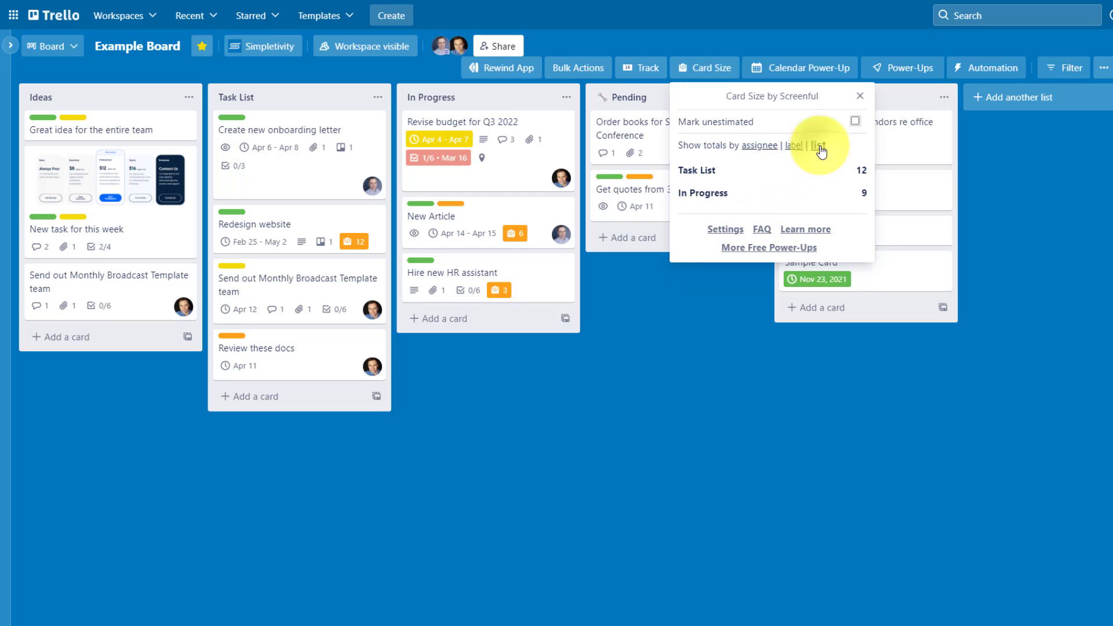
mouse_move(808, 192)
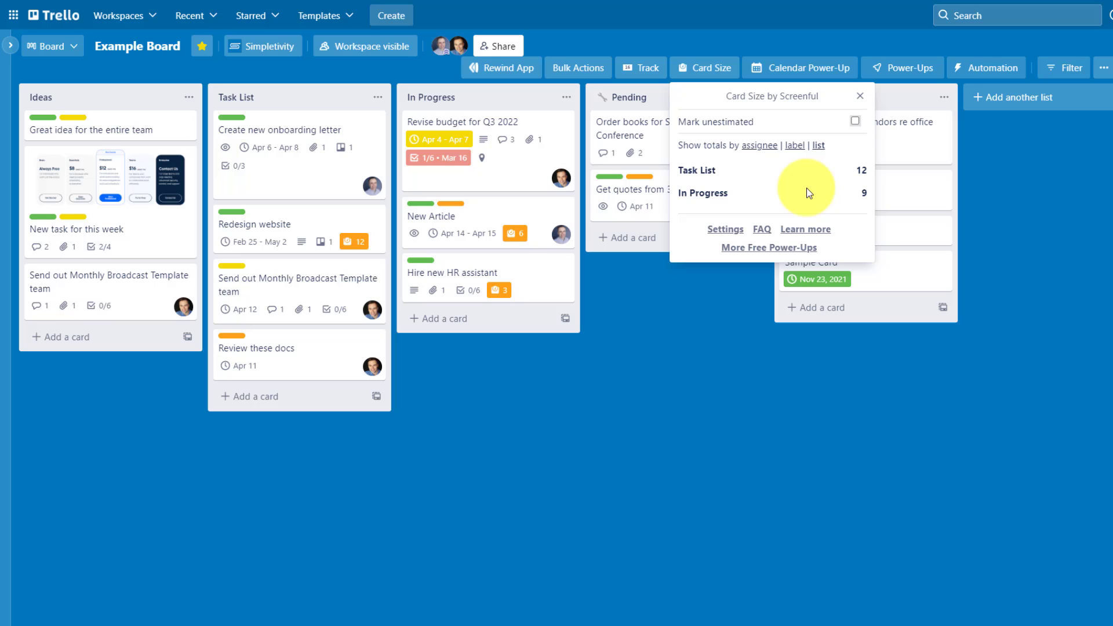
mouse_move(855, 122)
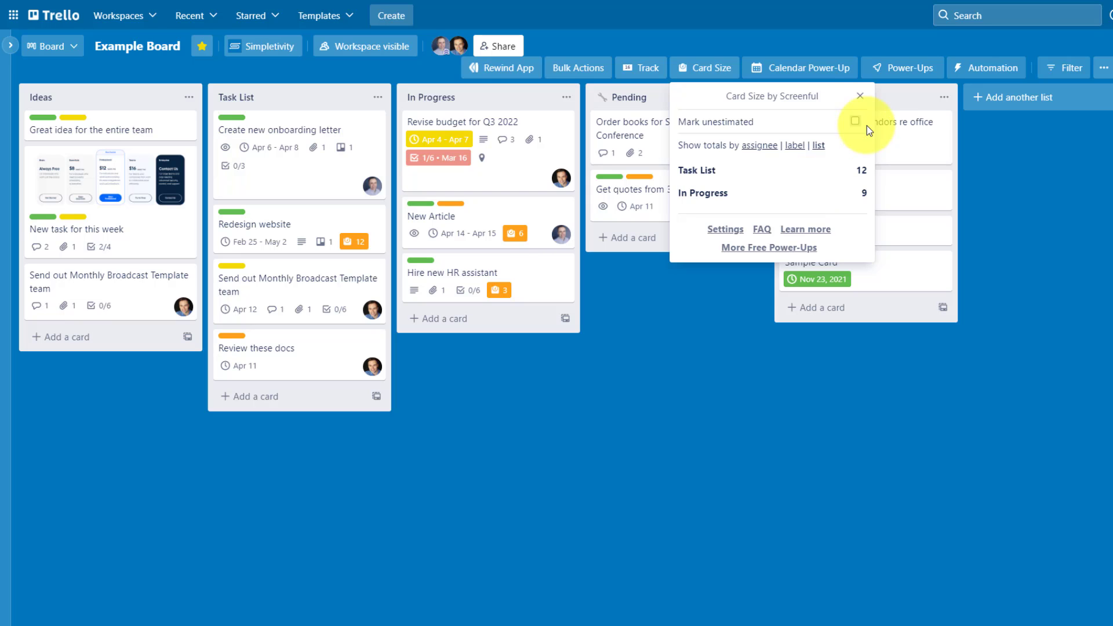
left_click(859, 96)
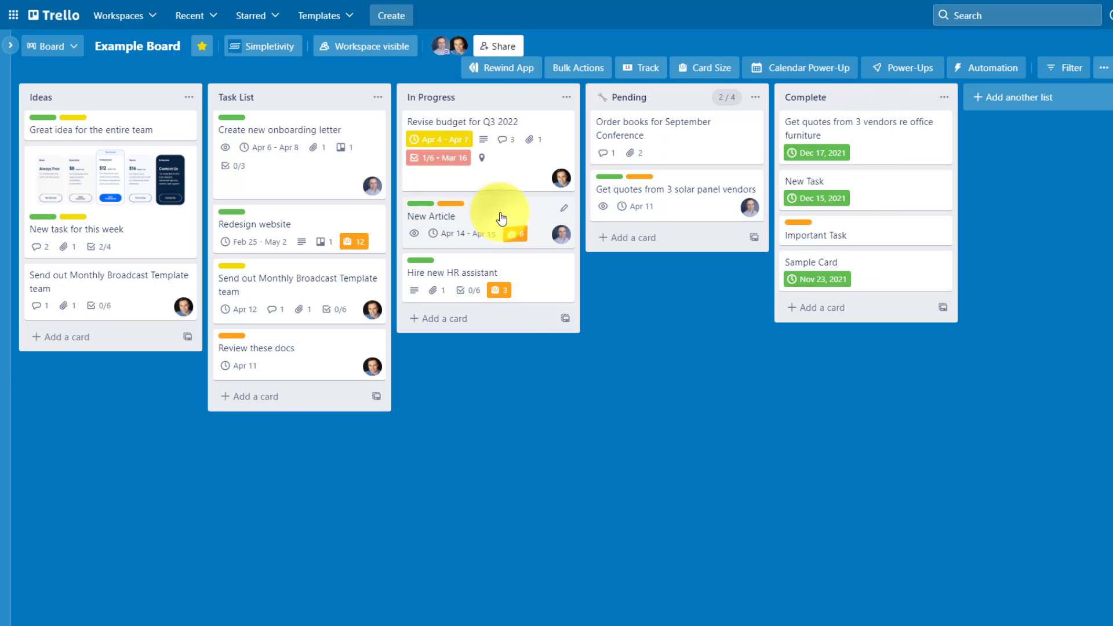
- Record 2 spent on the New Article card, leaving 4 remaining of size 6
left_click(432, 217)
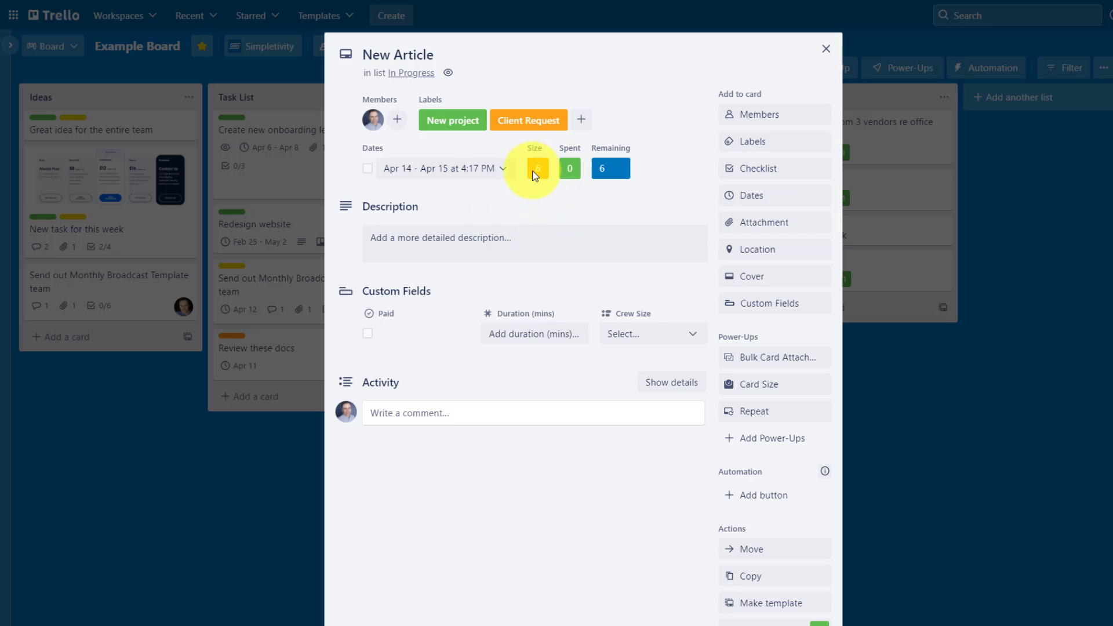
left_click(760, 384)
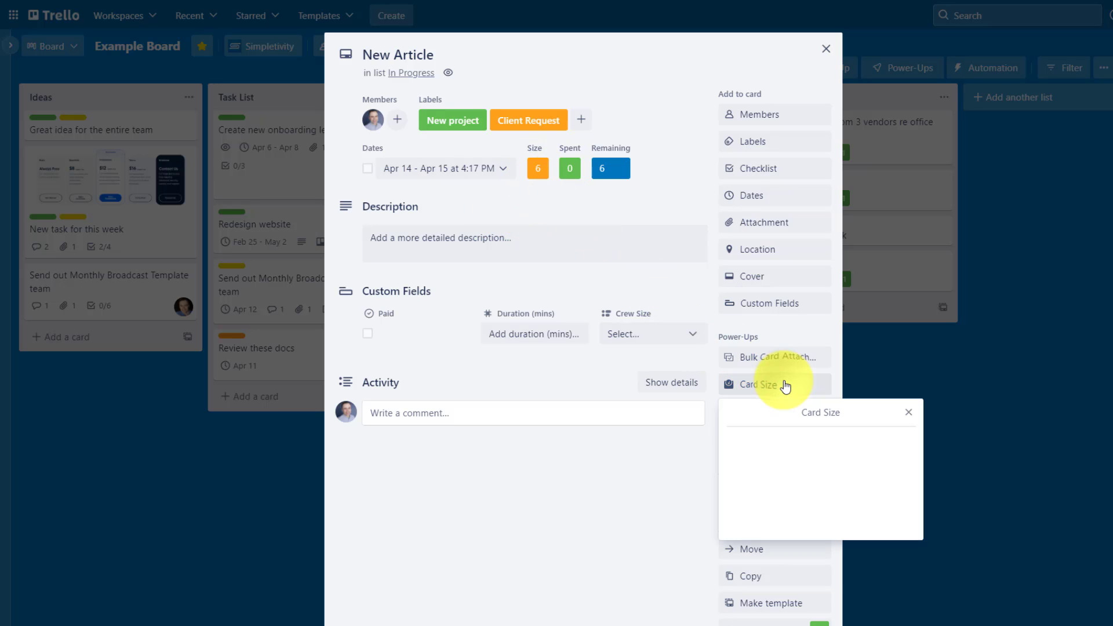
left_click(759, 384)
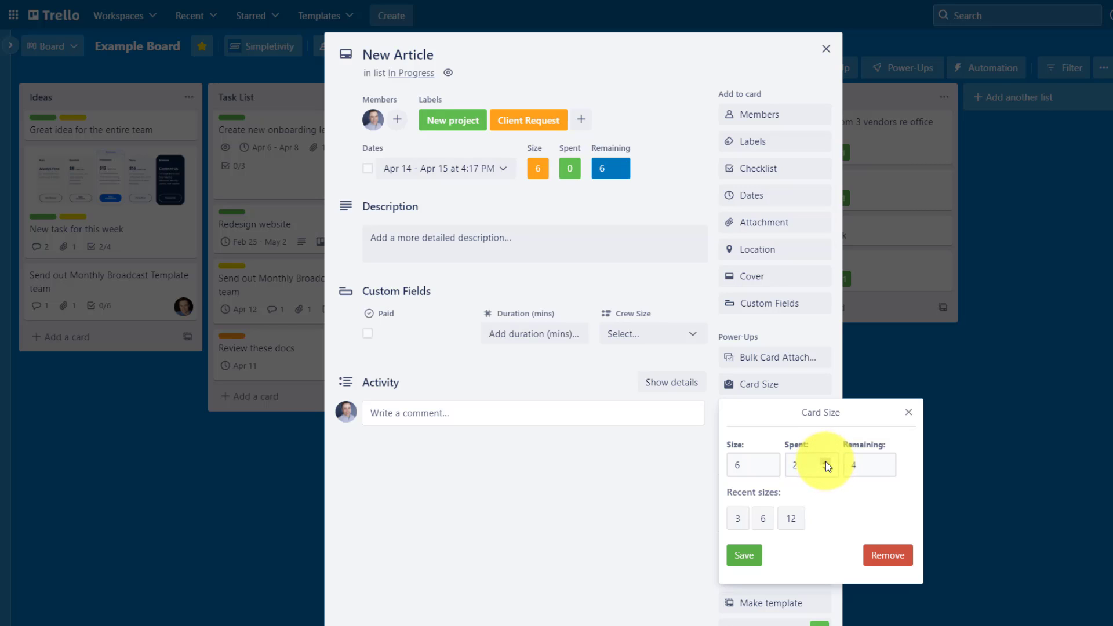
mouse_move(872, 472)
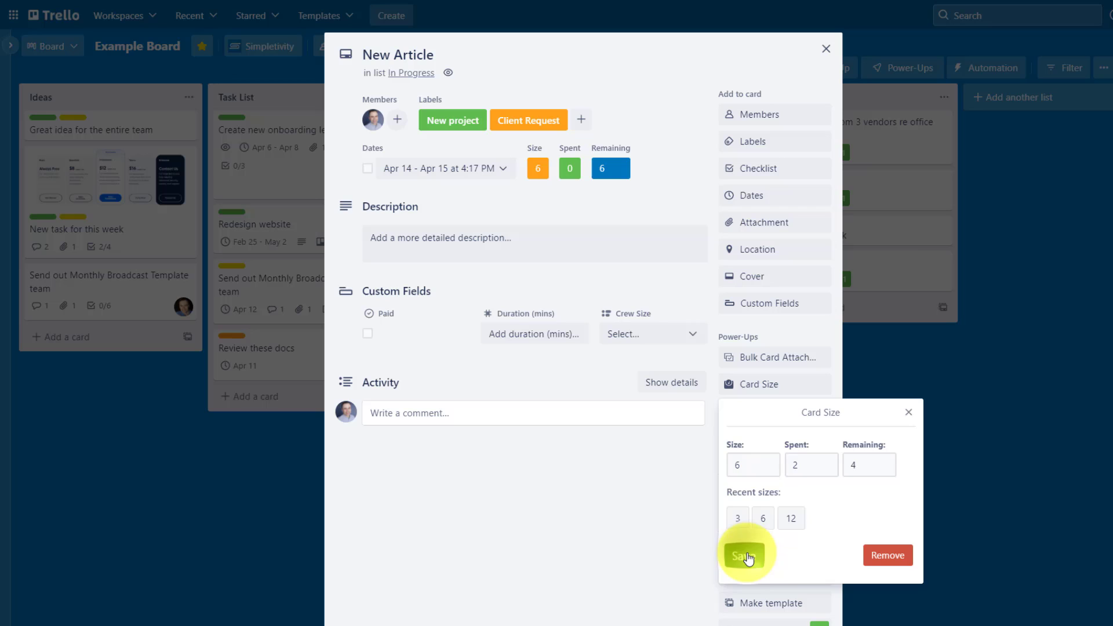
left_click(745, 555)
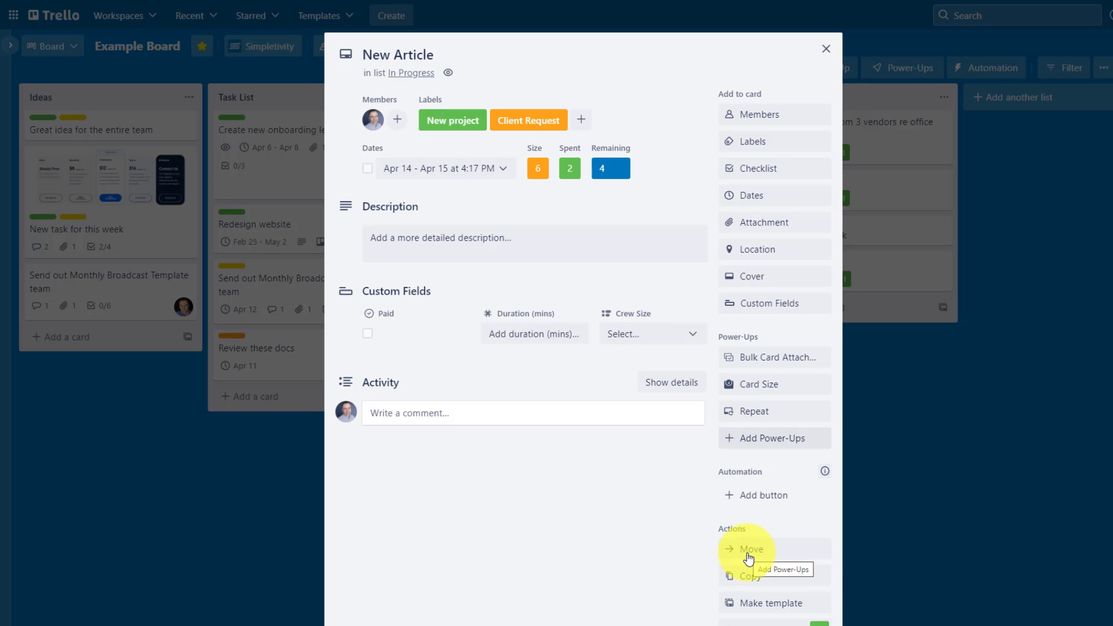
mouse_move(826, 54)
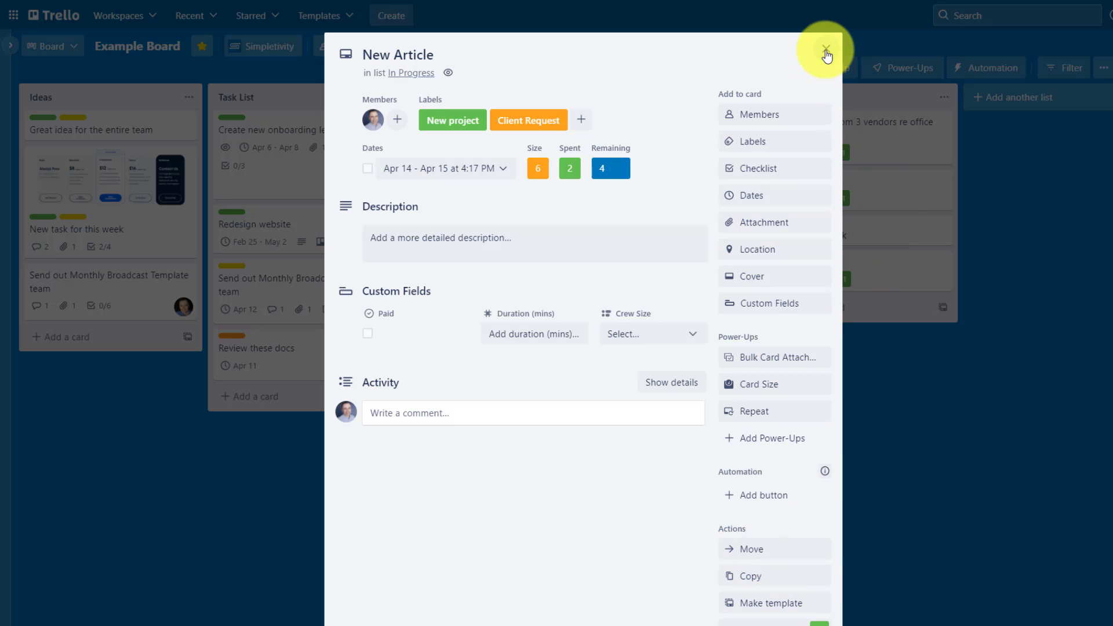
left_click(826, 54)
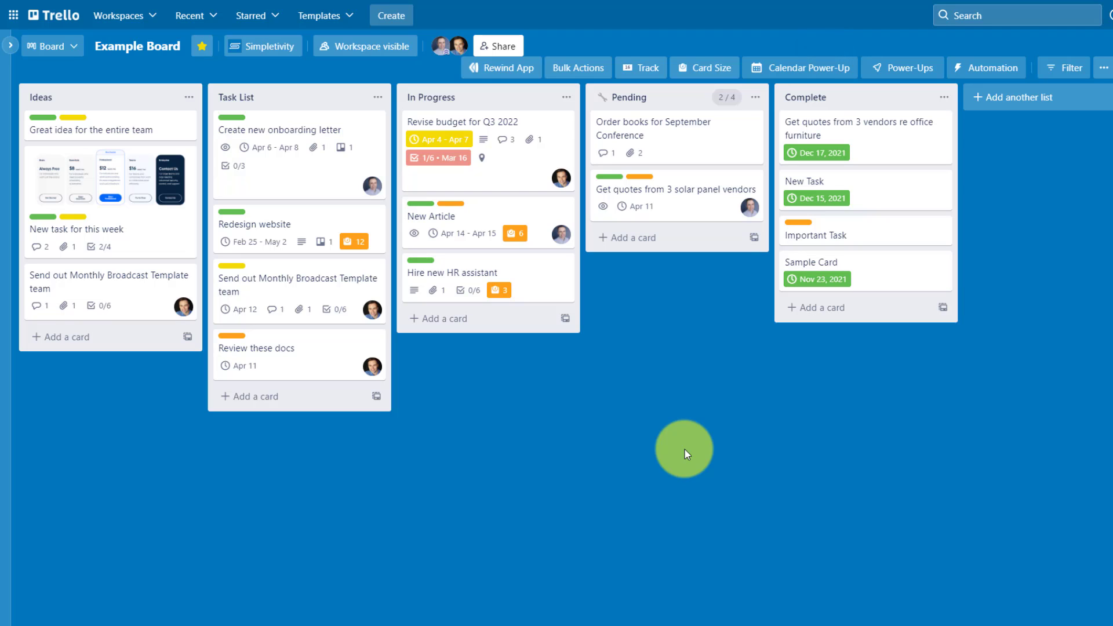
mouse_move(826, 435)
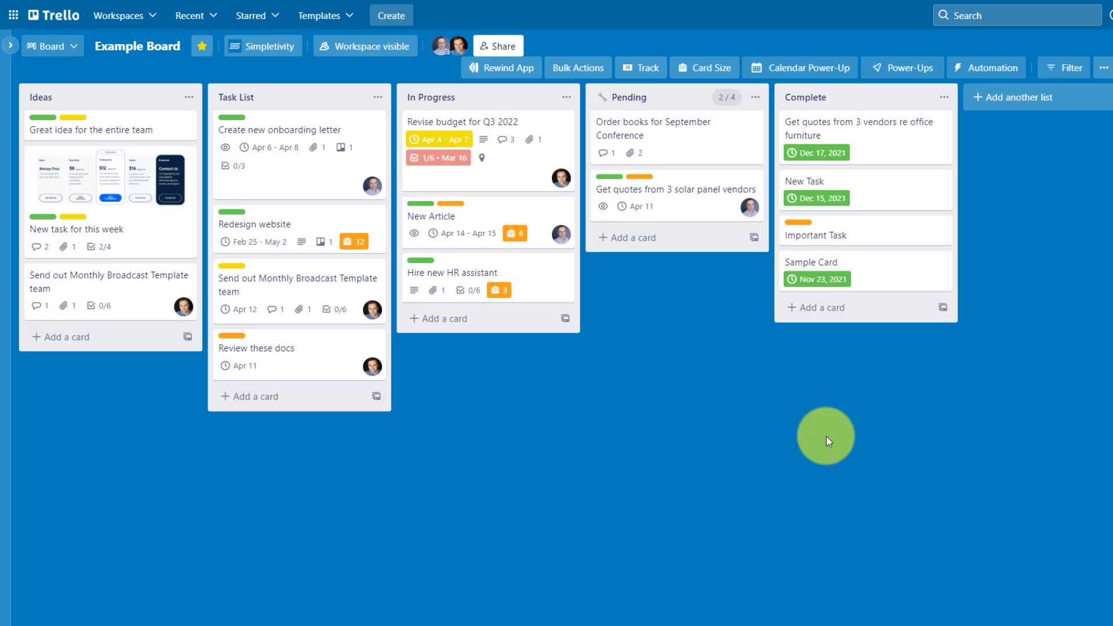
mouse_move(517, 425)
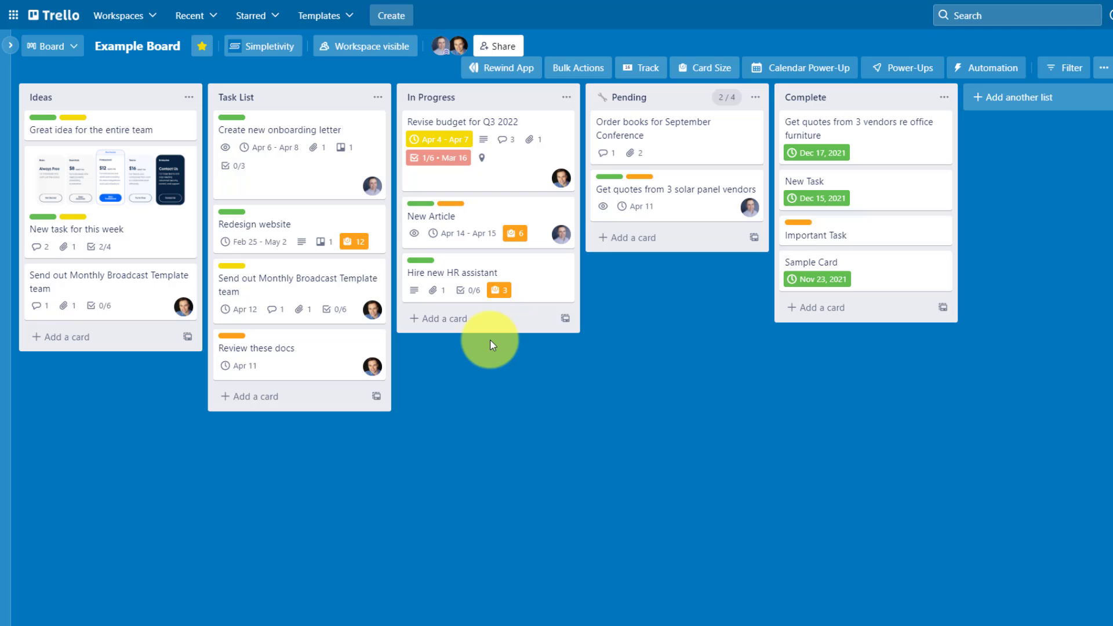
left_click(501, 67)
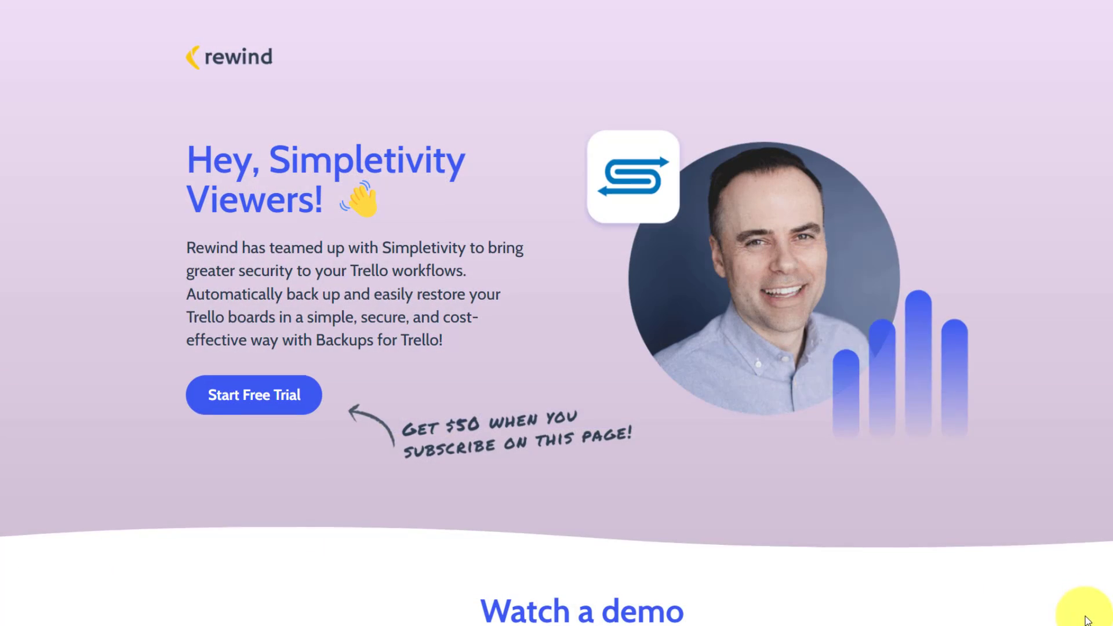
scroll("down", 3)
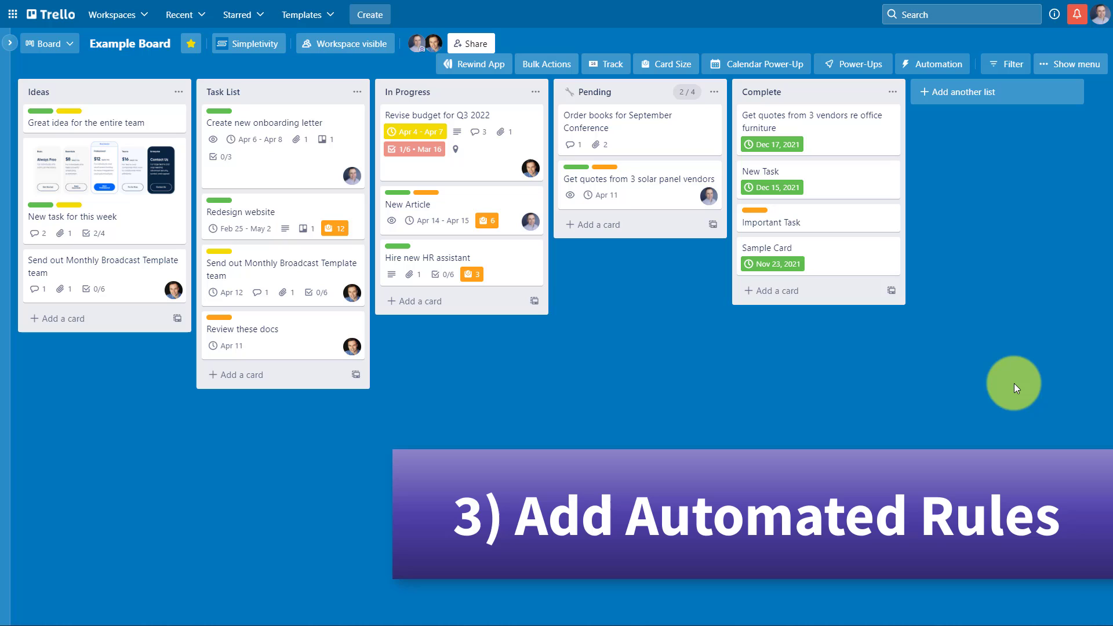
mouse_move(224, 467)
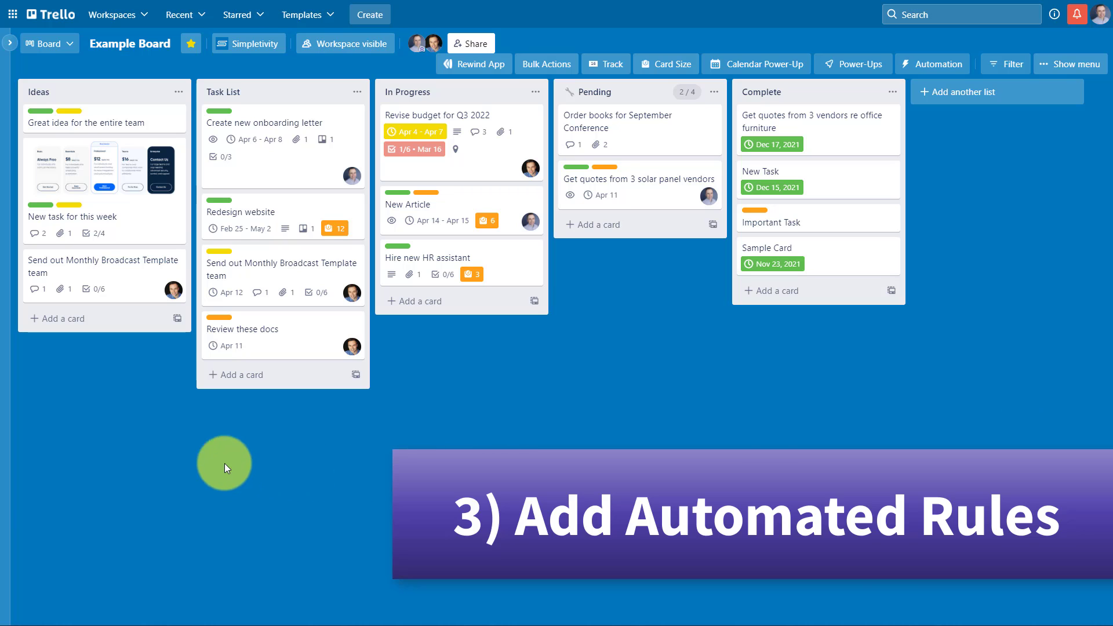
mouse_move(147, 197)
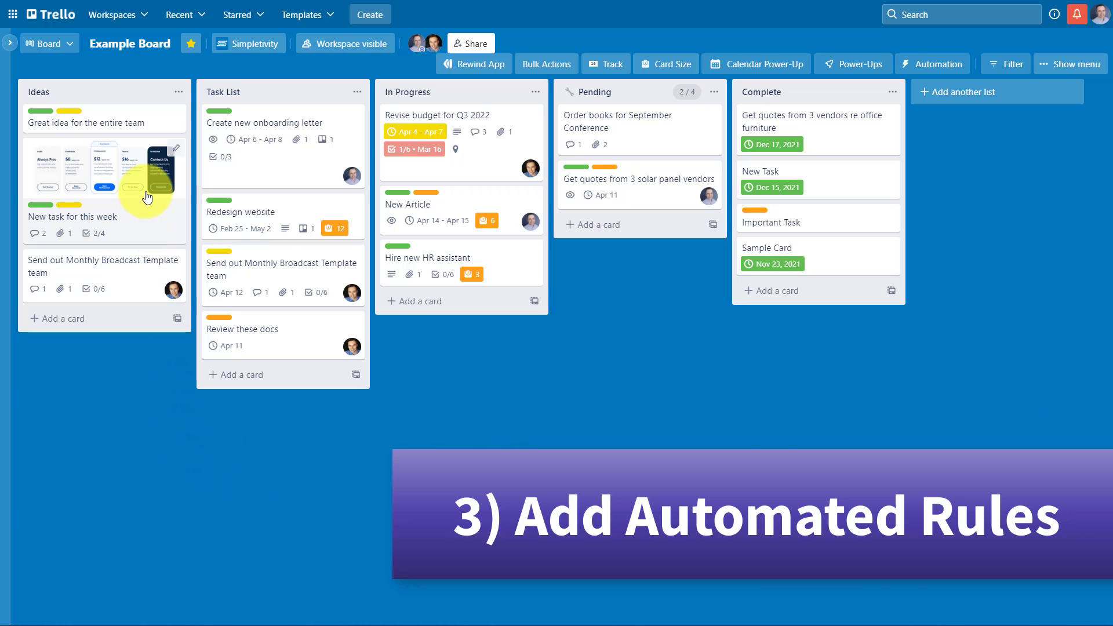
mouse_move(150, 247)
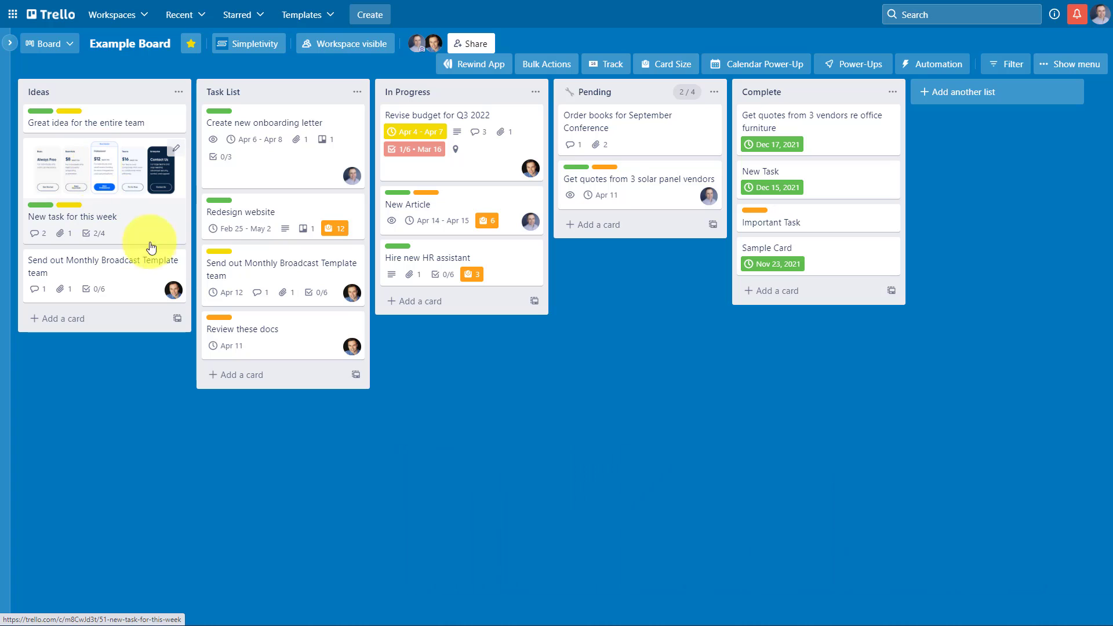
mouse_move(305, 359)
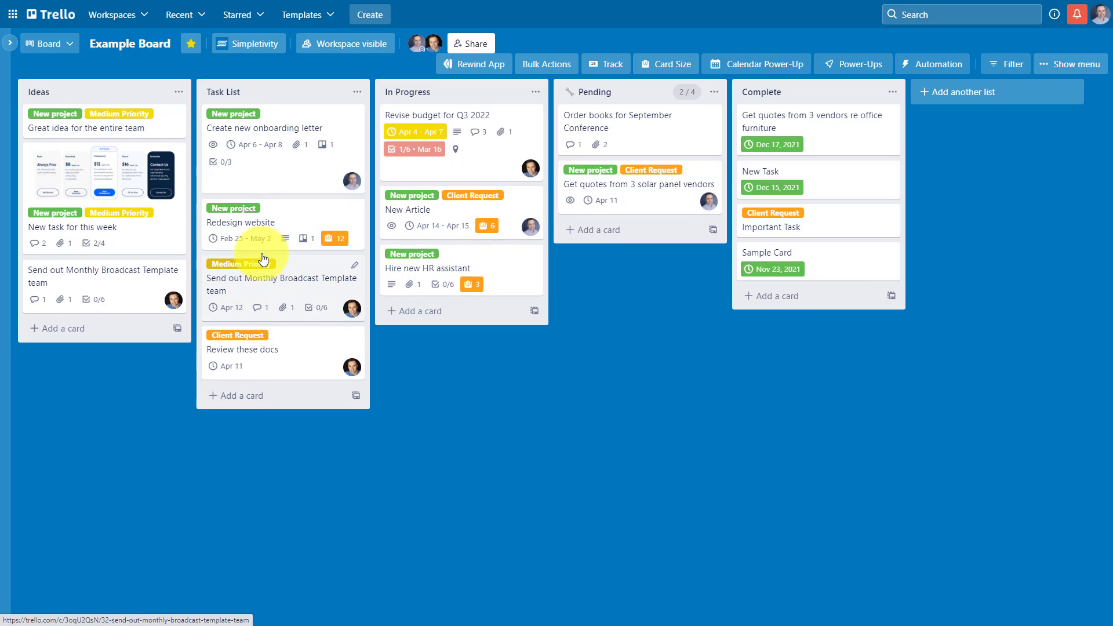
mouse_move(351, 301)
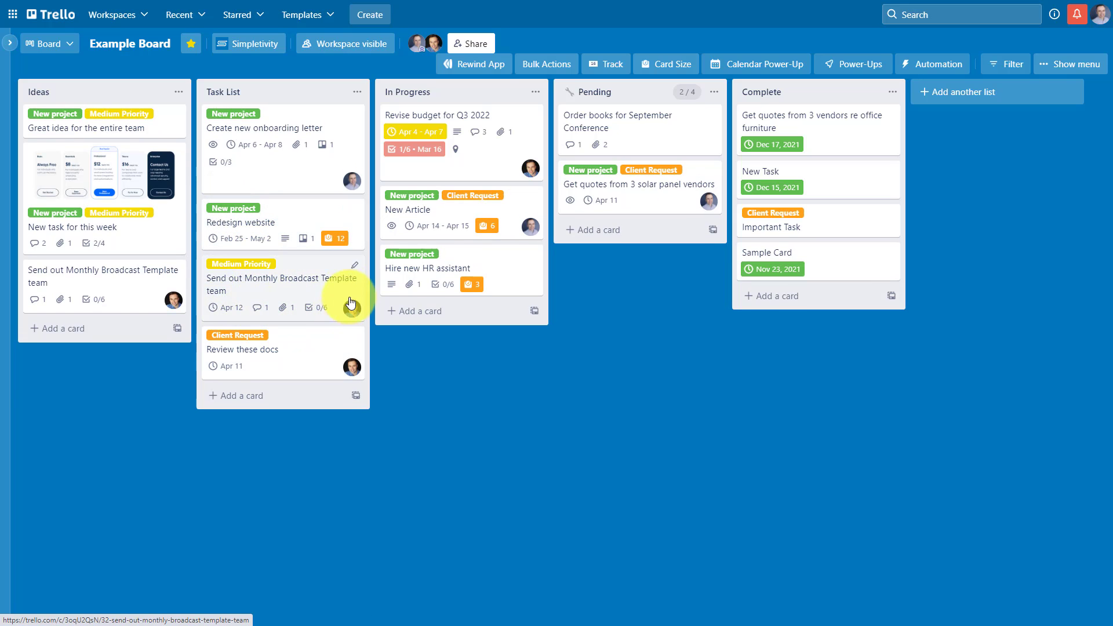
mouse_move(320, 323)
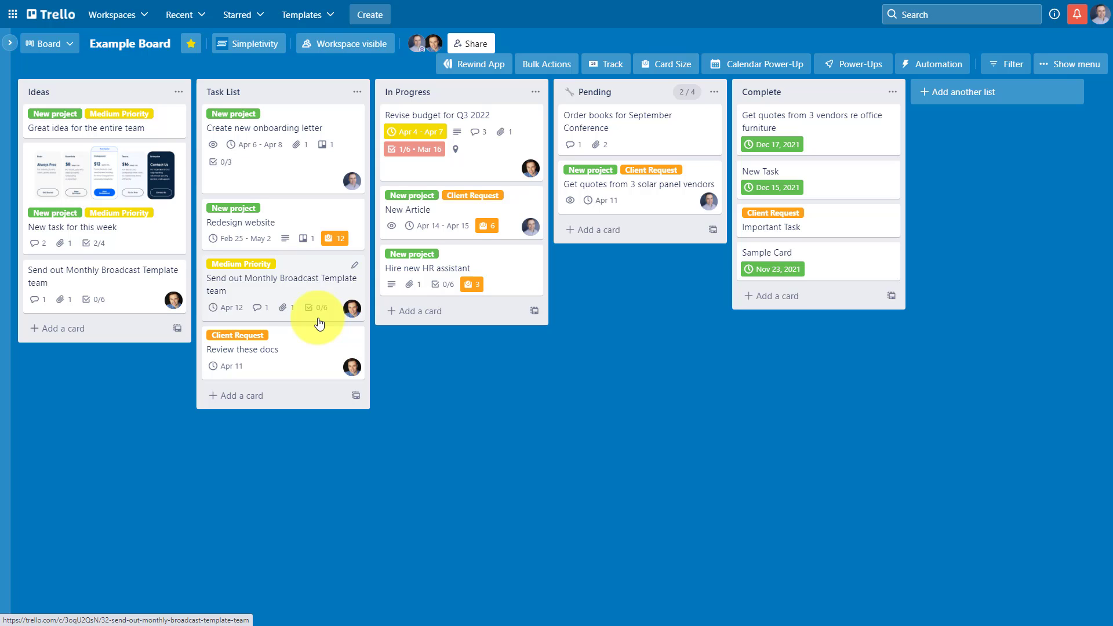
mouse_move(355, 363)
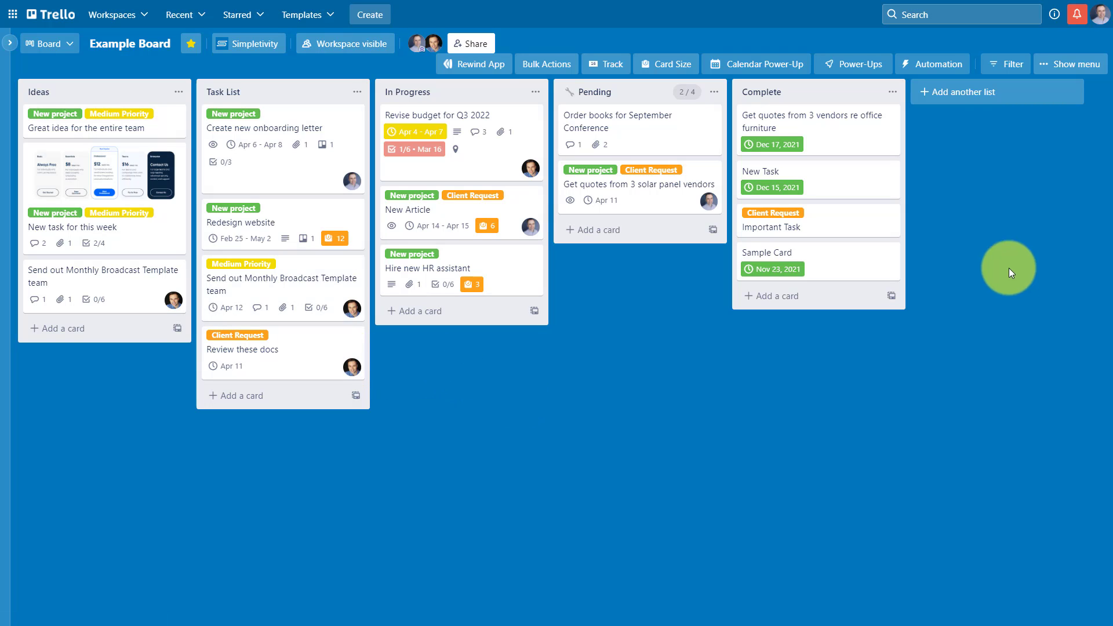
- Bring up the board's automation from the header
left_click(933, 64)
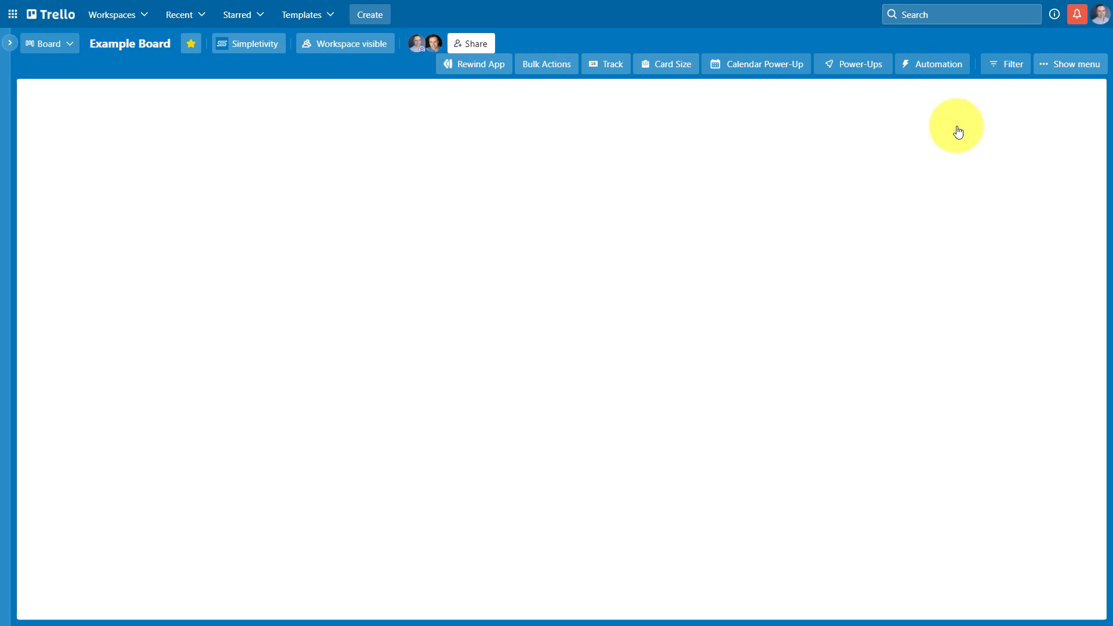
- Review the Butler rules for moving cards and due dates, then close them
left_click(932, 64)
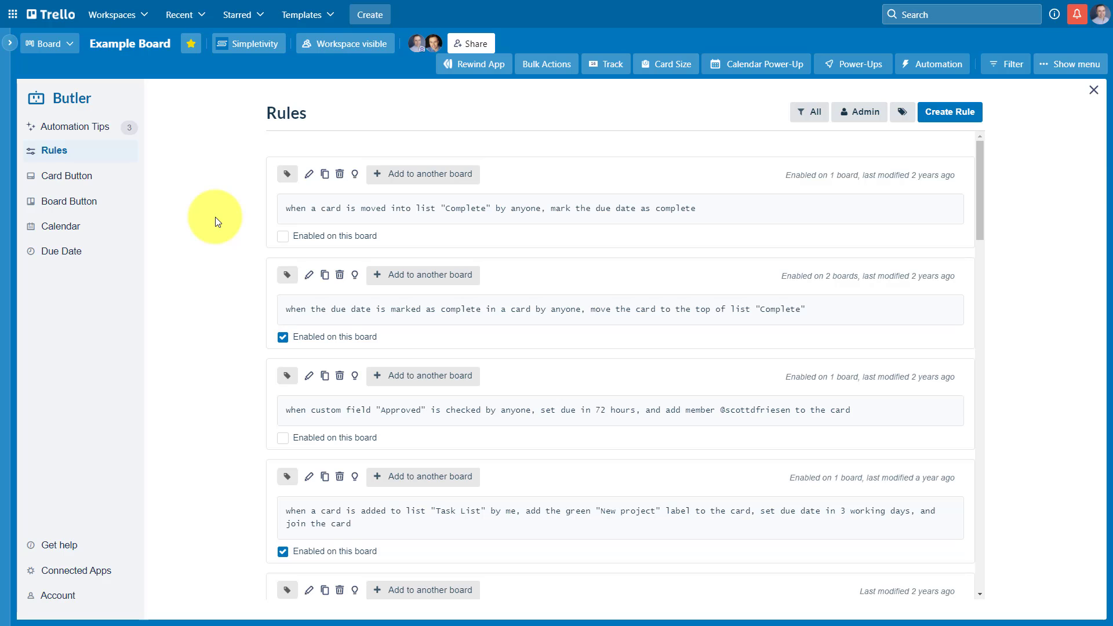
mouse_move(830, 180)
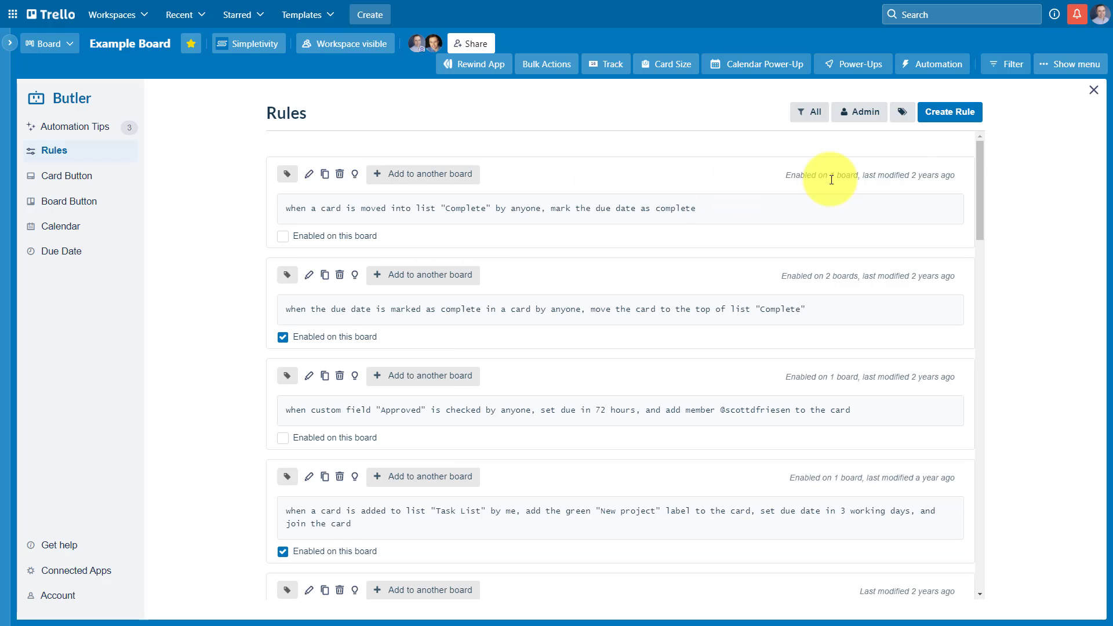
left_click(1094, 90)
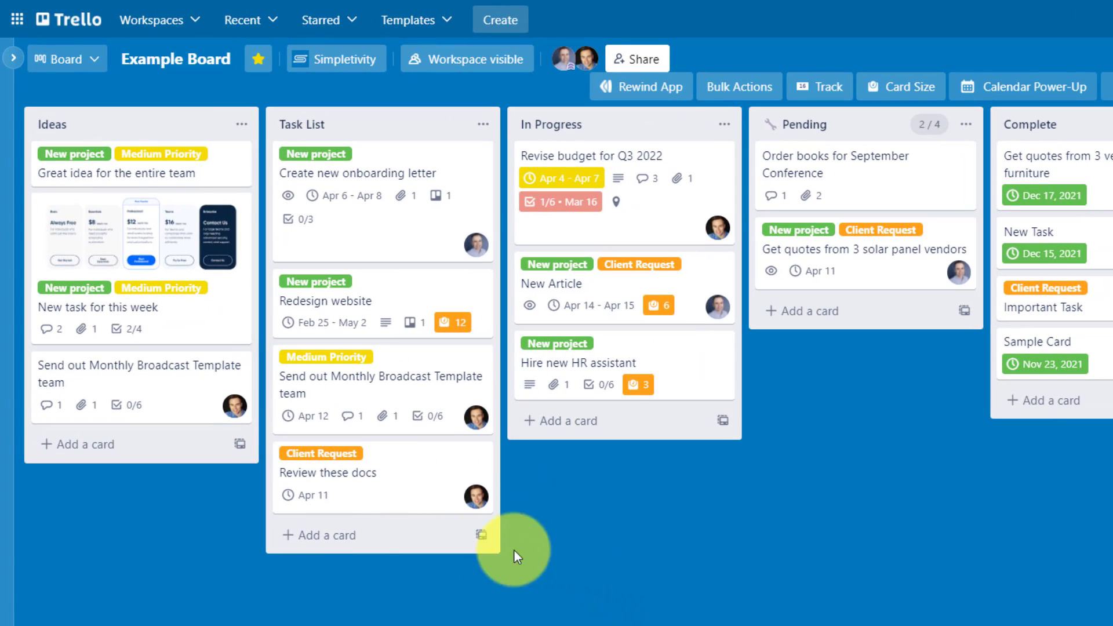
mouse_move(170, 303)
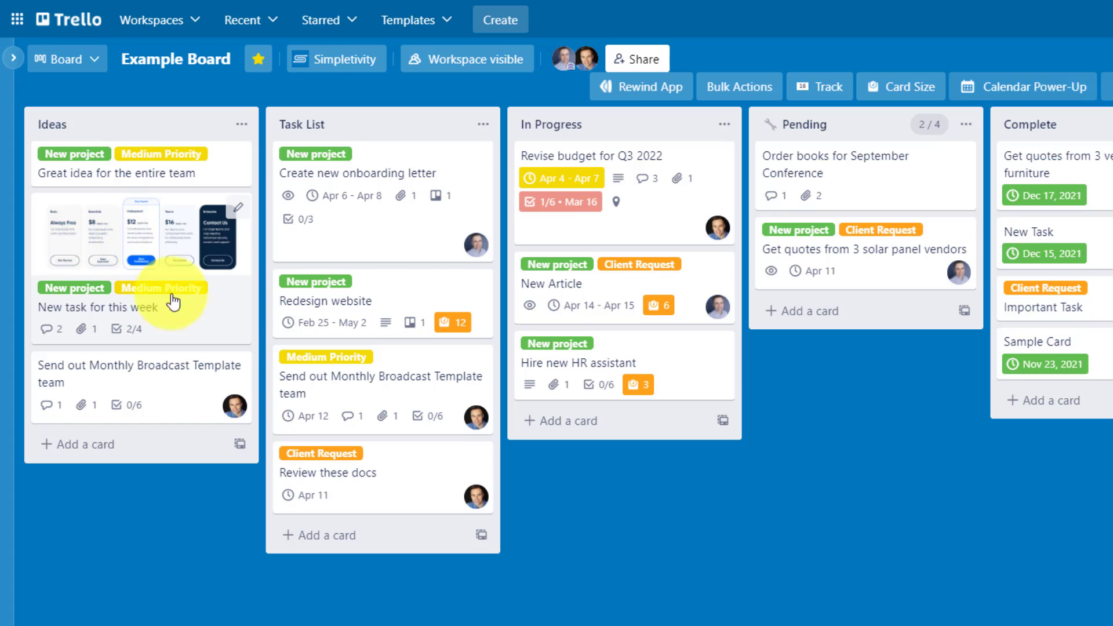
mouse_move(360, 248)
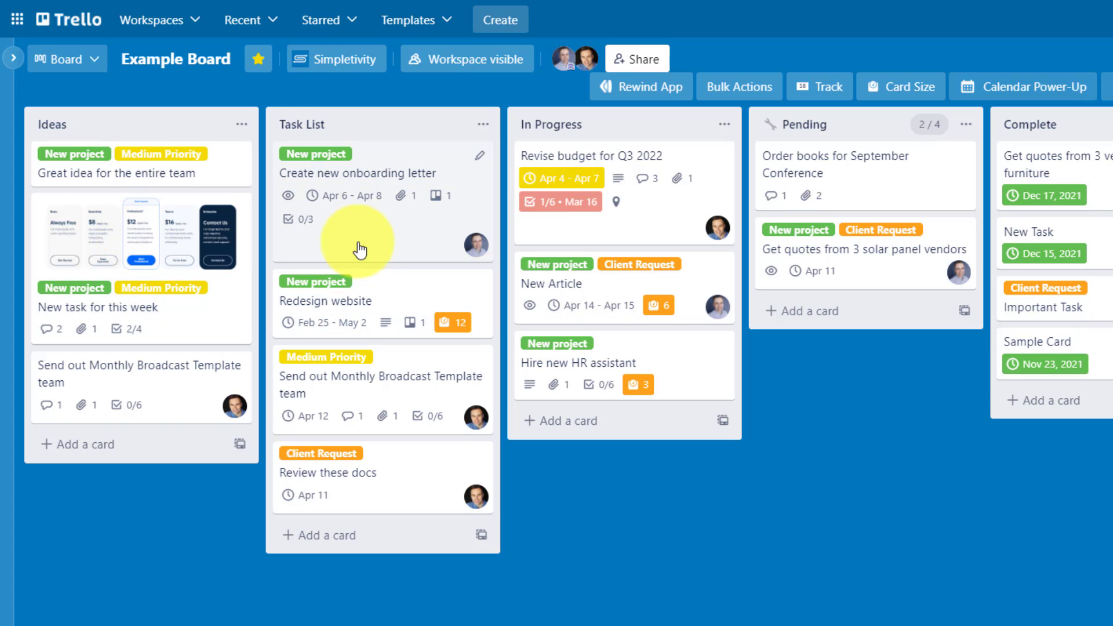
mouse_move(339, 162)
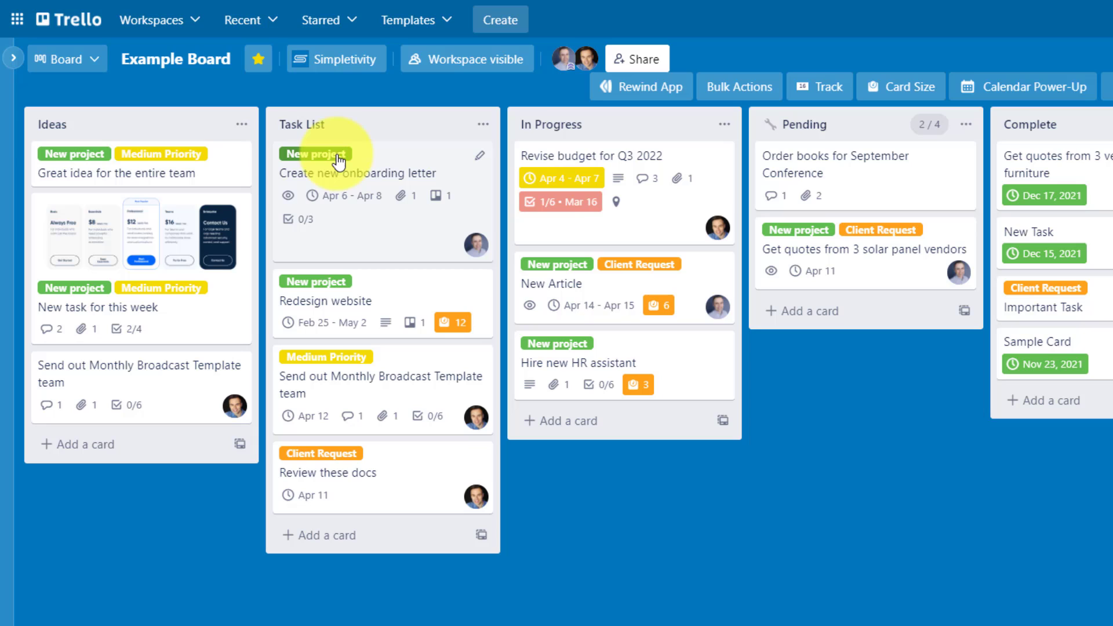
mouse_move(315, 154)
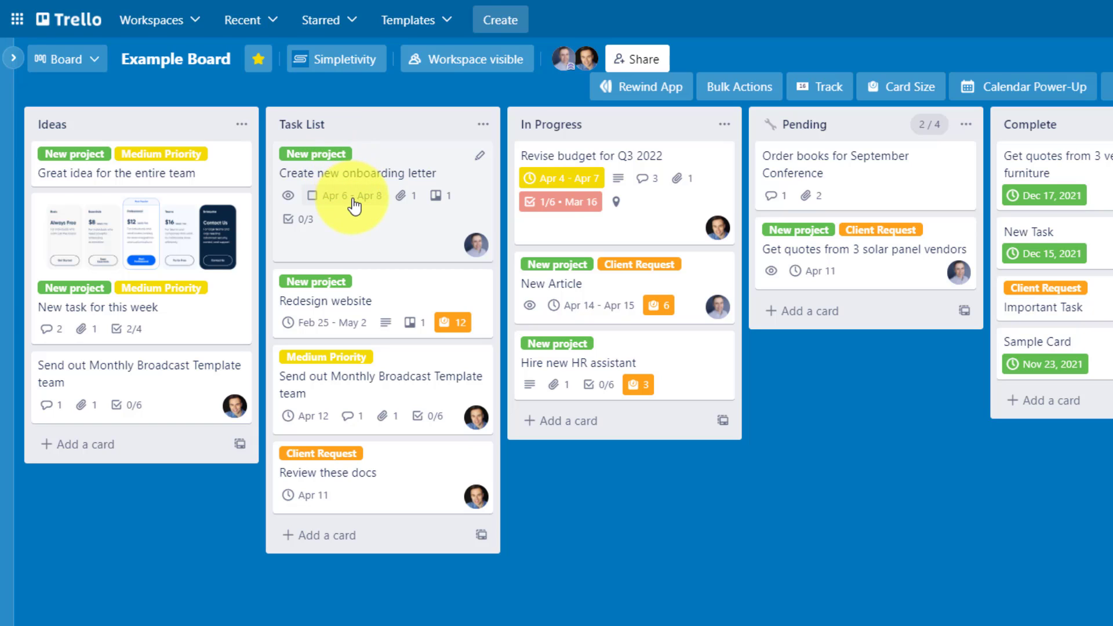
mouse_move(347, 196)
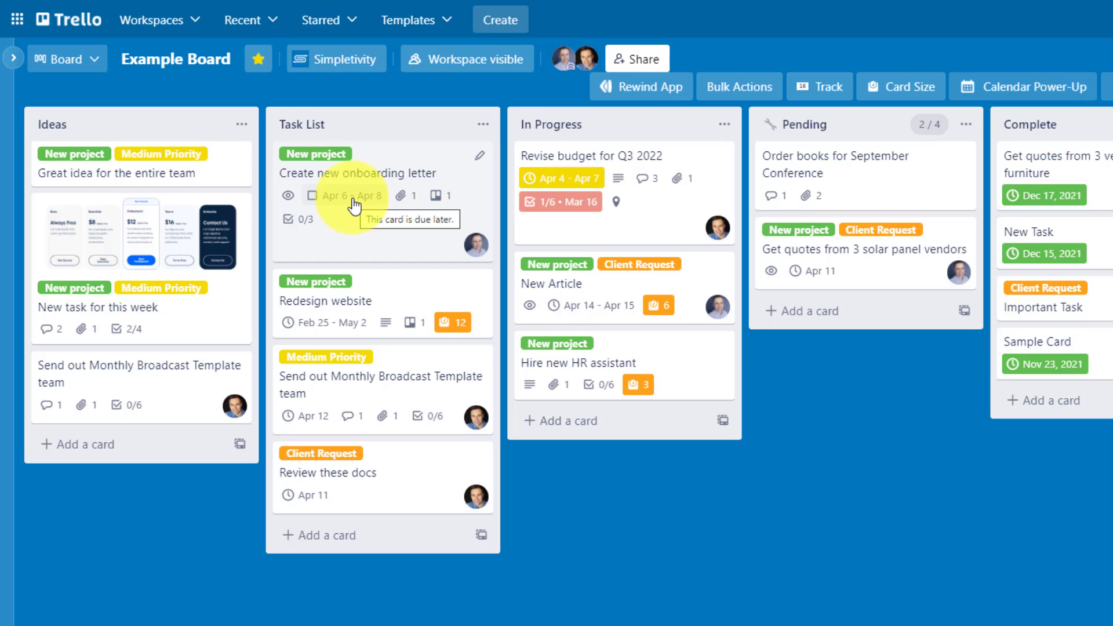
mouse_move(354, 220)
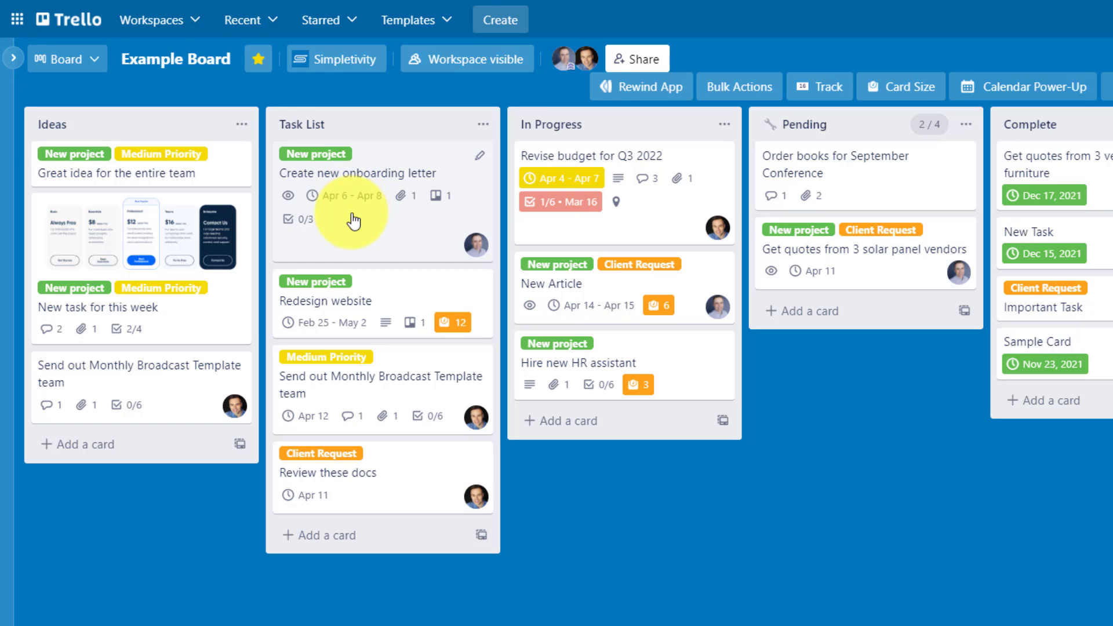
mouse_move(404, 248)
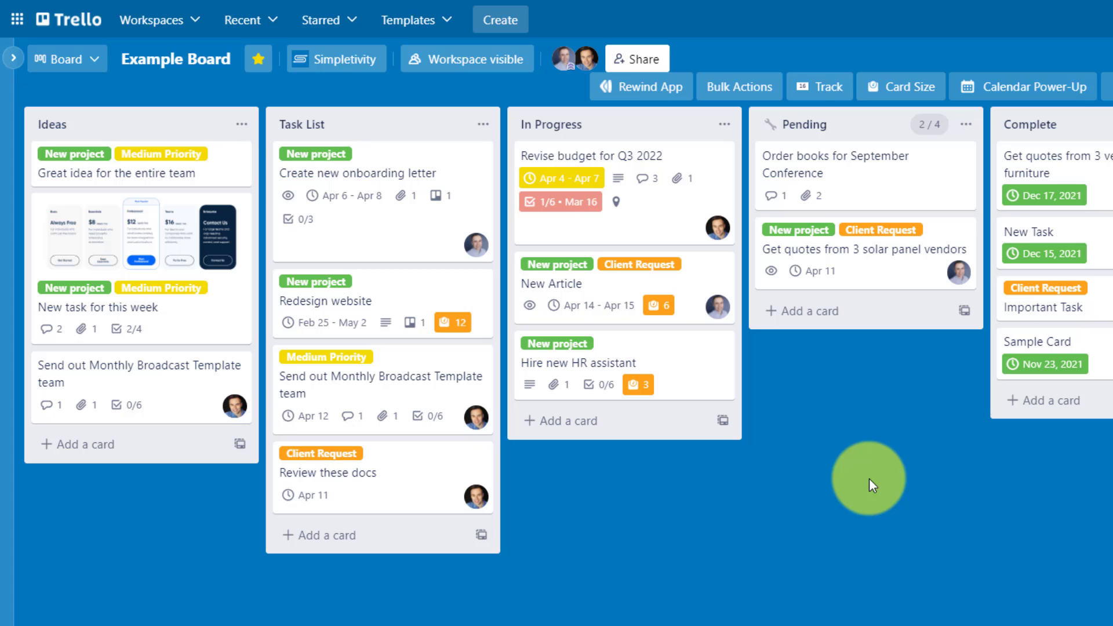
mouse_move(206, 433)
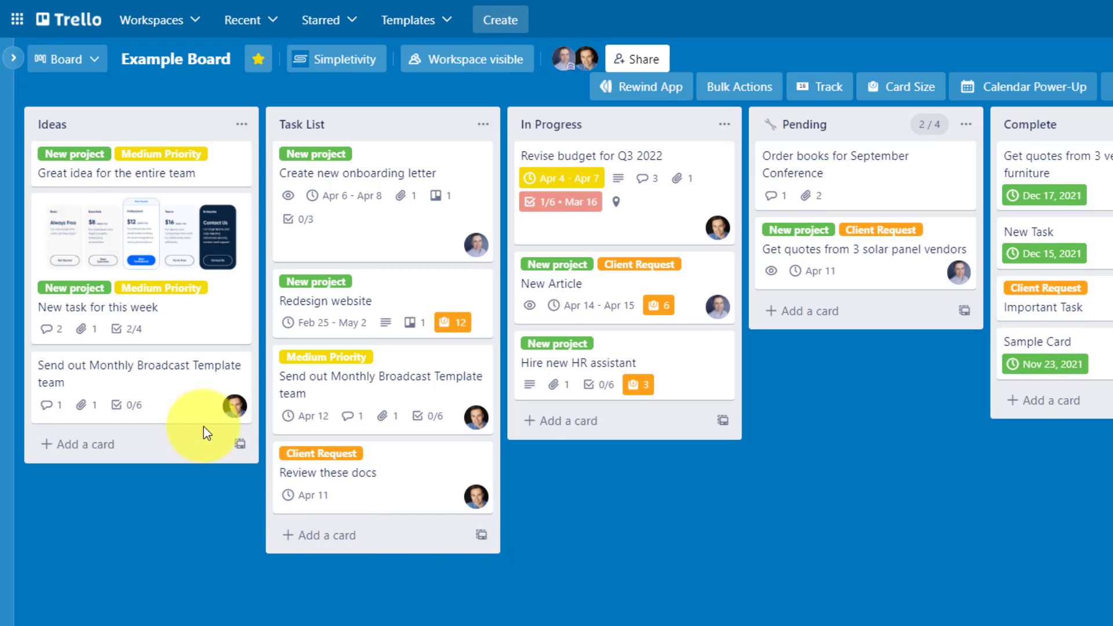
- Start a new card at the bottom of the Ideas list
left_click(76, 444)
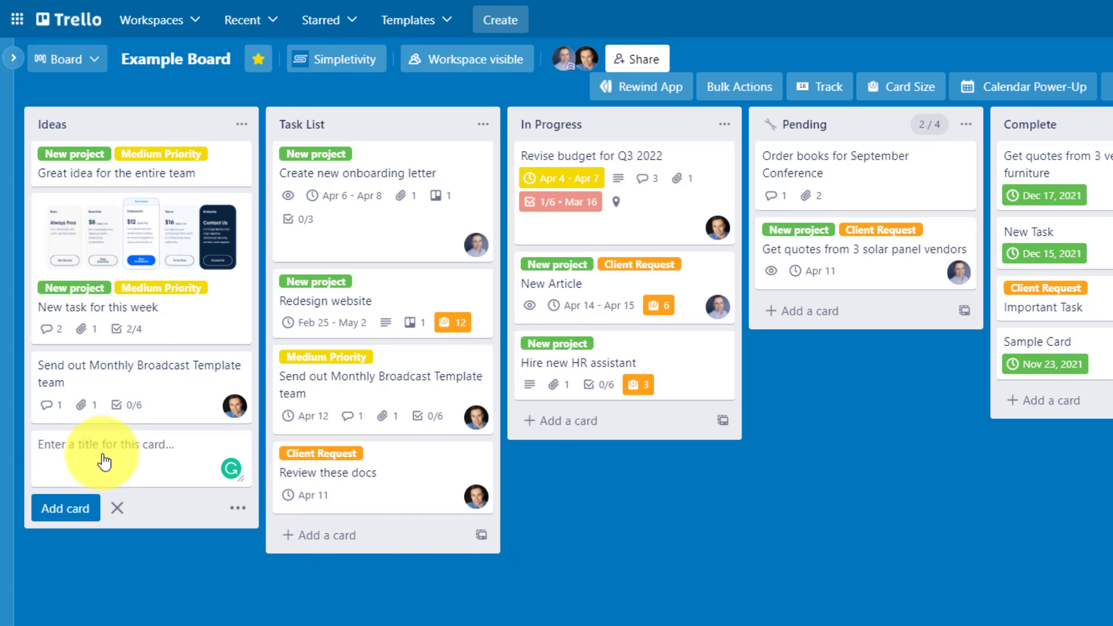
- Create a card titled 'New task' in the Ideas list
type("New task")
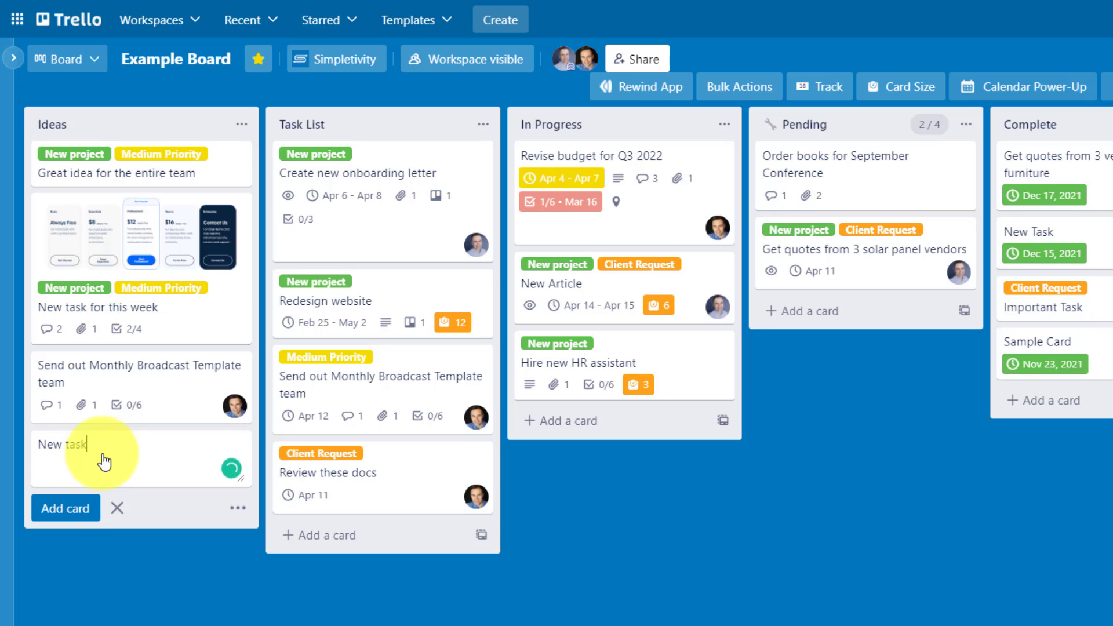
left_click(65, 507)
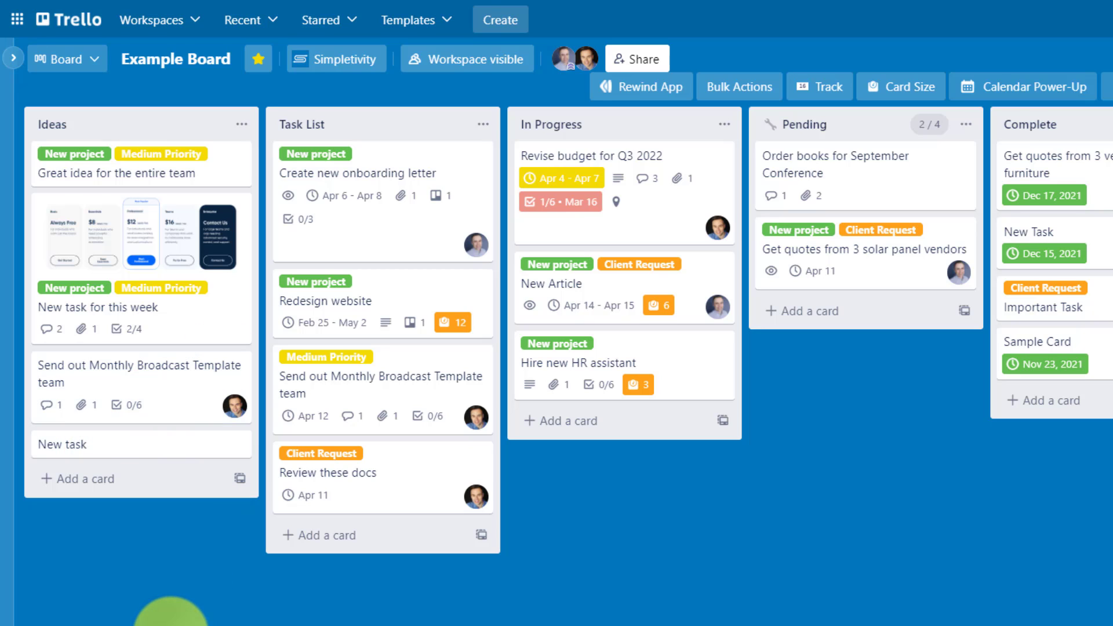
mouse_move(132, 444)
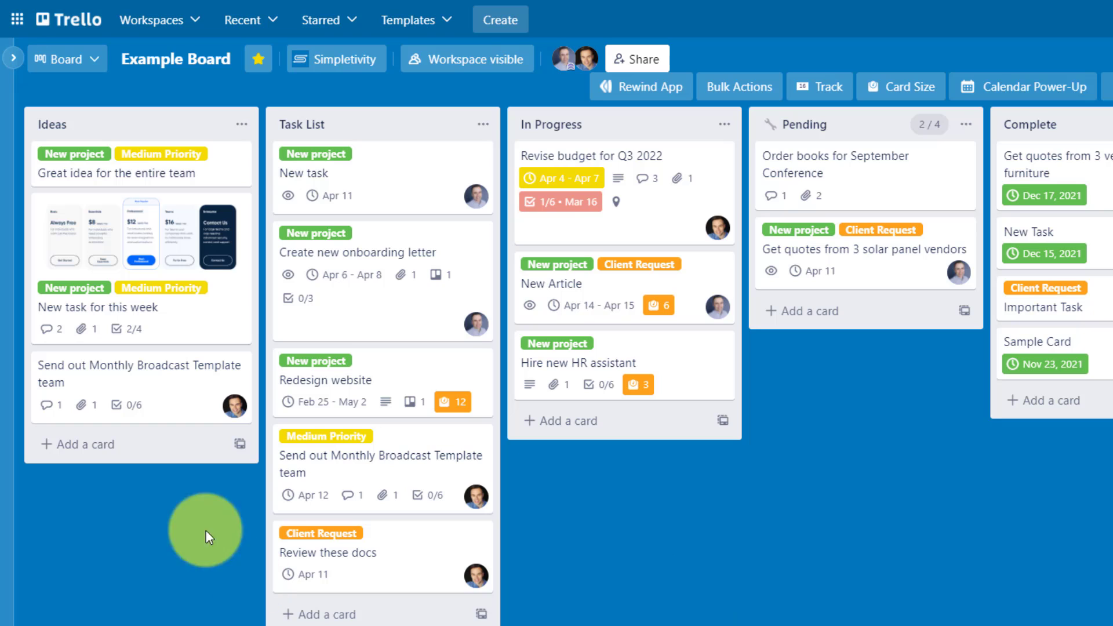
mouse_move(431, 181)
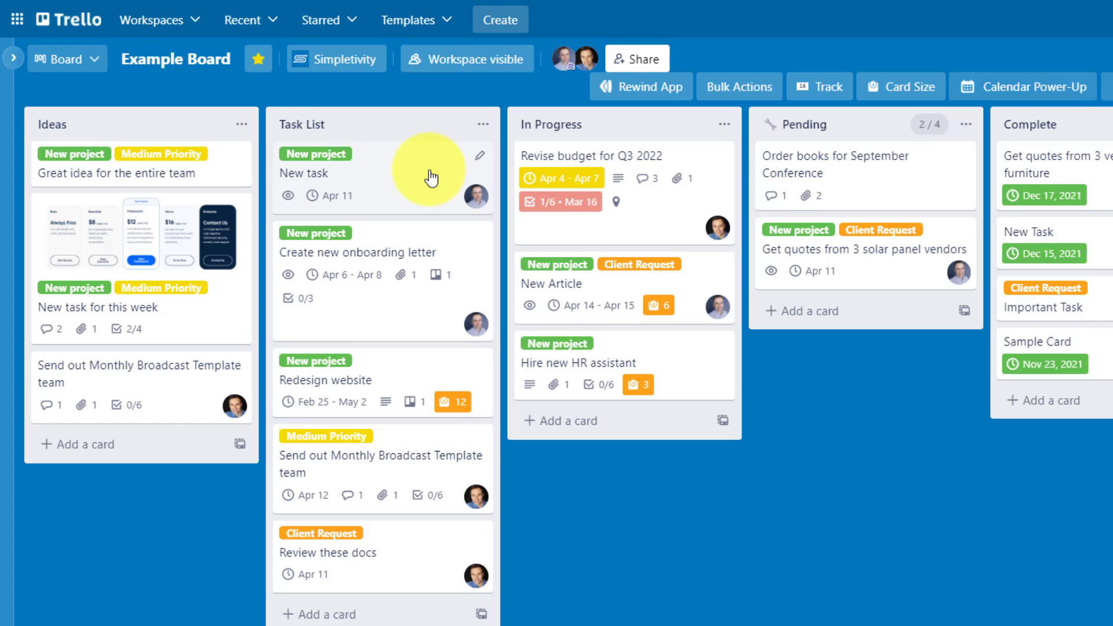
mouse_move(992, 245)
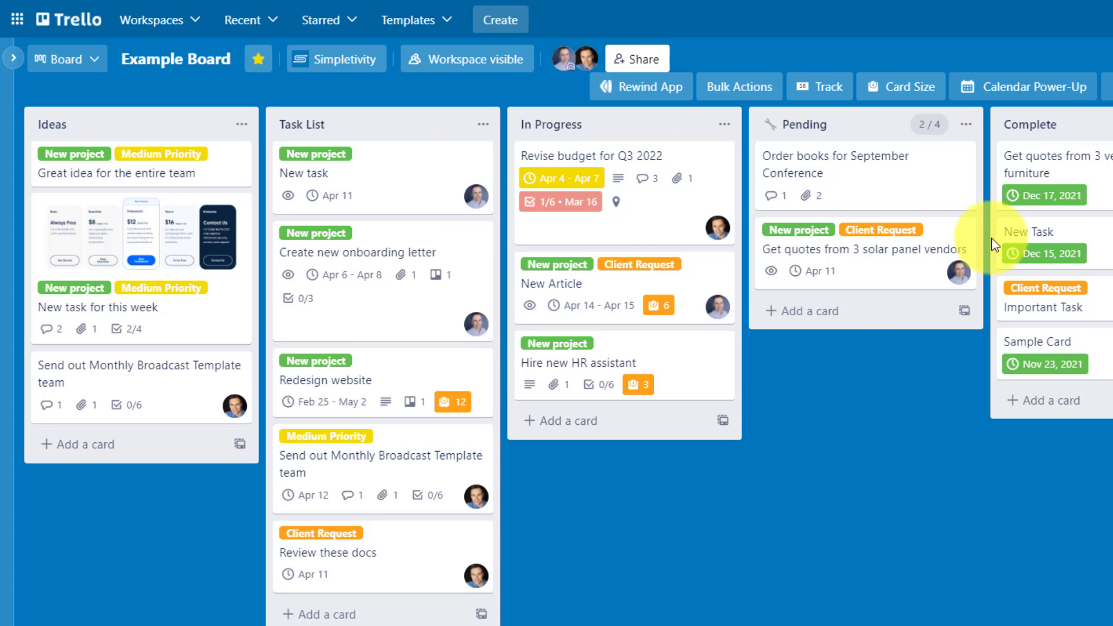
mouse_move(665, 242)
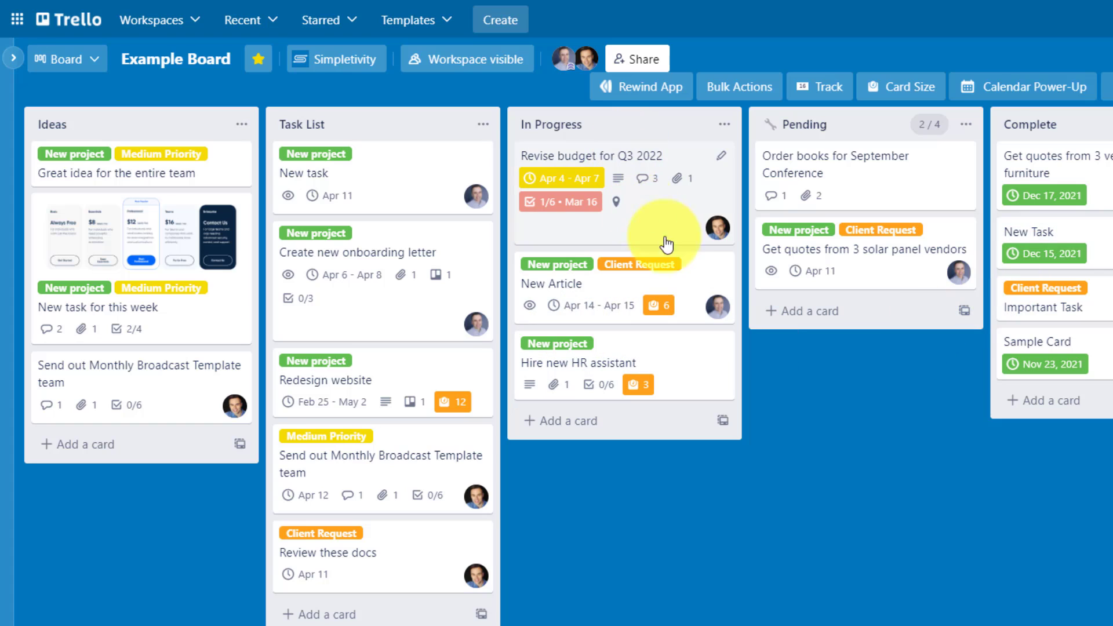
mouse_move(651, 214)
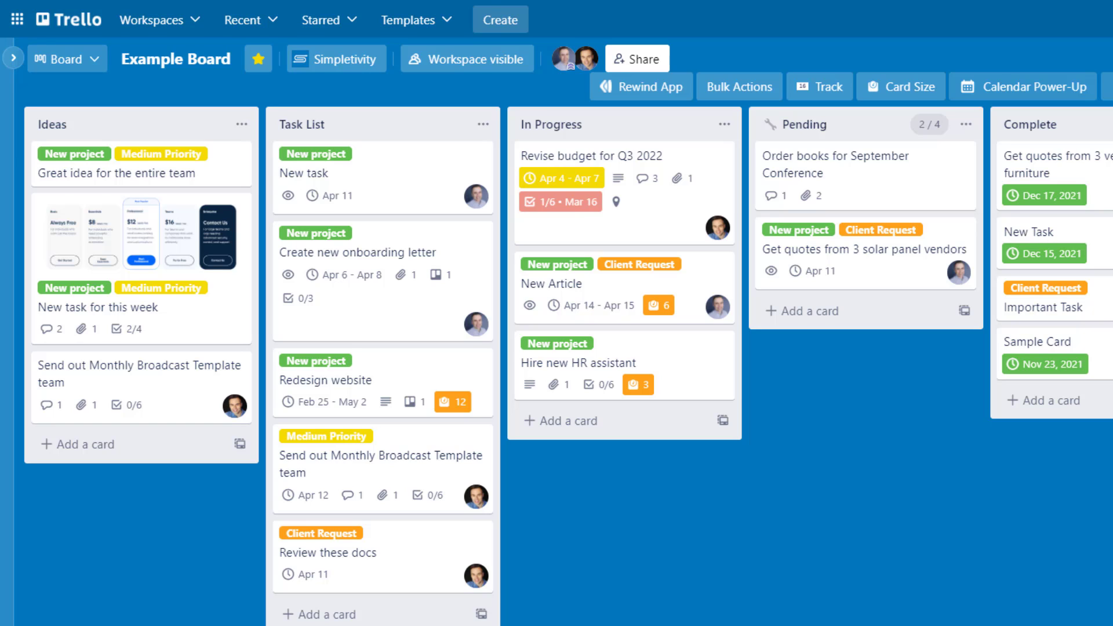
mouse_move(318, 183)
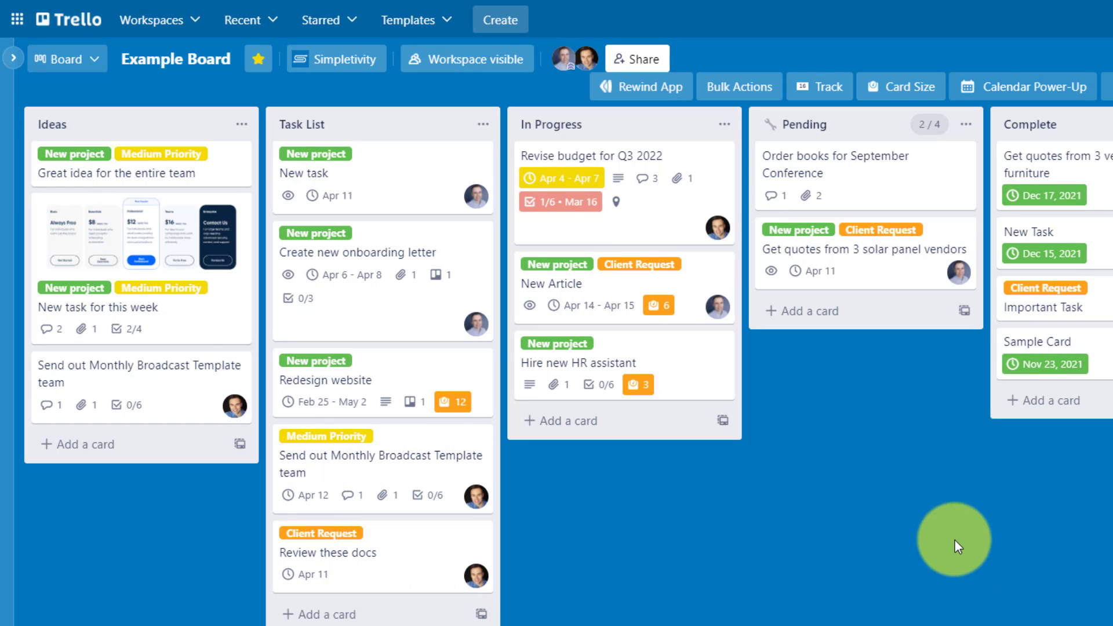
mouse_move(933, 542)
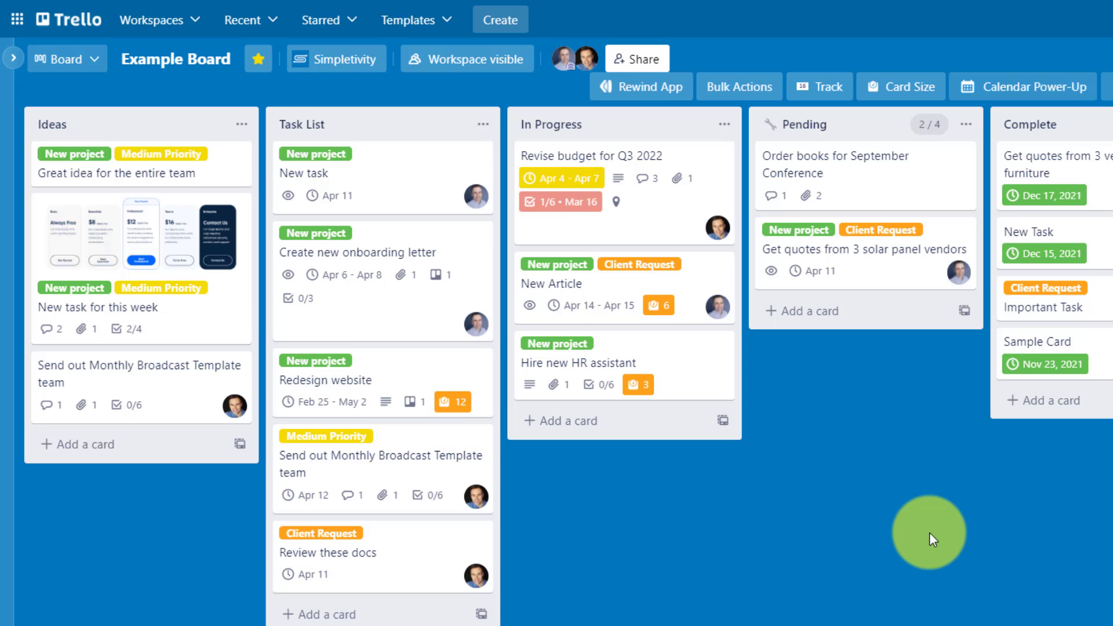
mouse_move(950, 502)
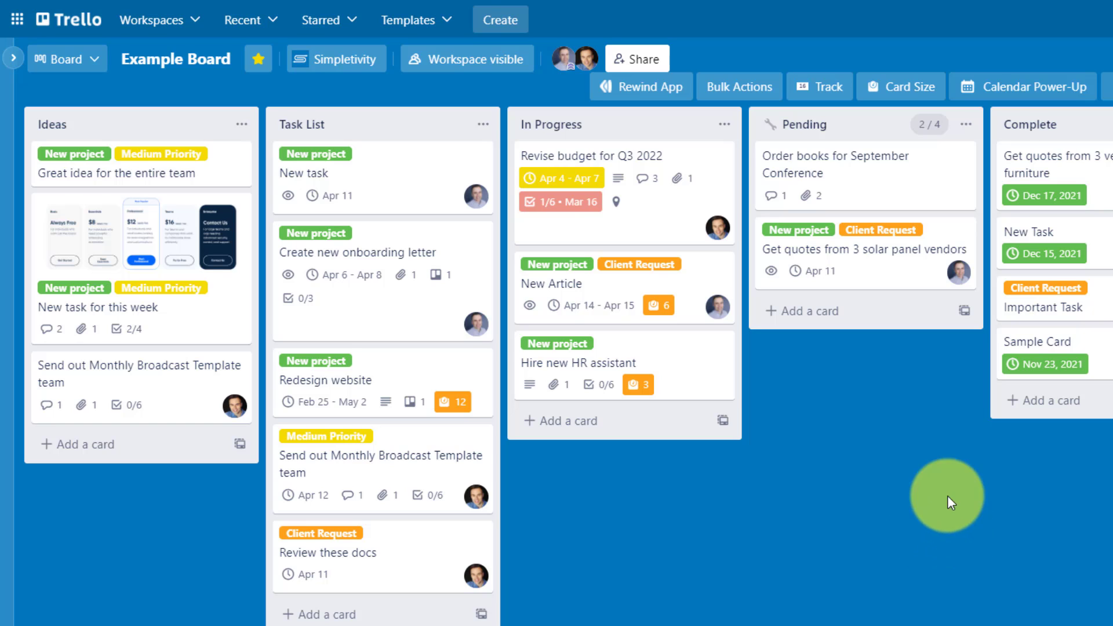
mouse_move(820, 87)
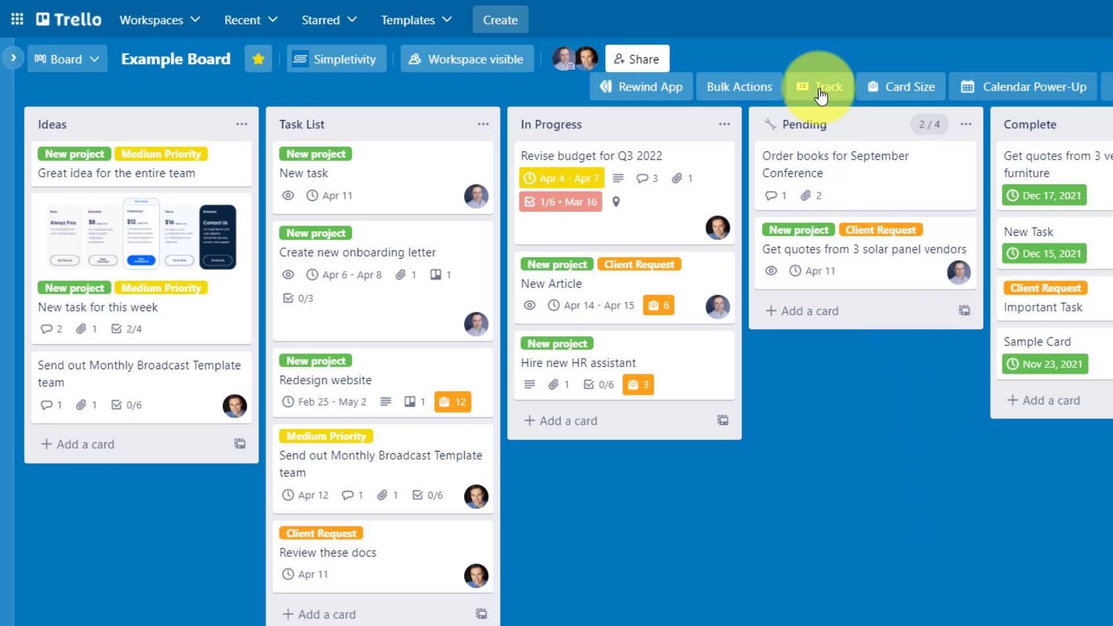
- Bring up the Dashcards Track overview with the board's live card counts
left_click(821, 86)
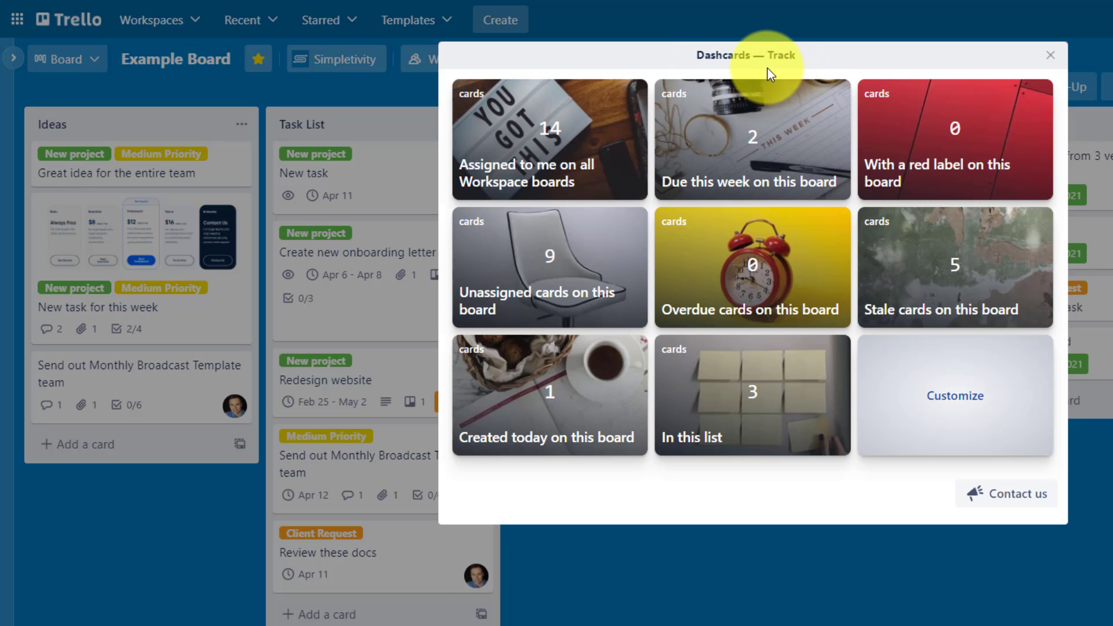
mouse_move(752, 268)
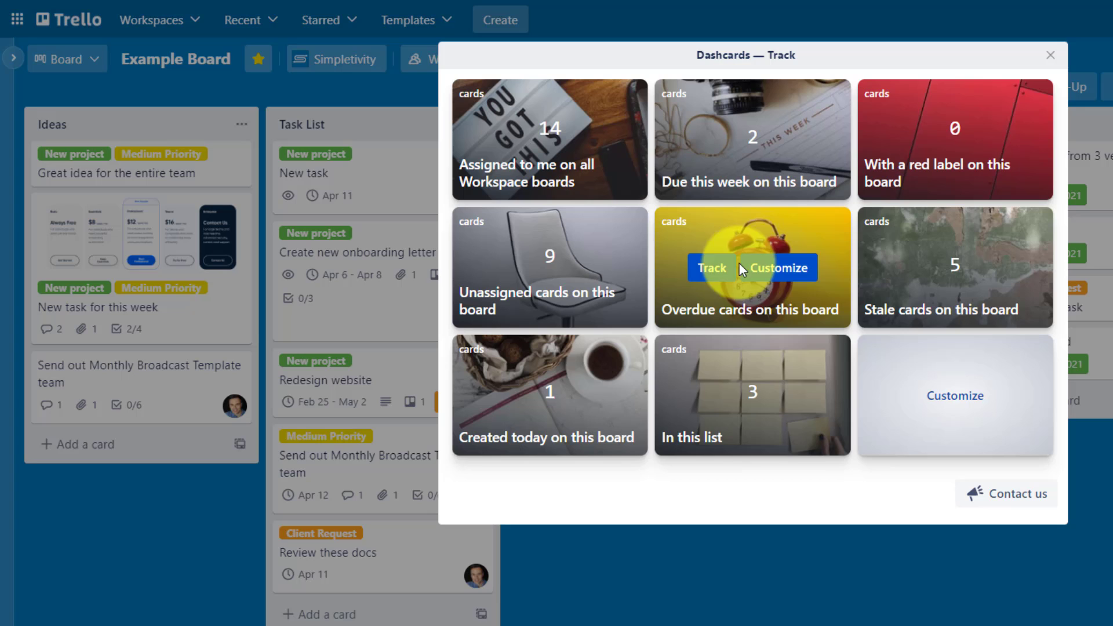
mouse_move(913, 126)
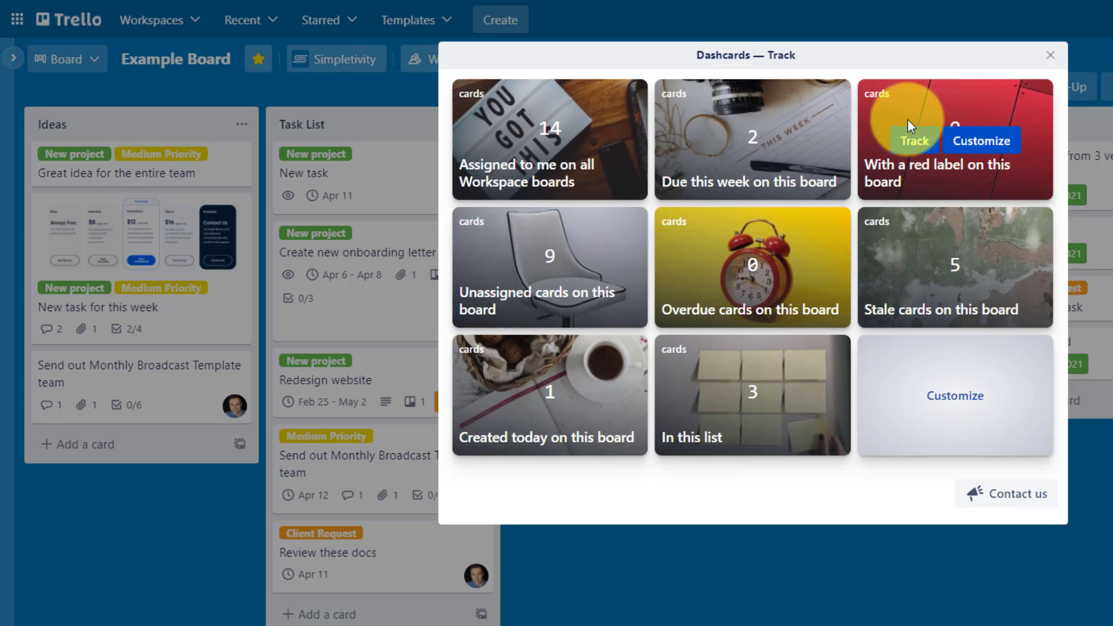
mouse_move(568, 227)
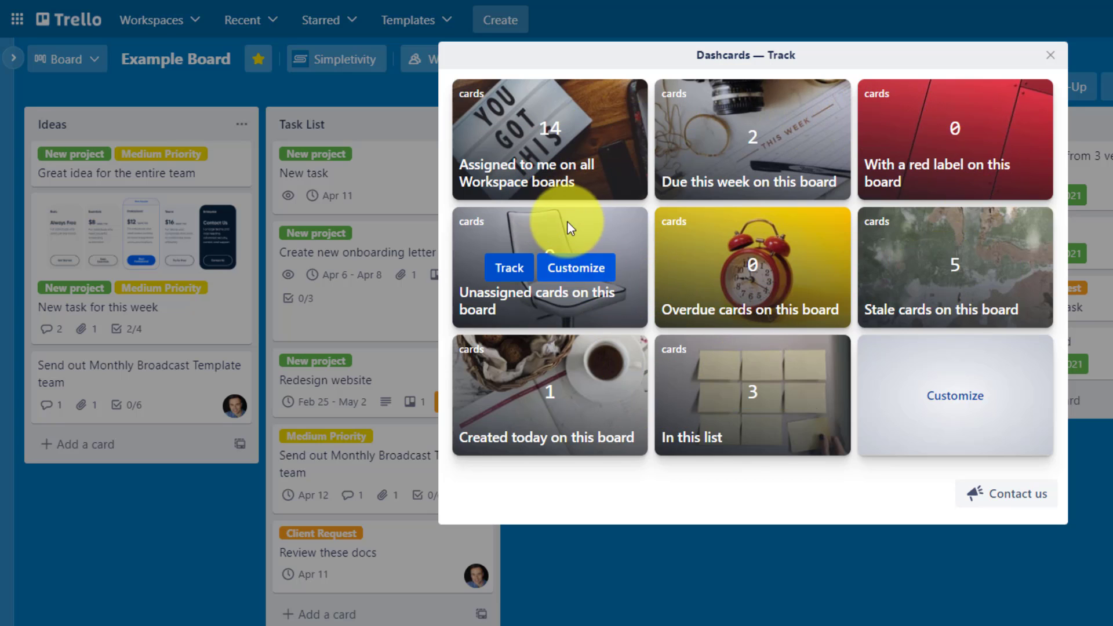
mouse_move(766, 396)
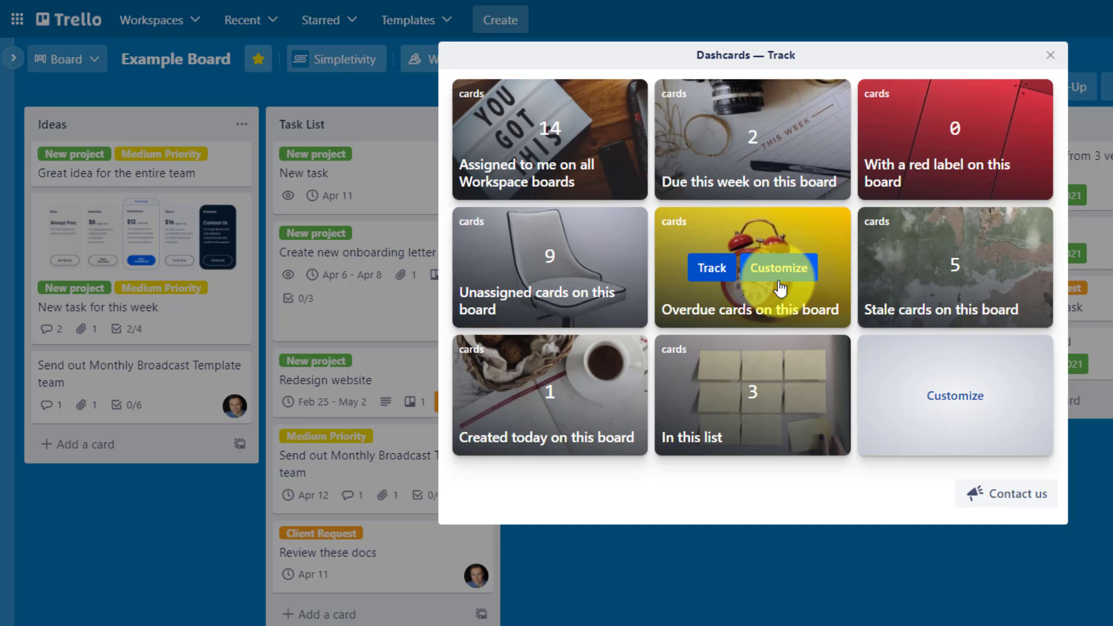
mouse_move(976, 307)
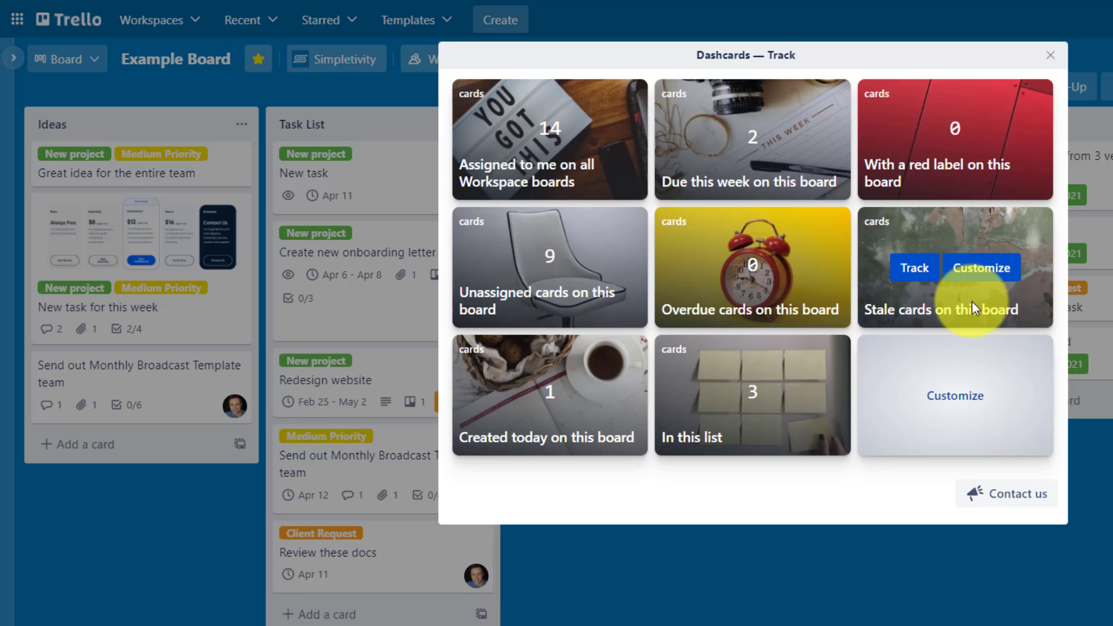
mouse_move(960, 310)
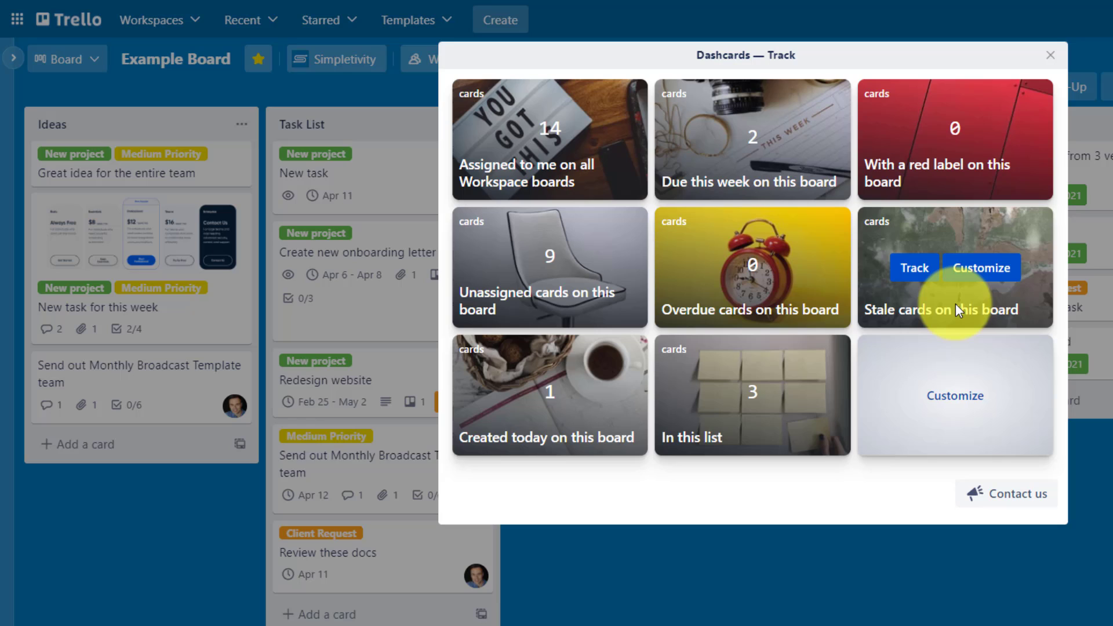
mouse_move(981, 277)
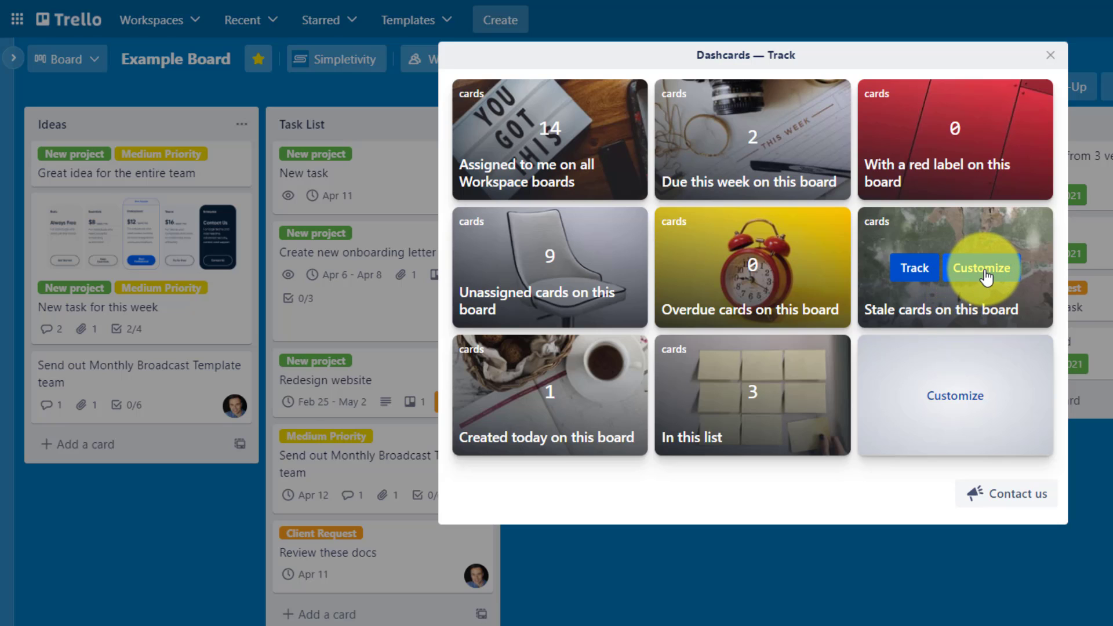
mouse_move(915, 274)
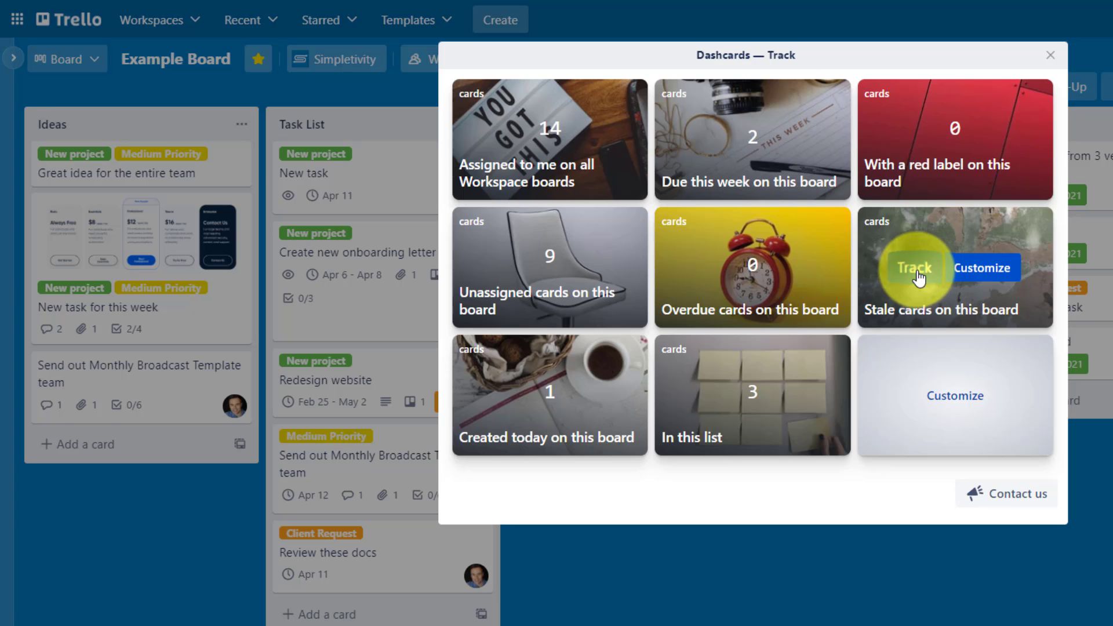
- Add the 'Stale cards on this board' Dashcard counting 5 to the board via Track
left_click(1050, 56)
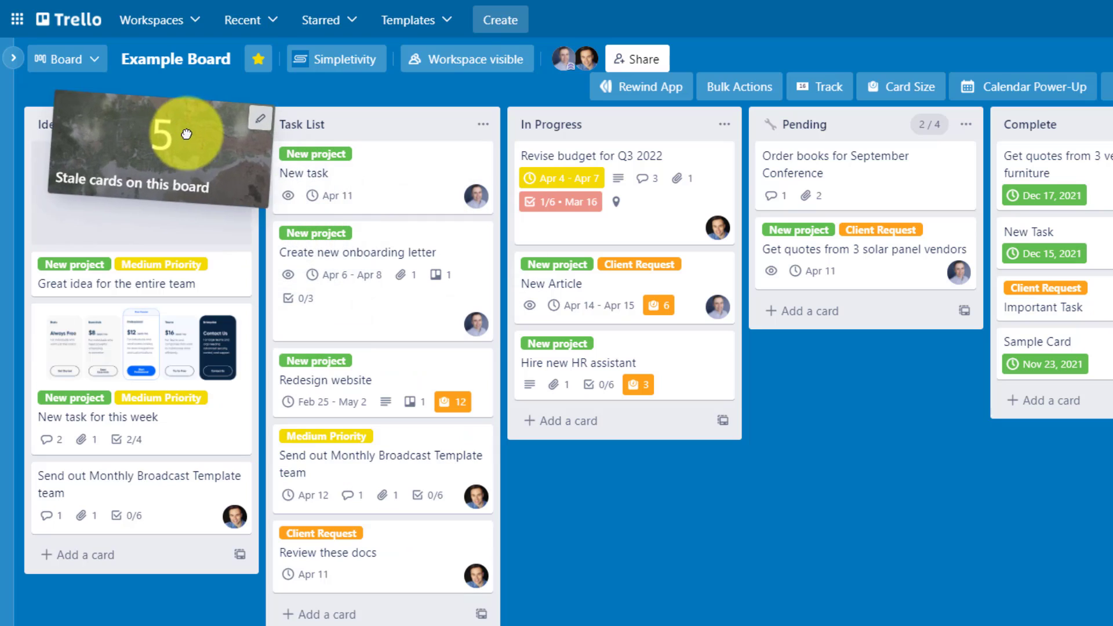
mouse_move(181, 130)
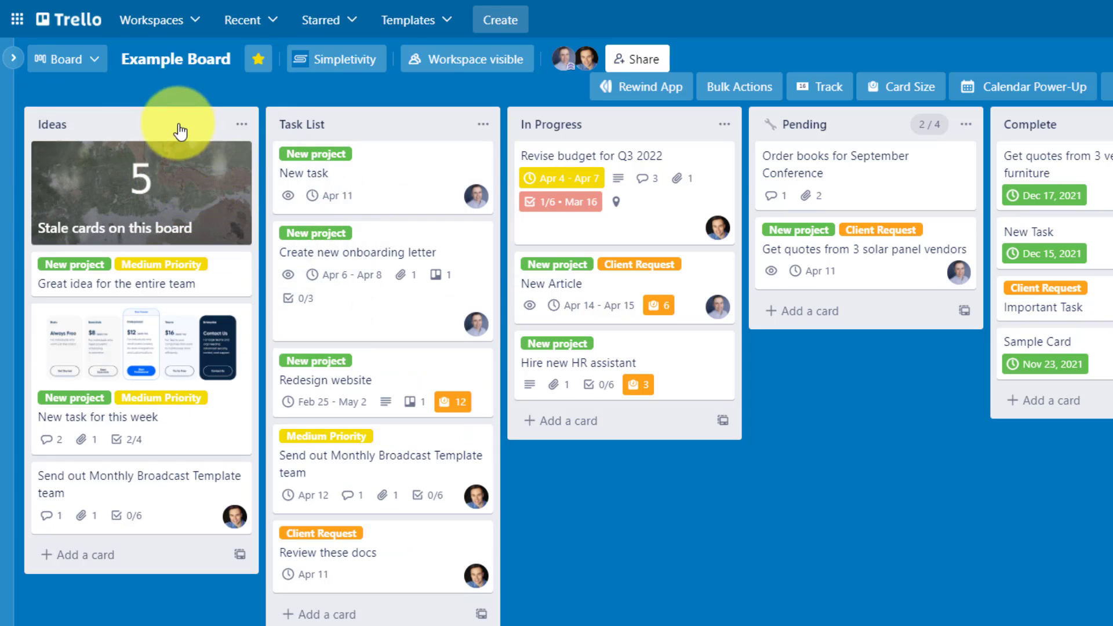
mouse_move(183, 187)
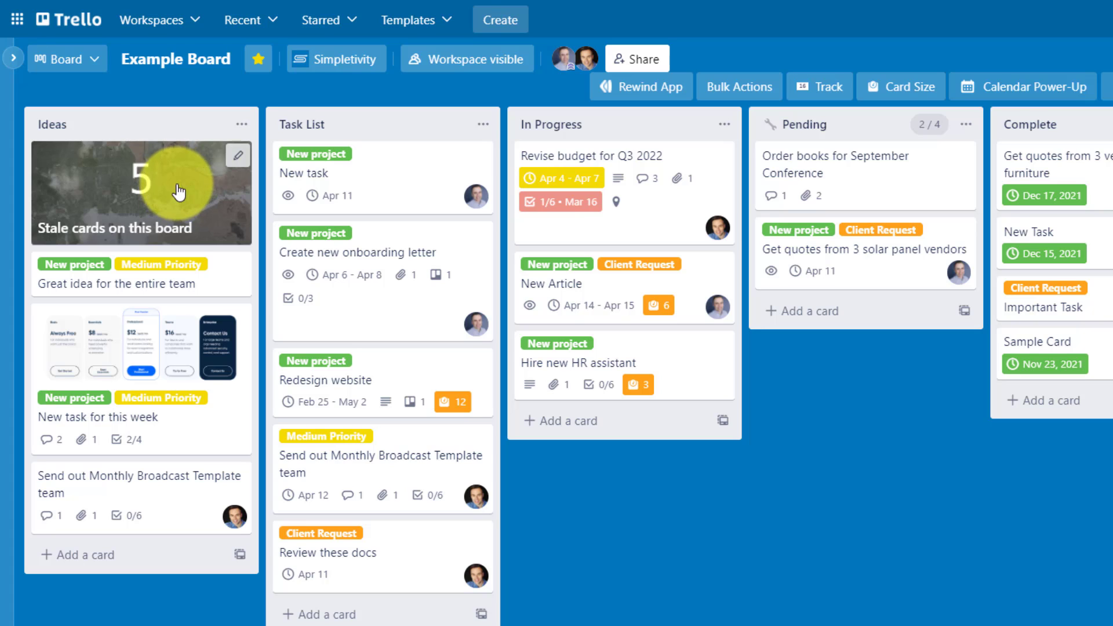
mouse_move(191, 235)
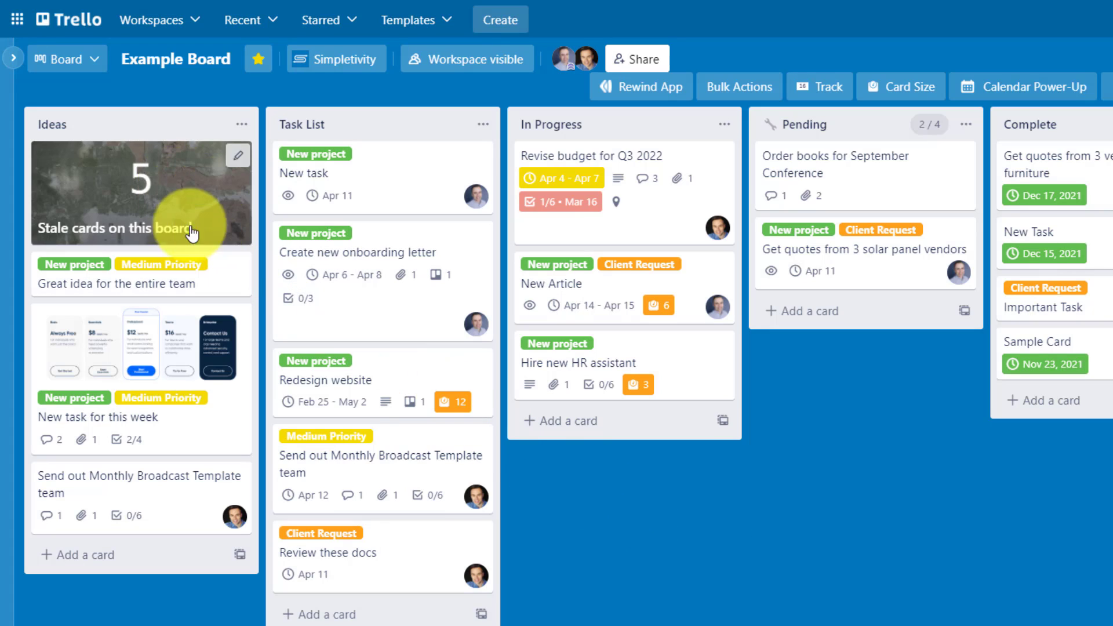
mouse_move(183, 197)
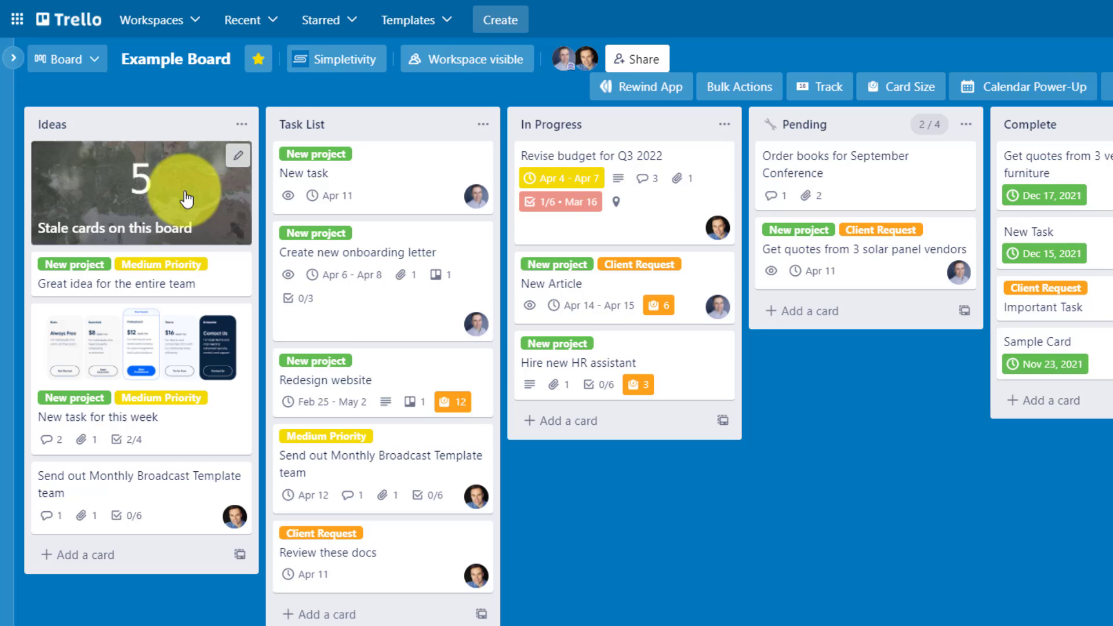
mouse_move(776, 391)
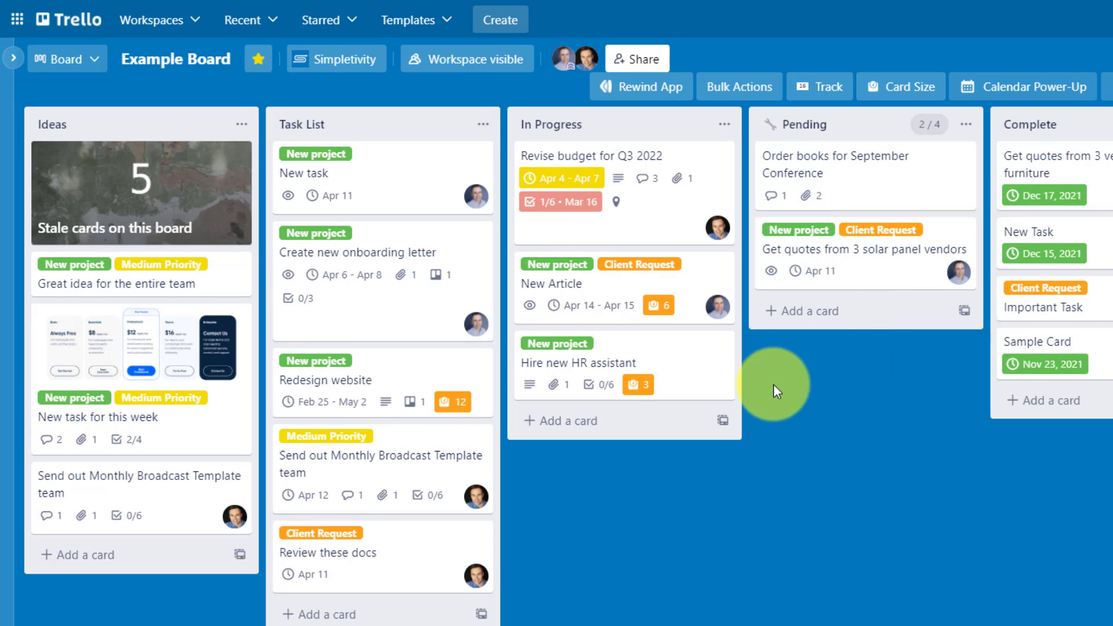
mouse_move(174, 188)
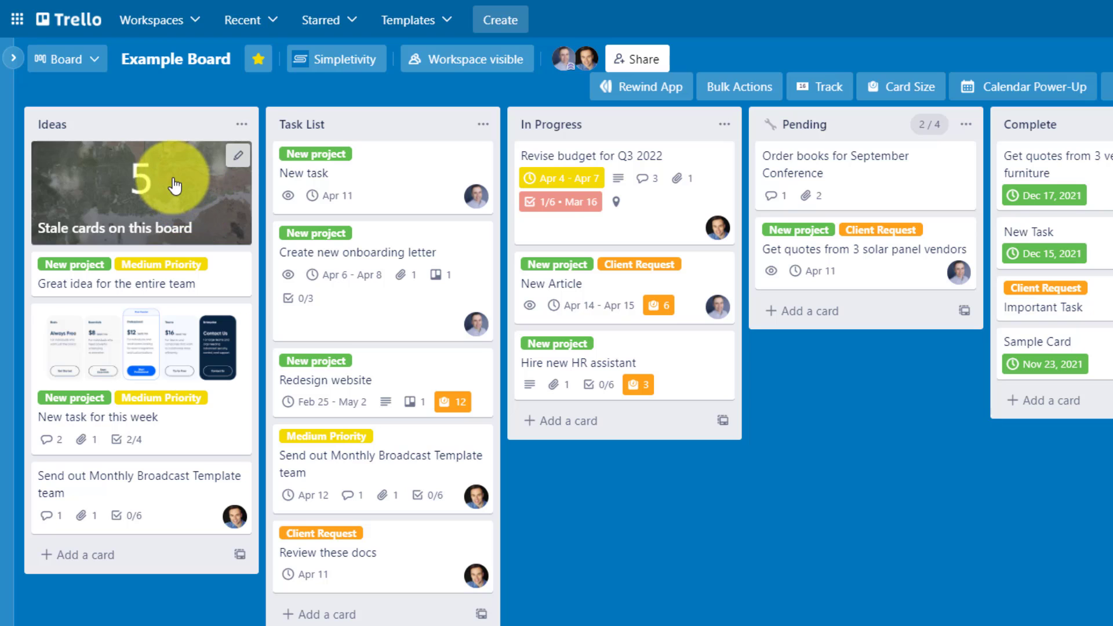
left_click(141, 191)
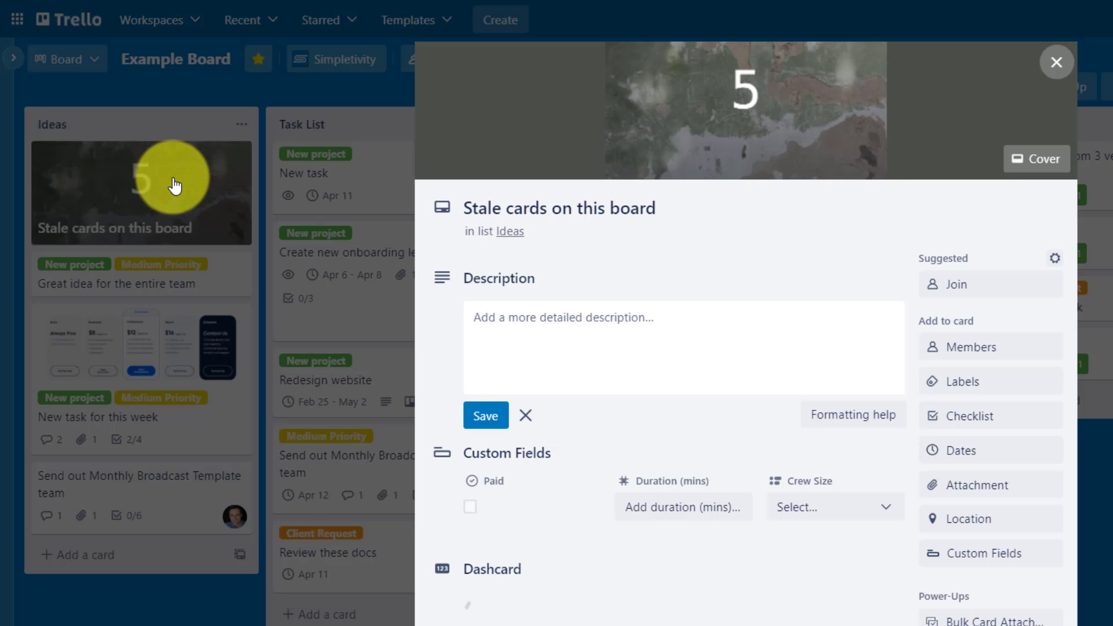
scroll("down", 3)
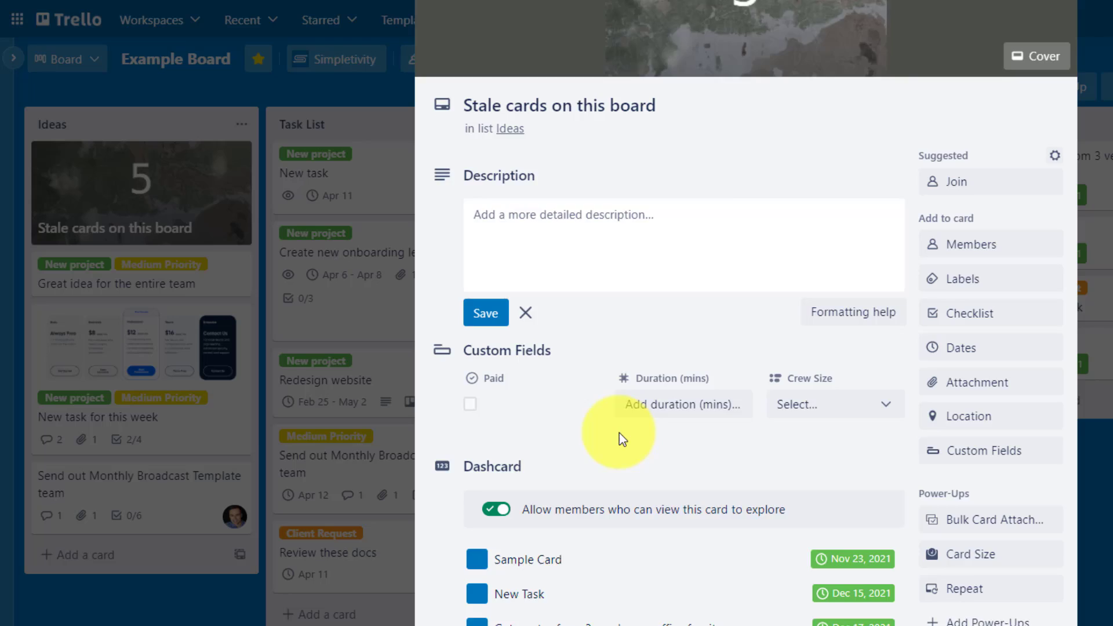
scroll("down", 3)
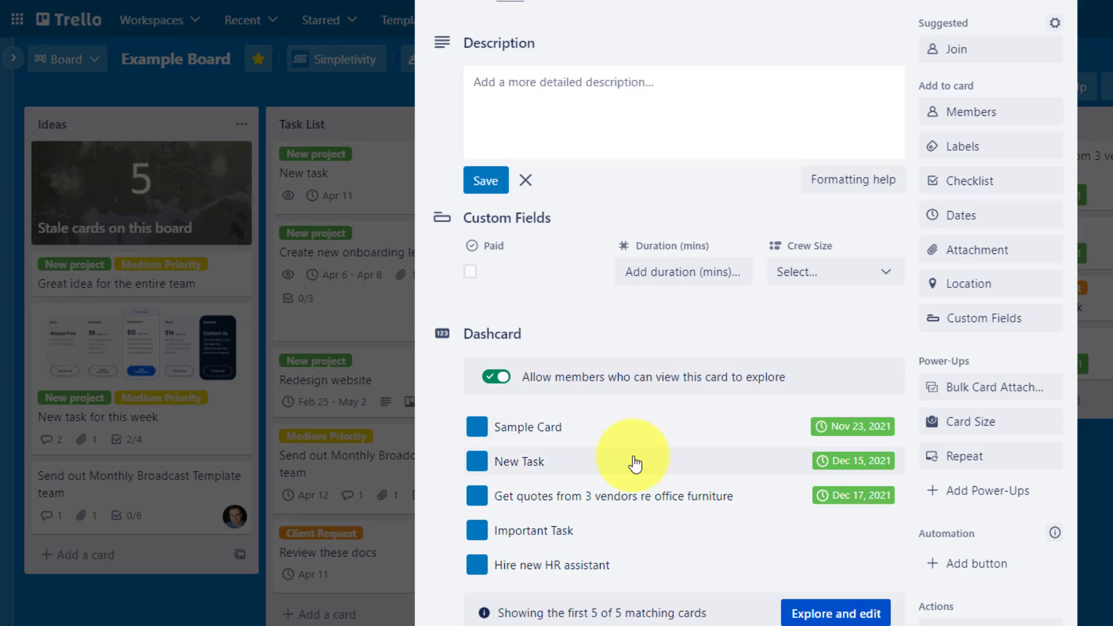
mouse_move(612, 552)
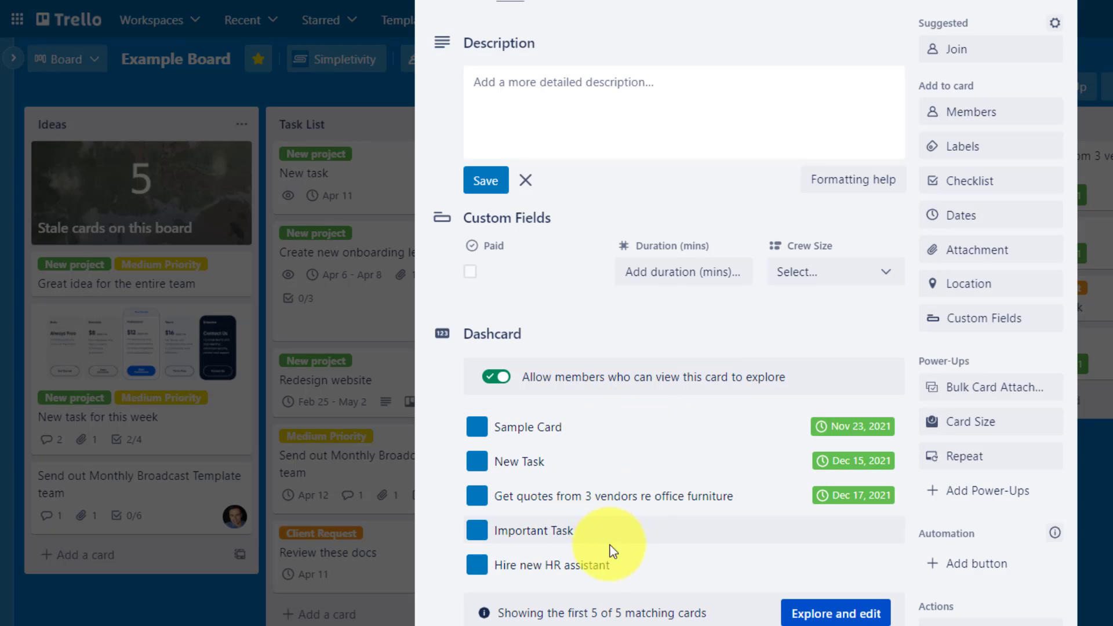
mouse_move(621, 434)
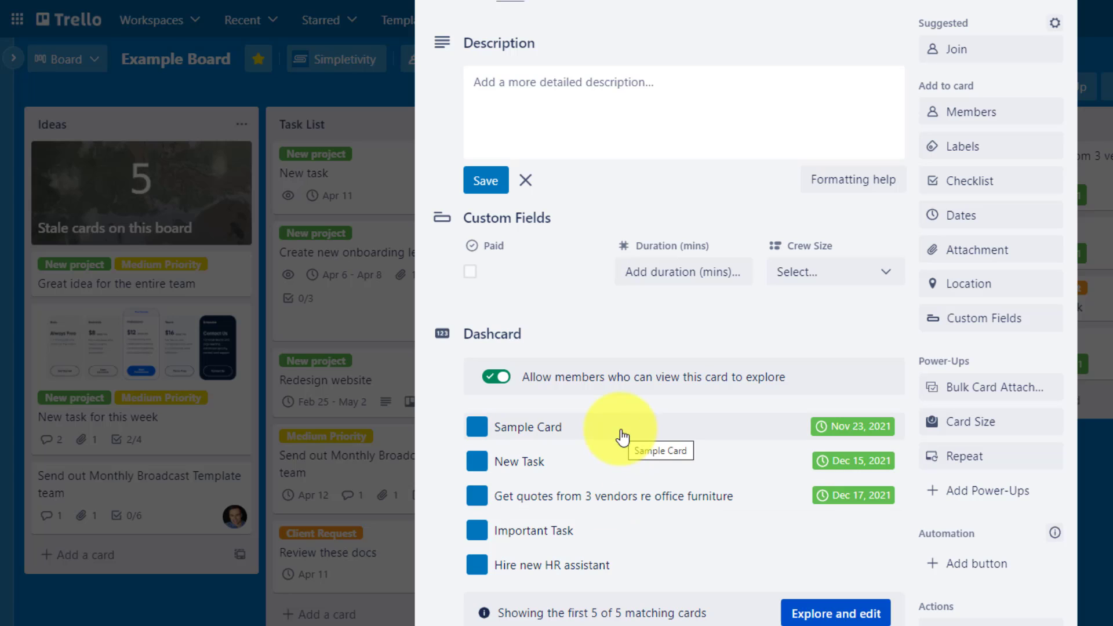
left_click(532, 530)
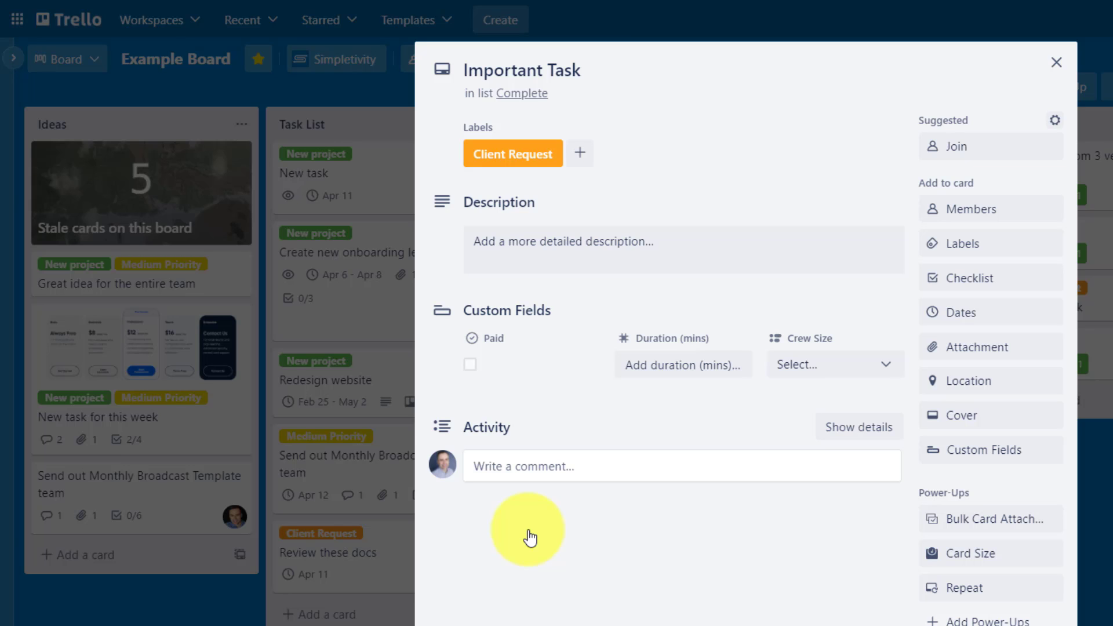
mouse_move(1058, 65)
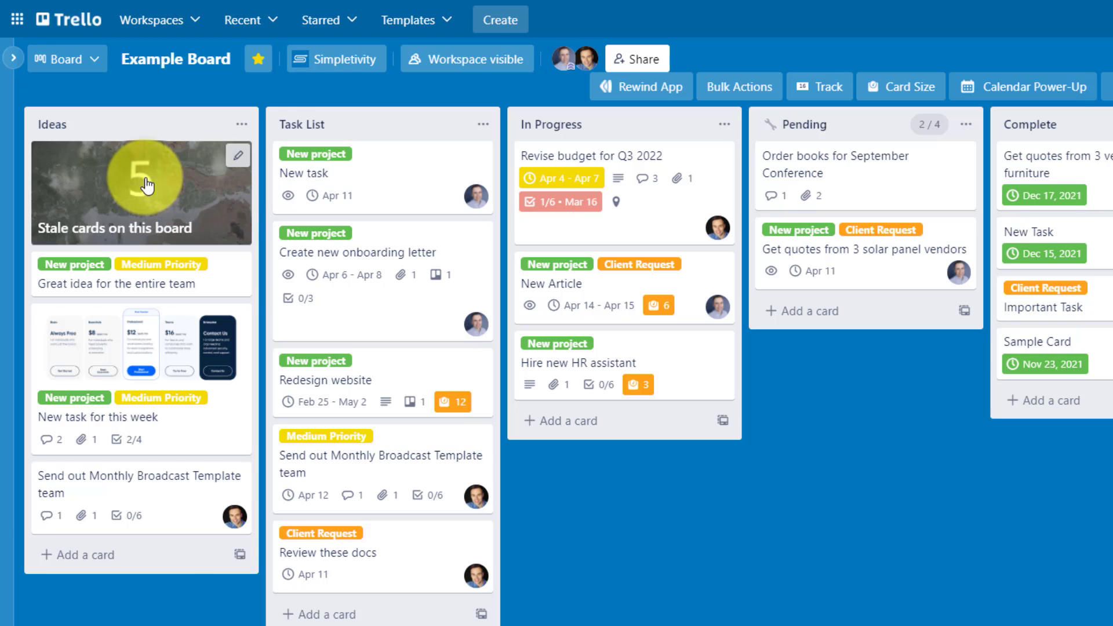
left_click(140, 191)
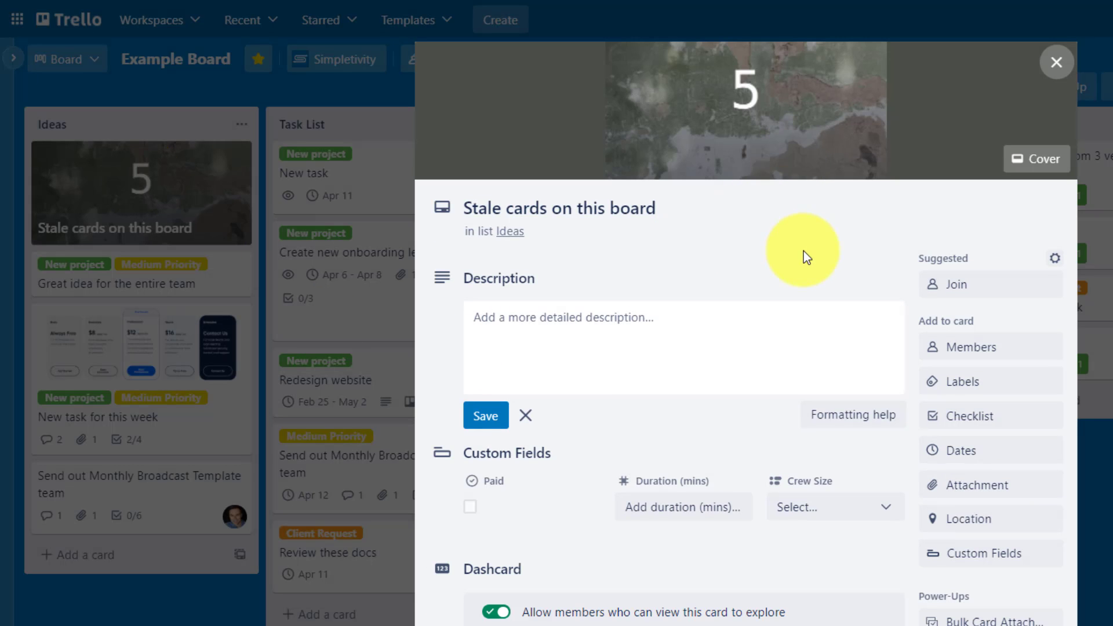
mouse_move(679, 432)
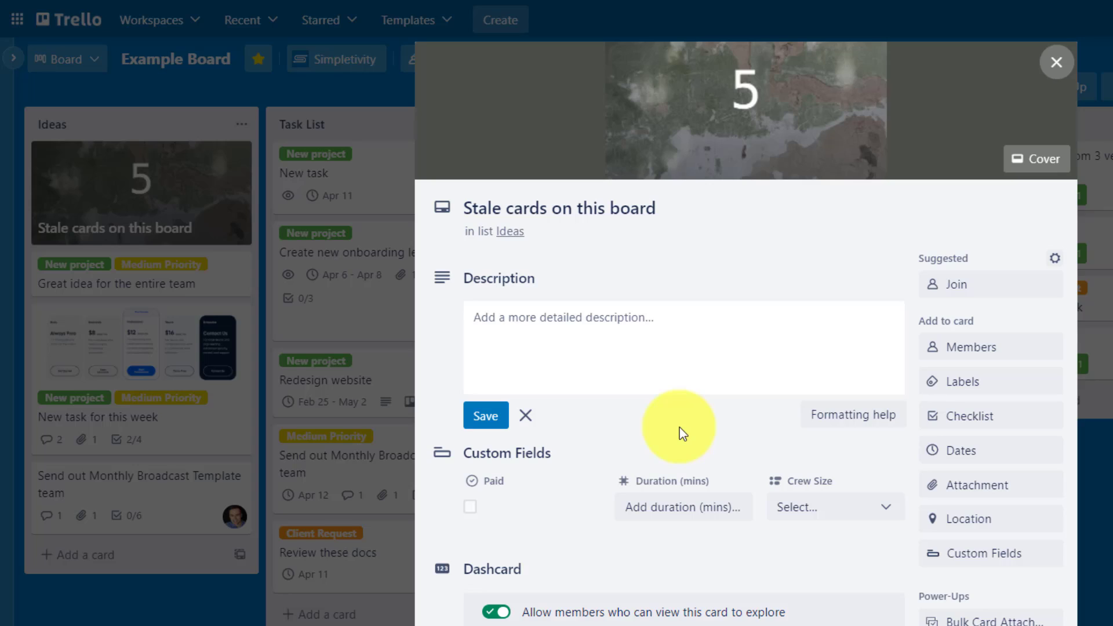
scroll("down", 3)
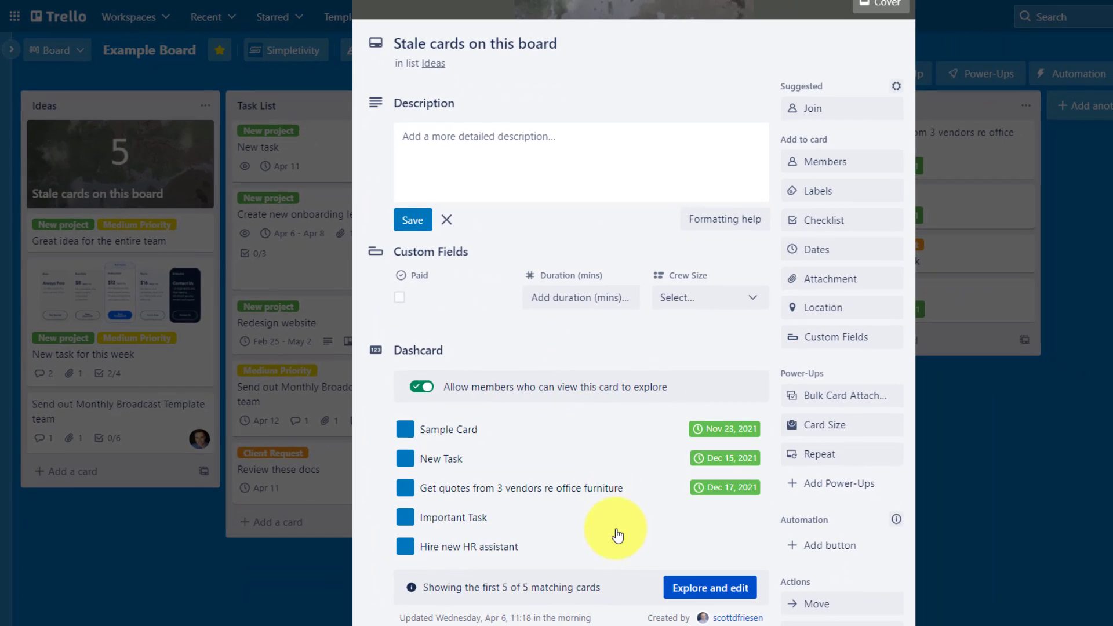
- Use Explore and edit to show the five stale cards in a full table with filters
left_click(710, 588)
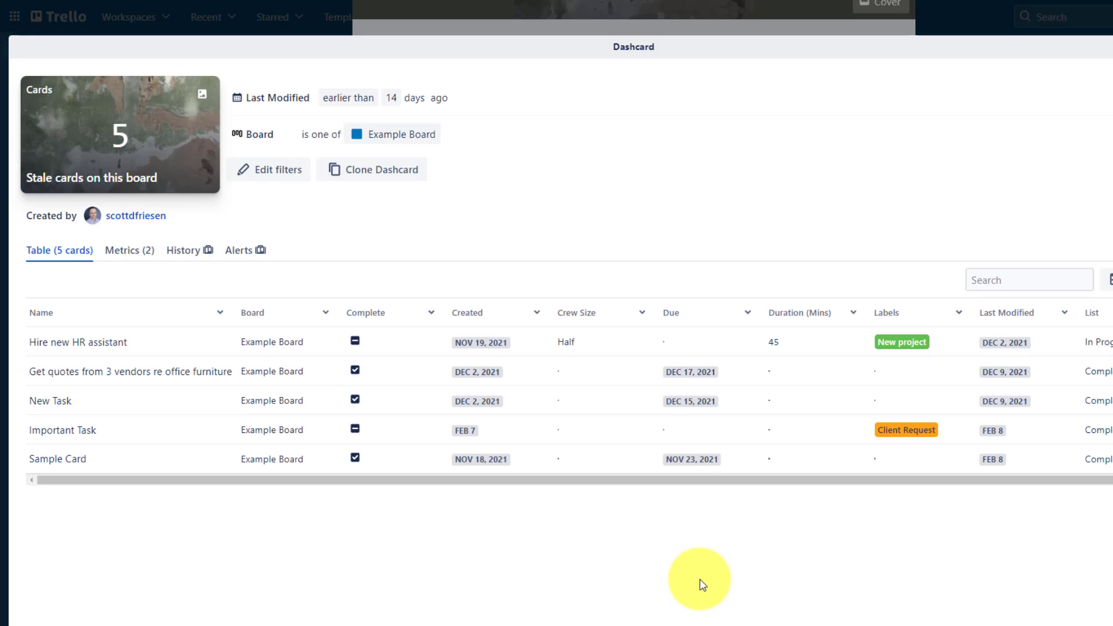
mouse_move(574, 197)
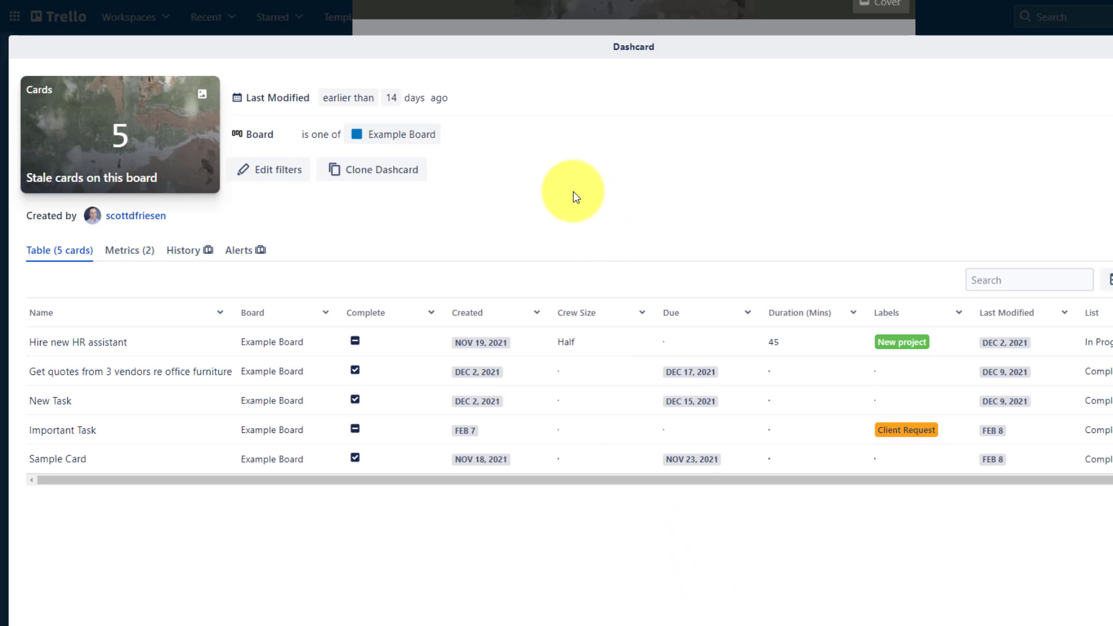
mouse_move(359, 117)
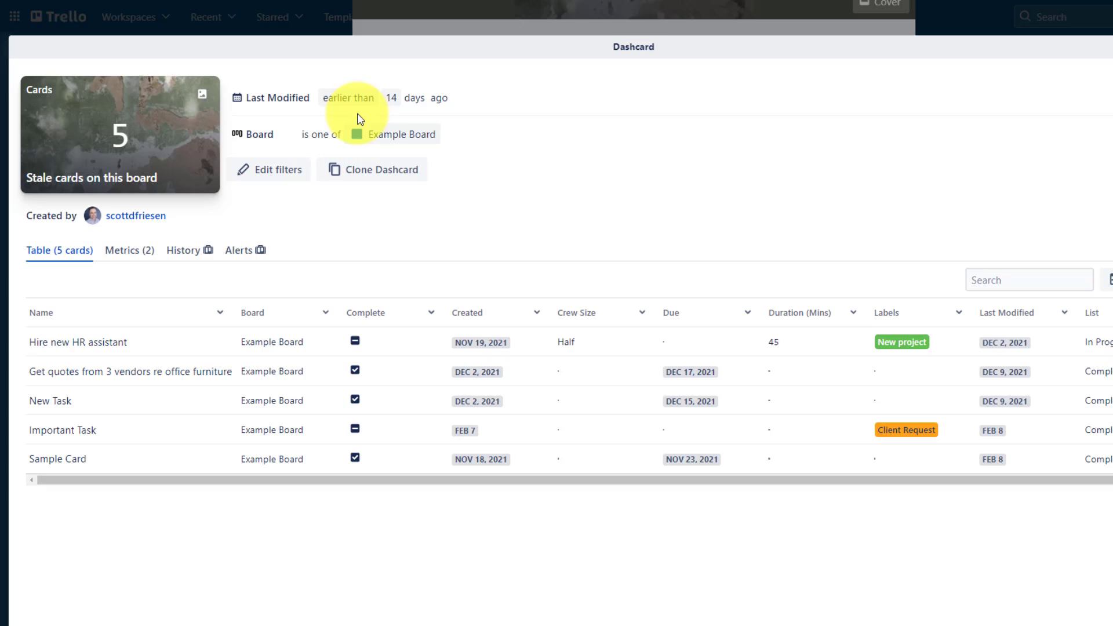
mouse_move(282, 124)
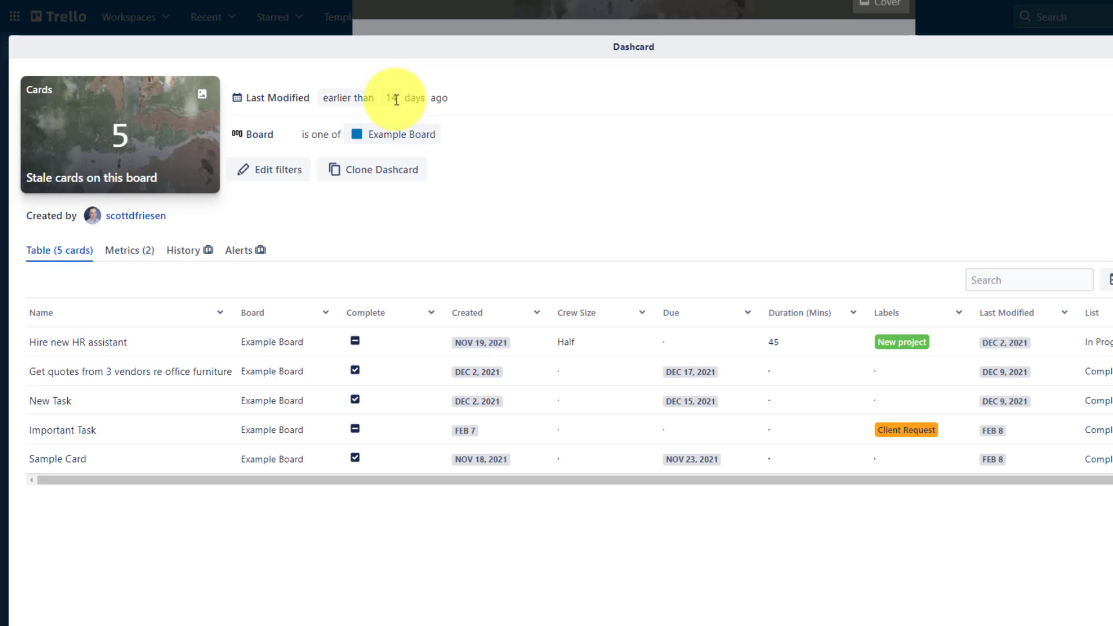
- Change the dashcard's Last Modified filter from 14 to 7 days and save it
left_click(268, 169)
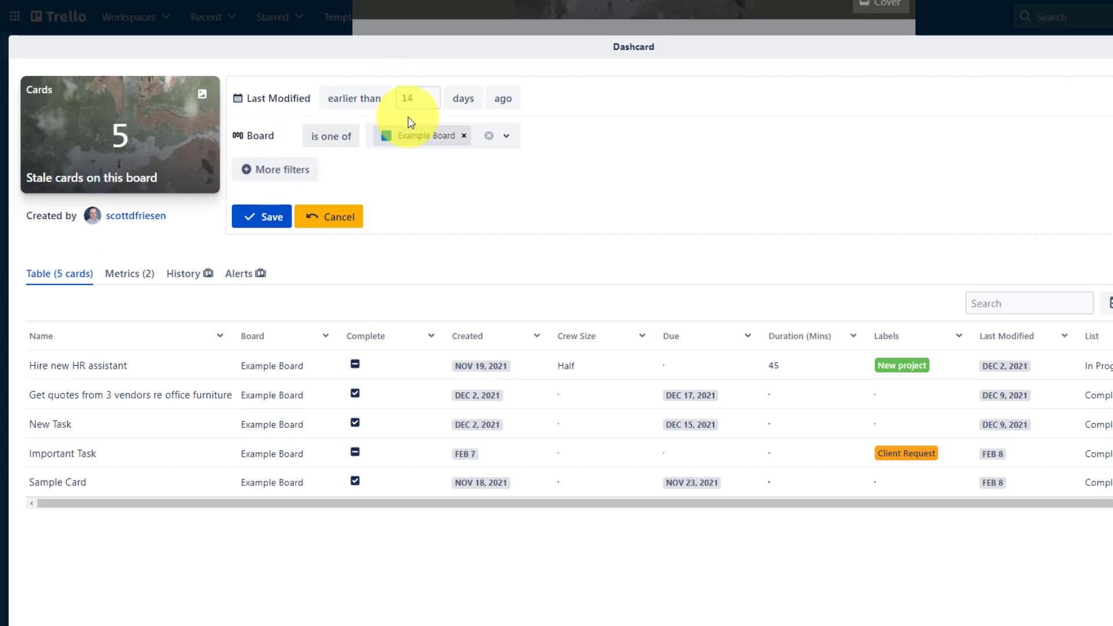
left_click(429, 103)
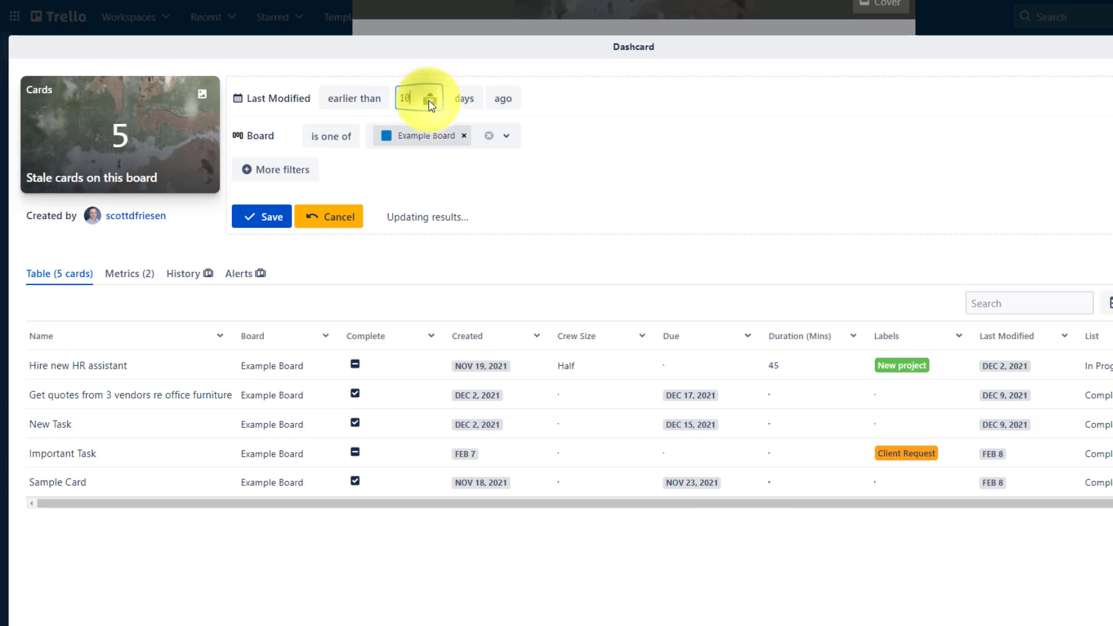
left_click(434, 102)
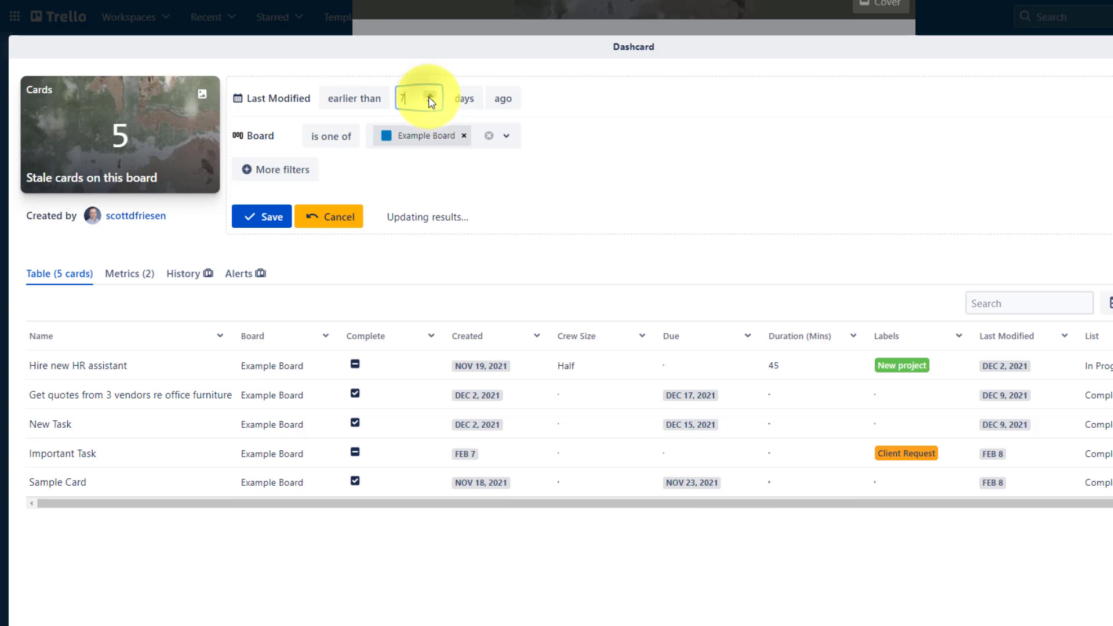
left_click(261, 216)
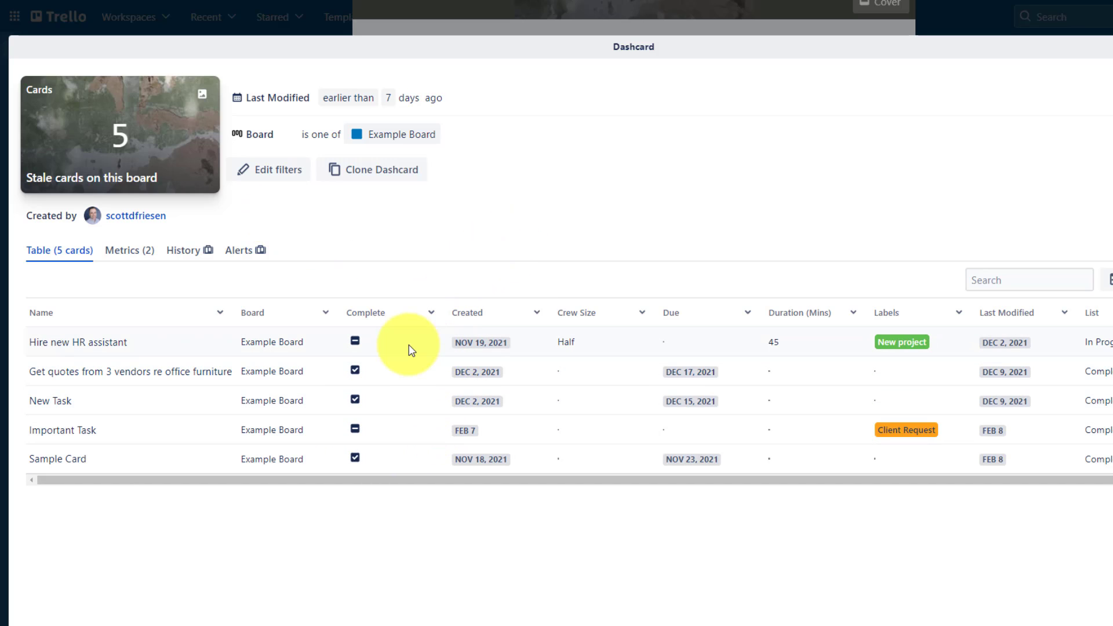
mouse_move(445, 226)
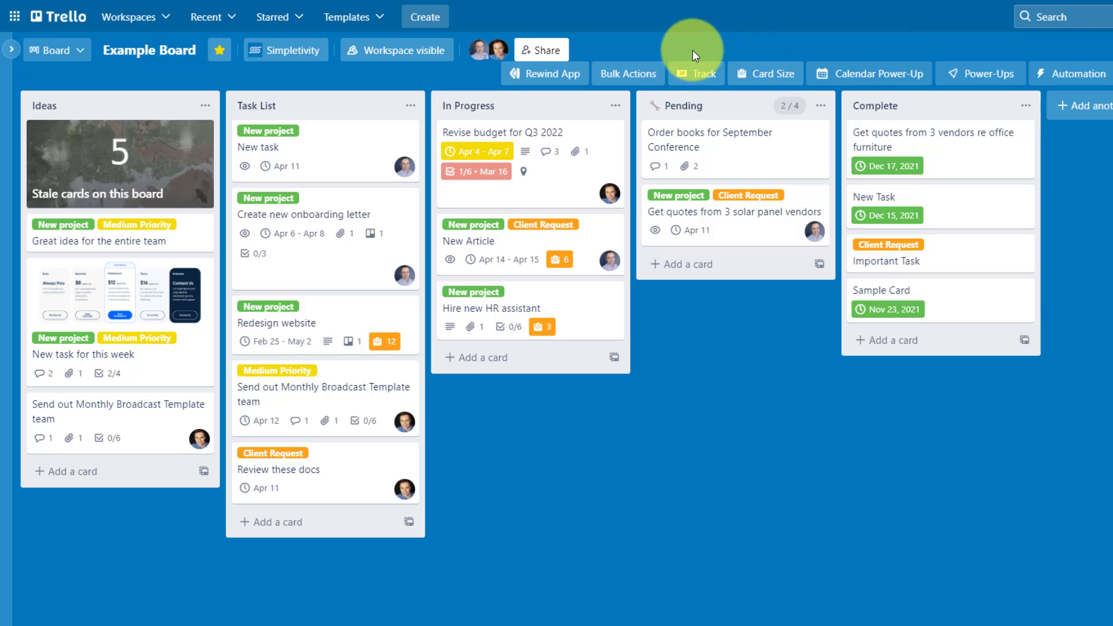
- Start a custom dashcard from the Track gallery, then cancel back to the ready-made dashcards
left_click(695, 73)
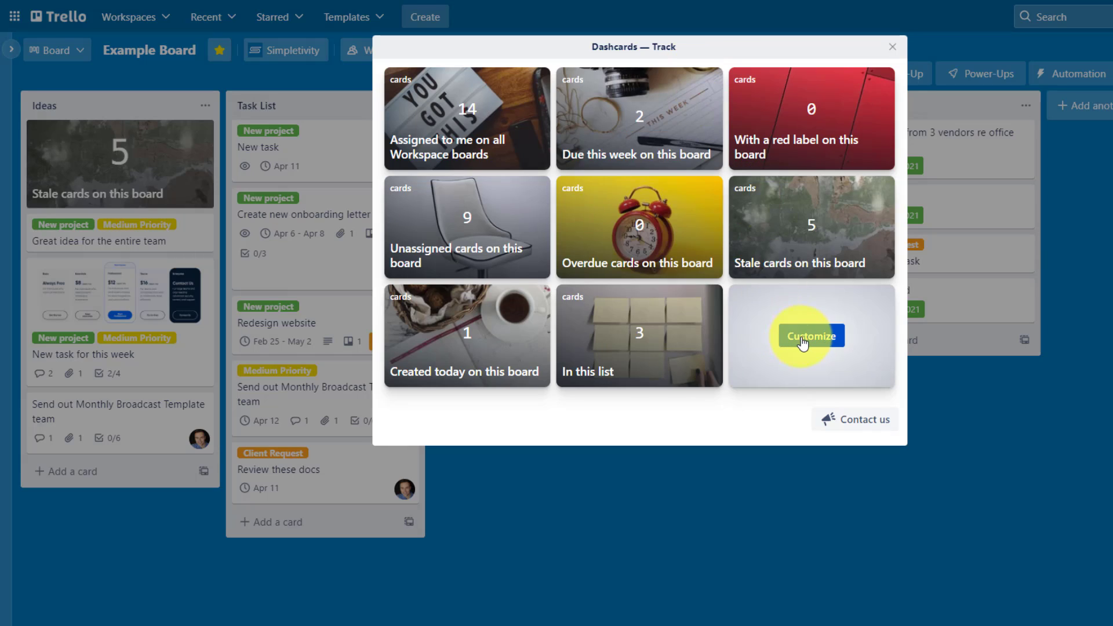
left_click(811, 336)
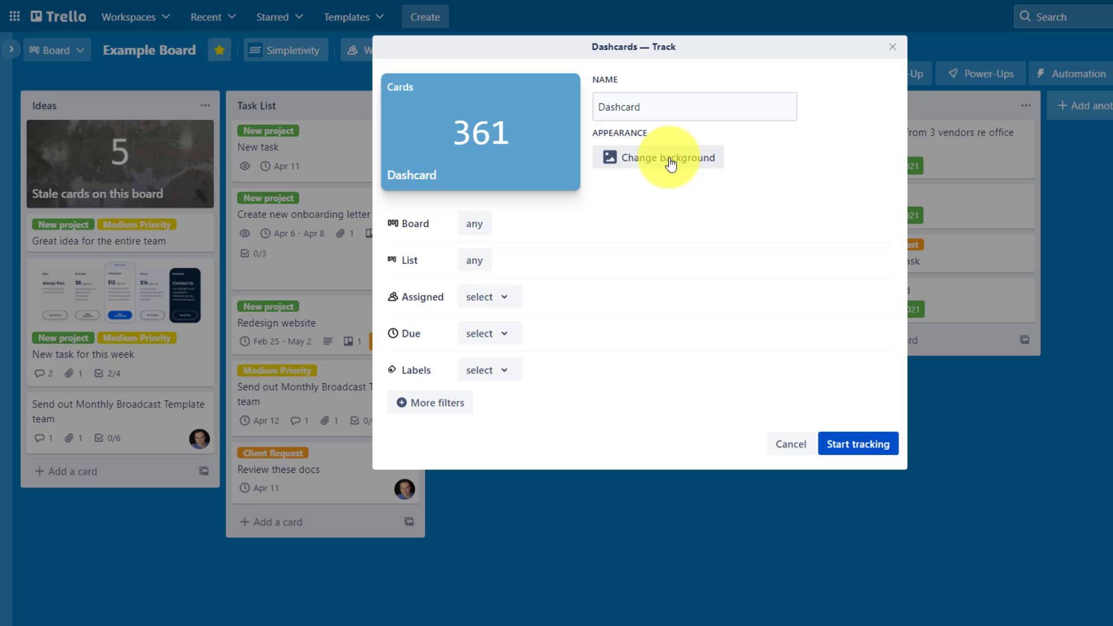
mouse_move(473, 223)
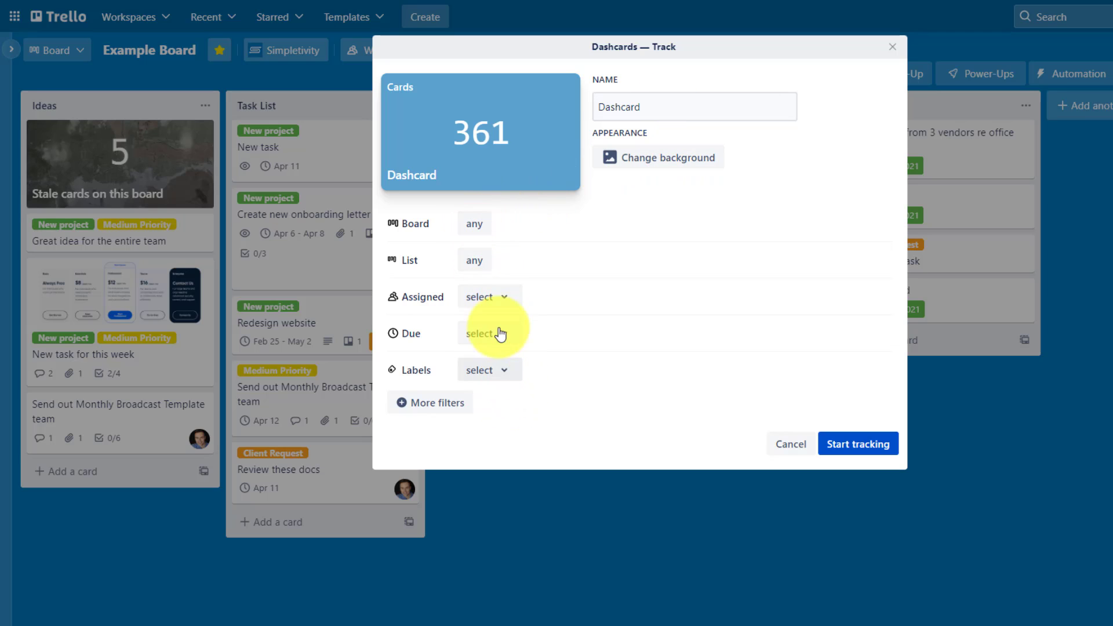
mouse_move(483, 252)
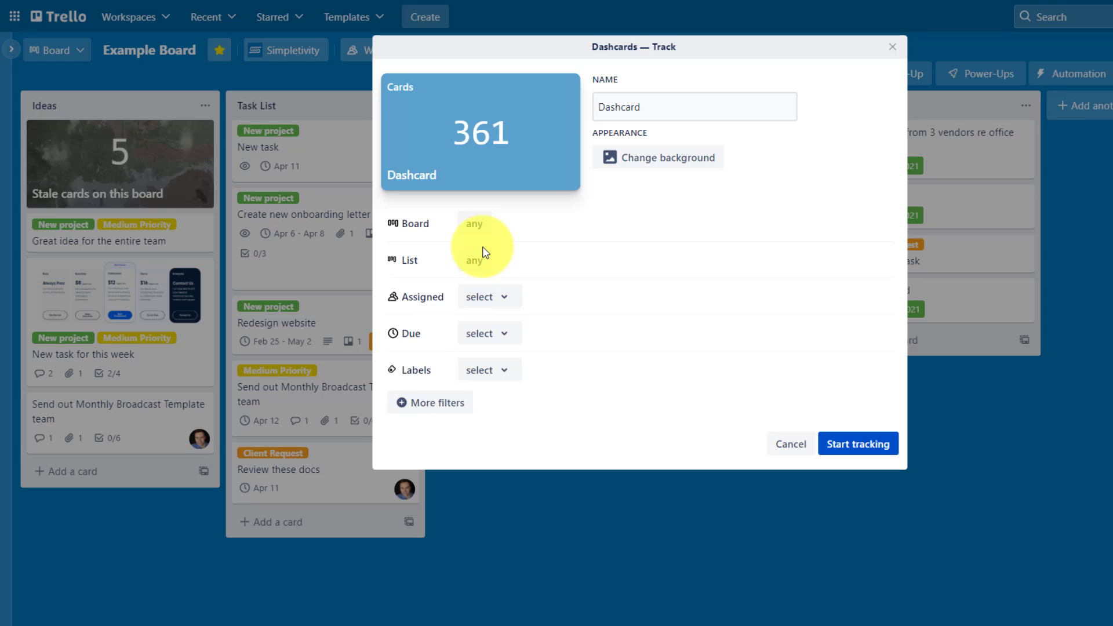
mouse_move(696, 450)
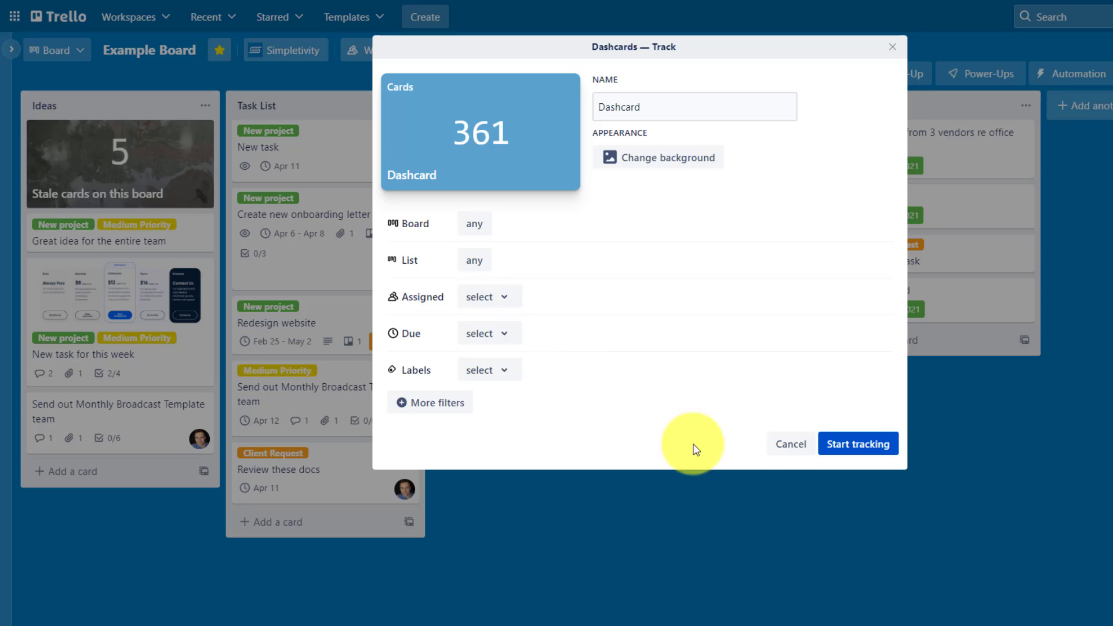
left_click(856, 445)
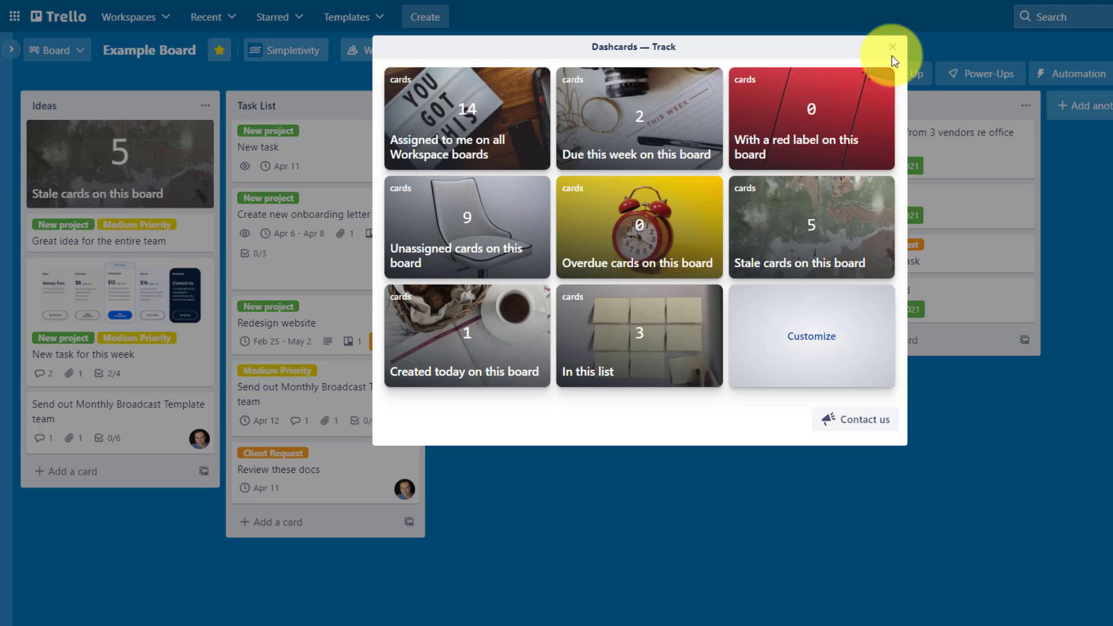
- Close the Dashcards — Track window to return to Example Board
left_click(893, 47)
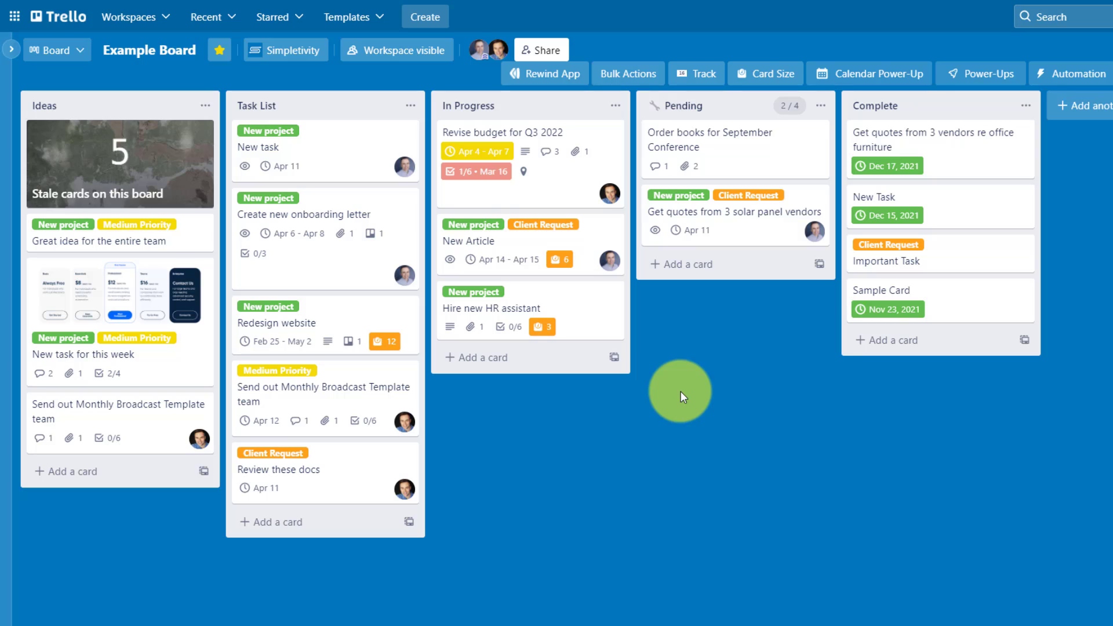
mouse_move(1098, 512)
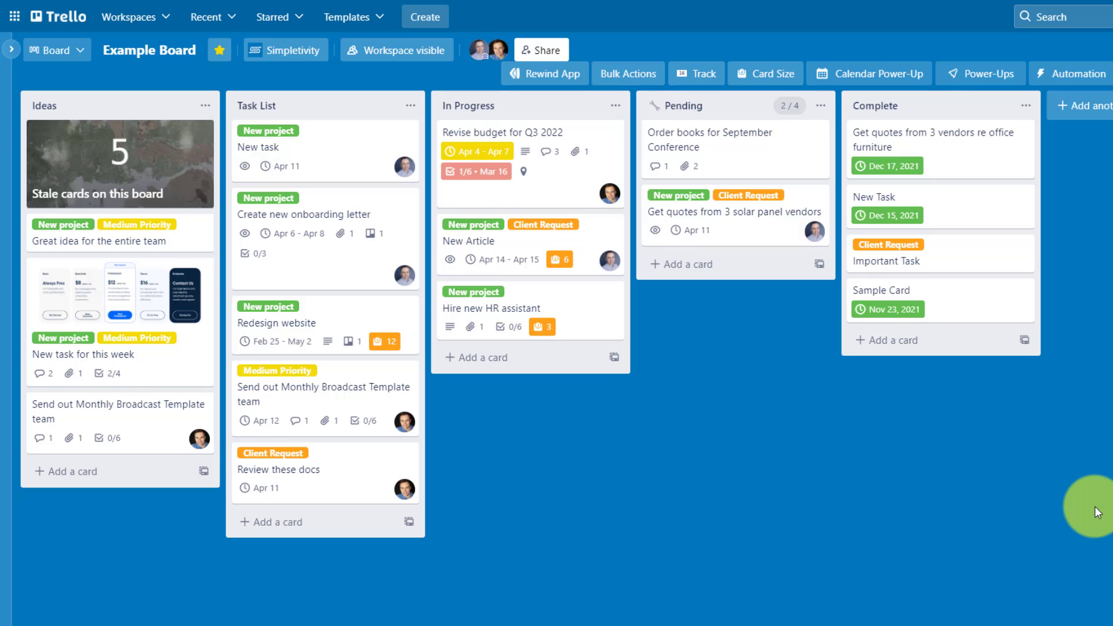
mouse_move(982, 484)
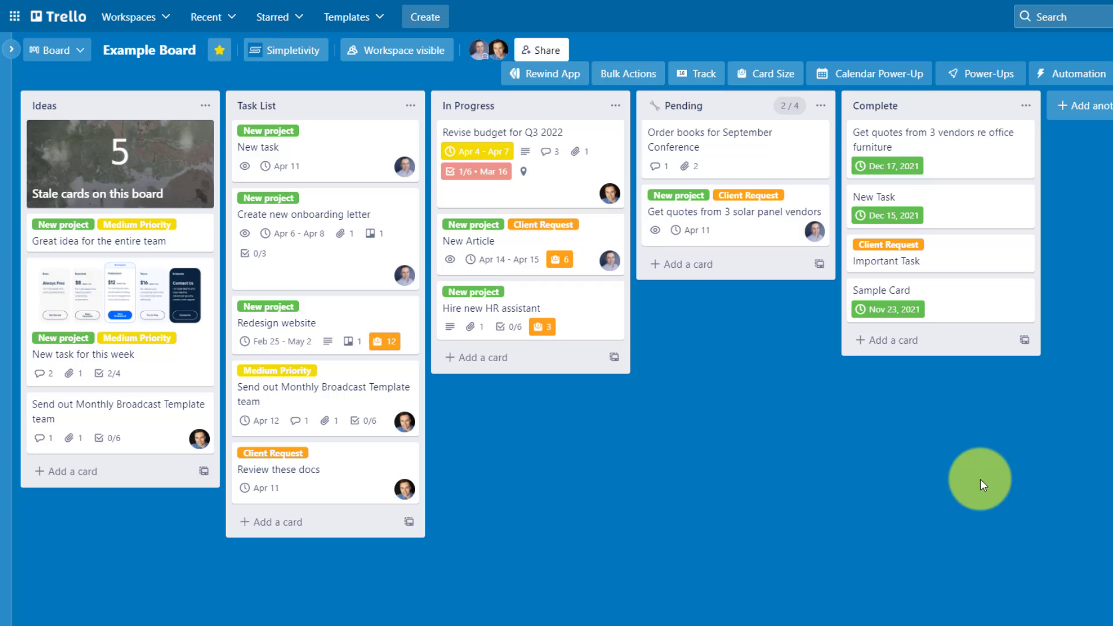
mouse_move(165, 353)
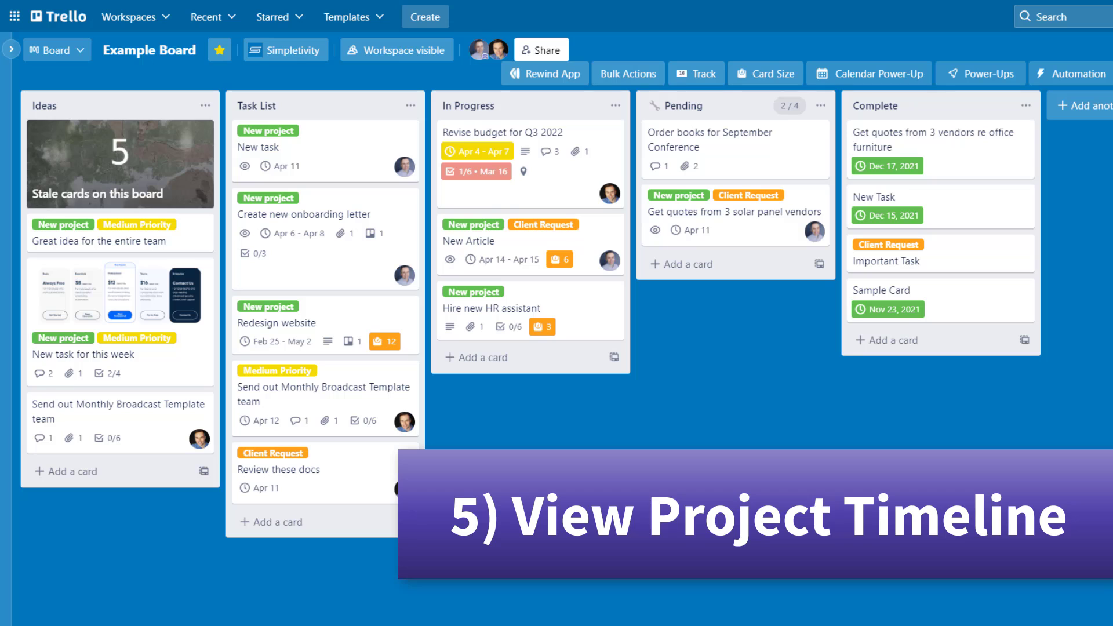
mouse_move(362, 255)
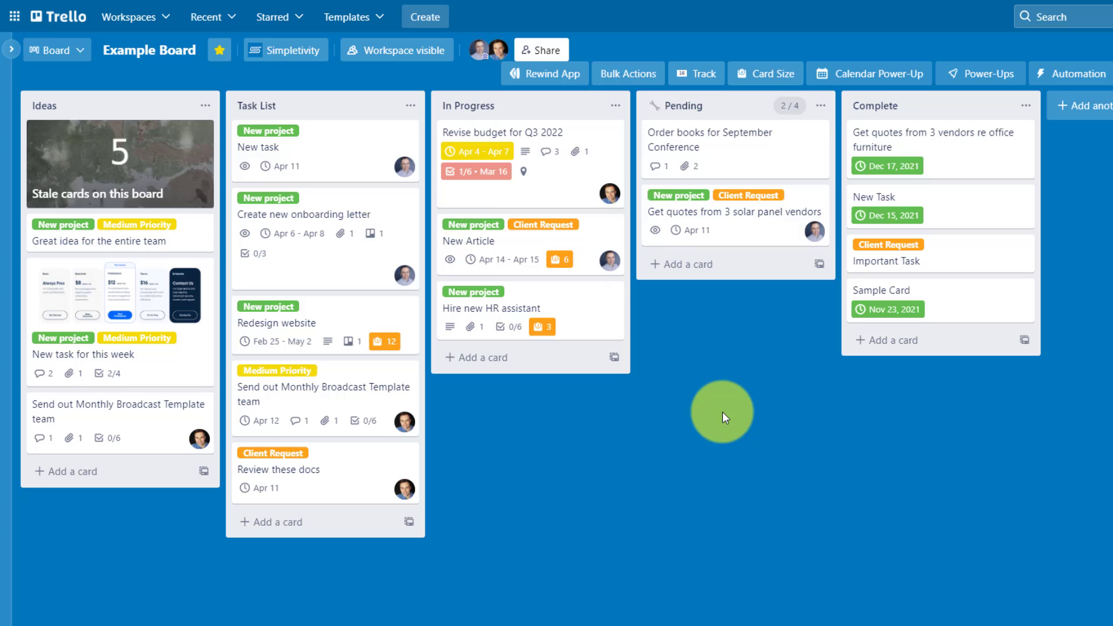
mouse_move(82, 57)
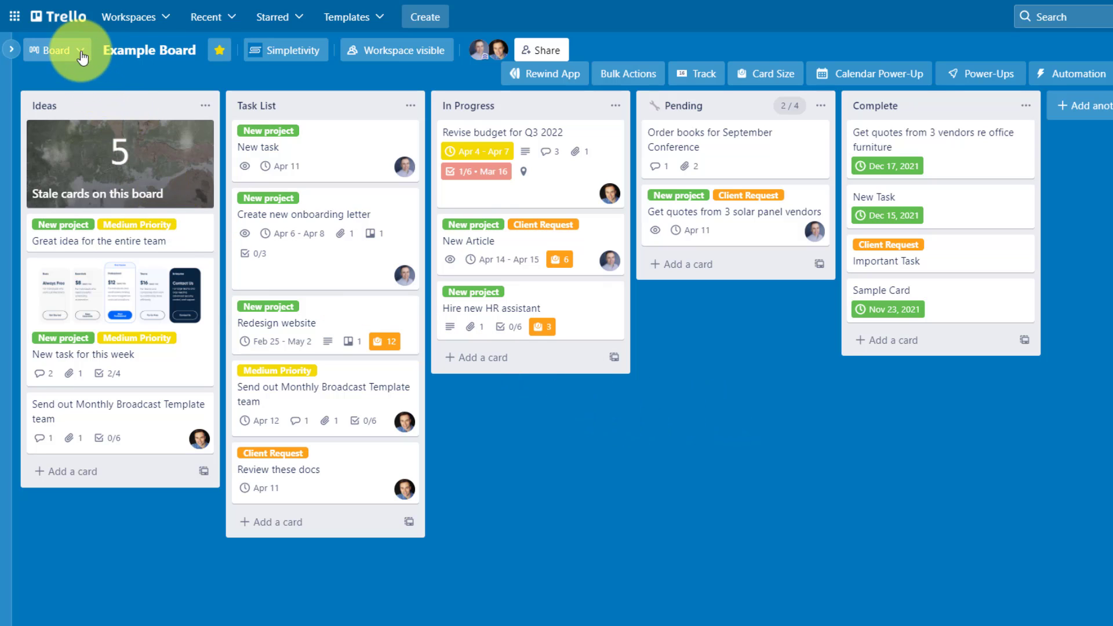
left_click(56, 50)
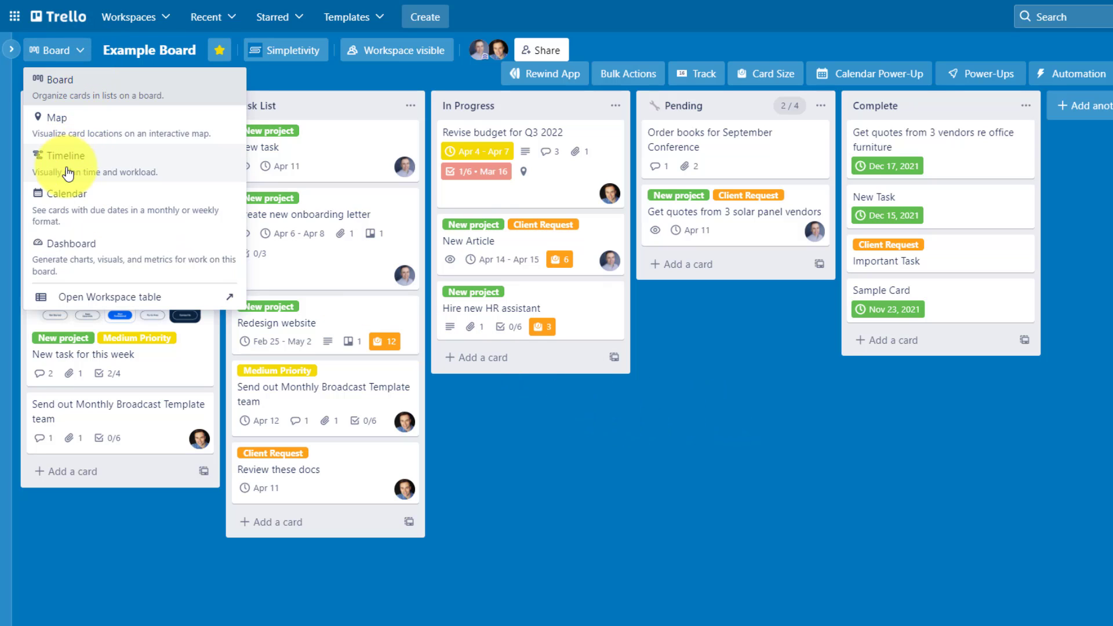
left_click(64, 155)
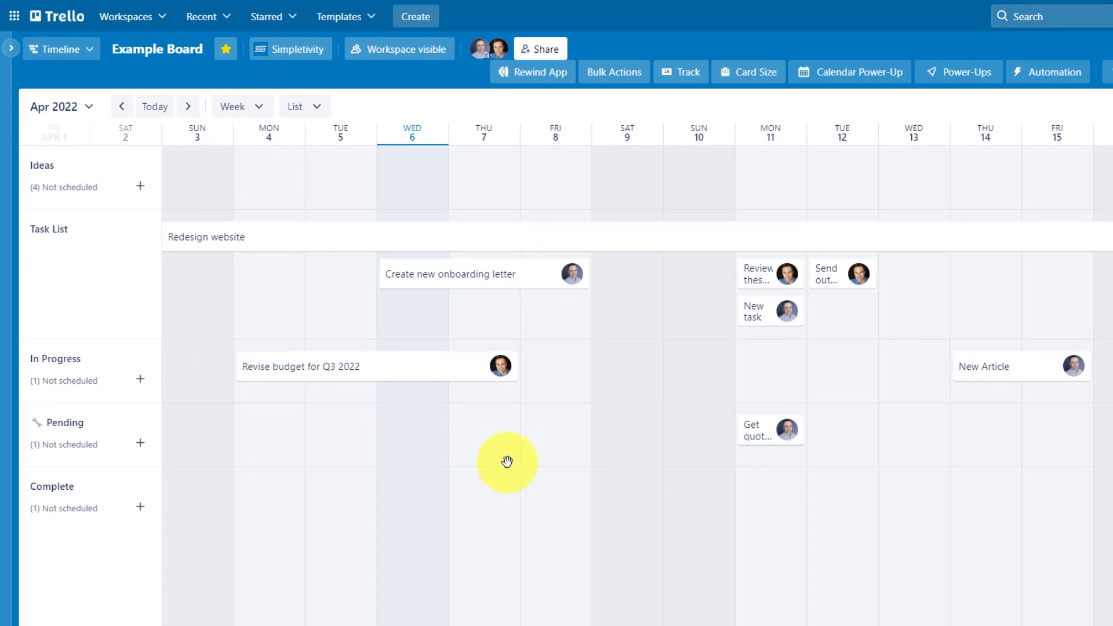
mouse_move(637, 428)
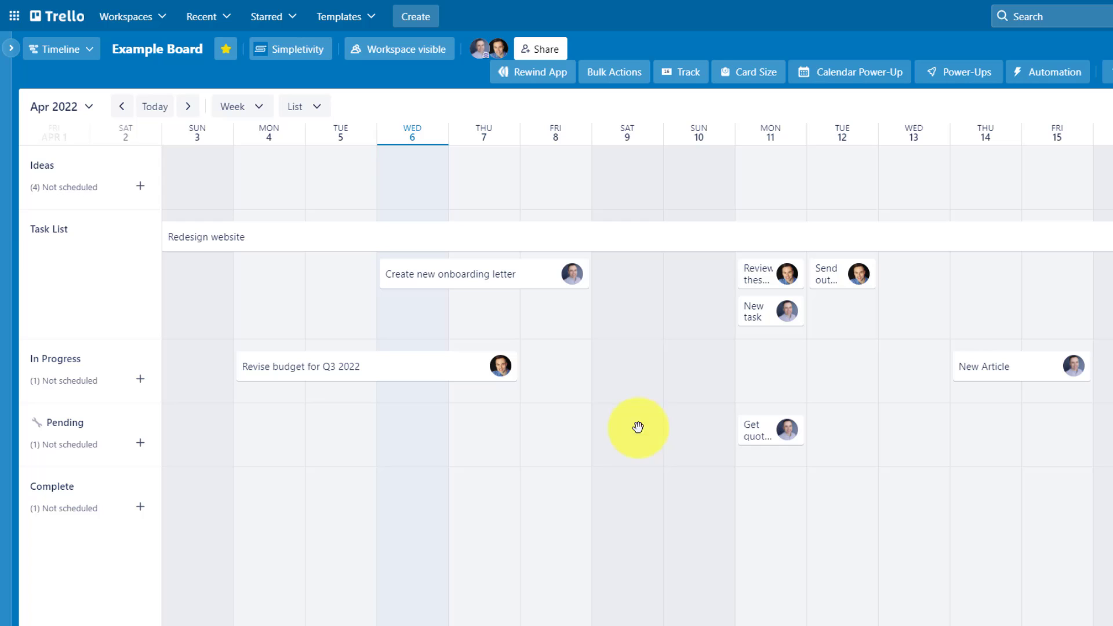
mouse_move(640, 404)
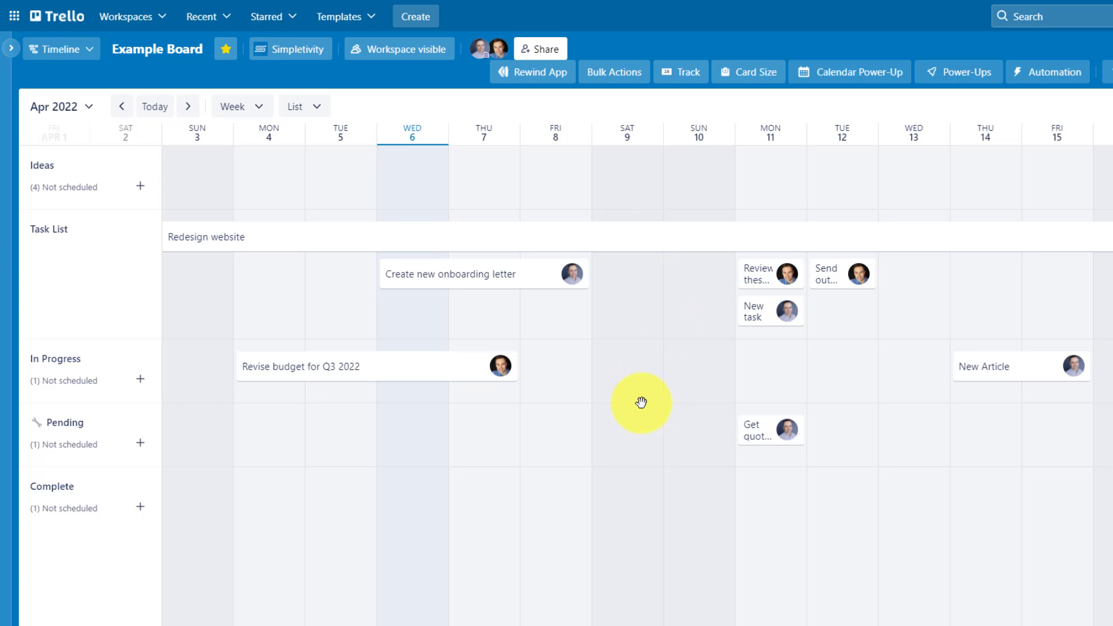
mouse_move(652, 397)
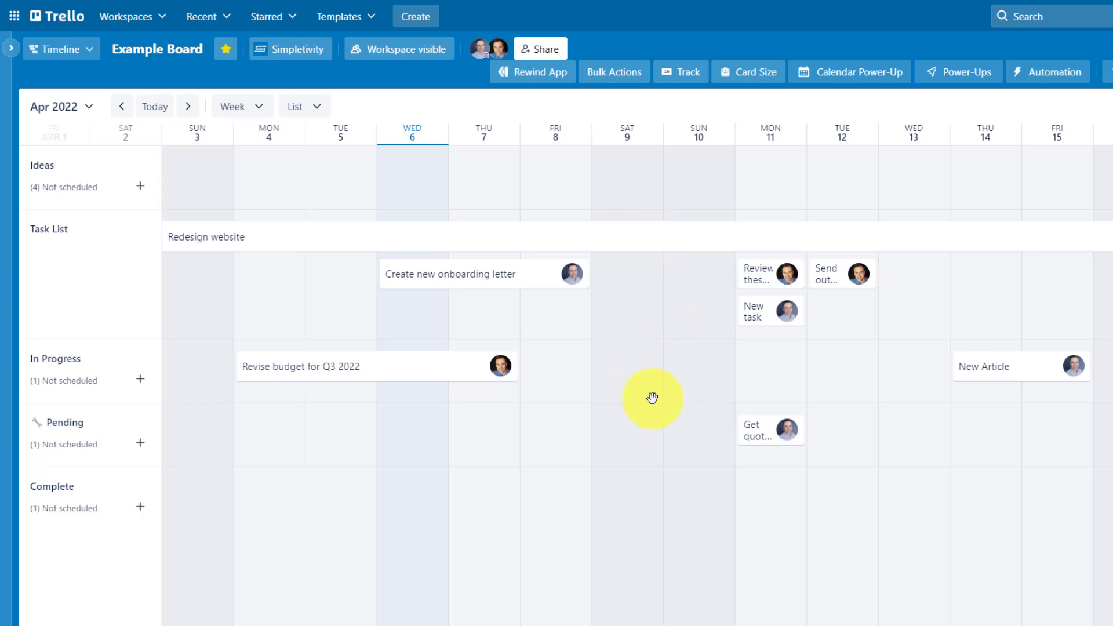
mouse_move(692, 381)
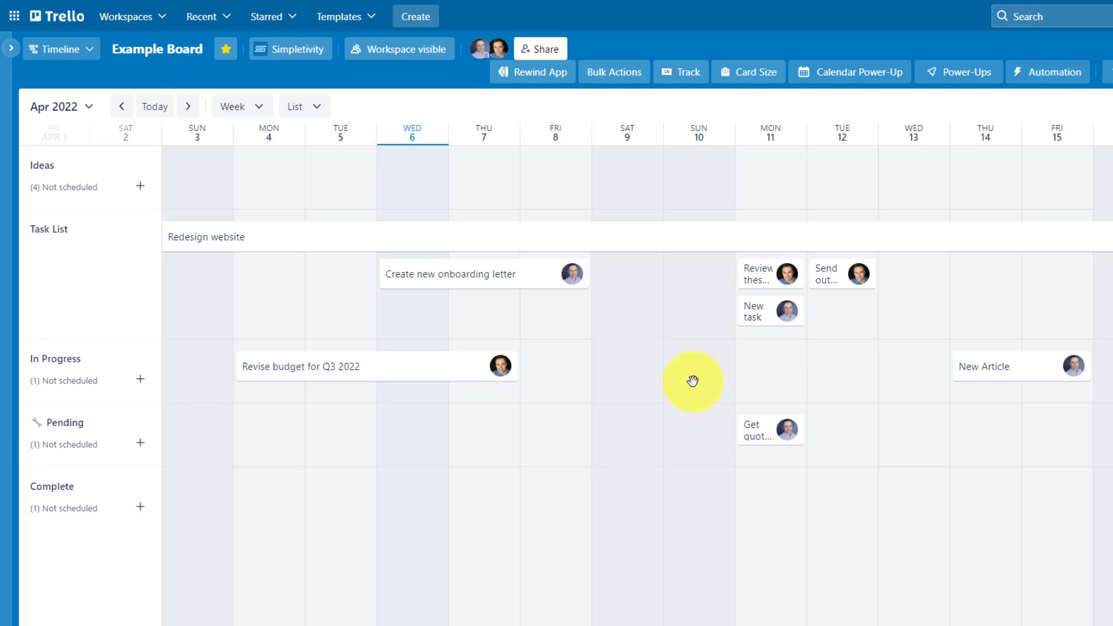
- Return Example Board to its list layout and show the Map, Timeline, Calendar and Dashboard view choices
left_click(57, 49)
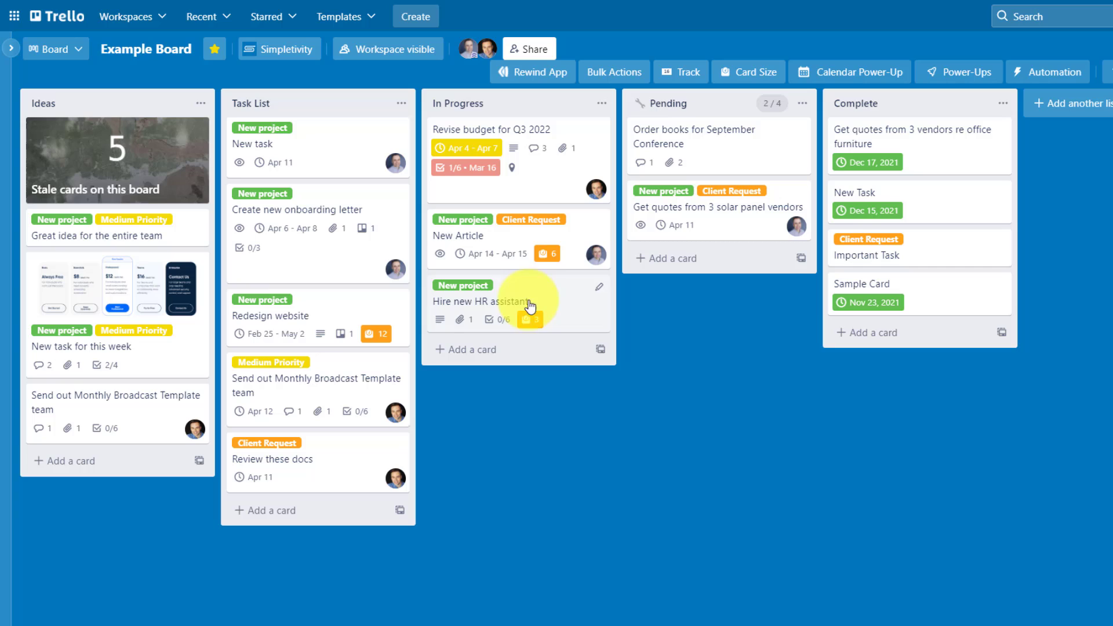
mouse_move(508, 254)
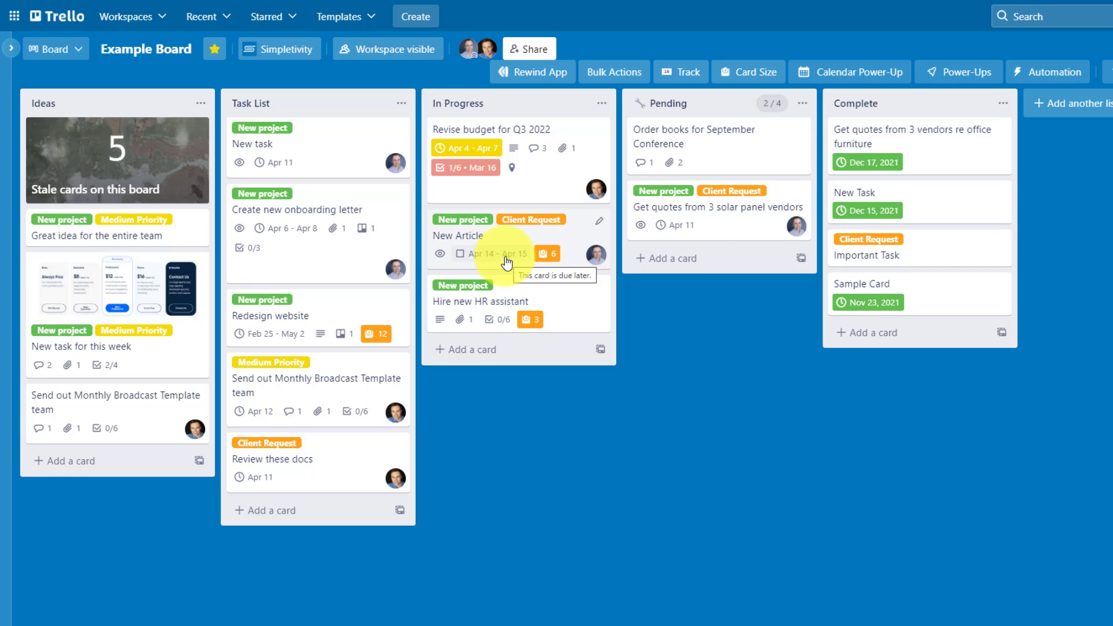
mouse_move(288, 341)
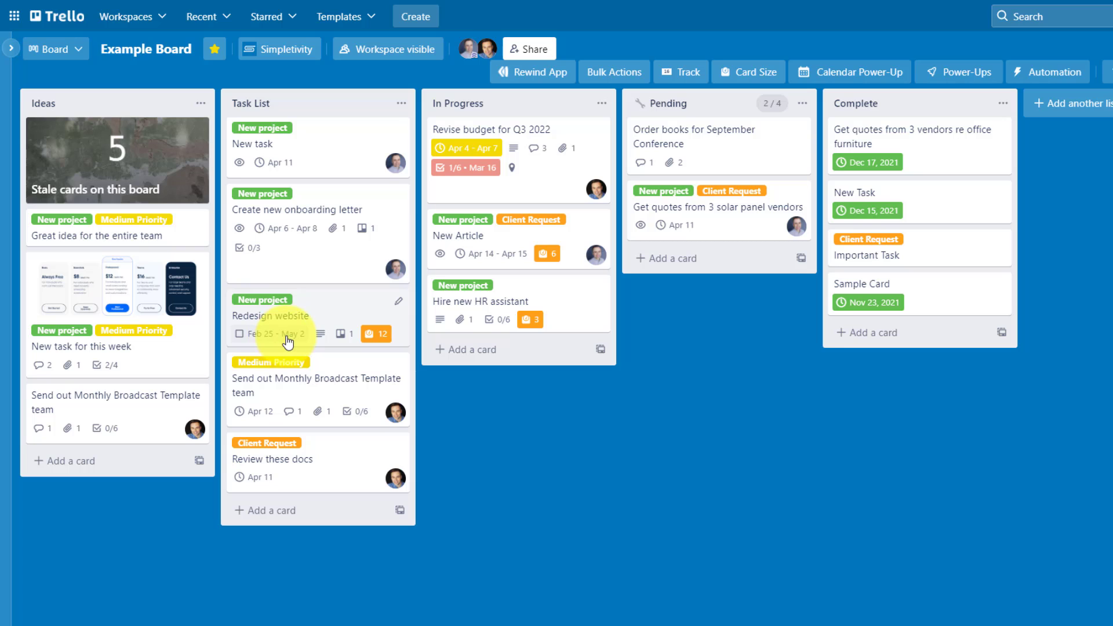
left_click(50, 48)
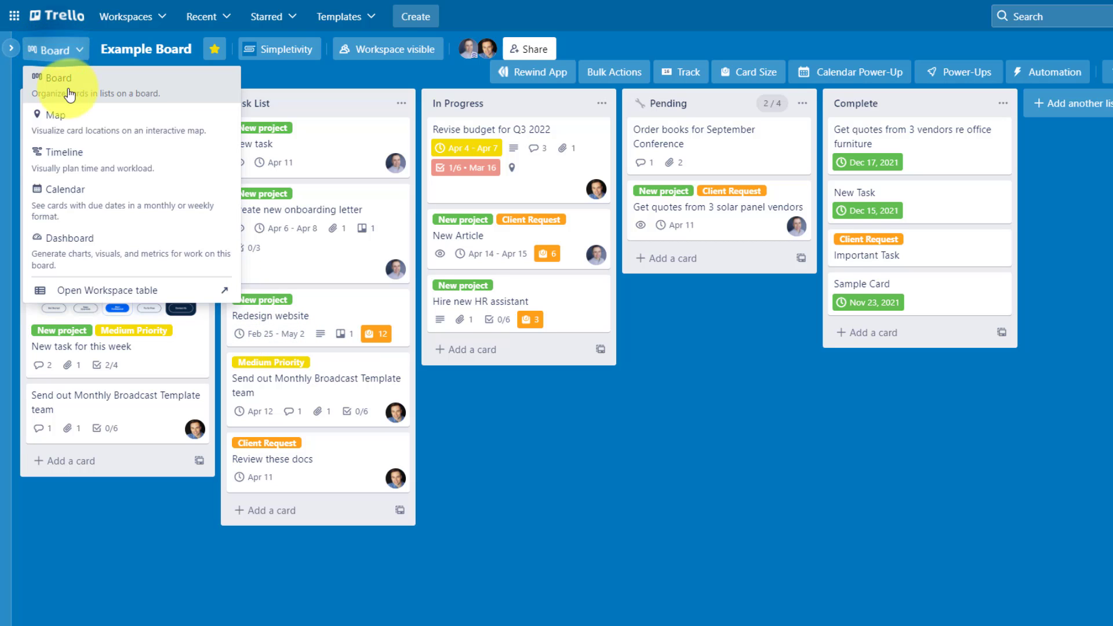
- Show Example Board as an April 2022 Timeline with cards placed by date
left_click(62, 151)
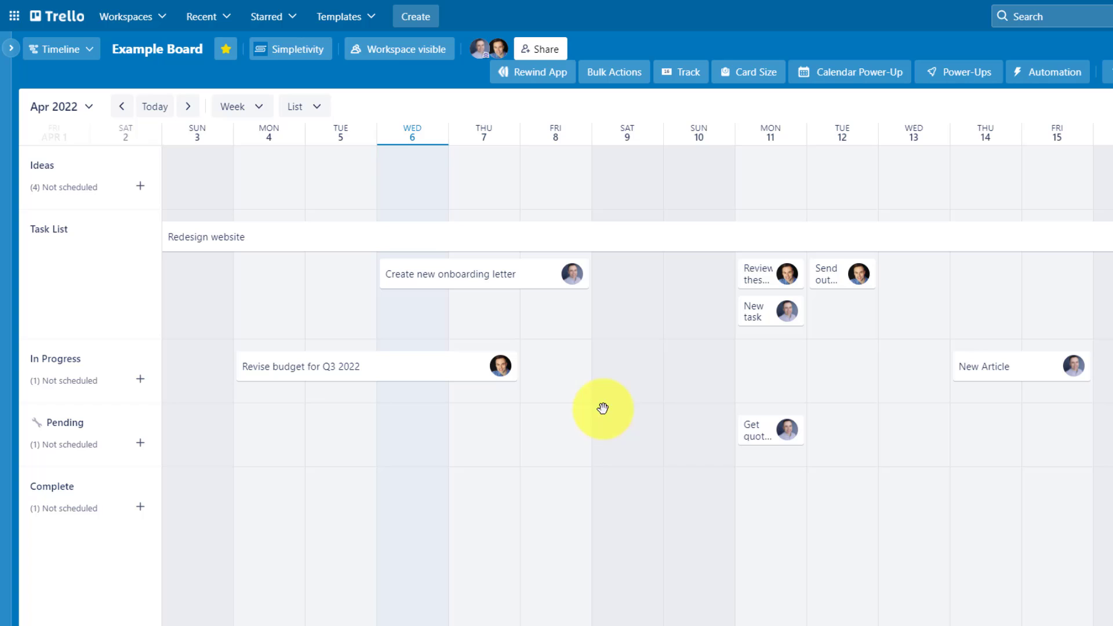
mouse_move(631, 415)
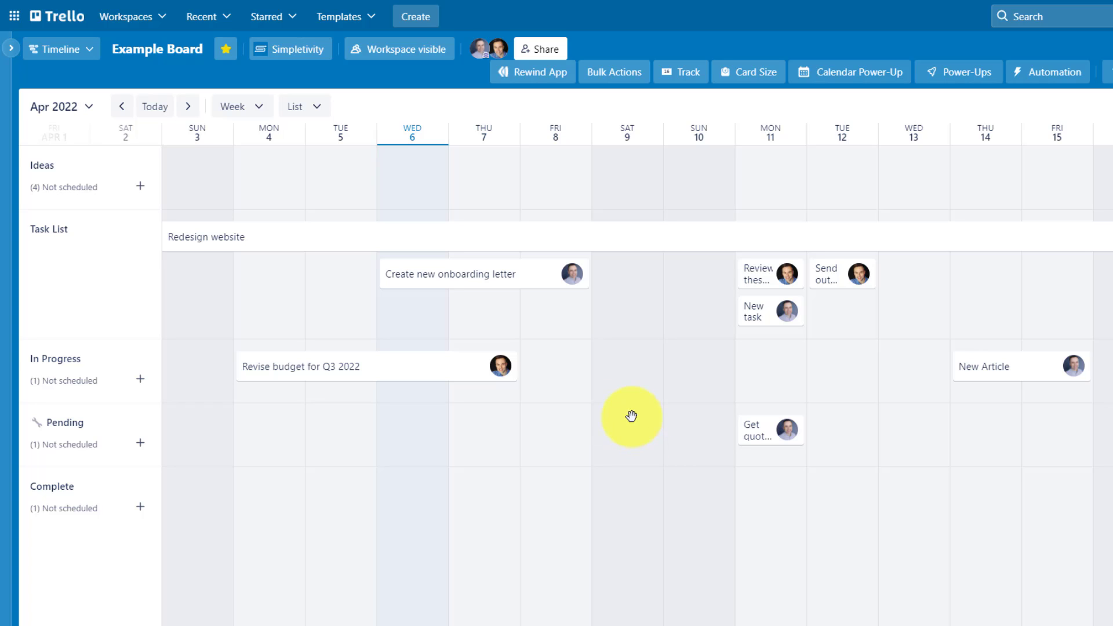
mouse_move(619, 408)
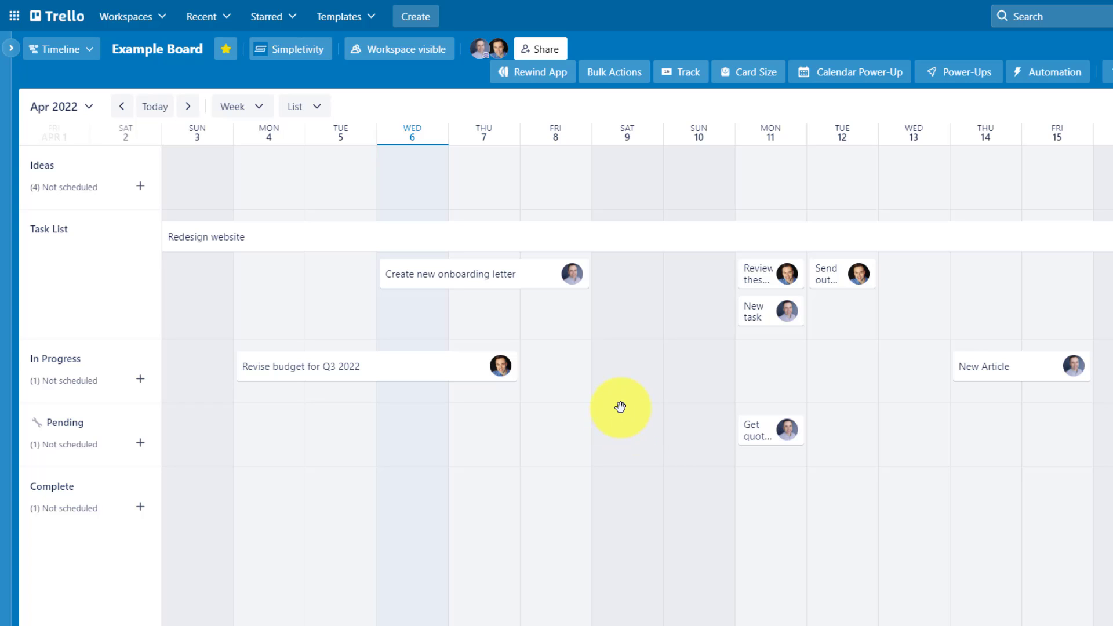
mouse_move(607, 386)
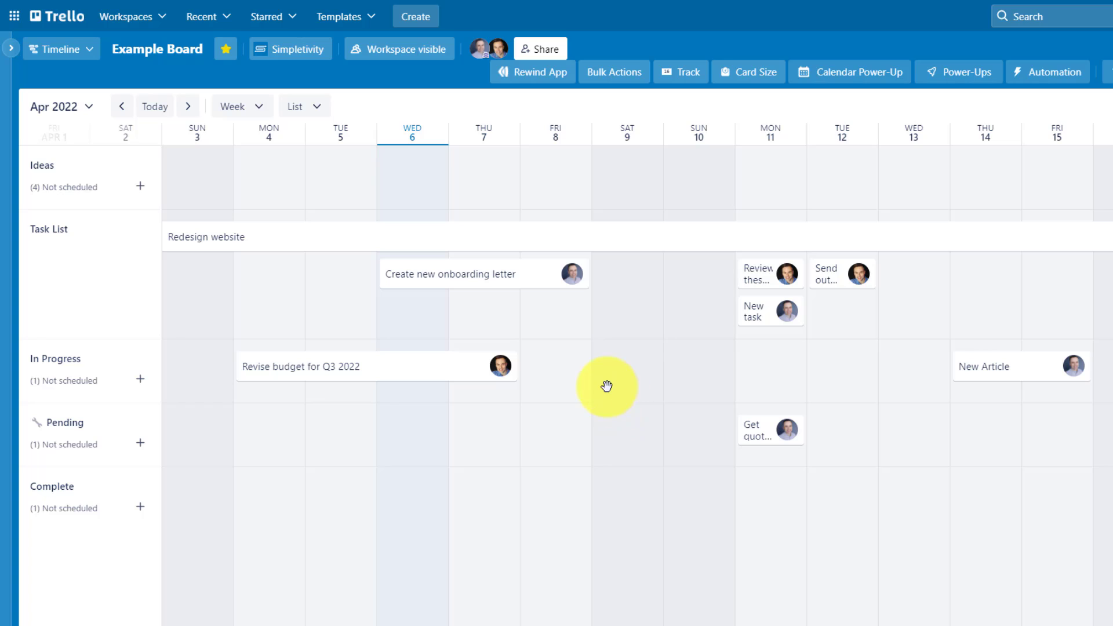
mouse_move(583, 314)
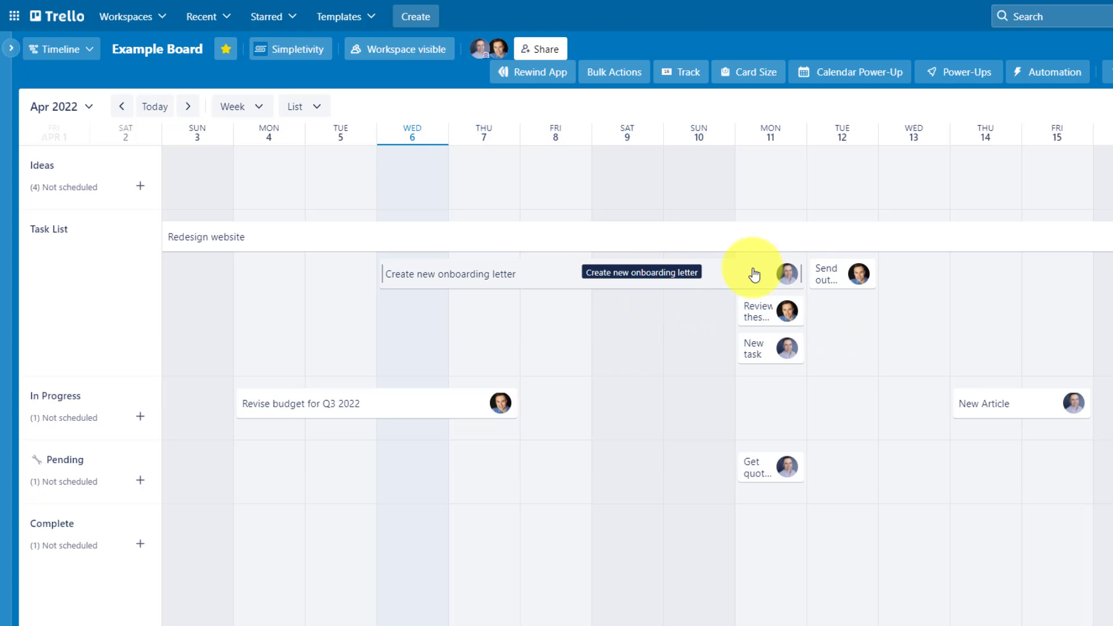
mouse_move(807, 442)
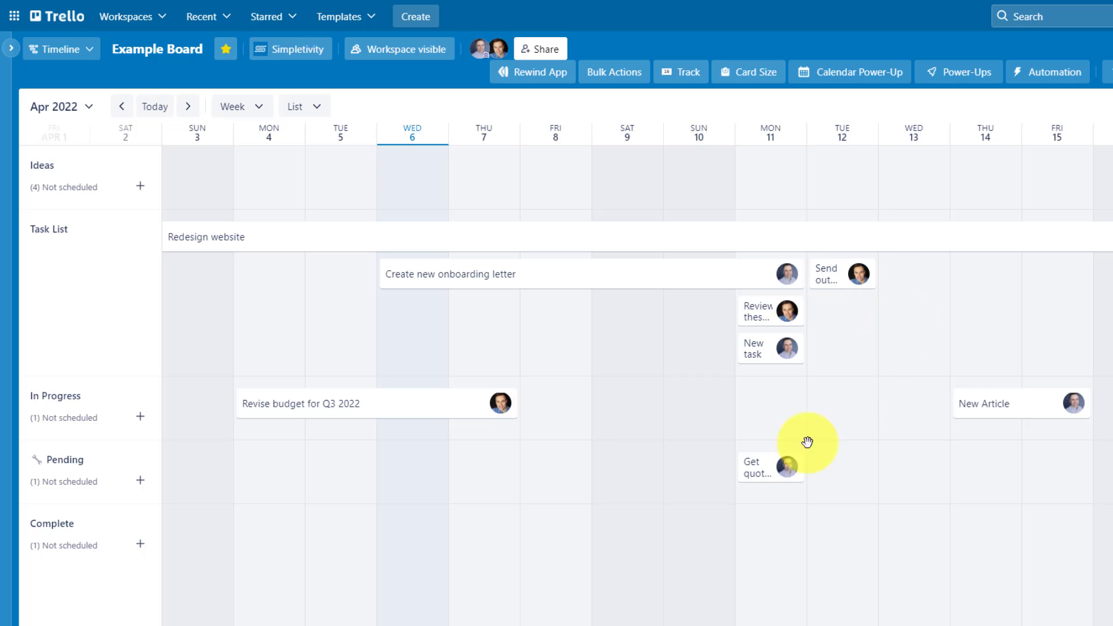
mouse_move(343, 418)
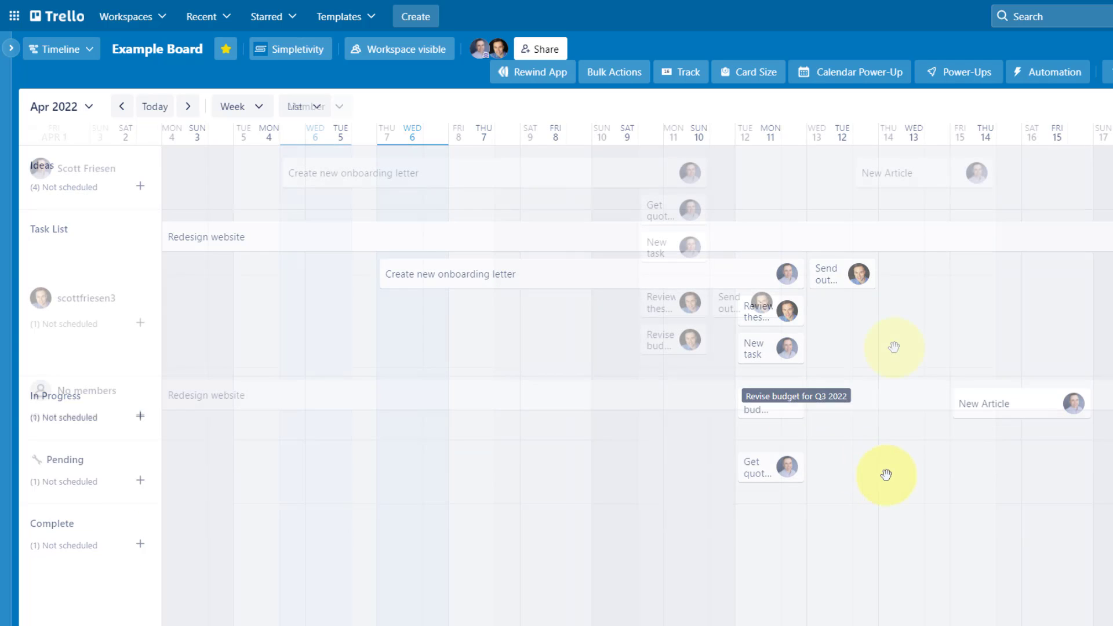
- Group the timeline rows by Label: New project, Medium Priority, Client Request, No labels
left_click(314, 107)
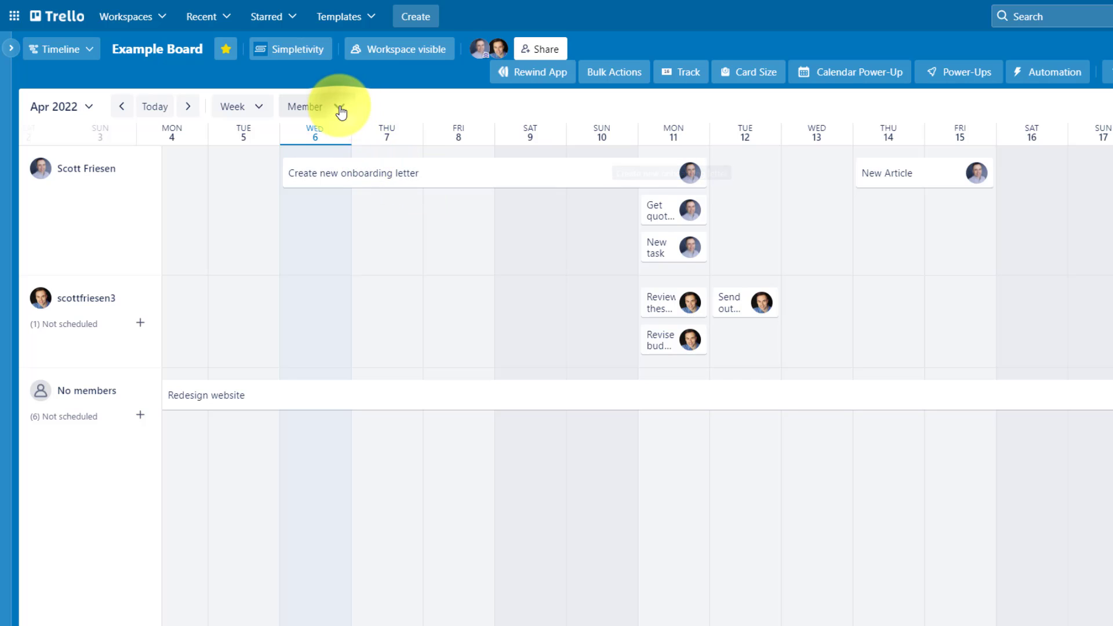
left_click(316, 107)
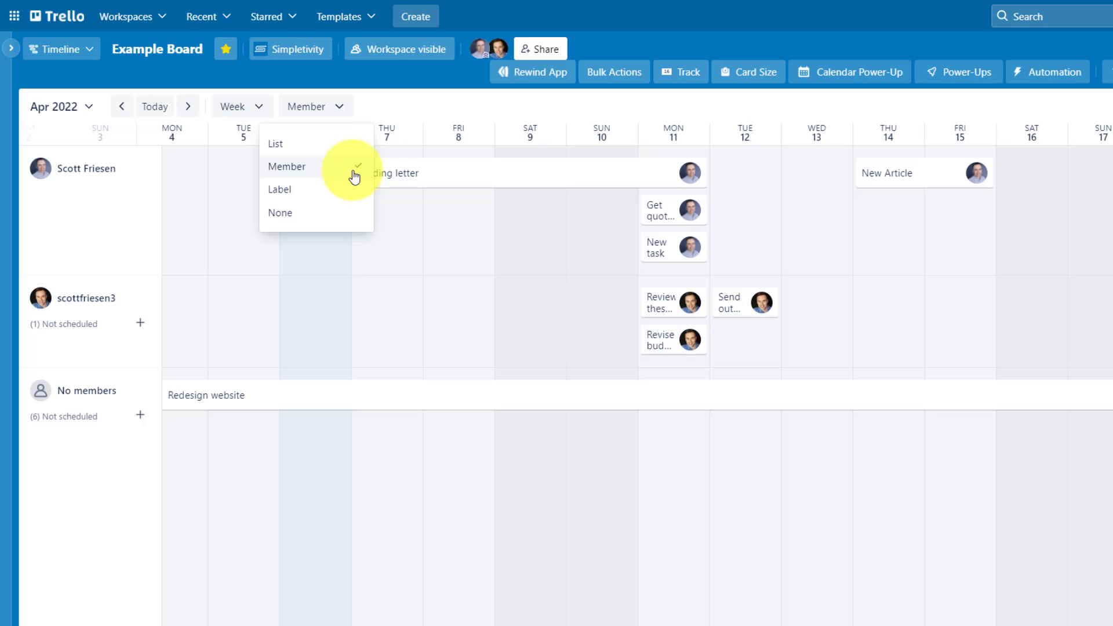
mouse_move(101, 196)
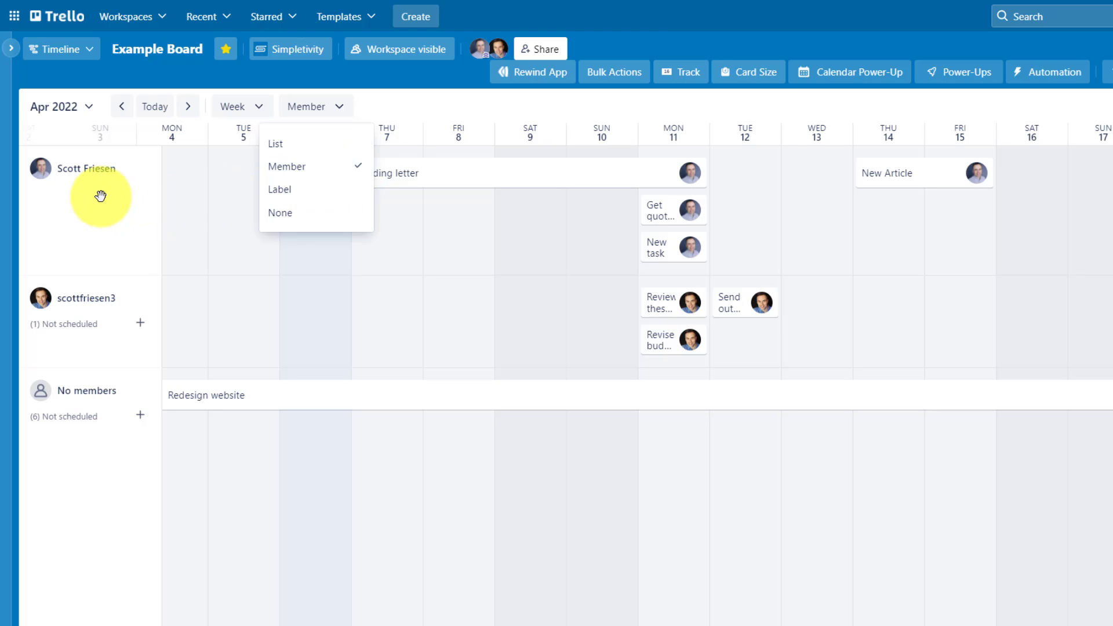
left_click(279, 189)
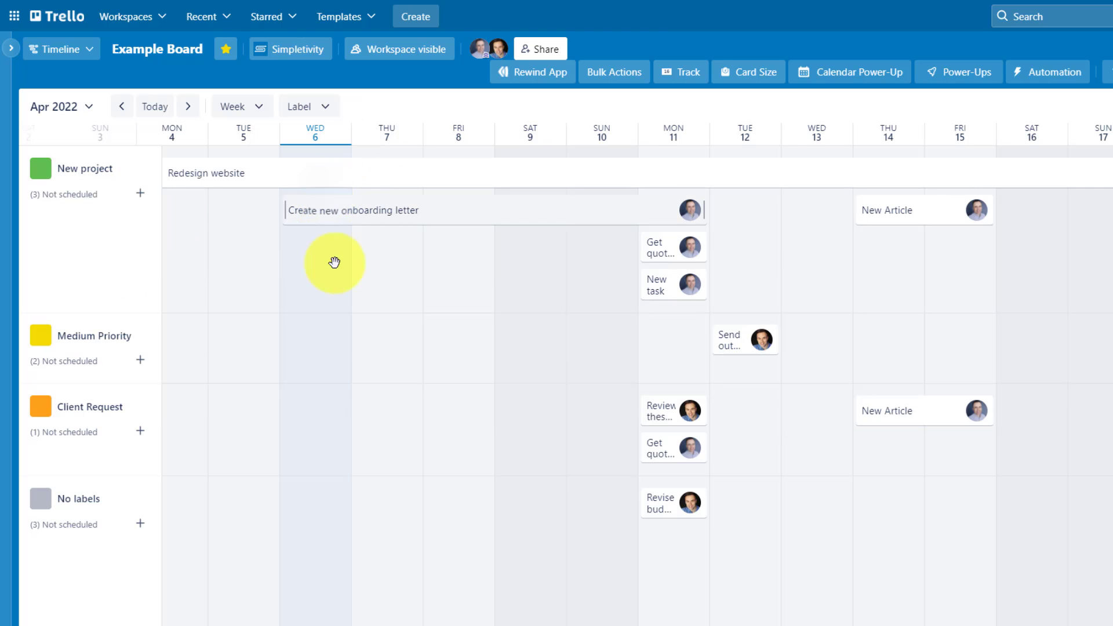
mouse_move(451, 202)
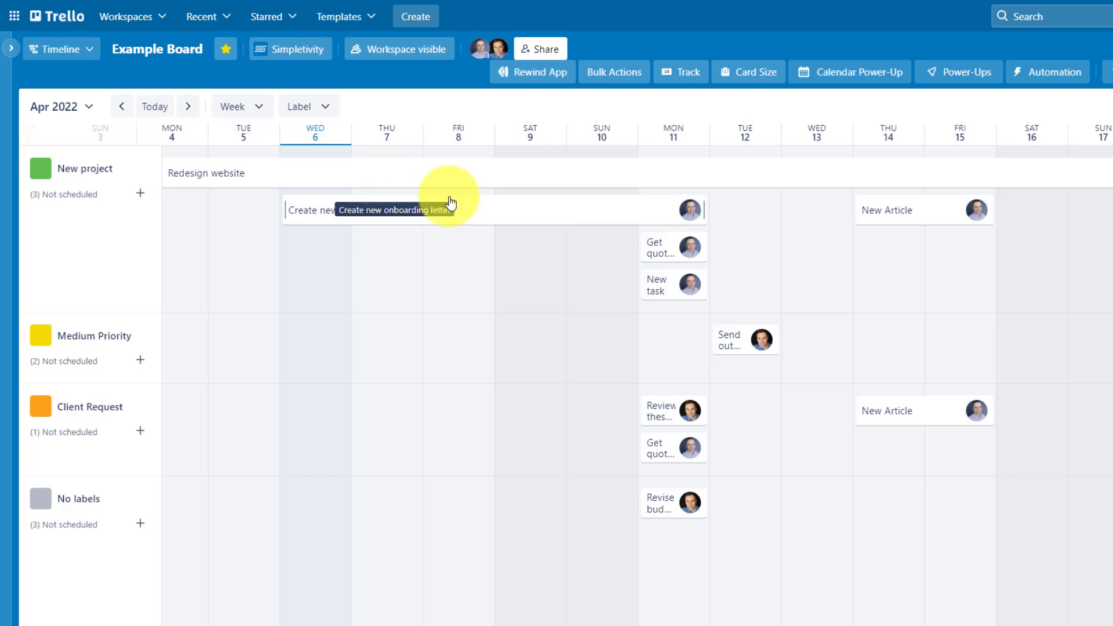
mouse_move(220, 275)
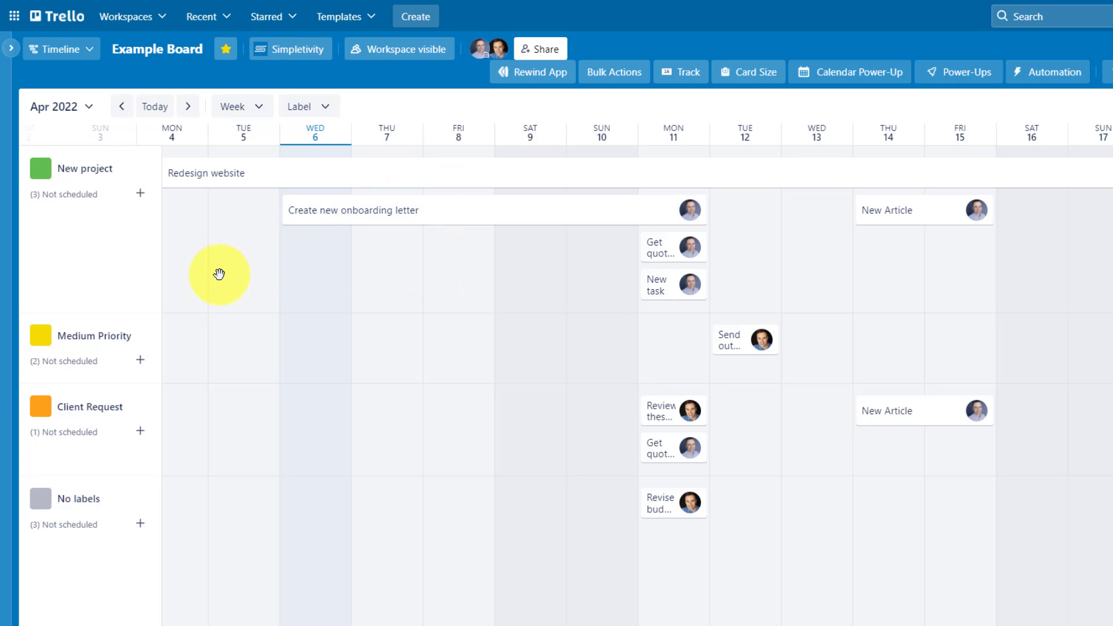
mouse_move(706, 360)
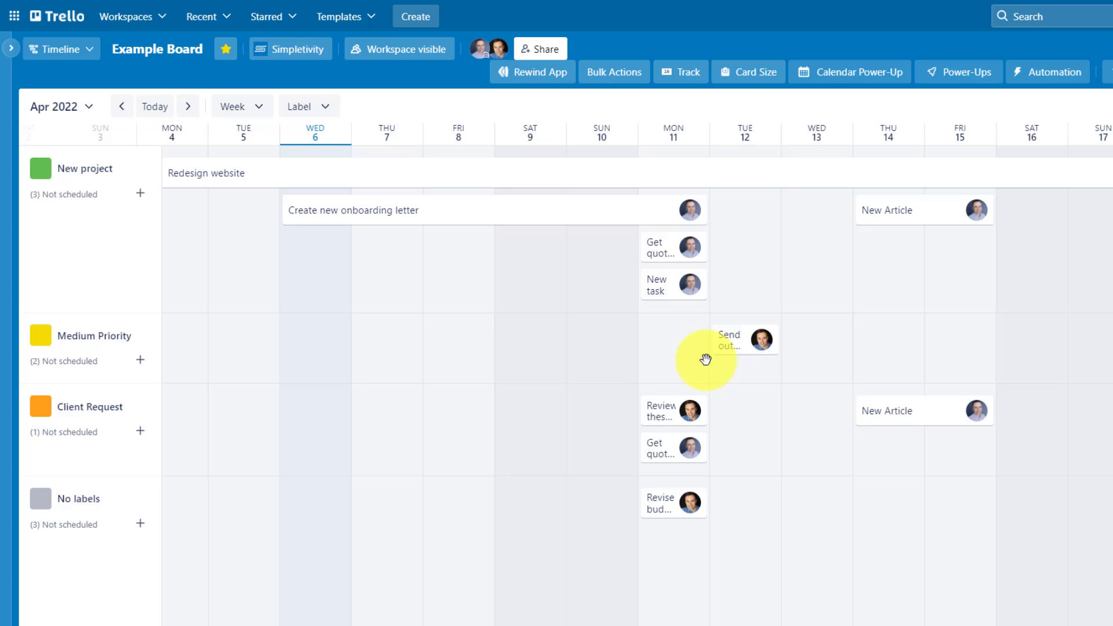
- View the Send out Monthly Broadcast Template team card's details, then close it
left_click(729, 341)
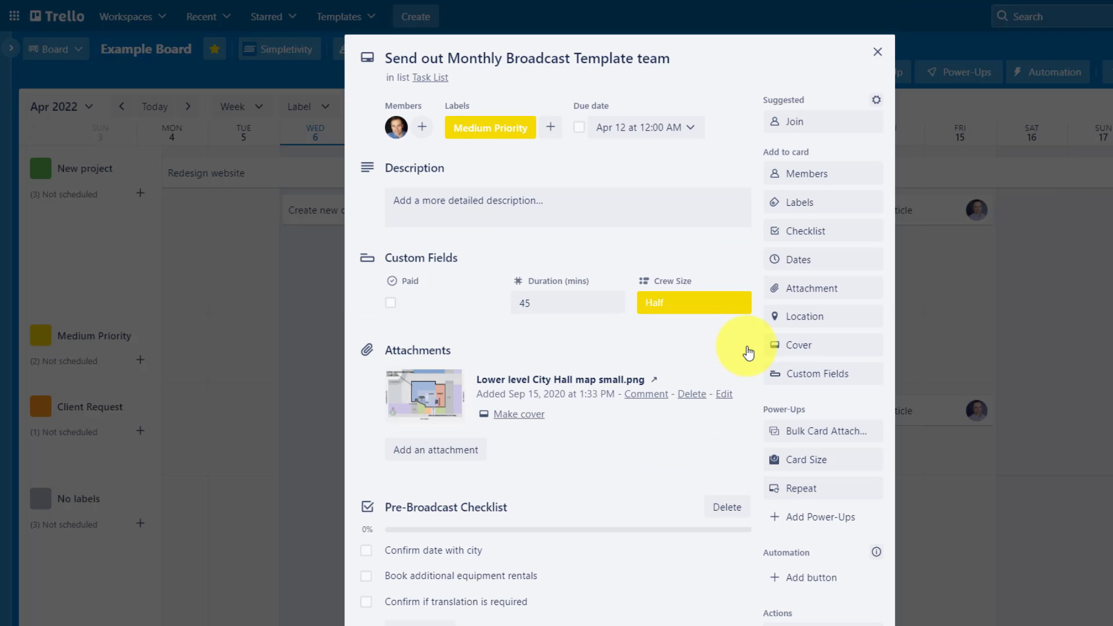
mouse_move(884, 55)
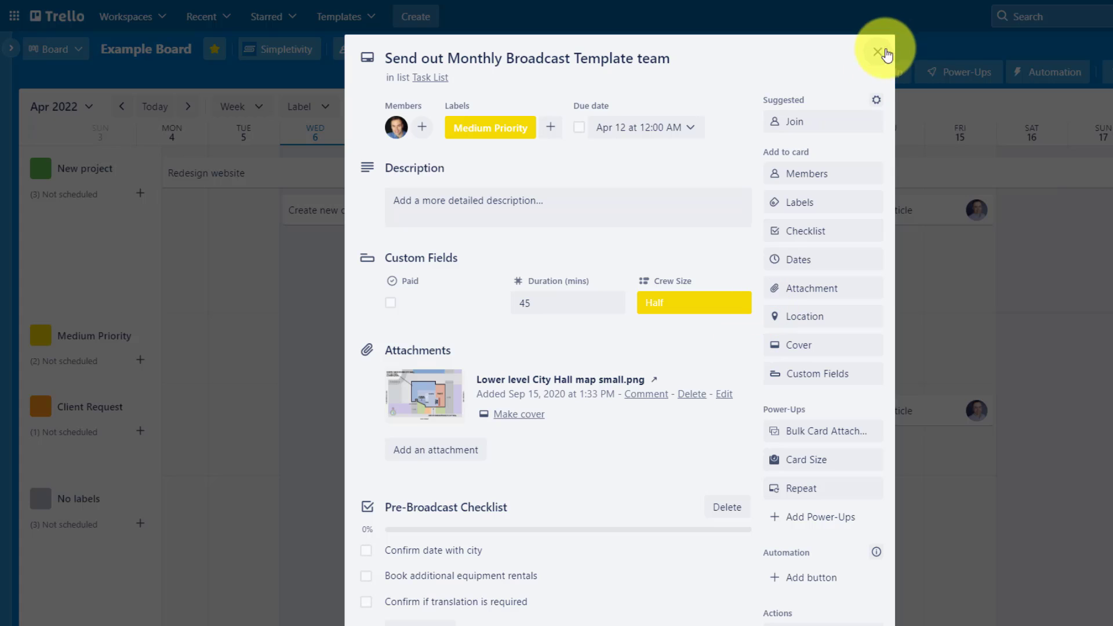
left_click(885, 54)
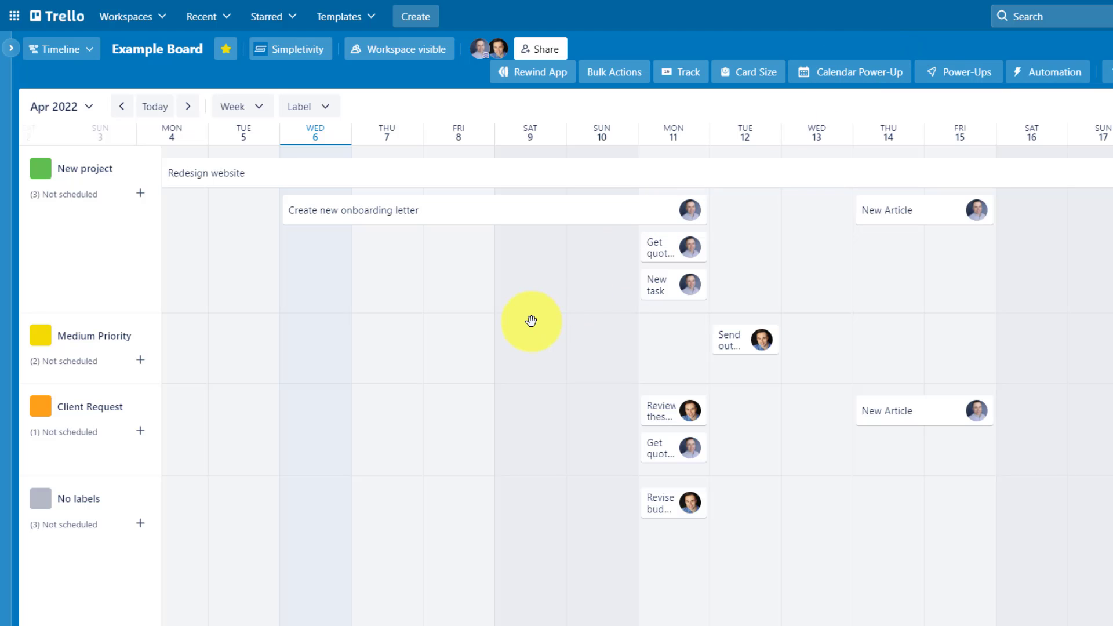
mouse_move(773, 446)
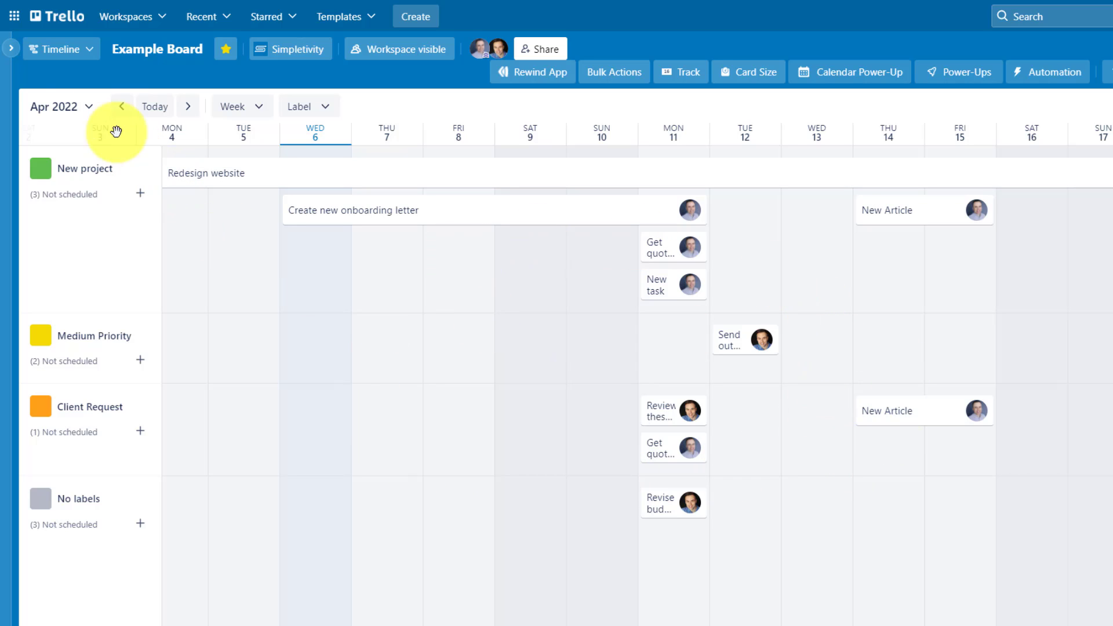
mouse_move(480, 403)
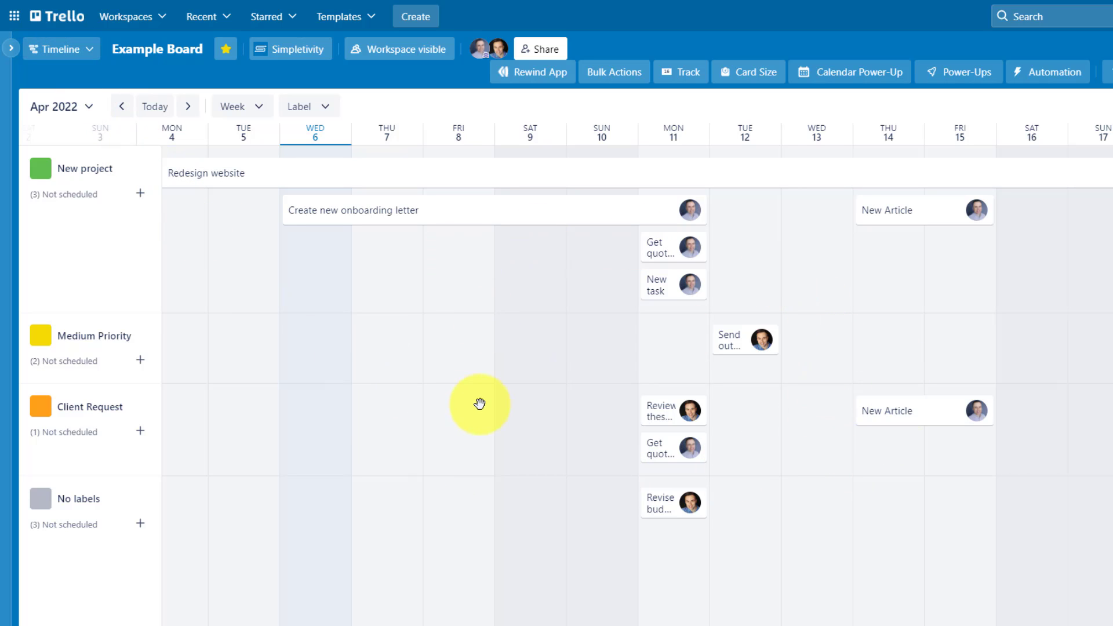
left_click(532, 71)
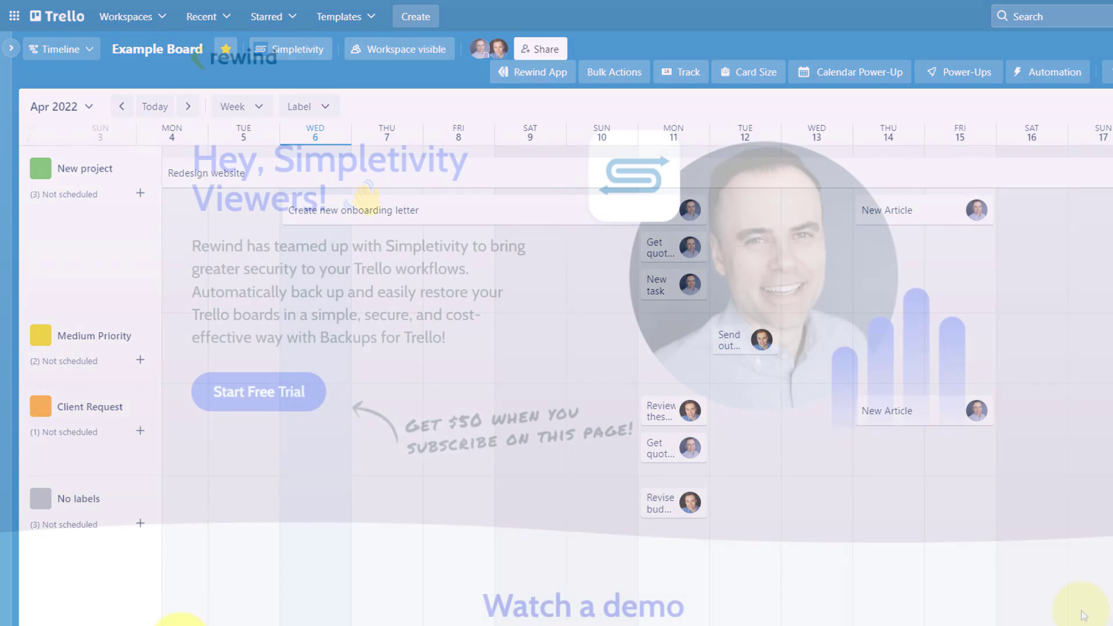